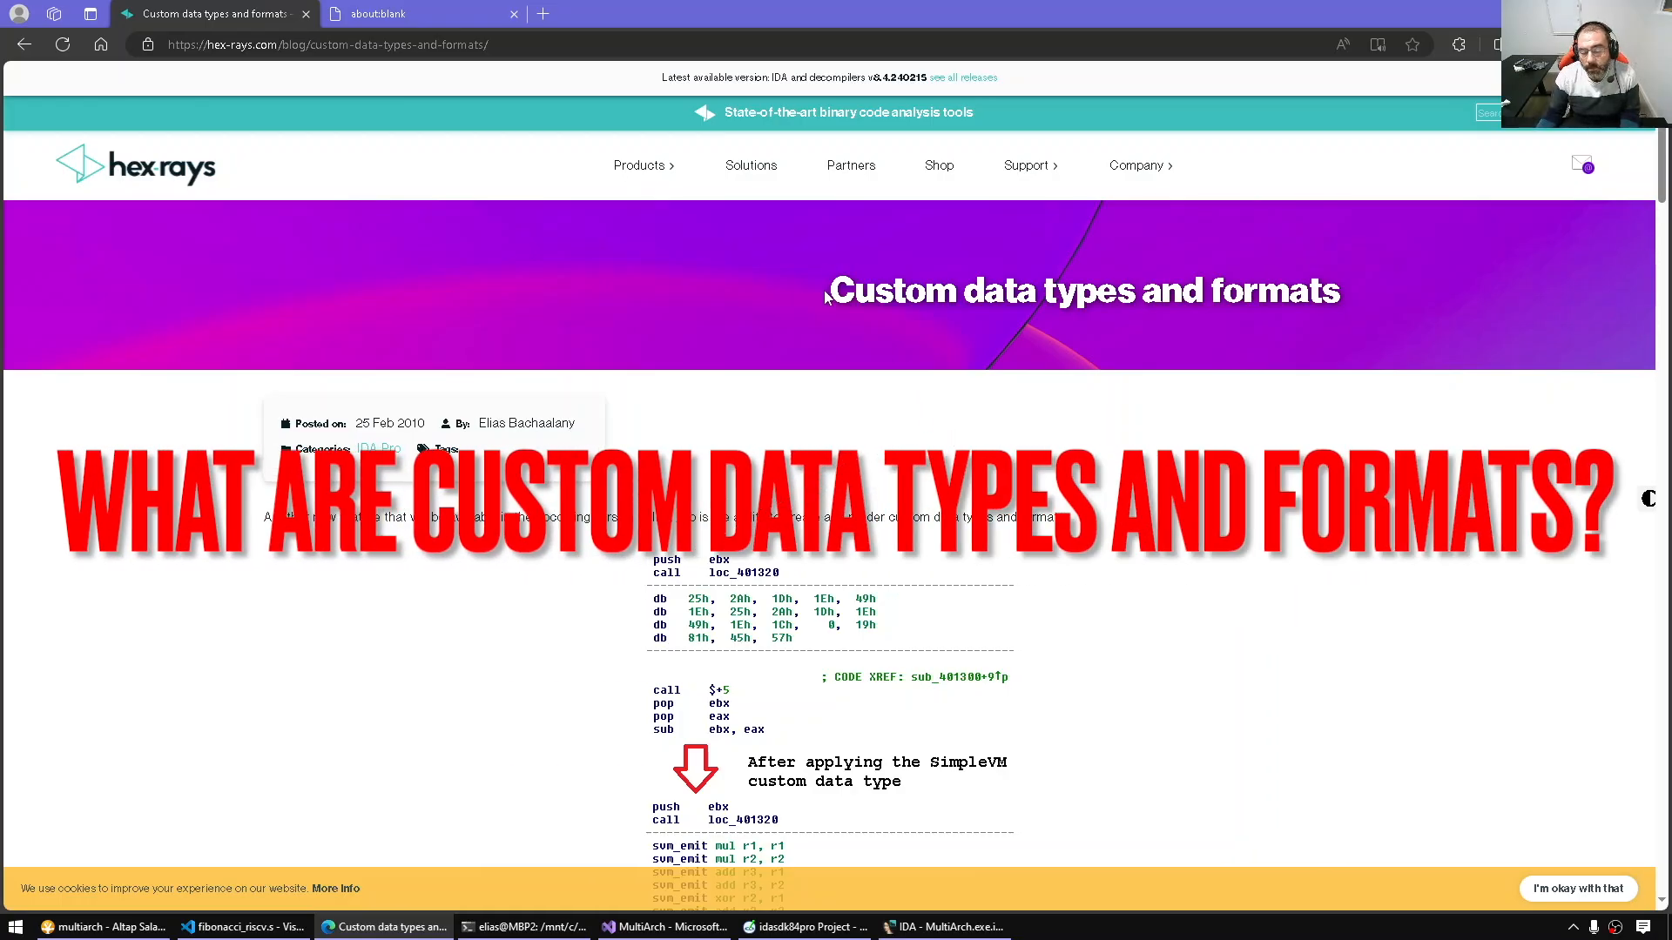
Step: Browse the current document, then bring up fibonacci_arm.s in Visual Studio Code from the taskbar
double_click(893, 290)
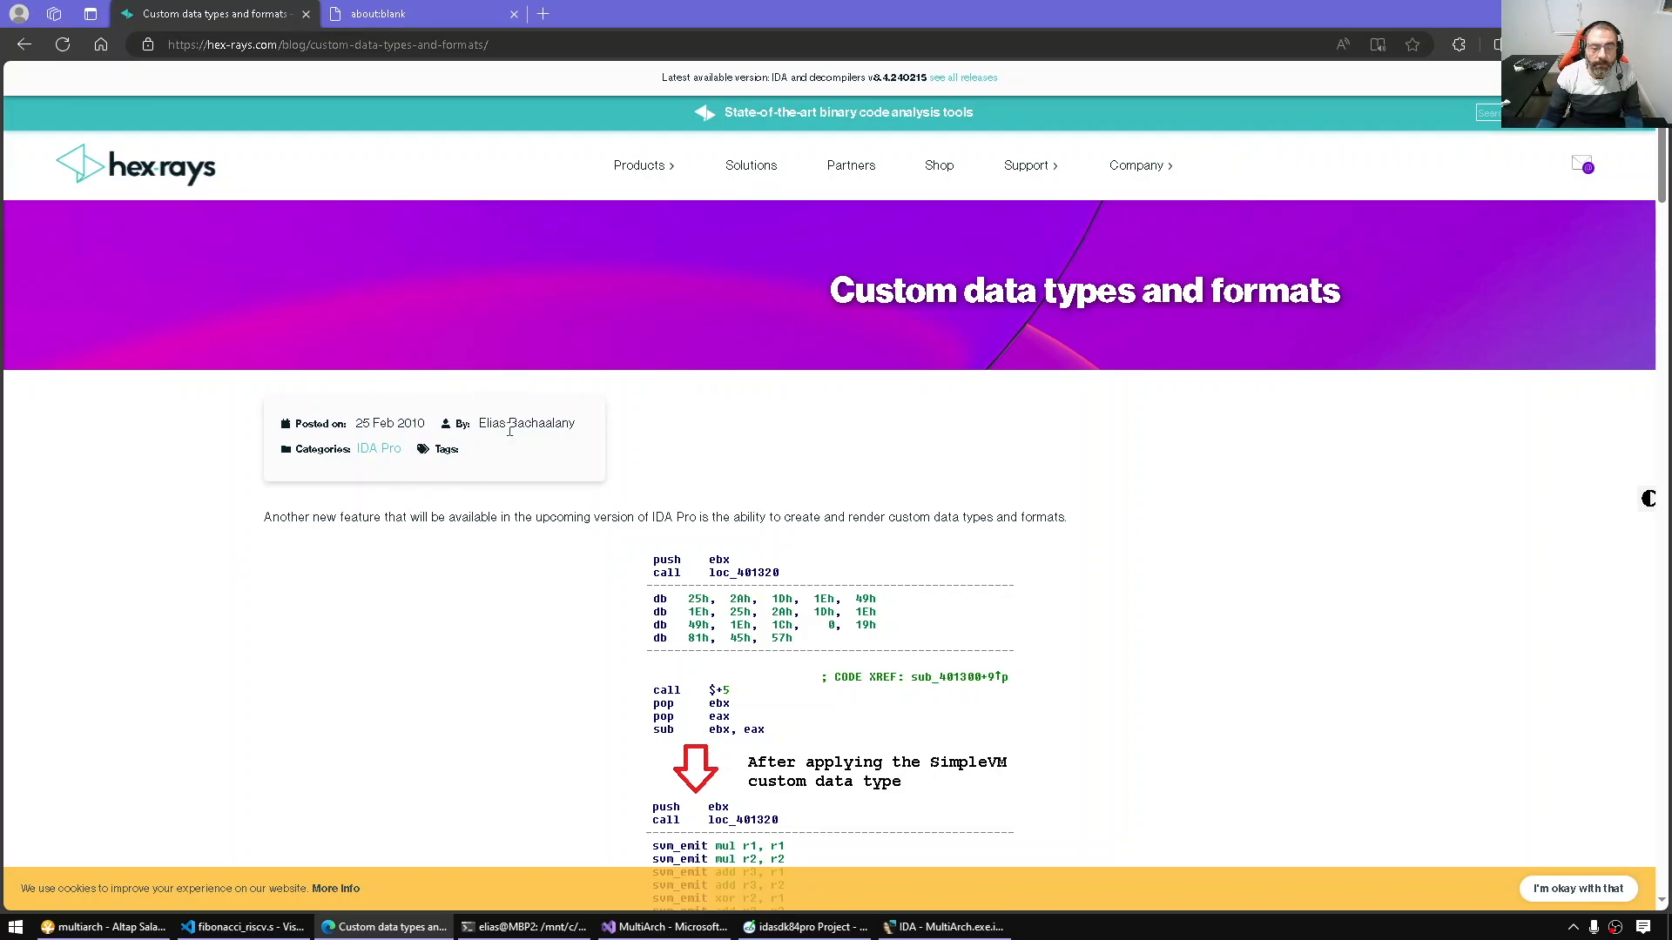
scroll(down, 3)
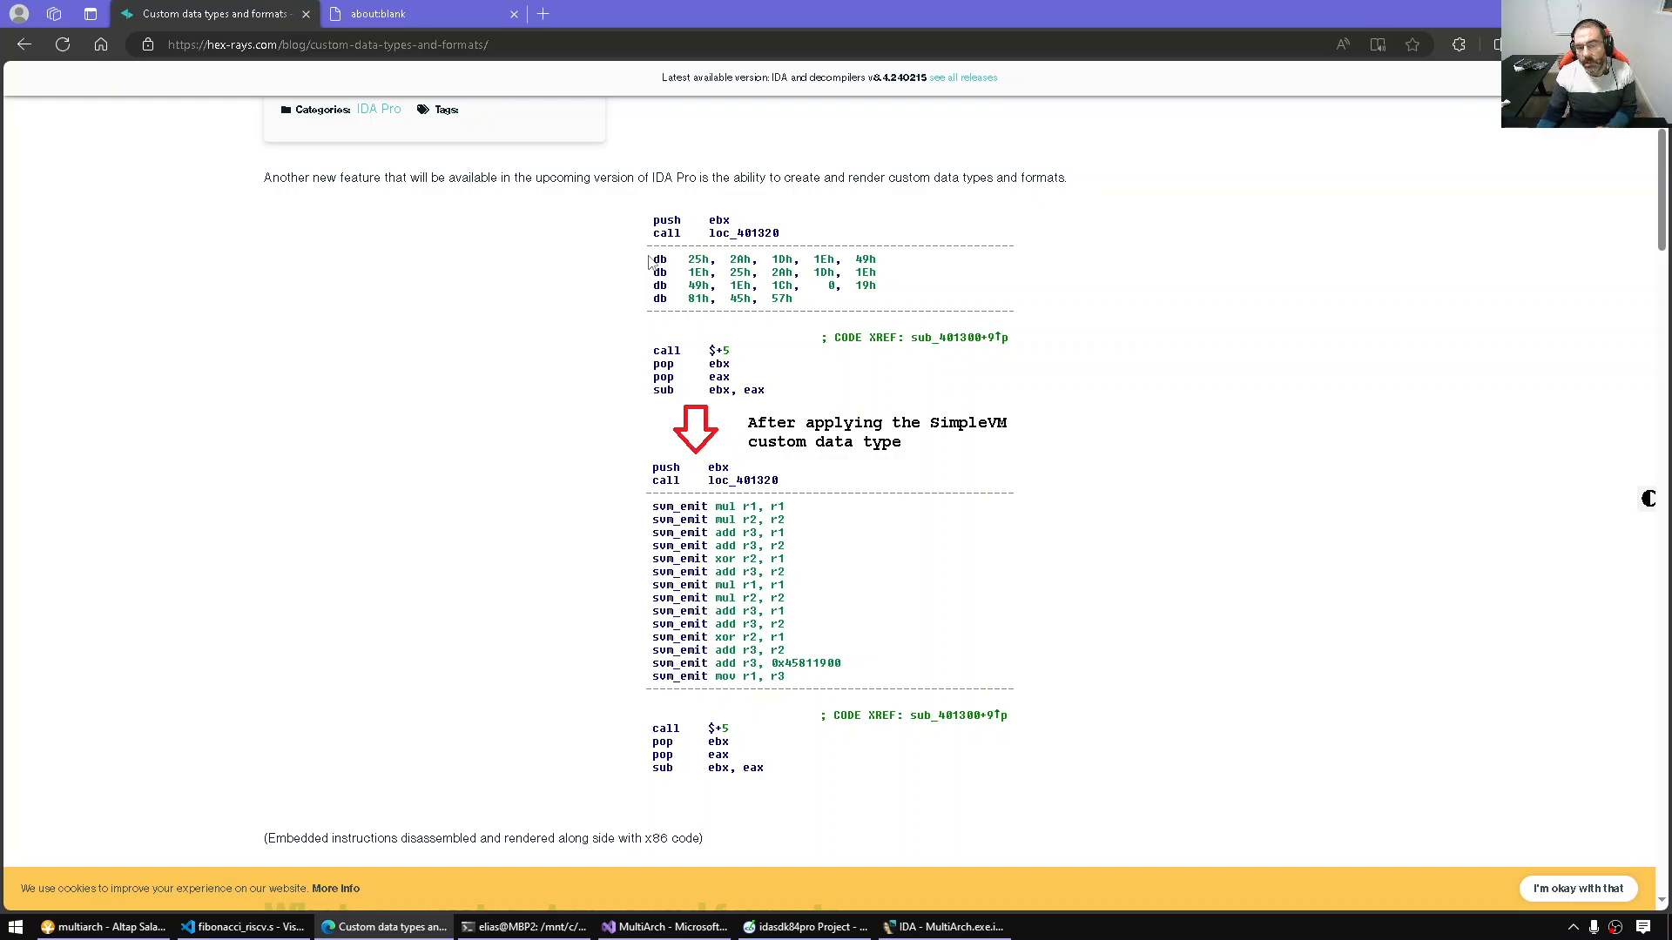
mouse_move(709, 273)
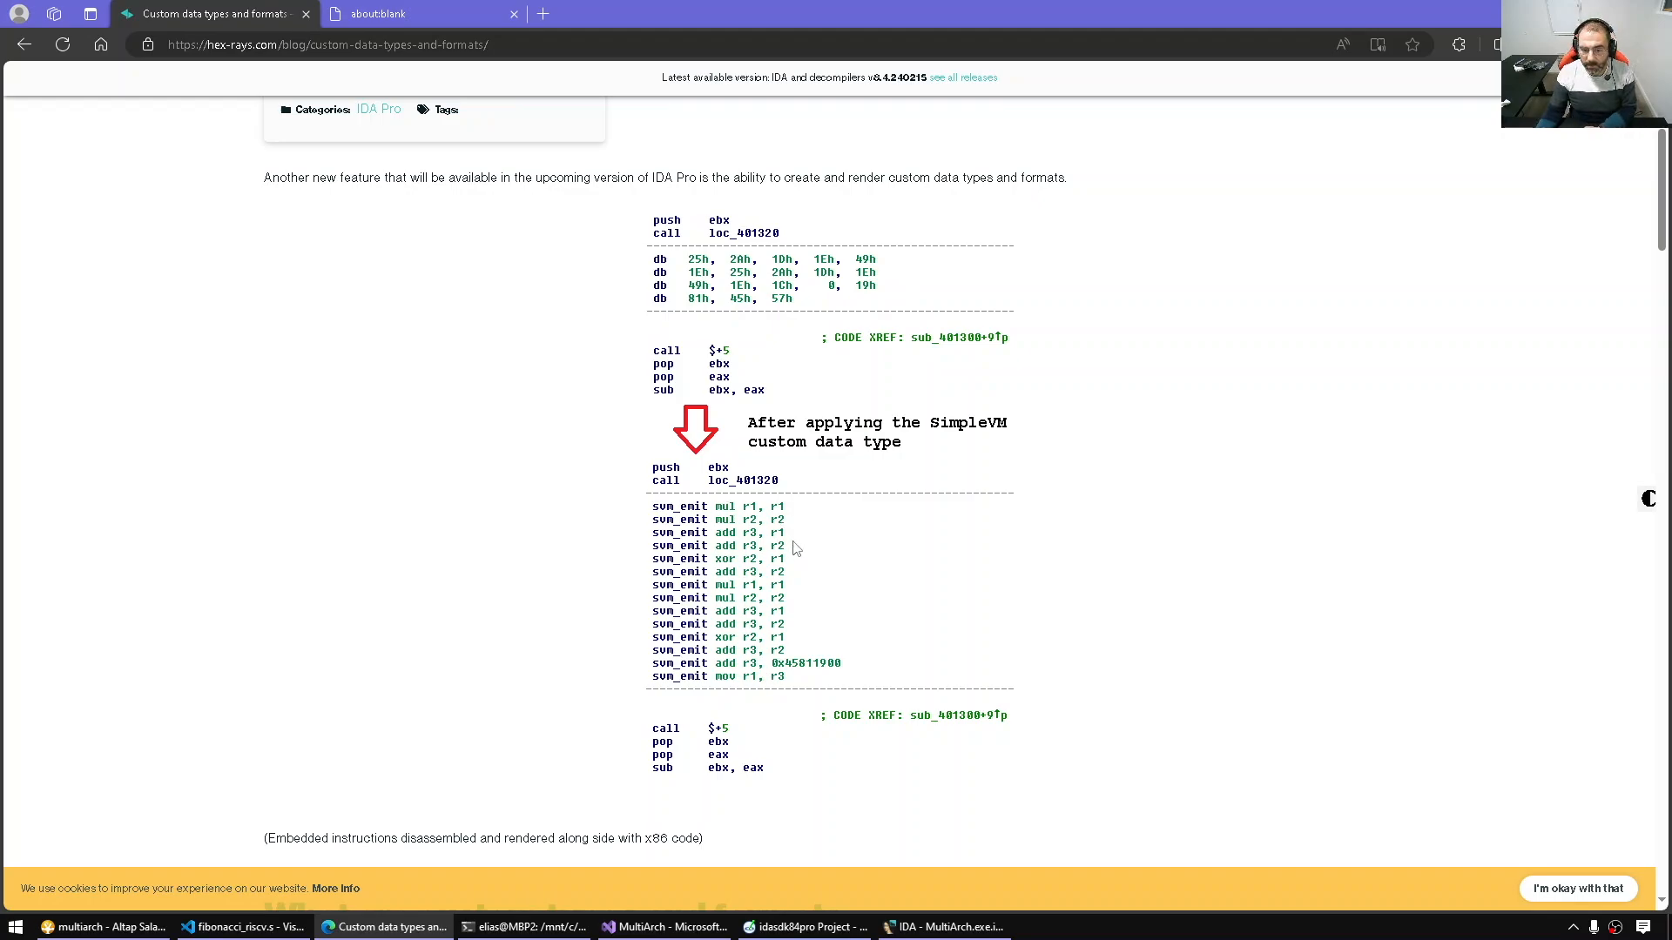
mouse_move(754, 505)
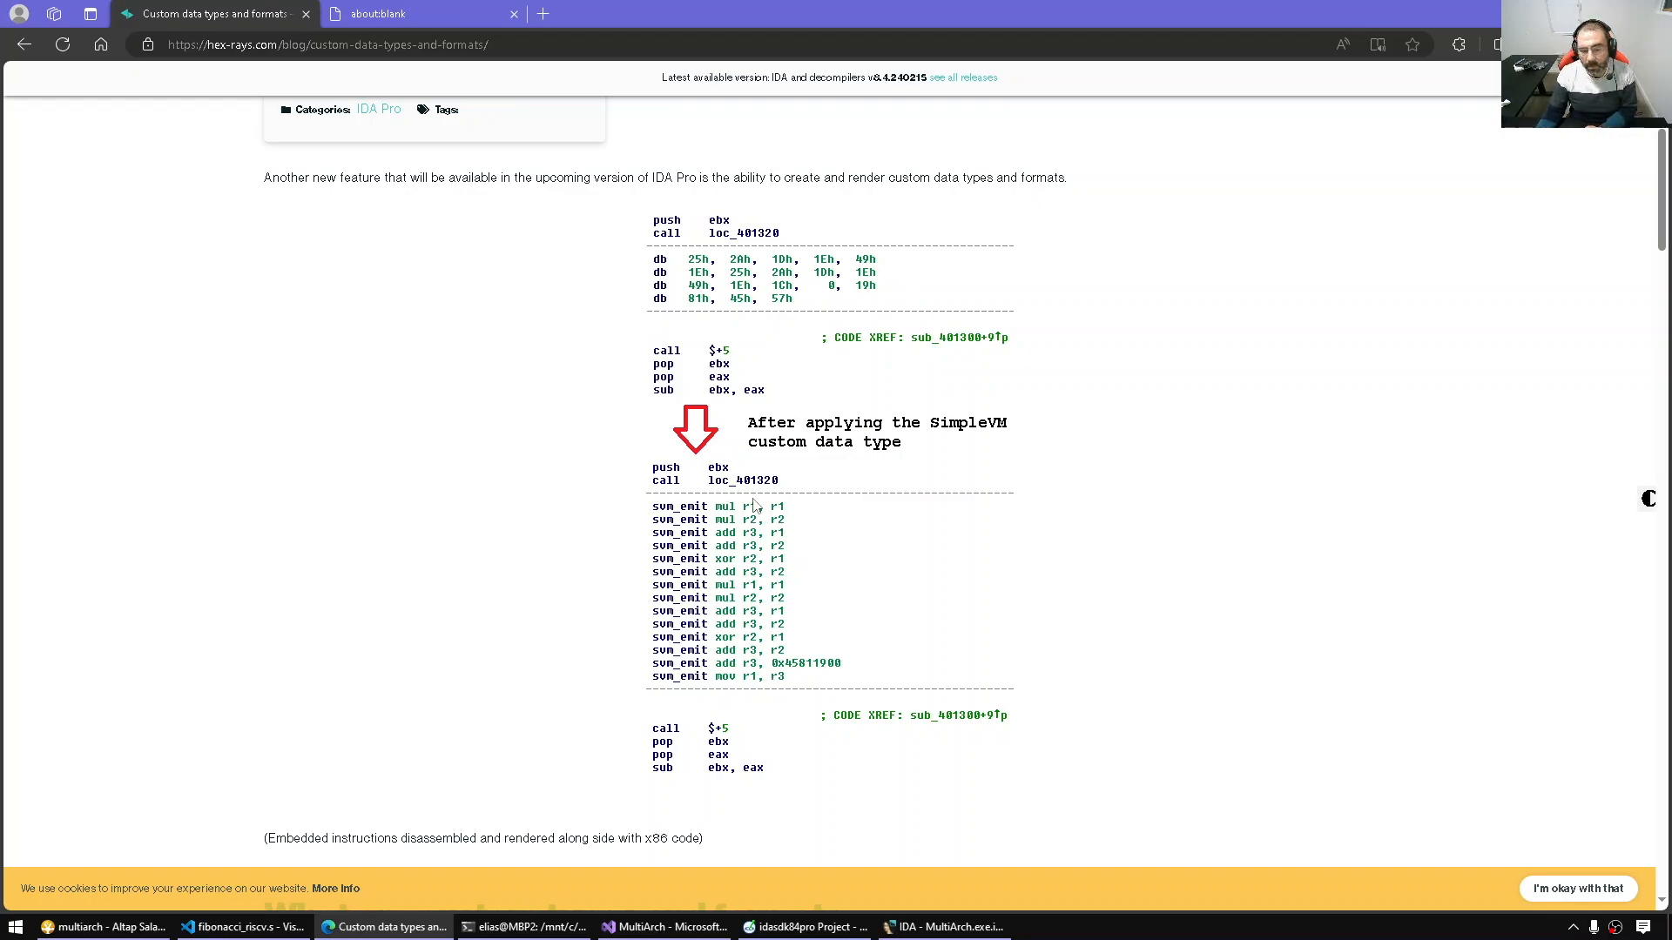
mouse_move(733, 550)
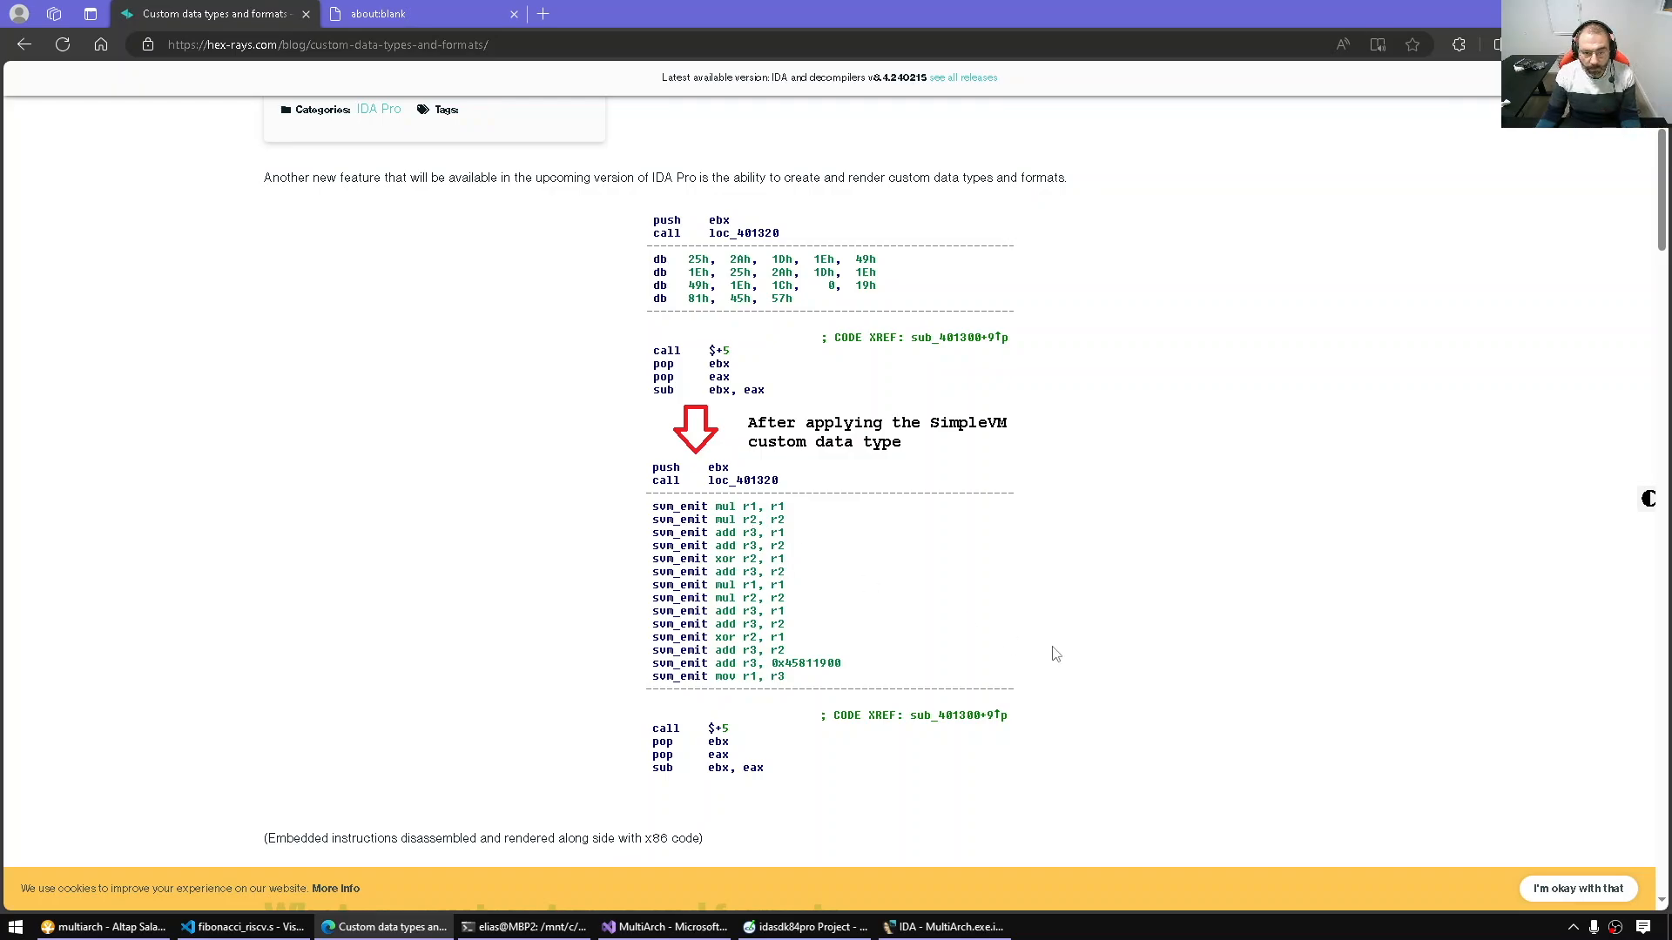
scroll(down, 3)
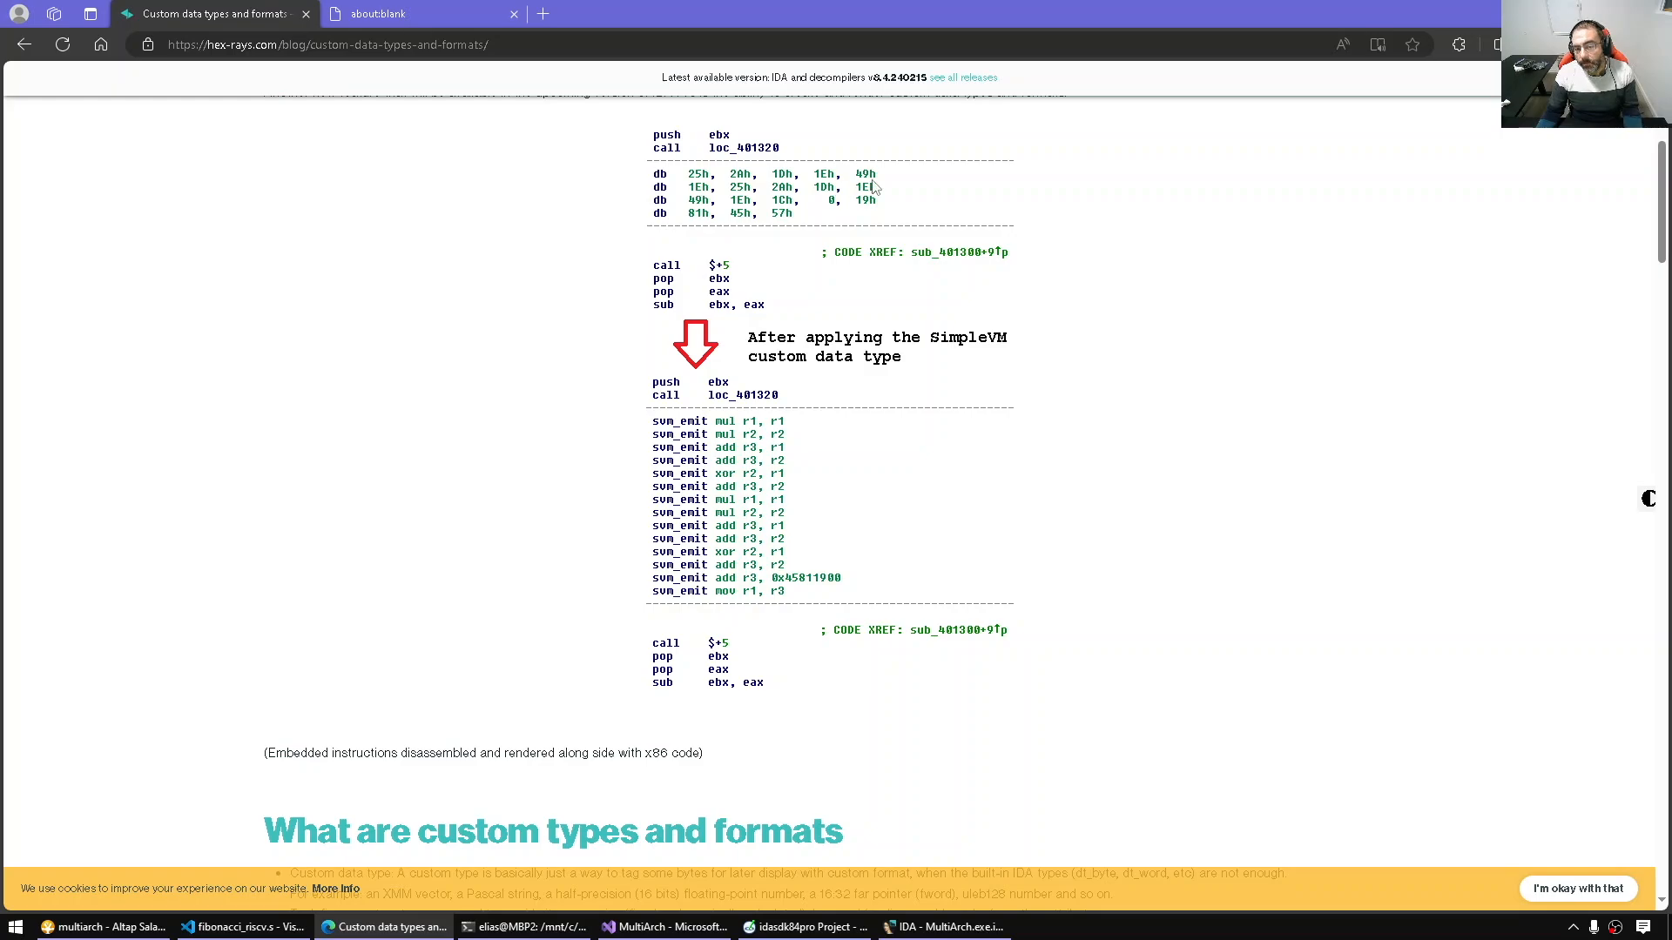
mouse_move(1080, 221)
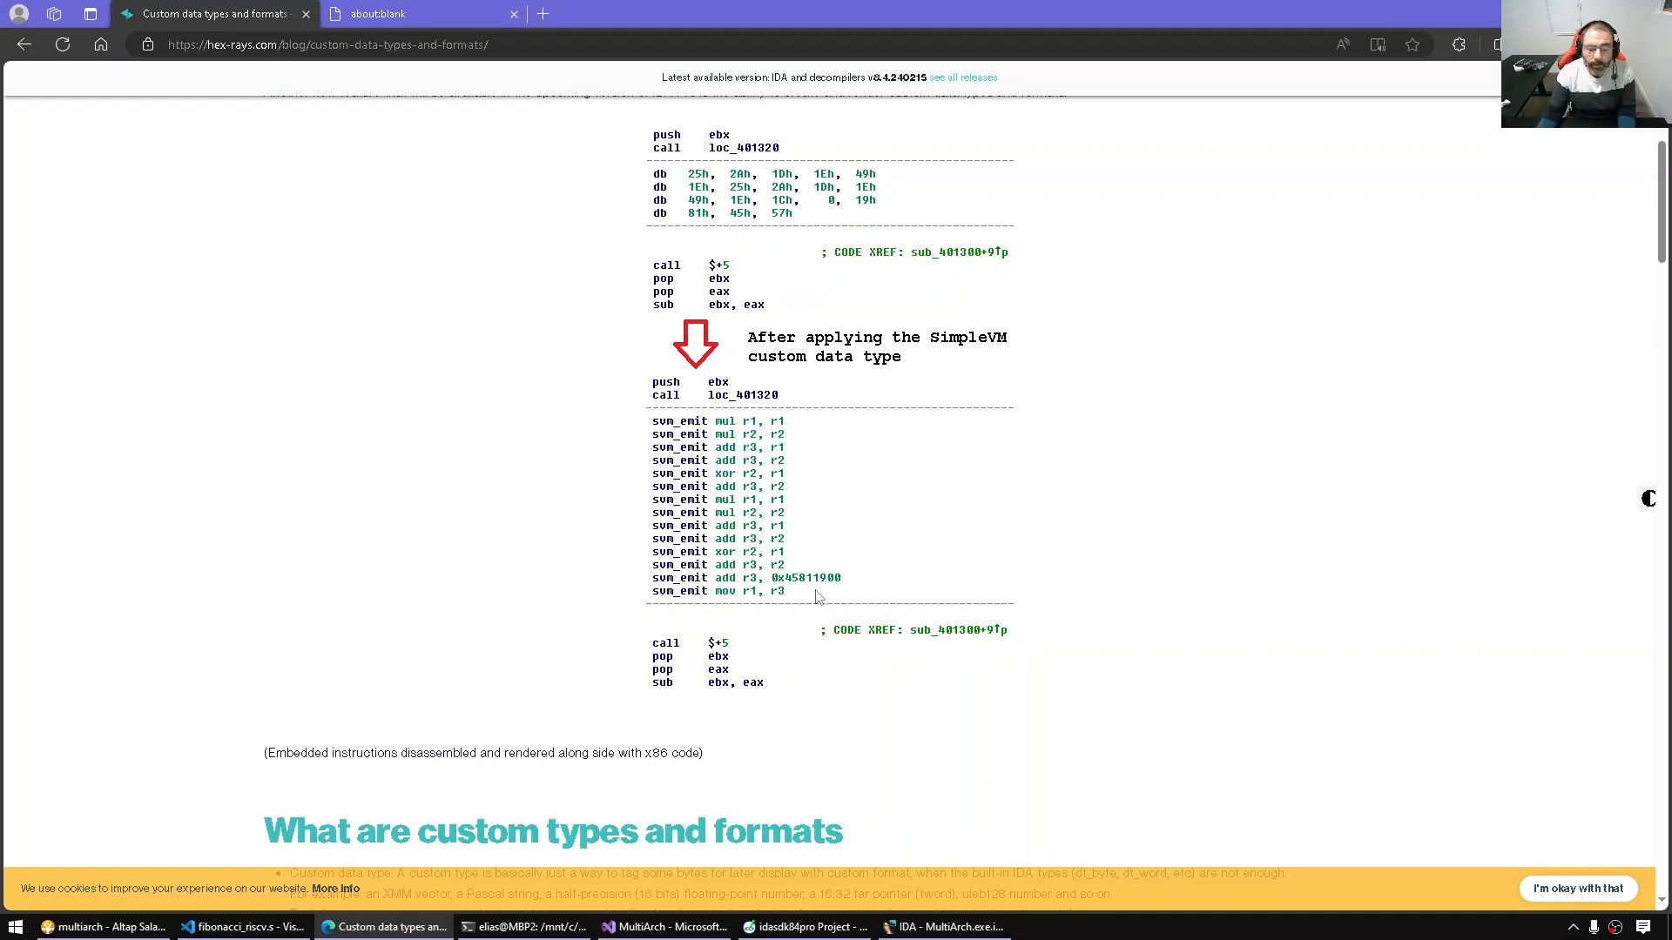
click(192, 927)
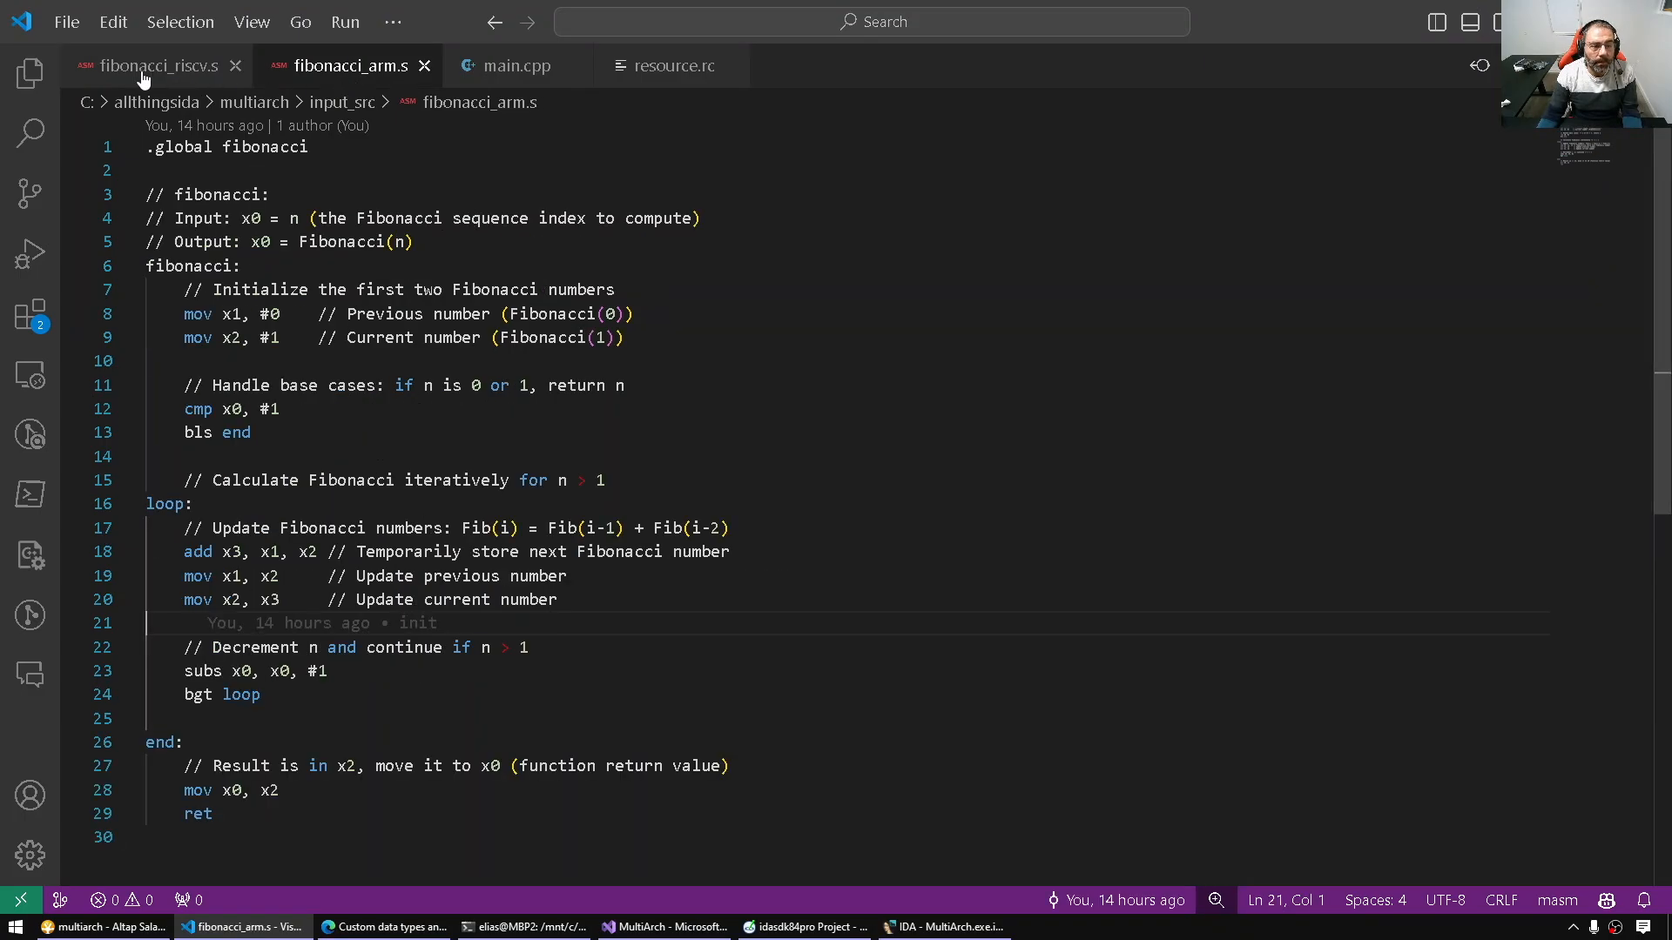
click(801, 924)
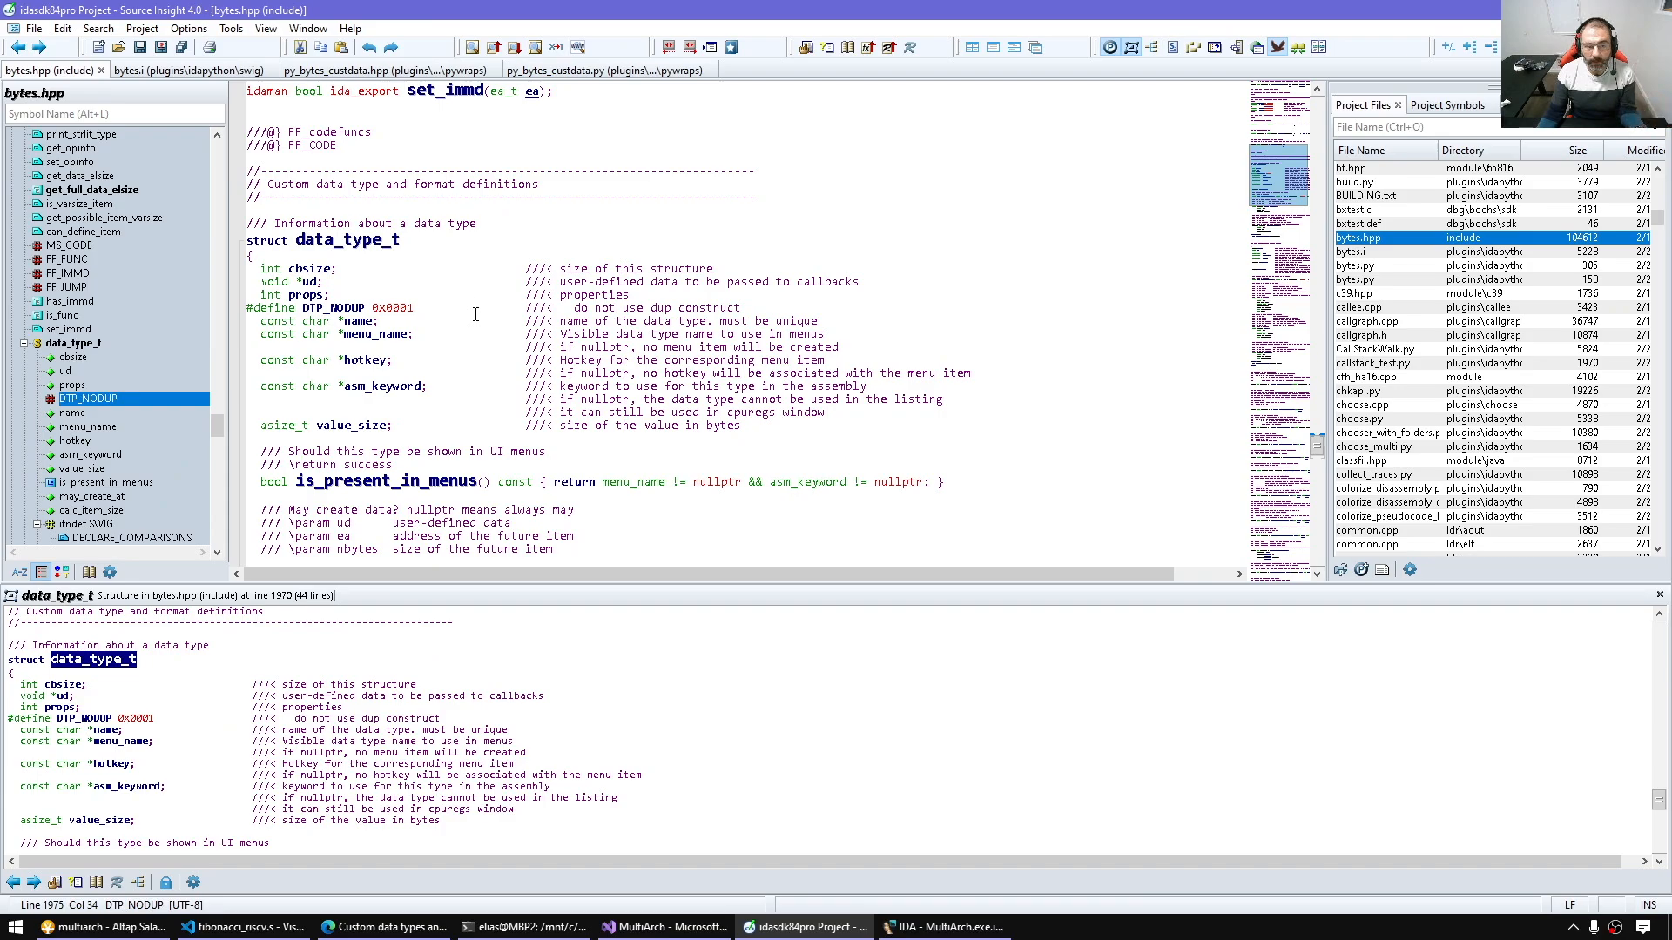
double_click(345, 240)
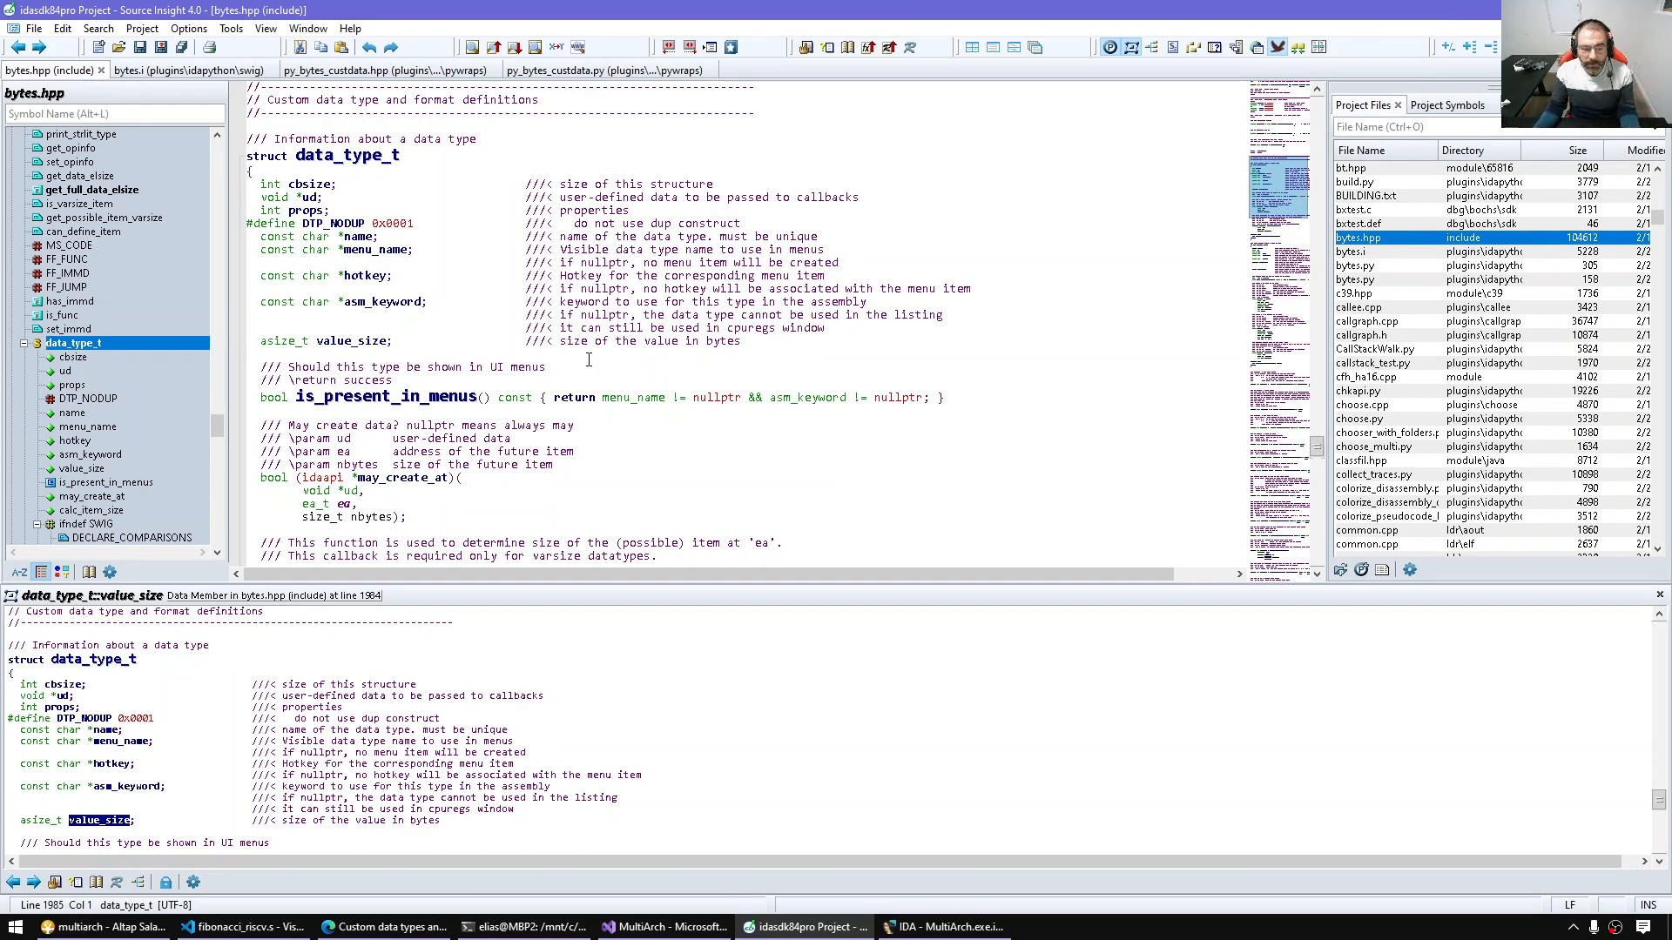
scroll(down, 3)
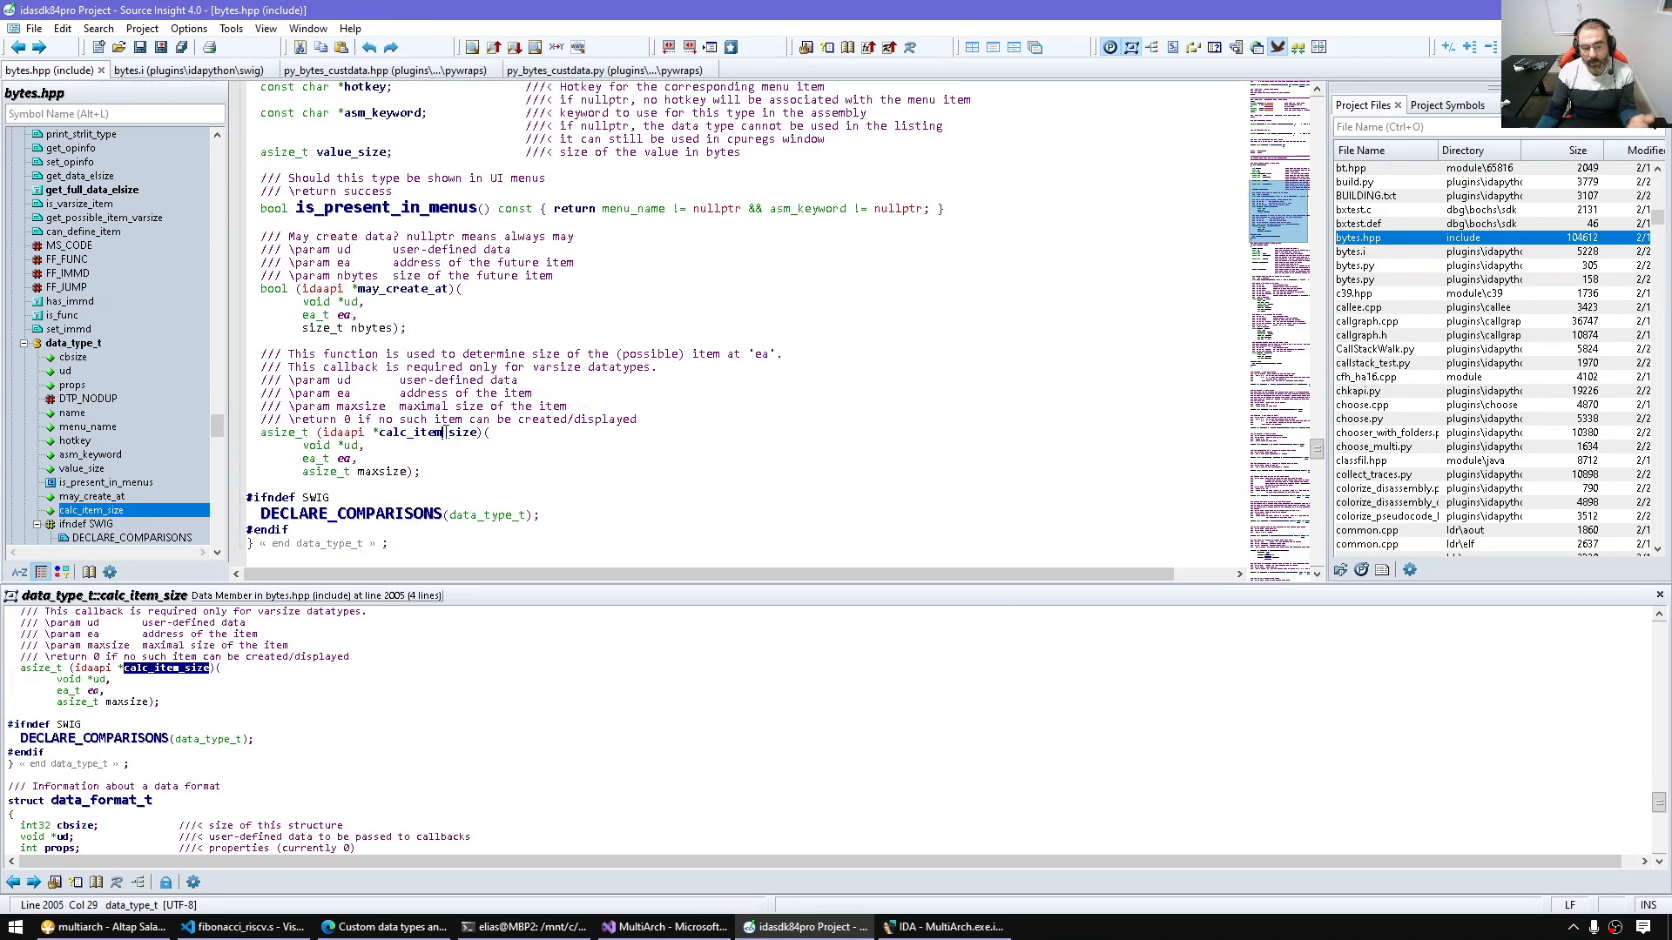
double_click(411, 434)
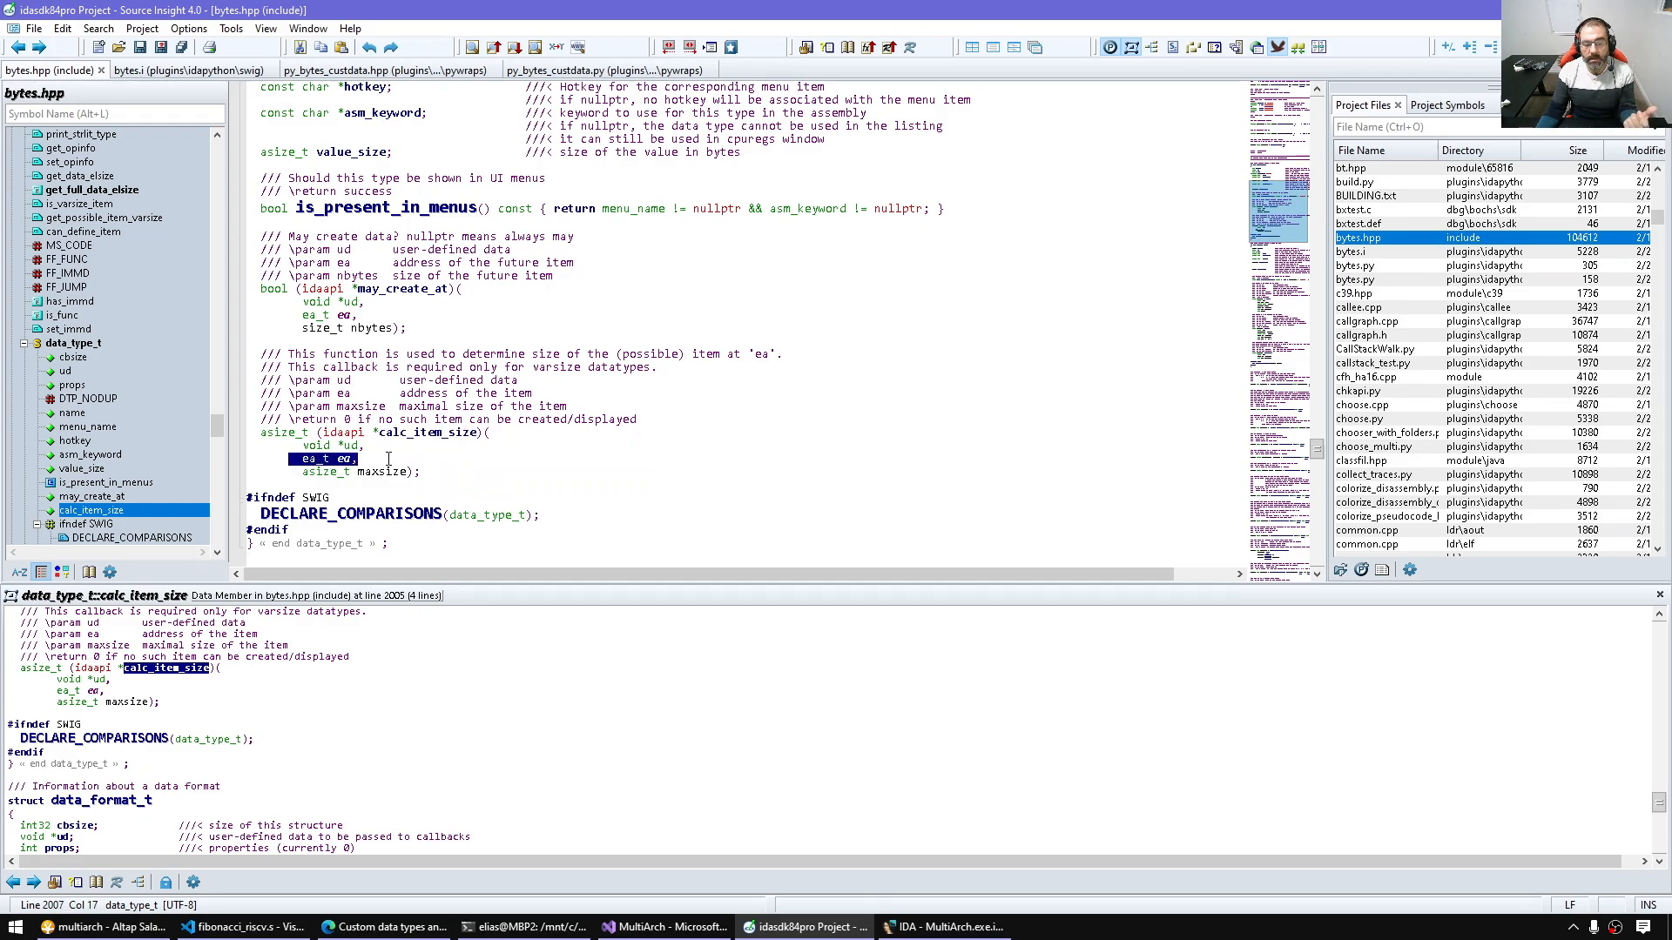
click(838, 486)
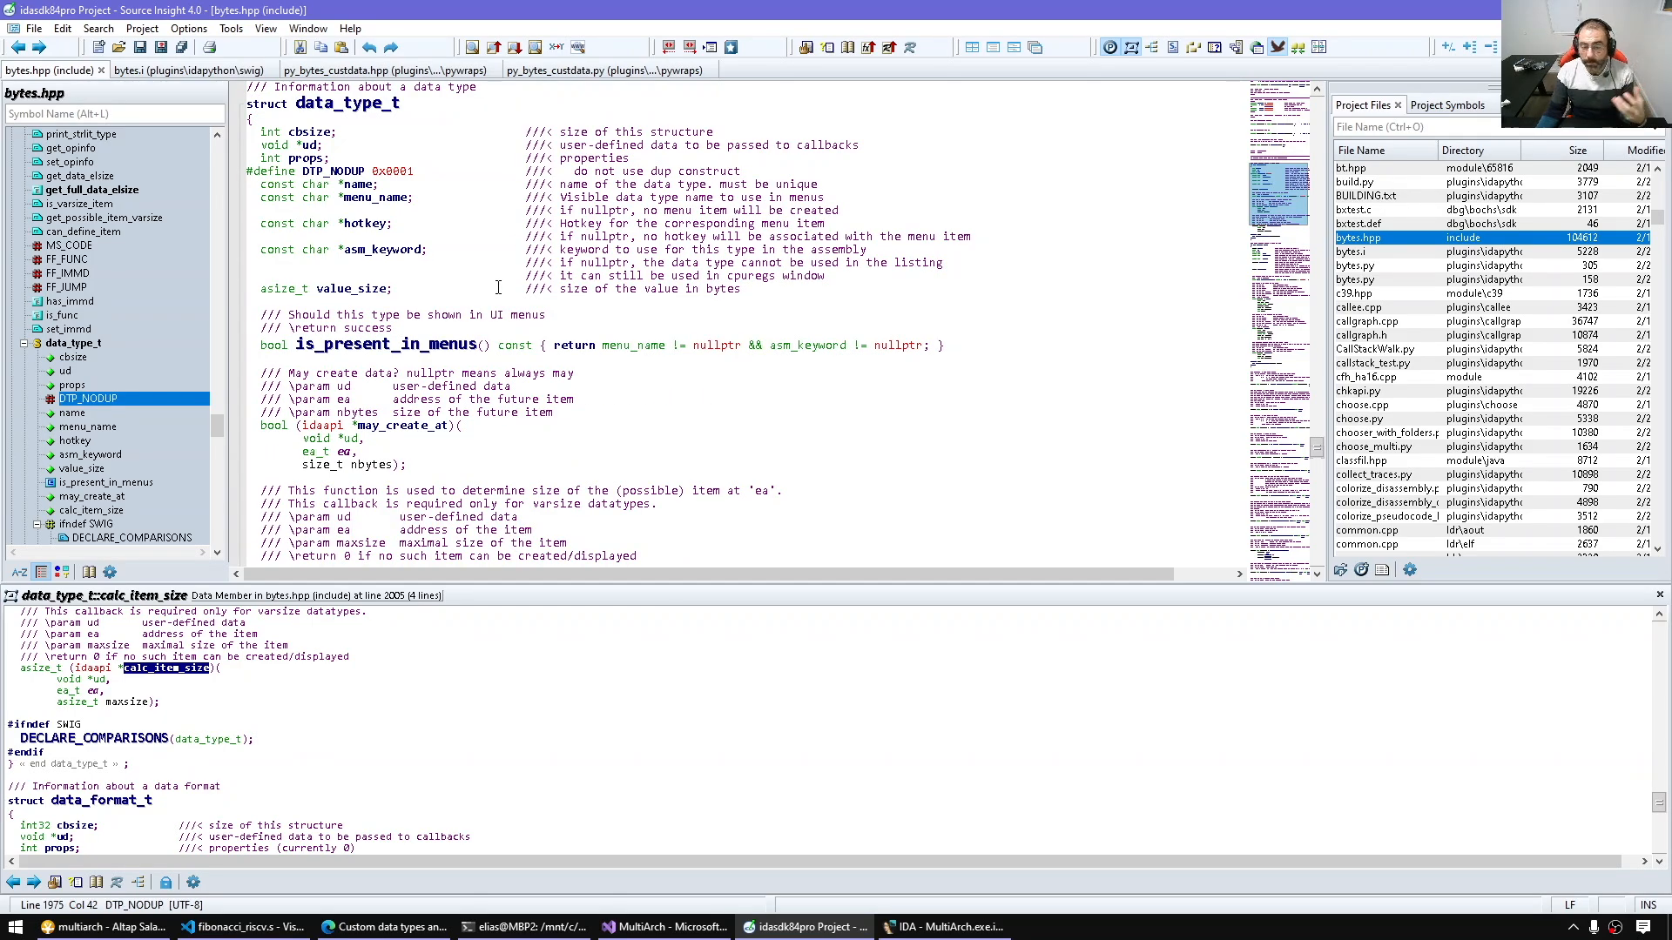
scroll(down, 3)
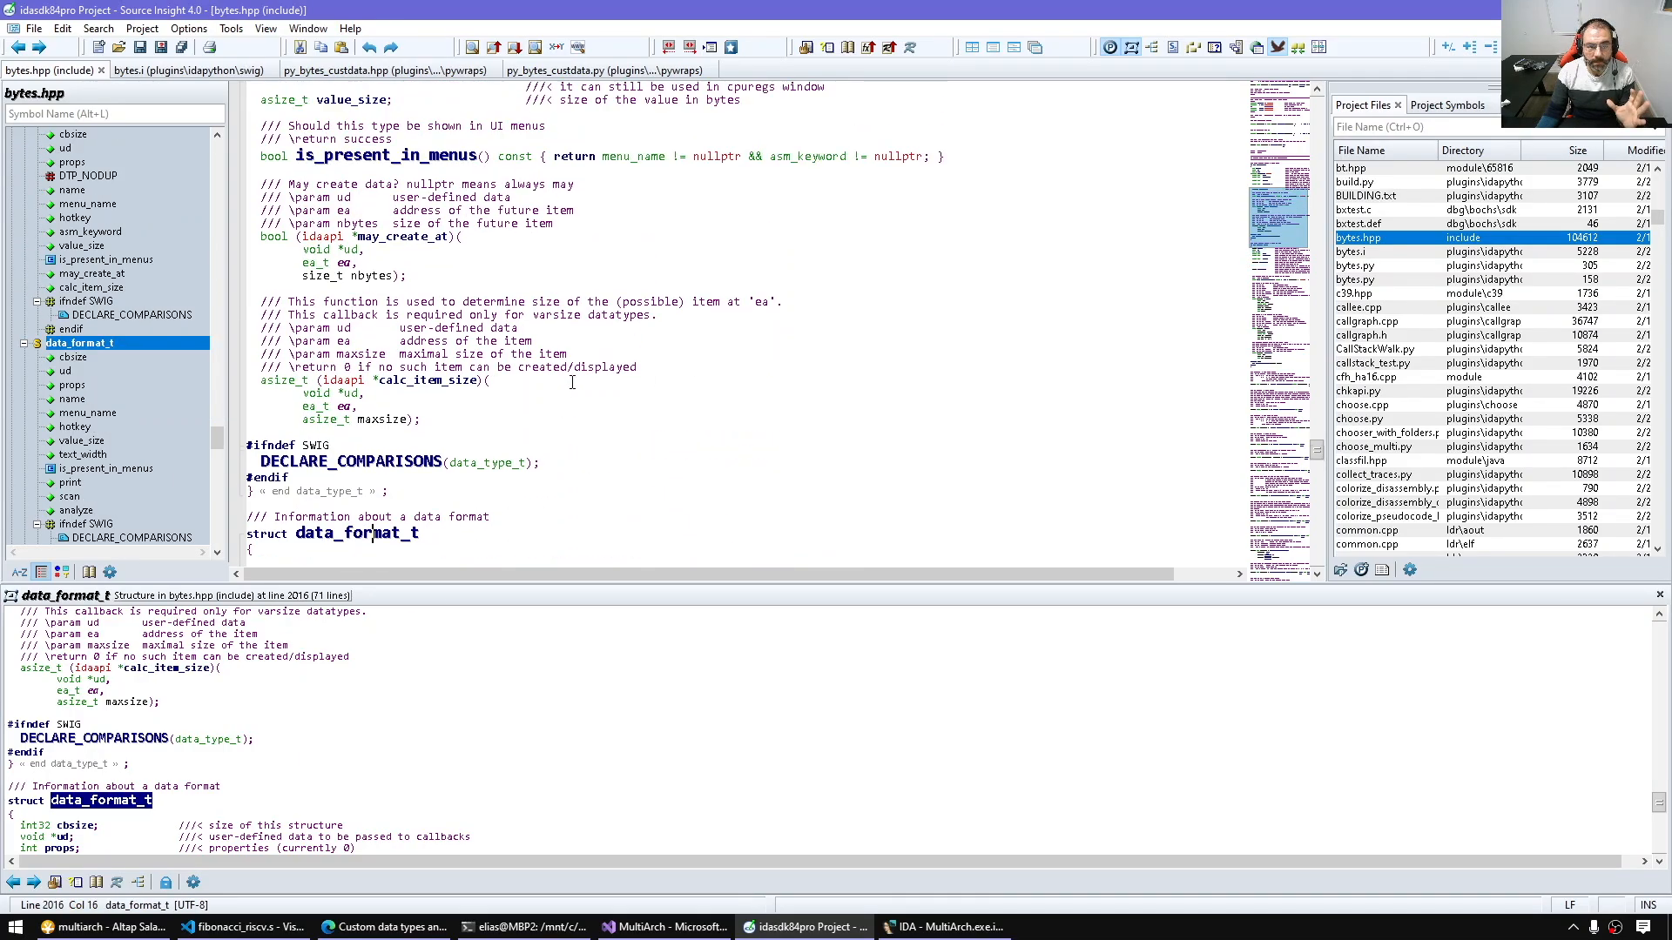
scroll(down, 3)
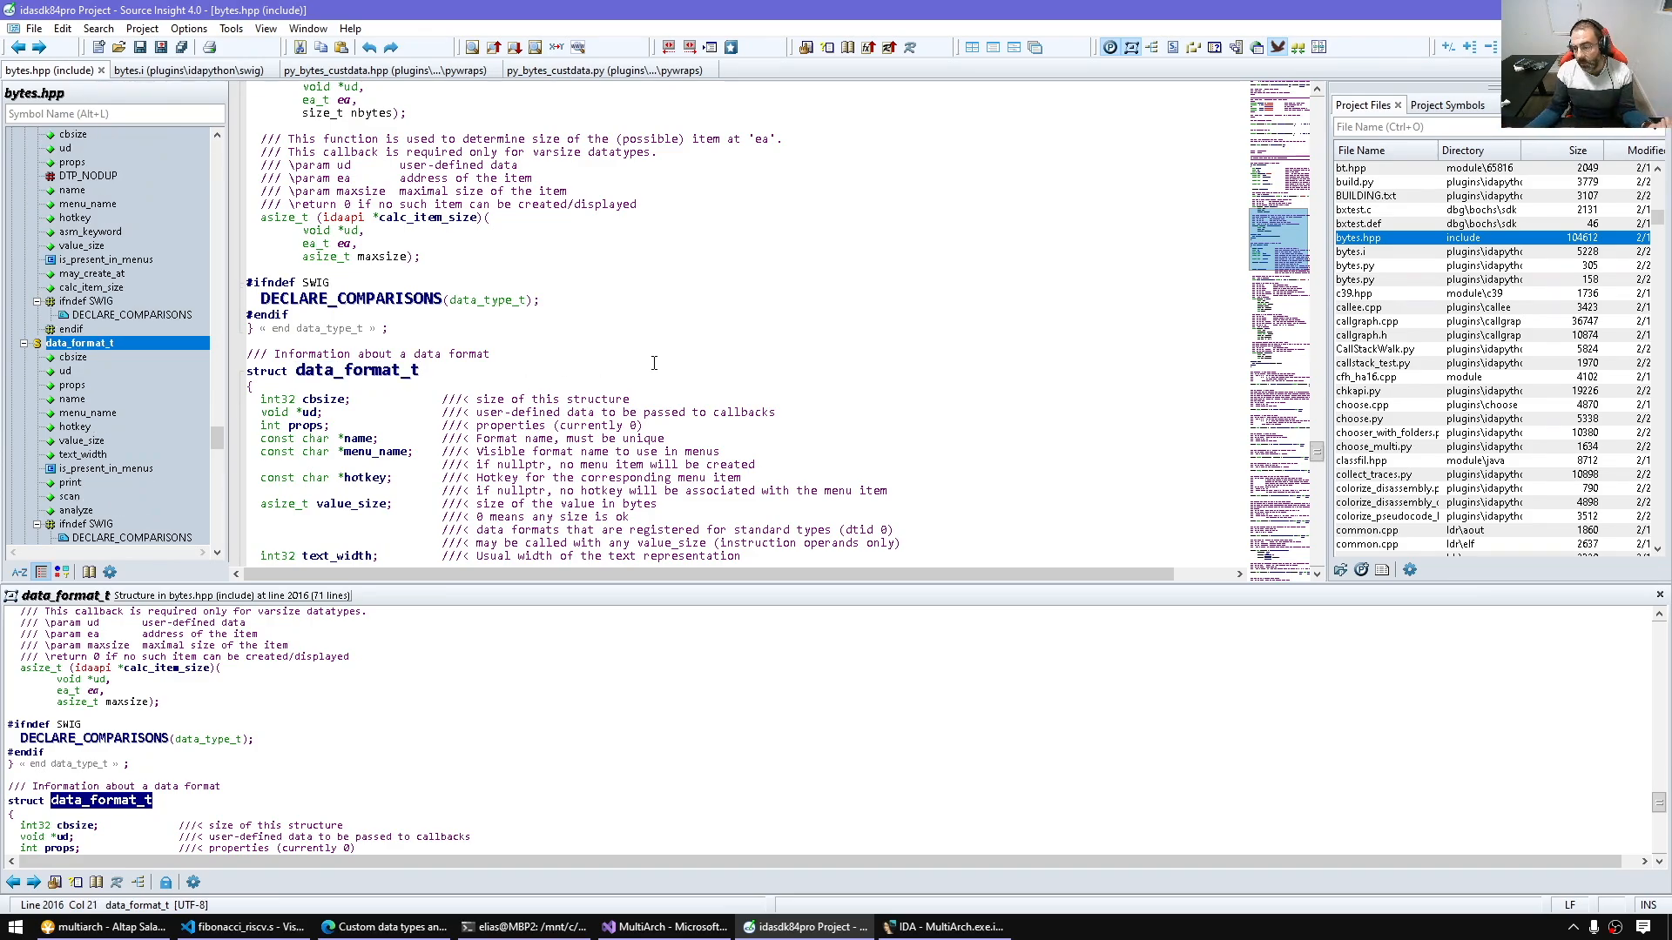
double_click(355, 369)
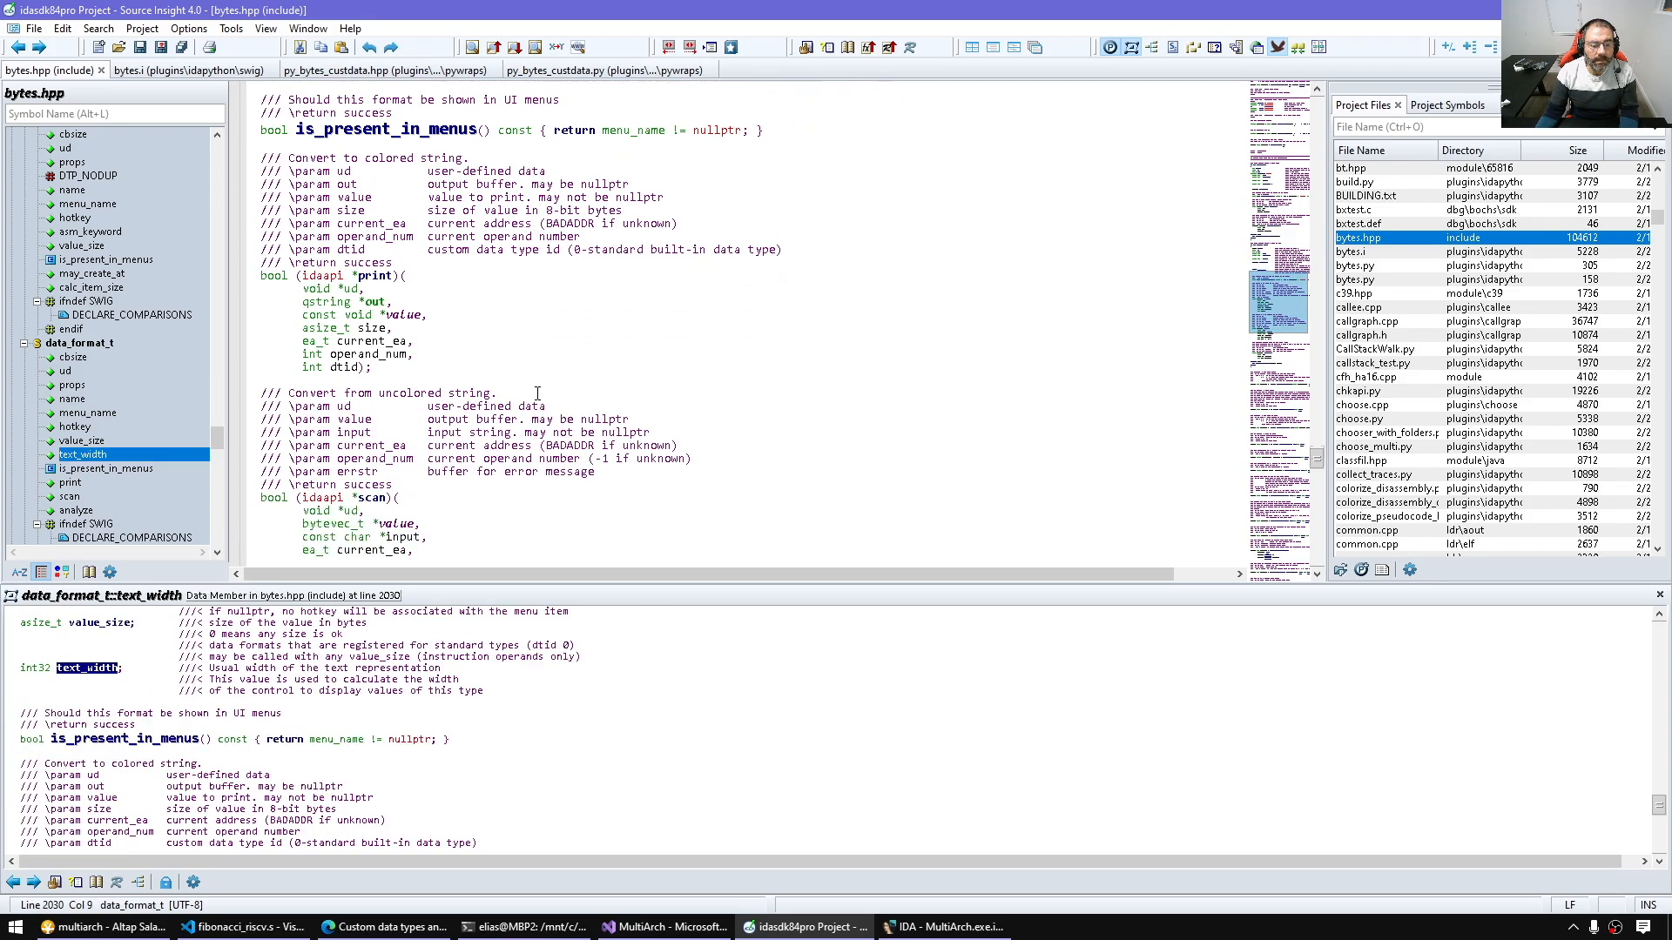
scroll(down, 3)
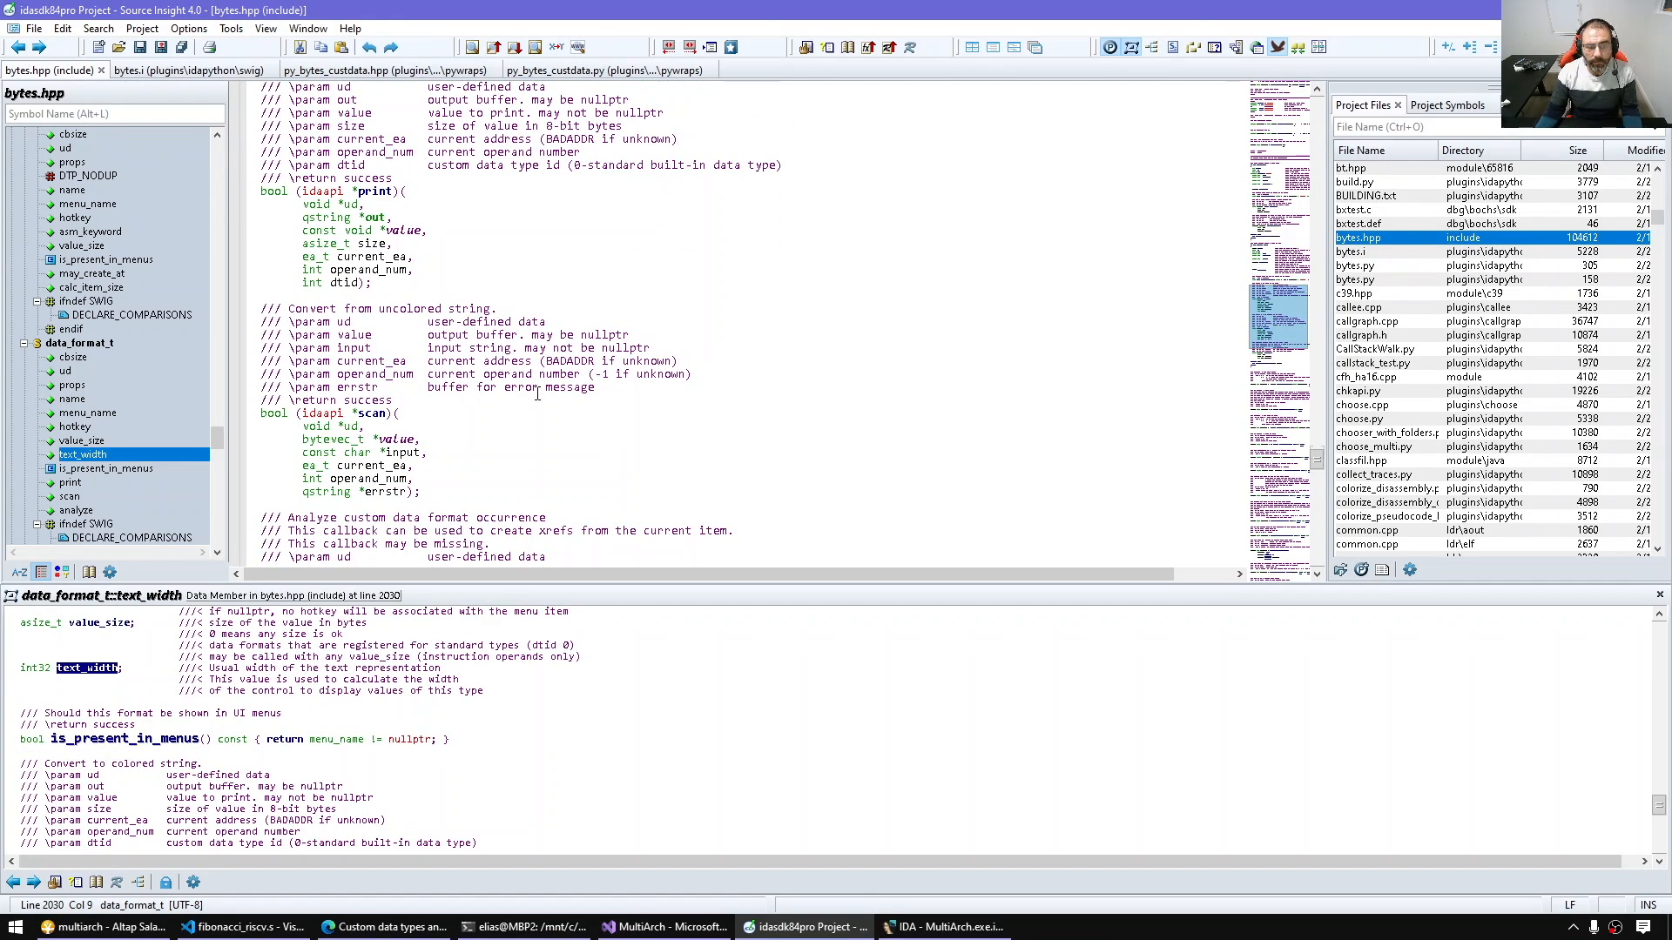
double_click(375, 191)
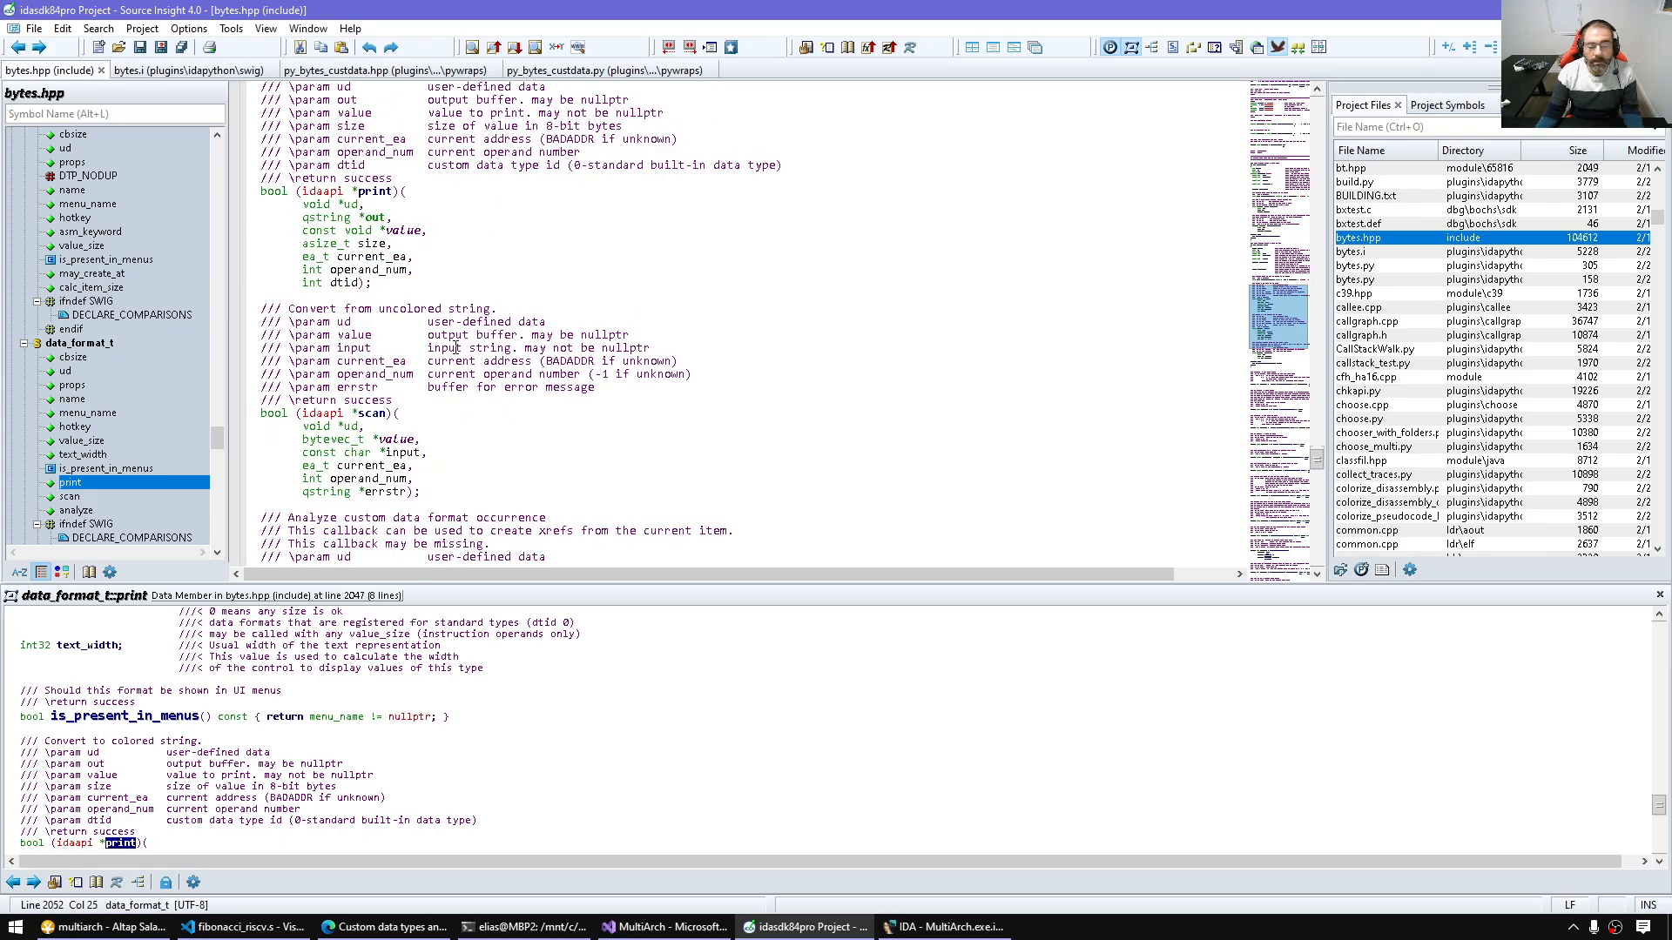
click(78, 343)
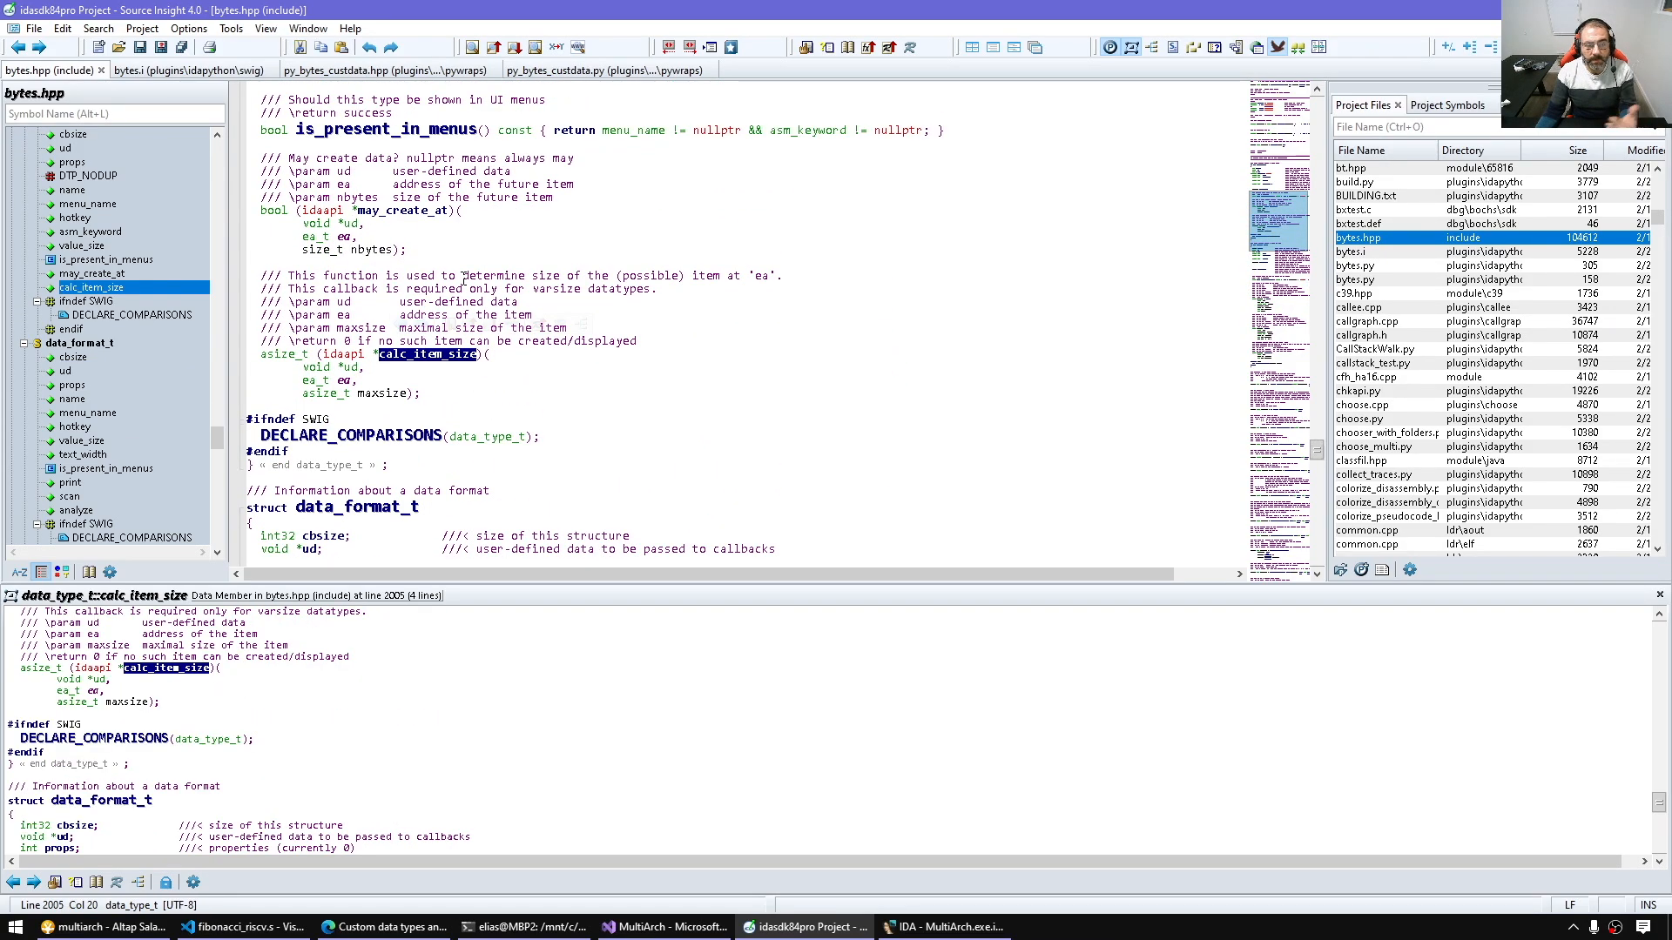
scroll(down, 3)
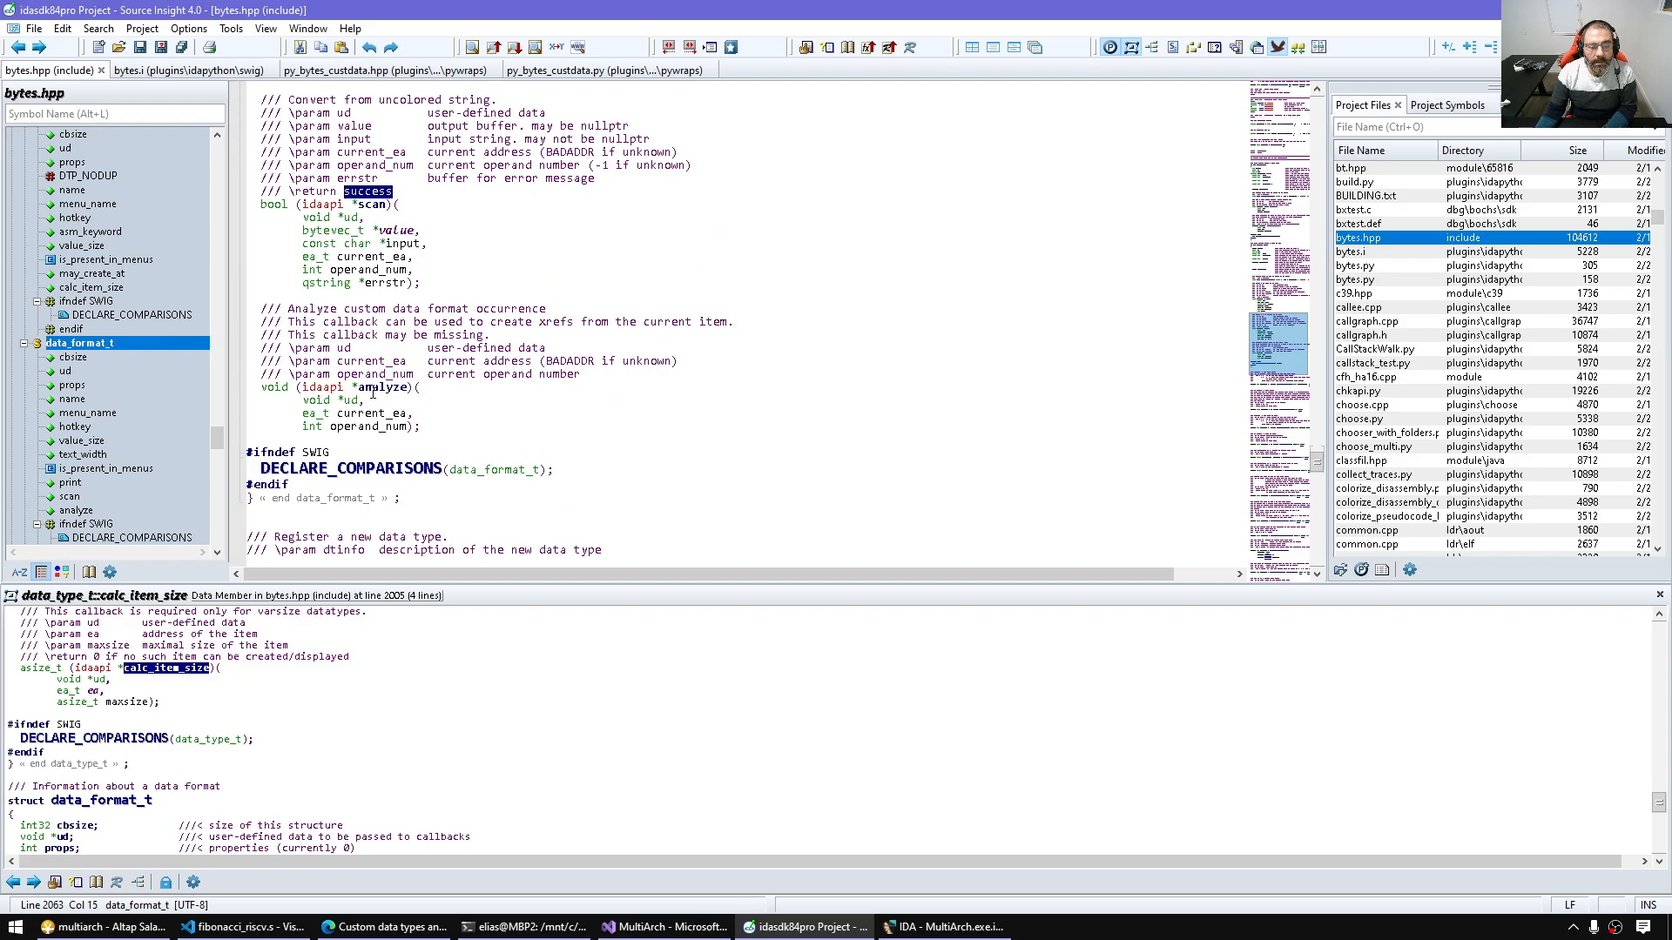
click(75, 510)
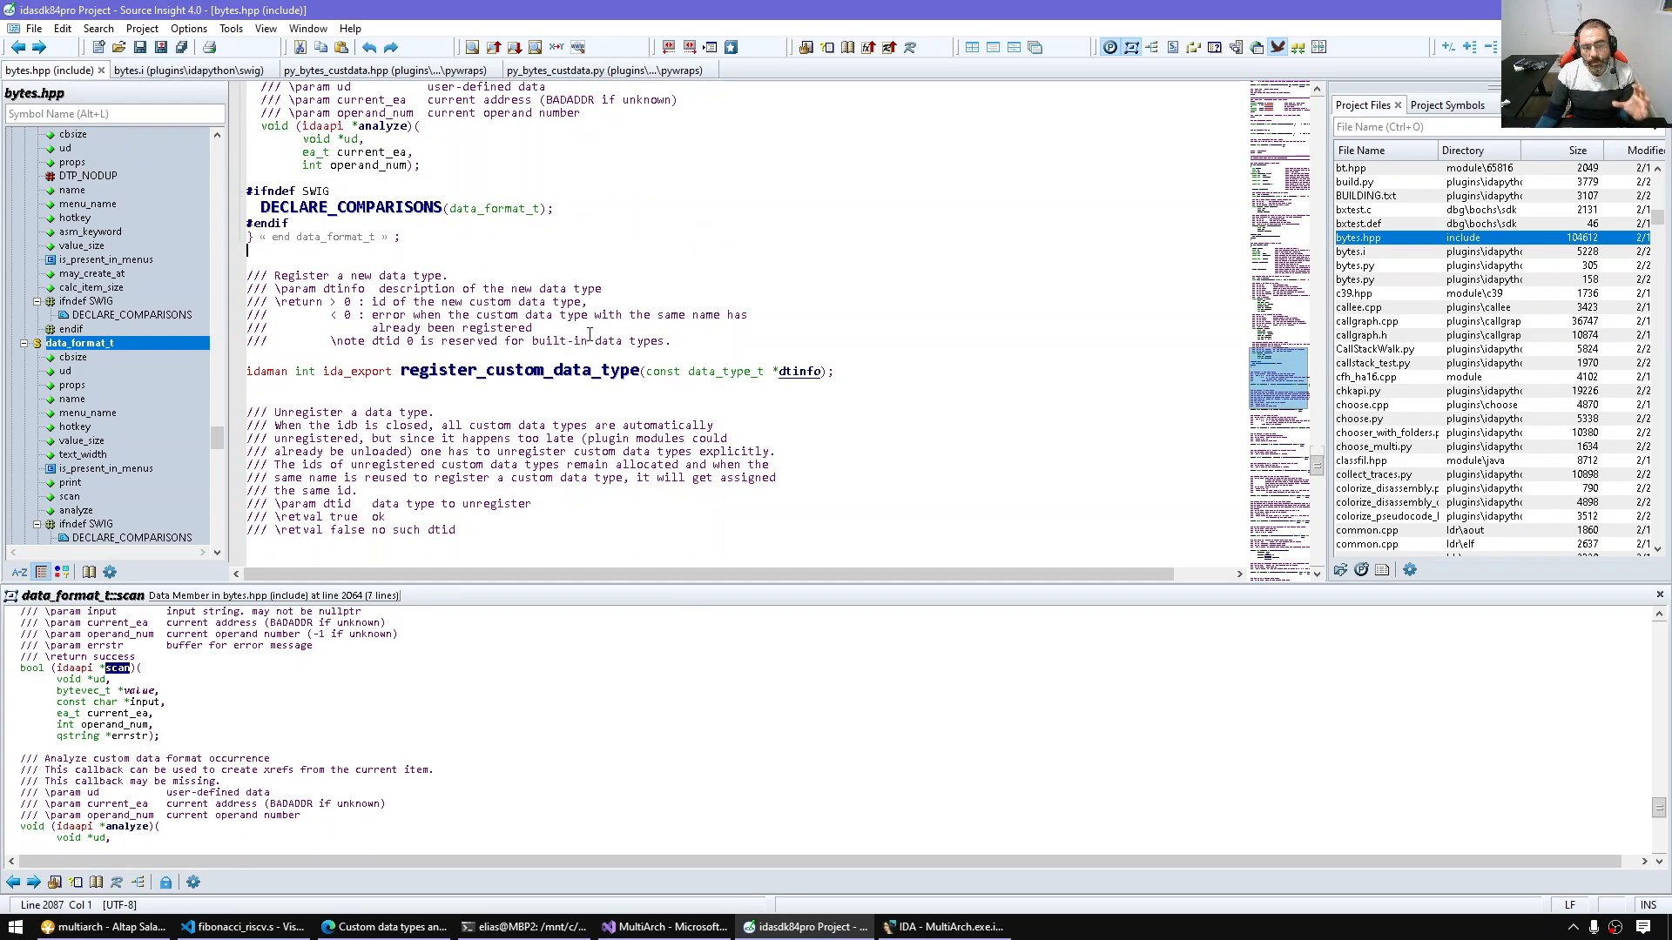
Step: Review register/unregister_custom_data_format in bytes.hpp, then switch to the bytes.i SWIG interface
click(449, 275)
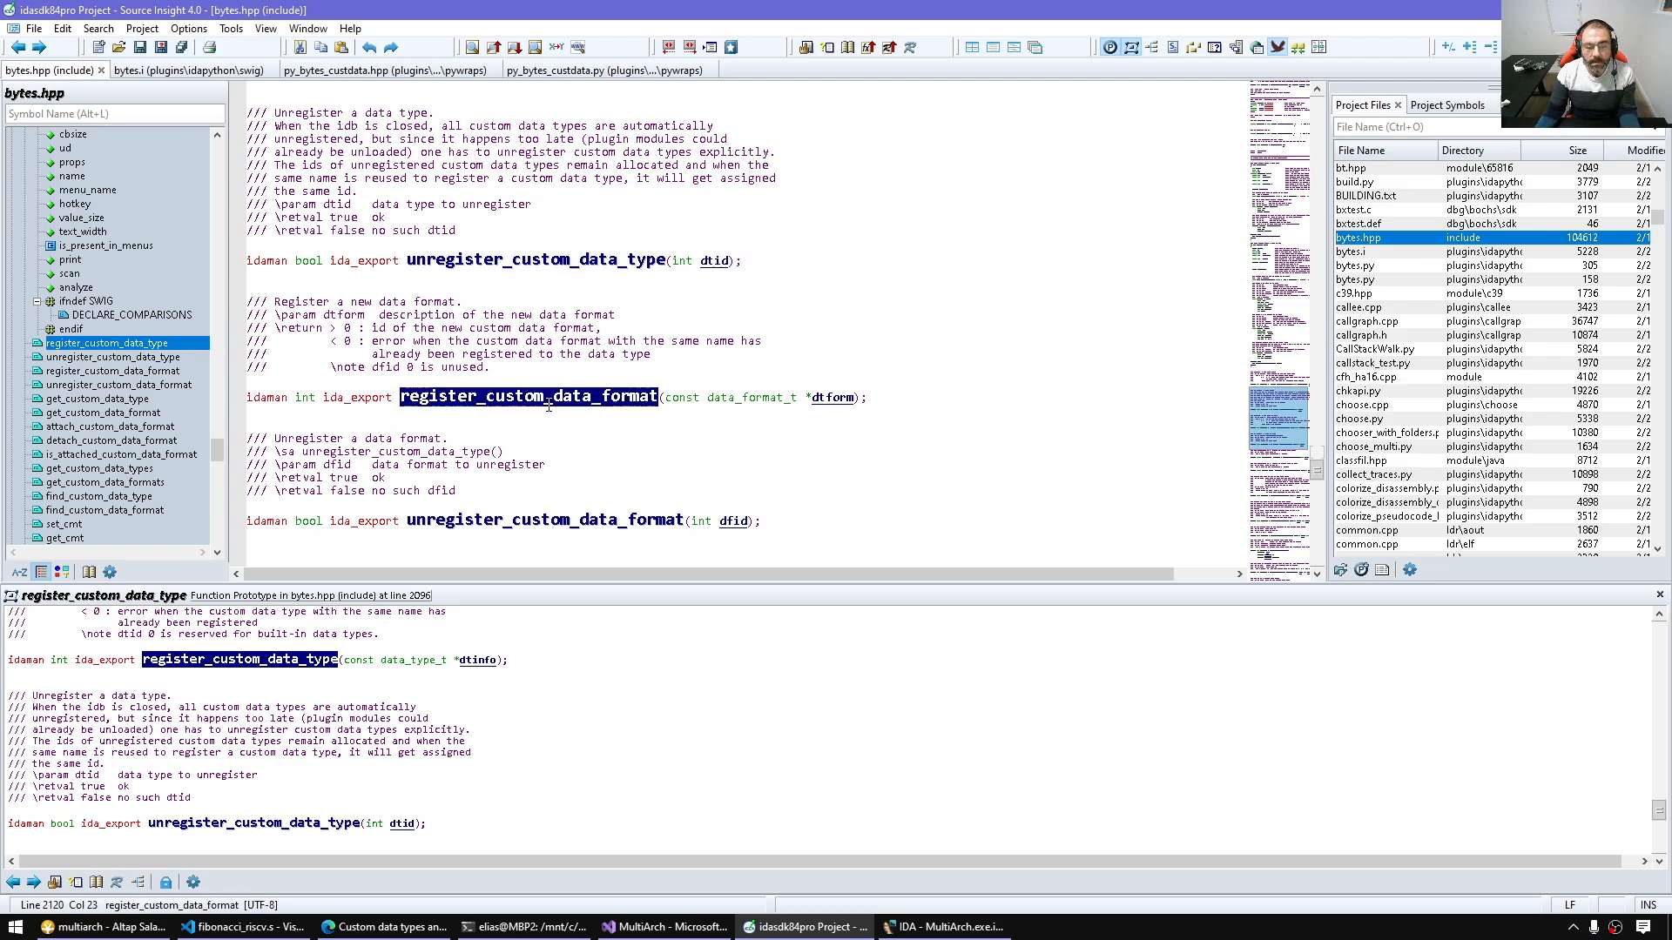
click(113, 369)
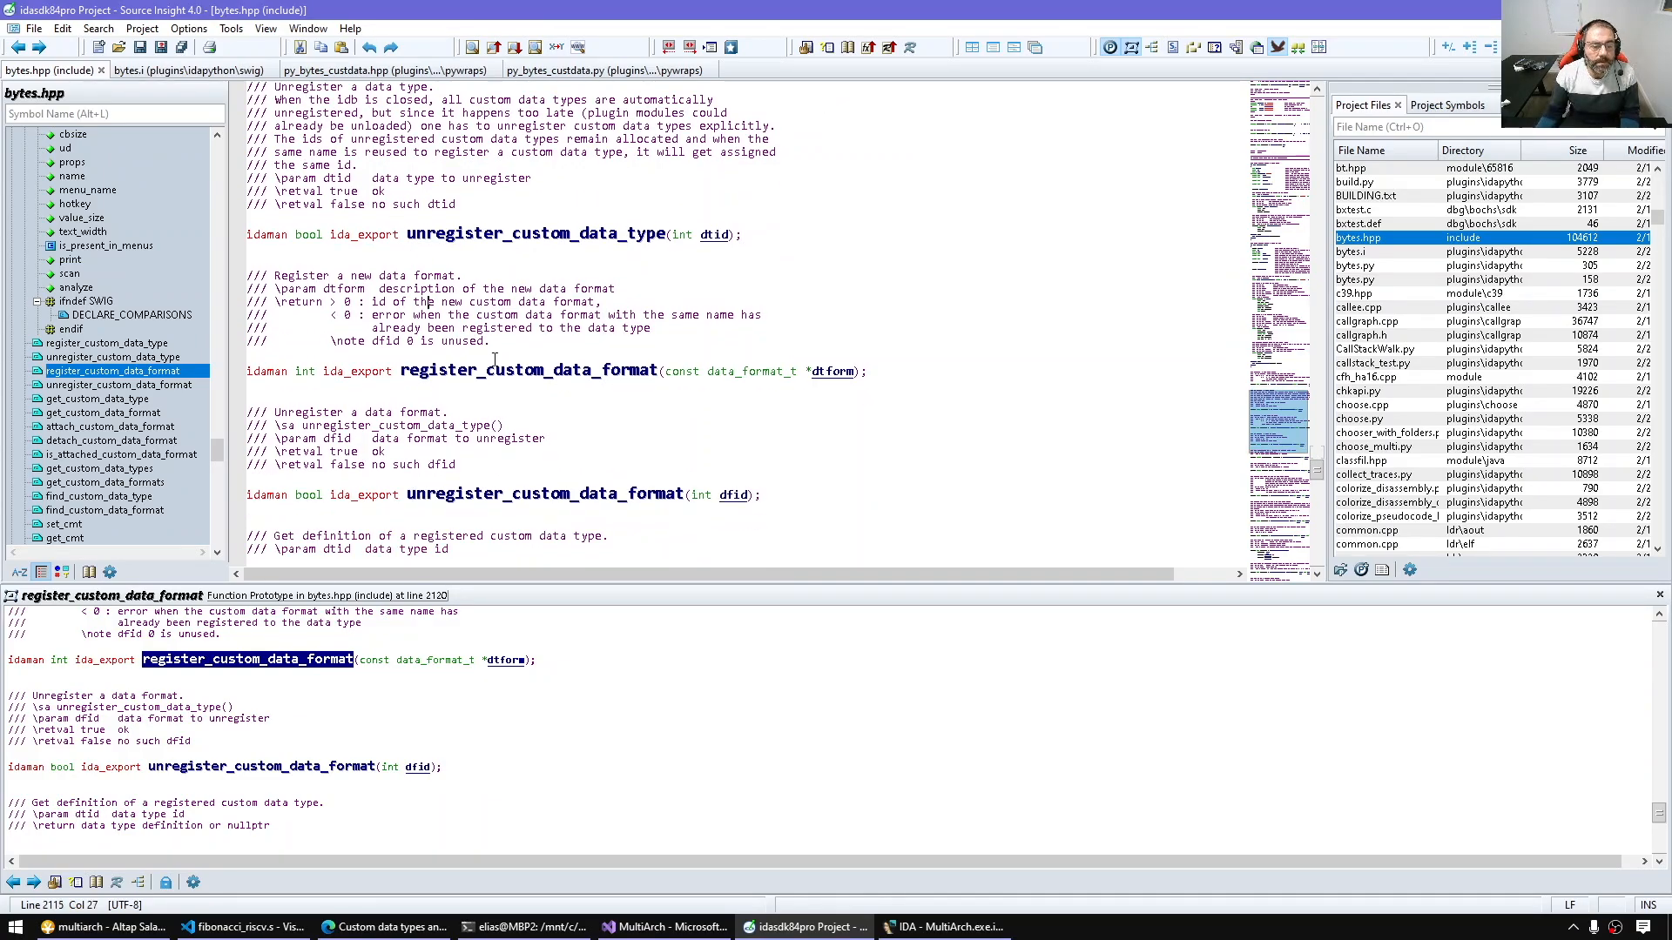
double_click(533, 233)
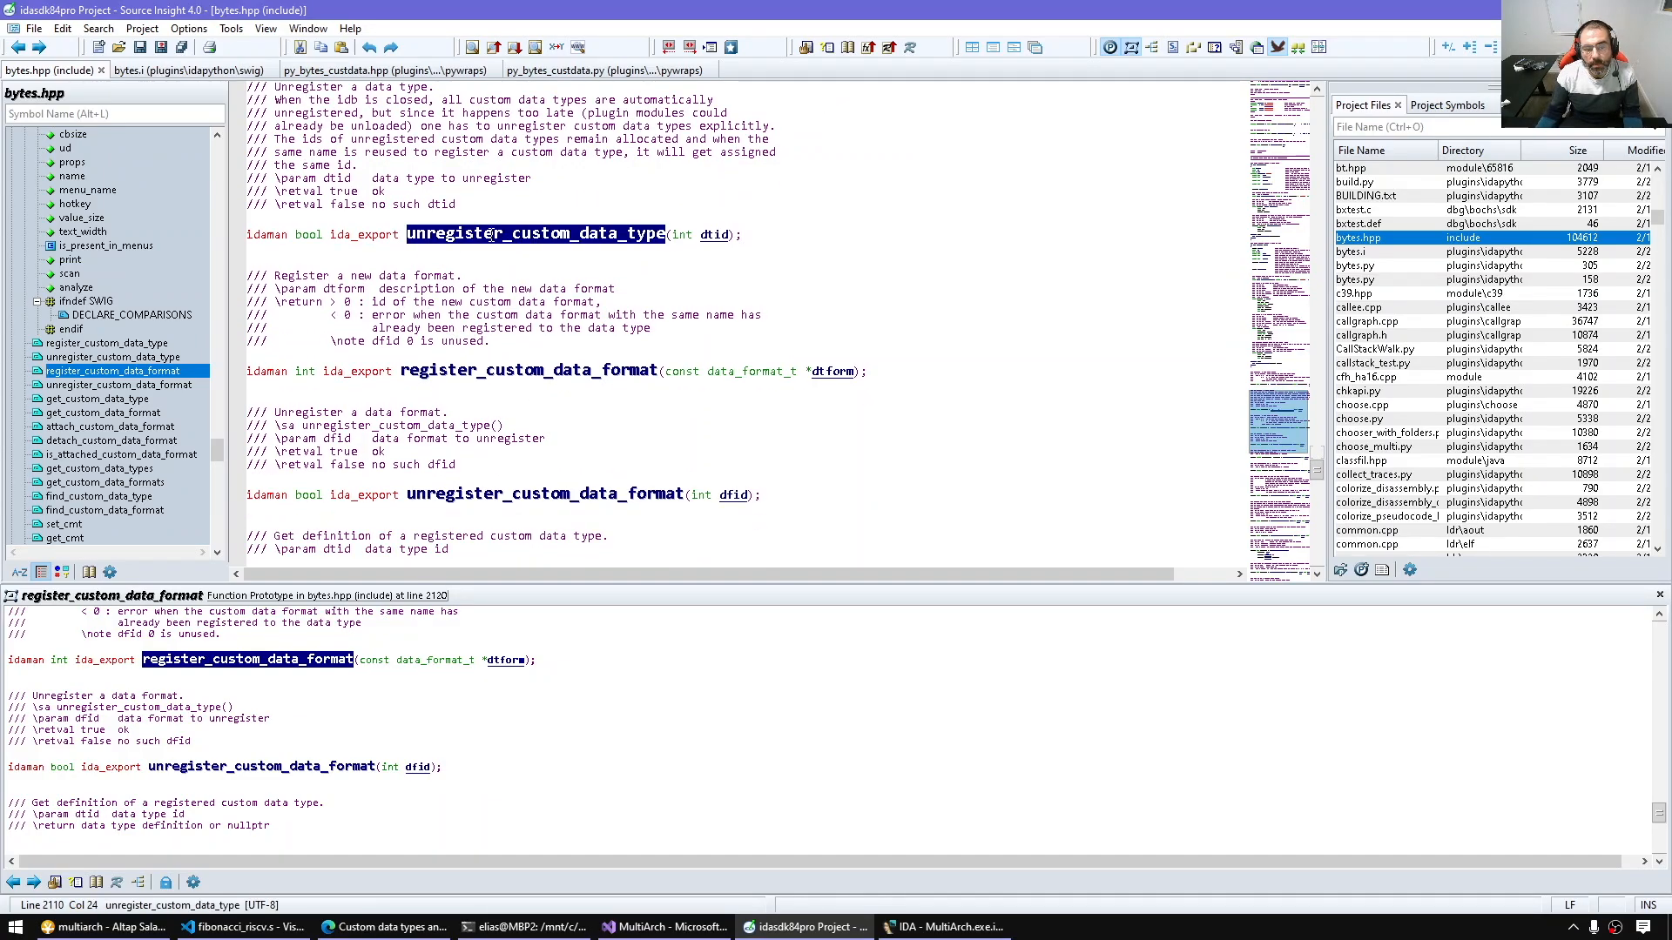
click(114, 357)
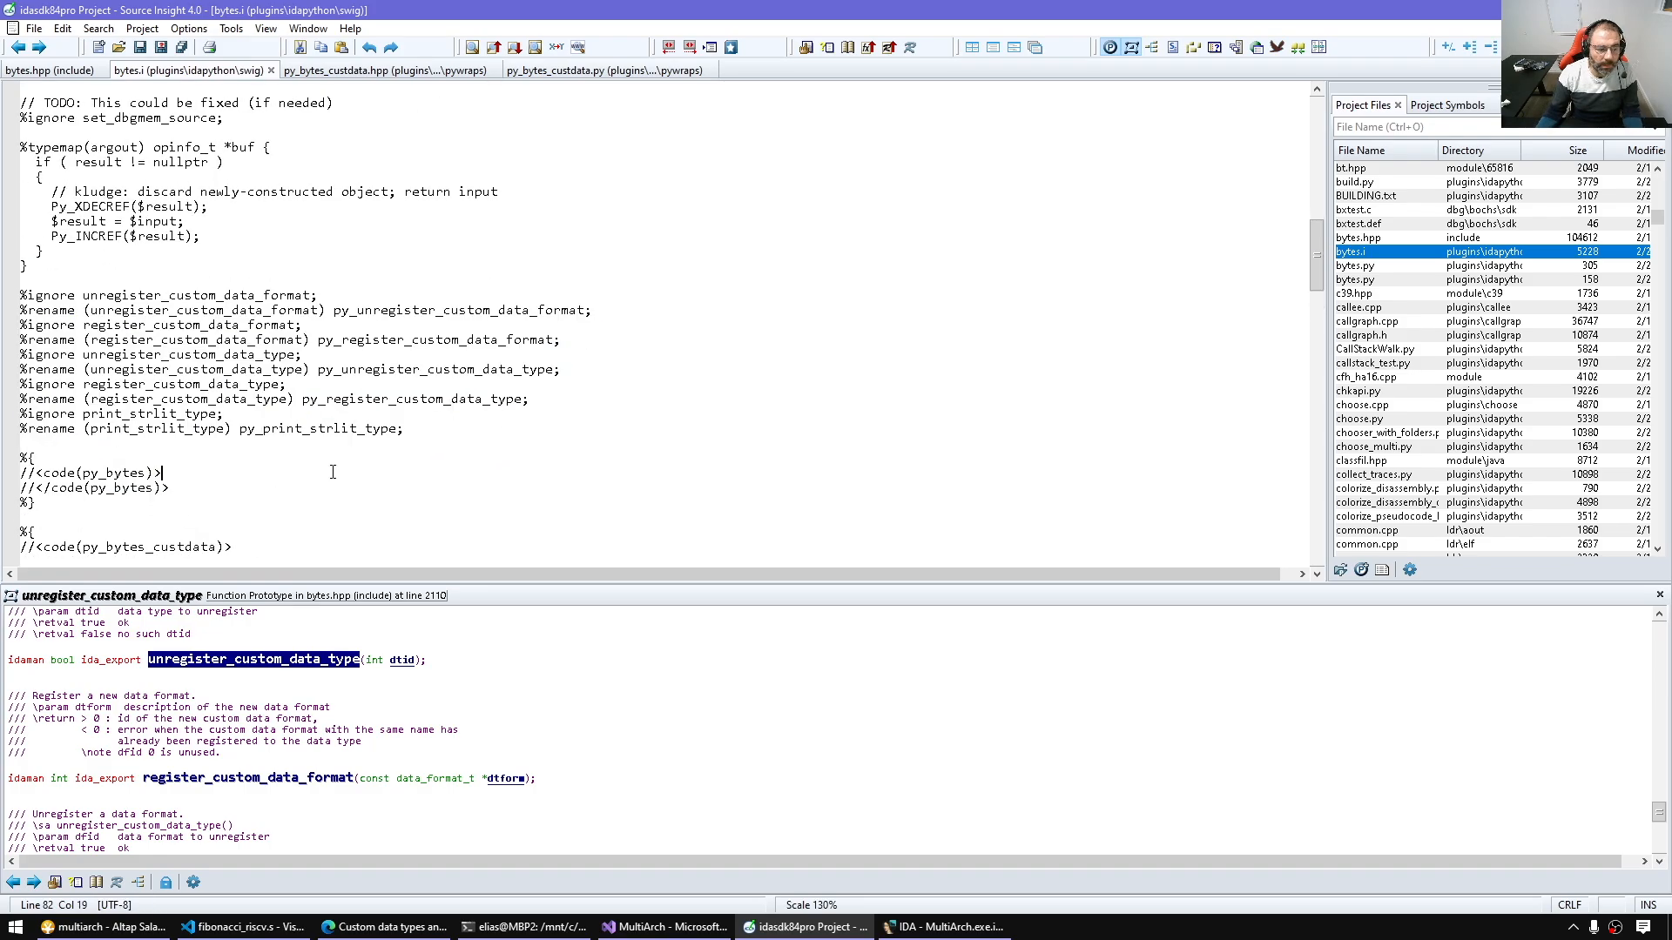
Step: View py_bytes_custdata.py at register_data_types_and_formats, then return to Visual Studio Code
click(352, 70)
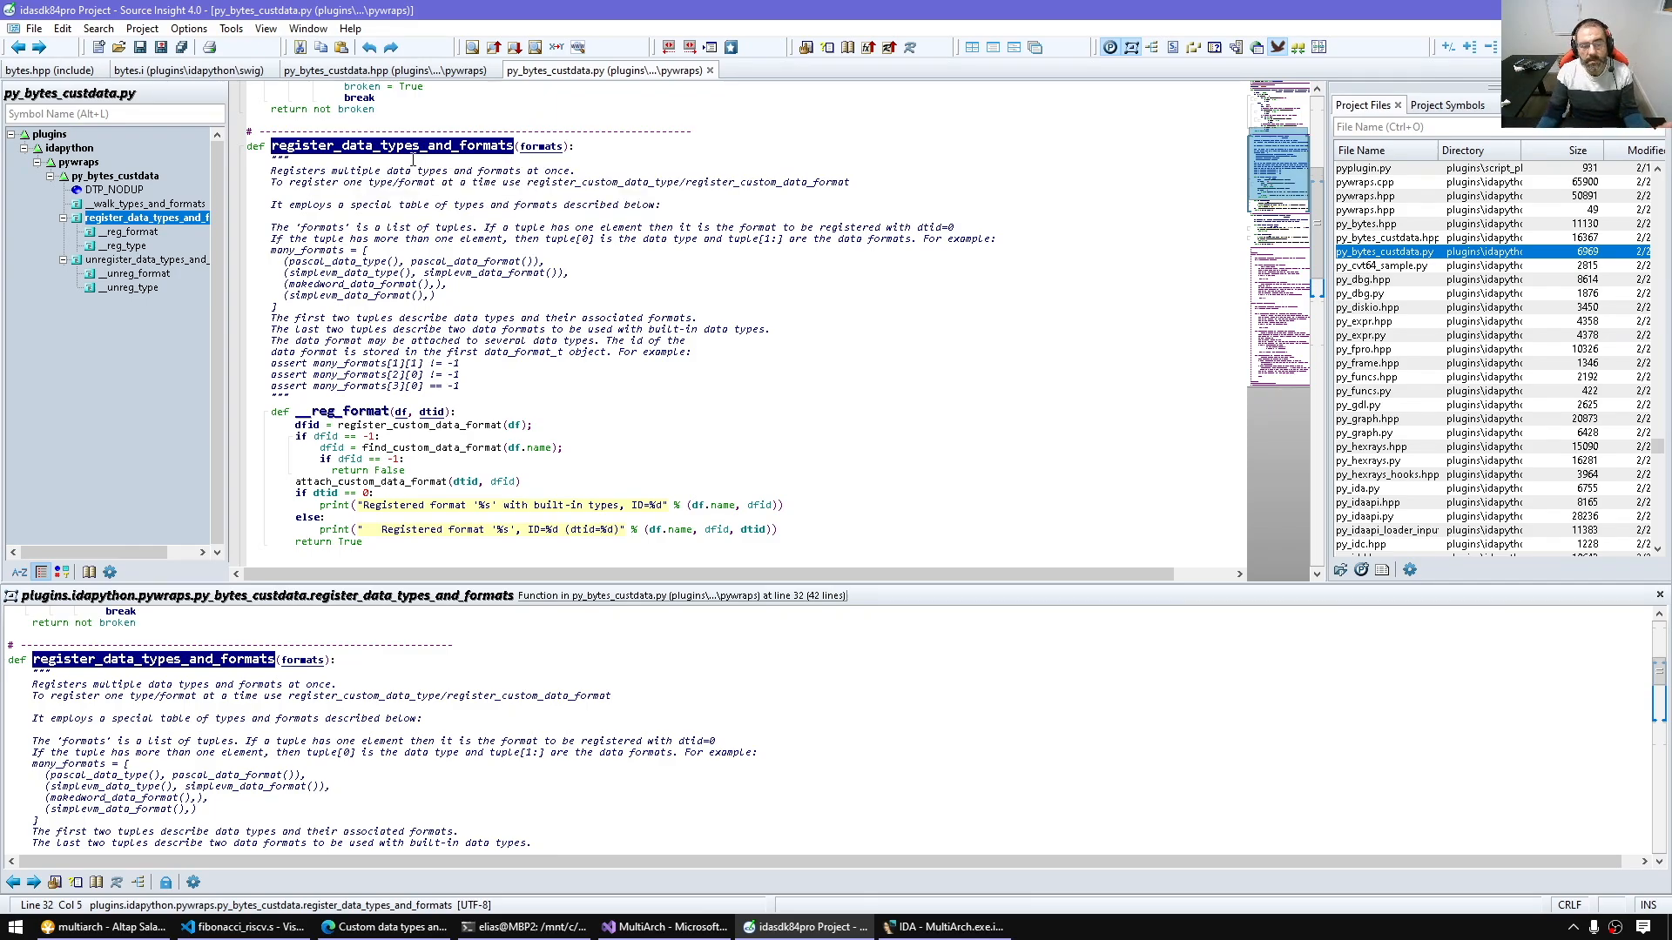
click(242, 924)
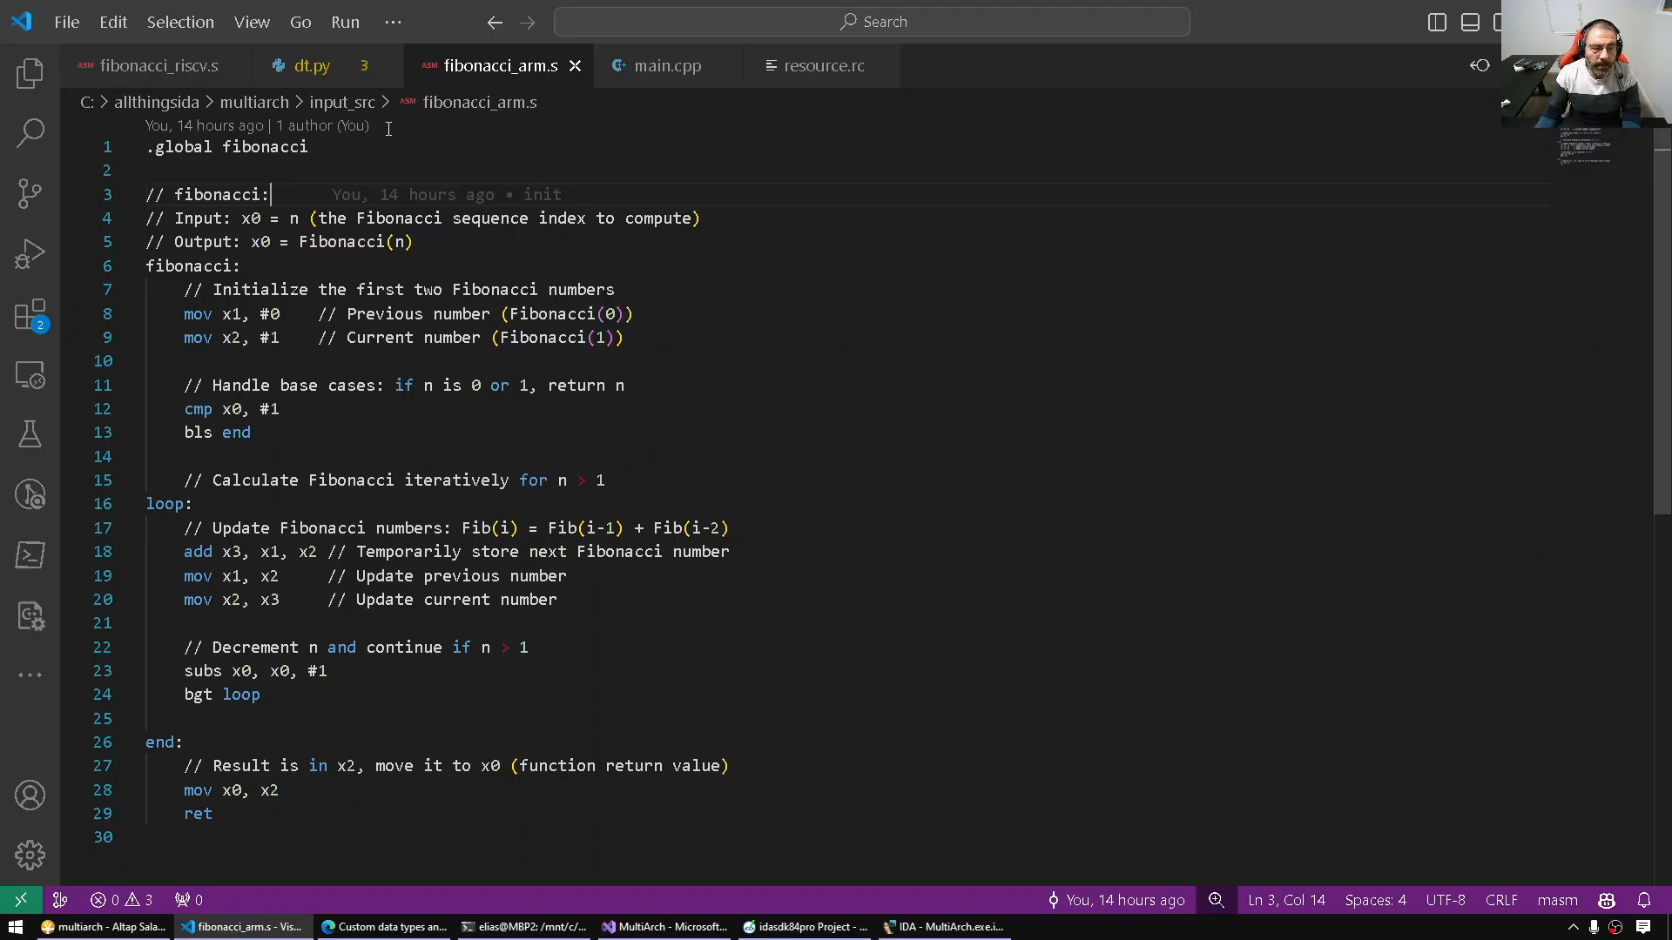
Step: In dt.py's MY_FORMATS table, select the stray standalone RISCV_DataFormat entry for removal
click(311, 66)
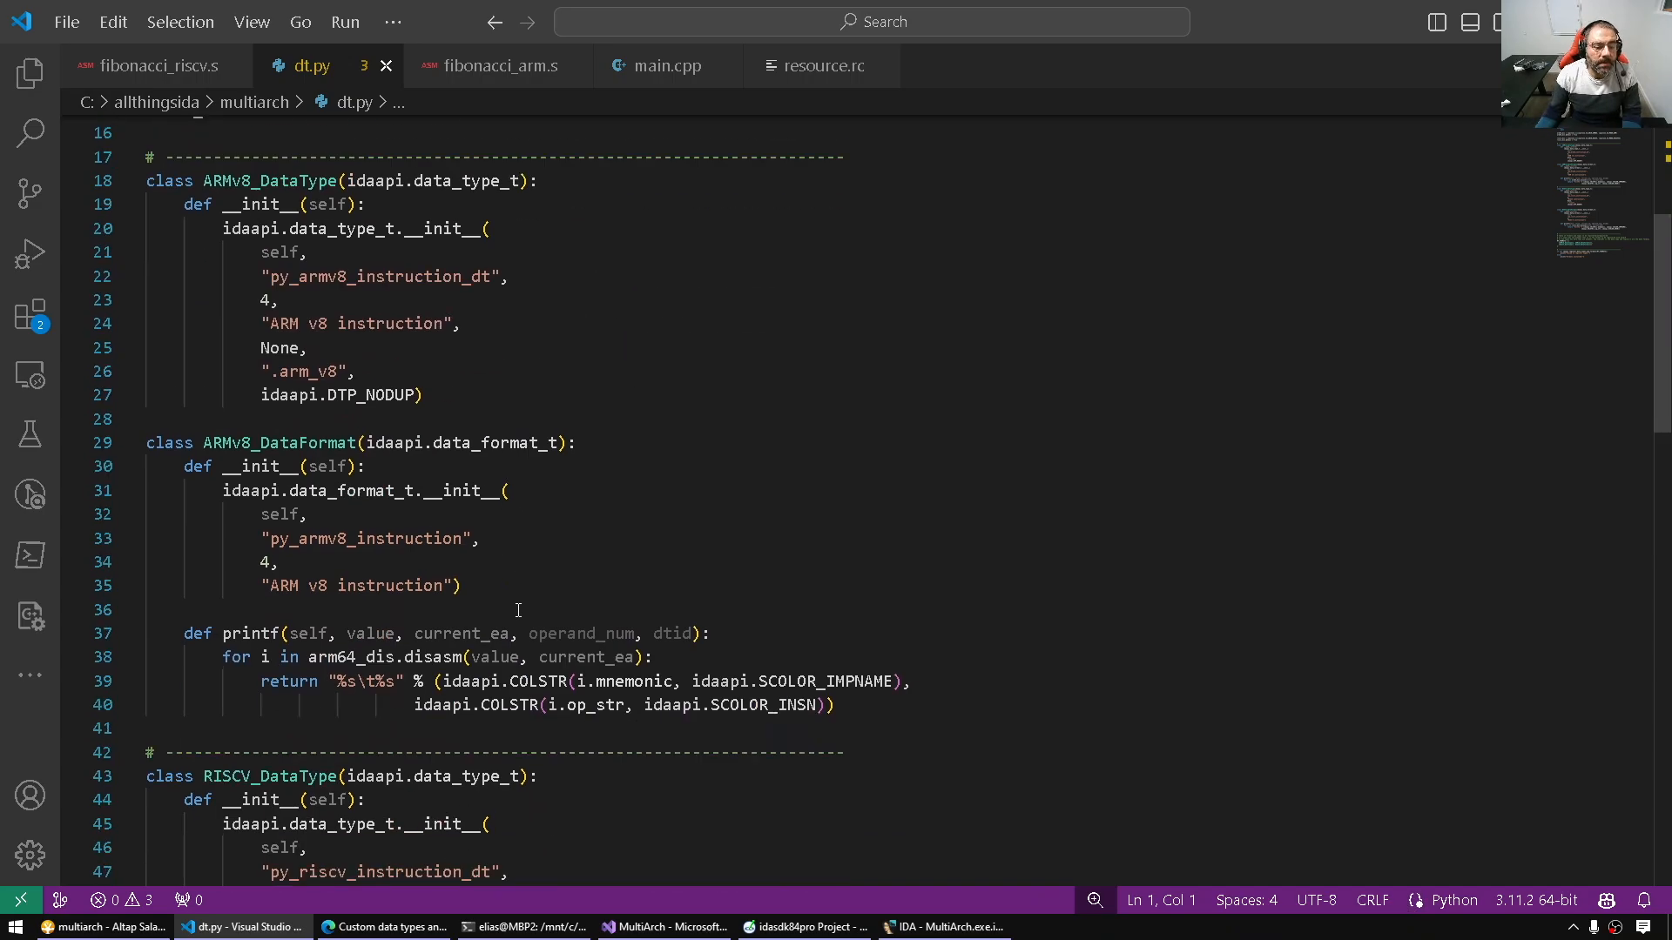
scroll(down, 3)
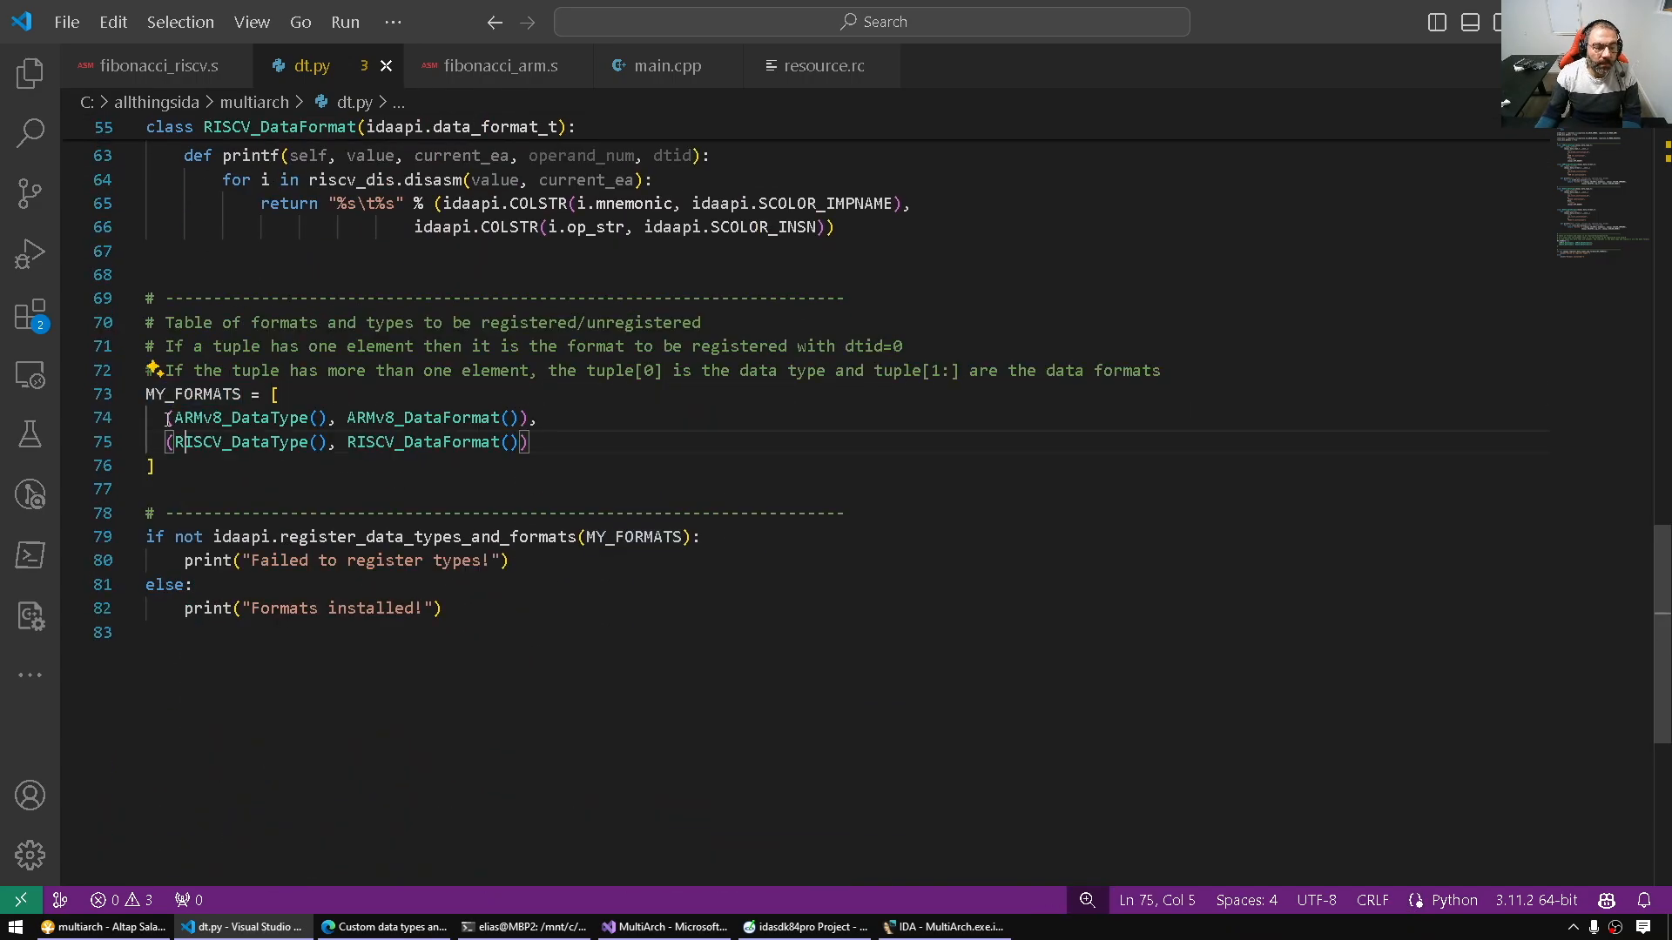
double_click(240, 416)
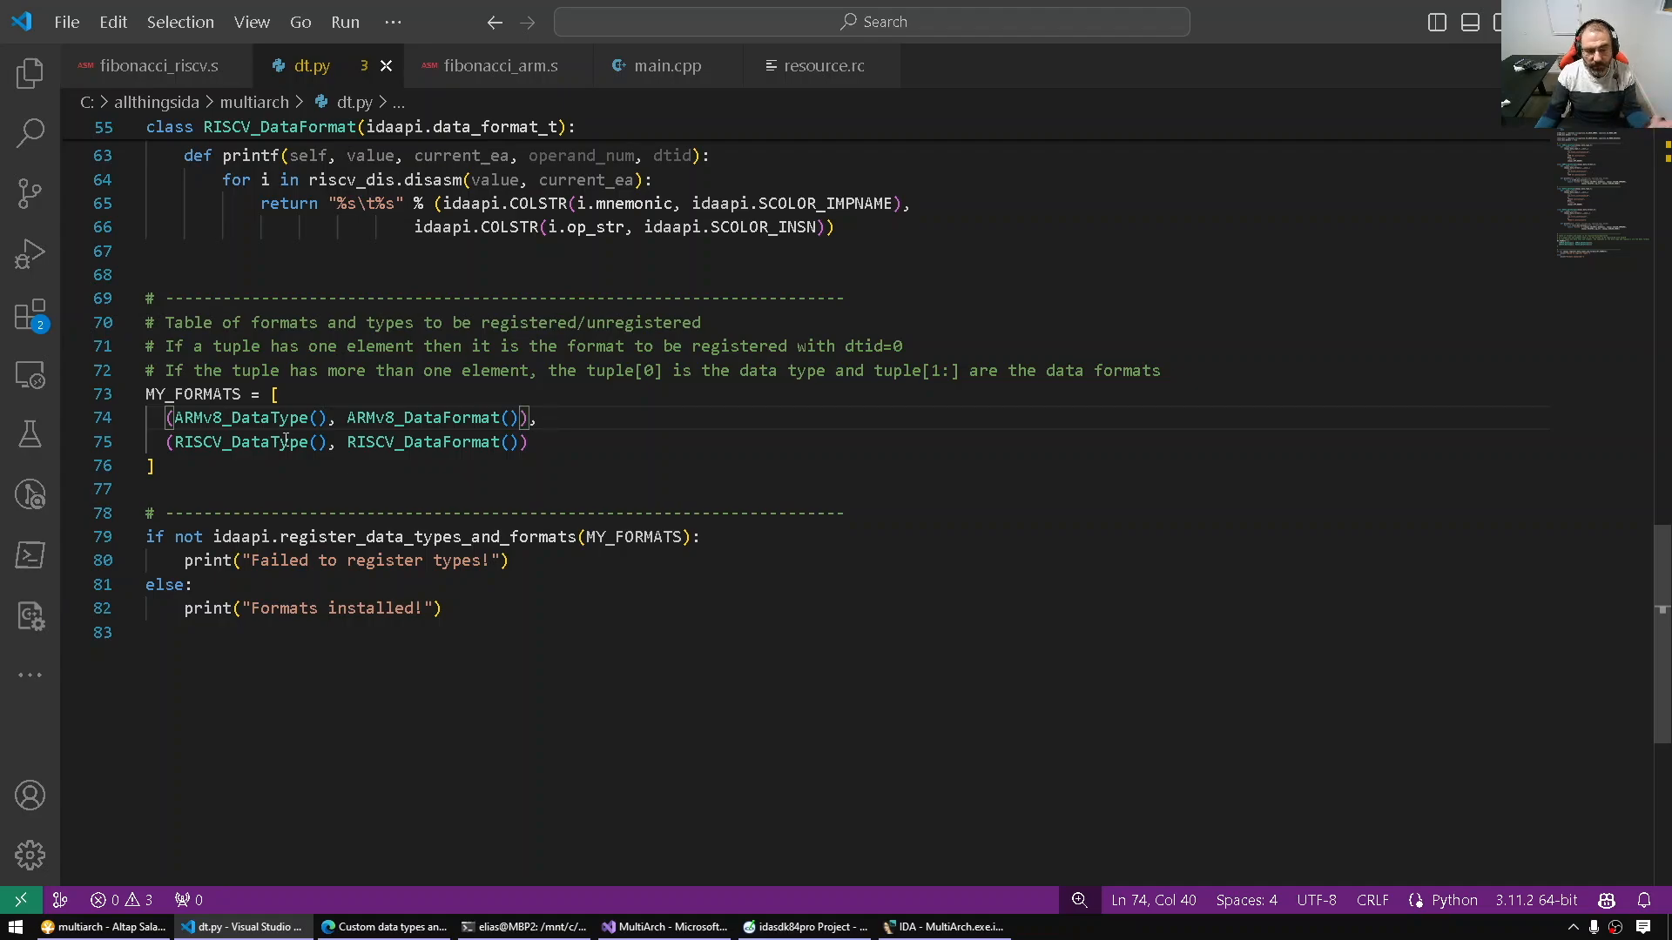
click(171, 441)
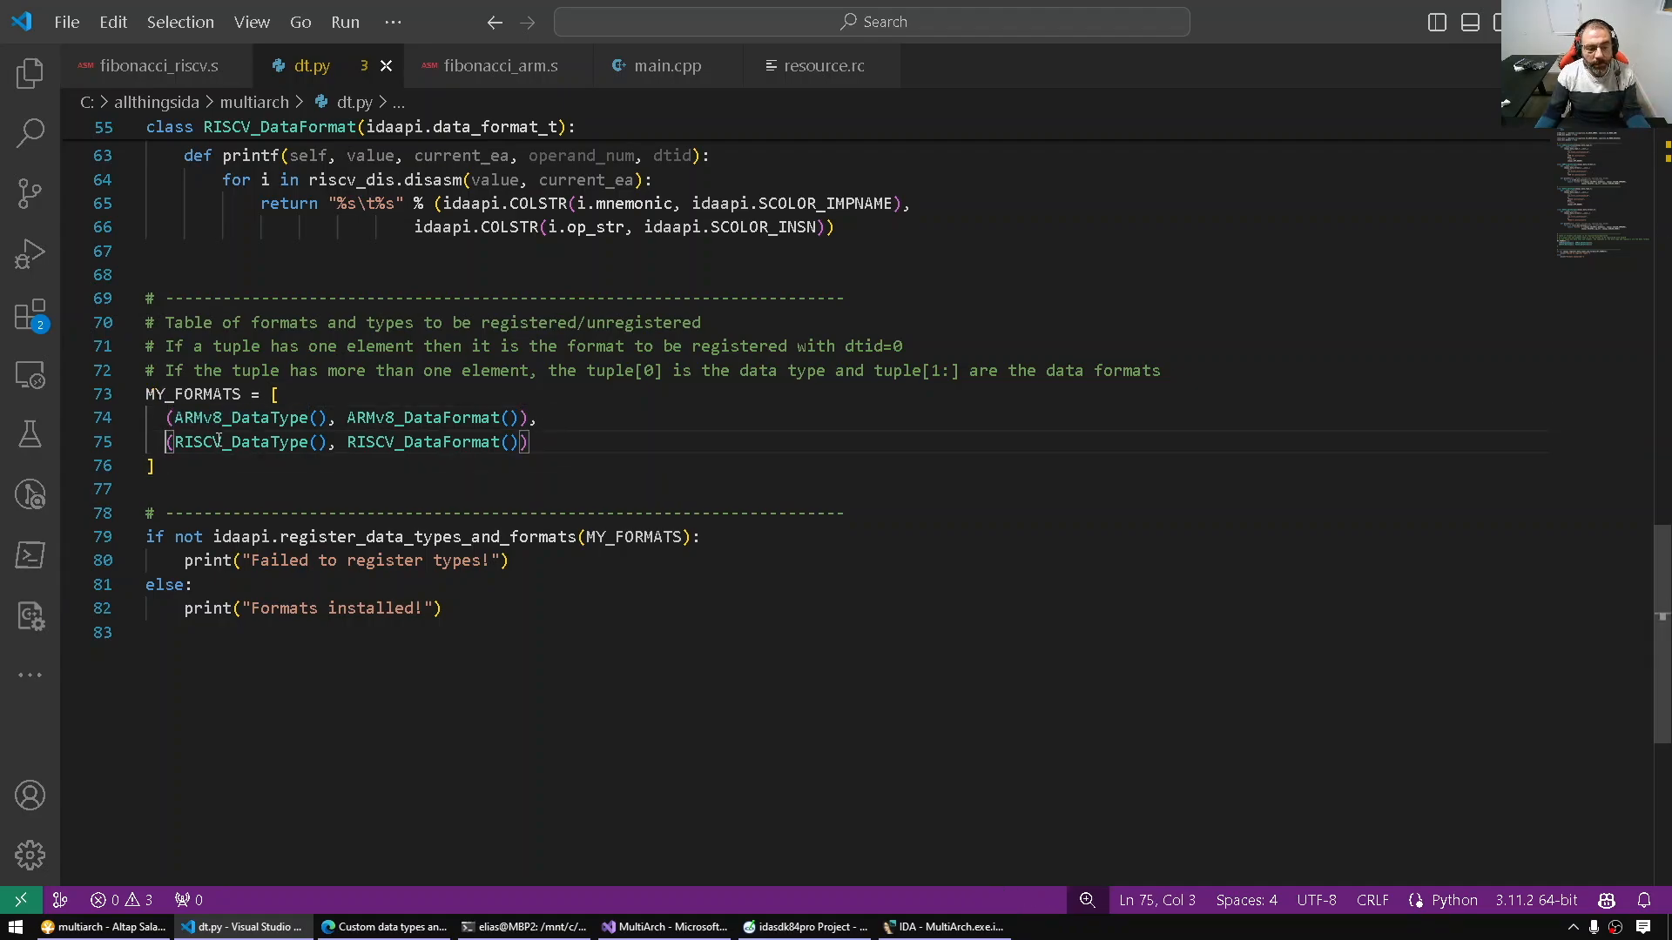
double_click(239, 440)
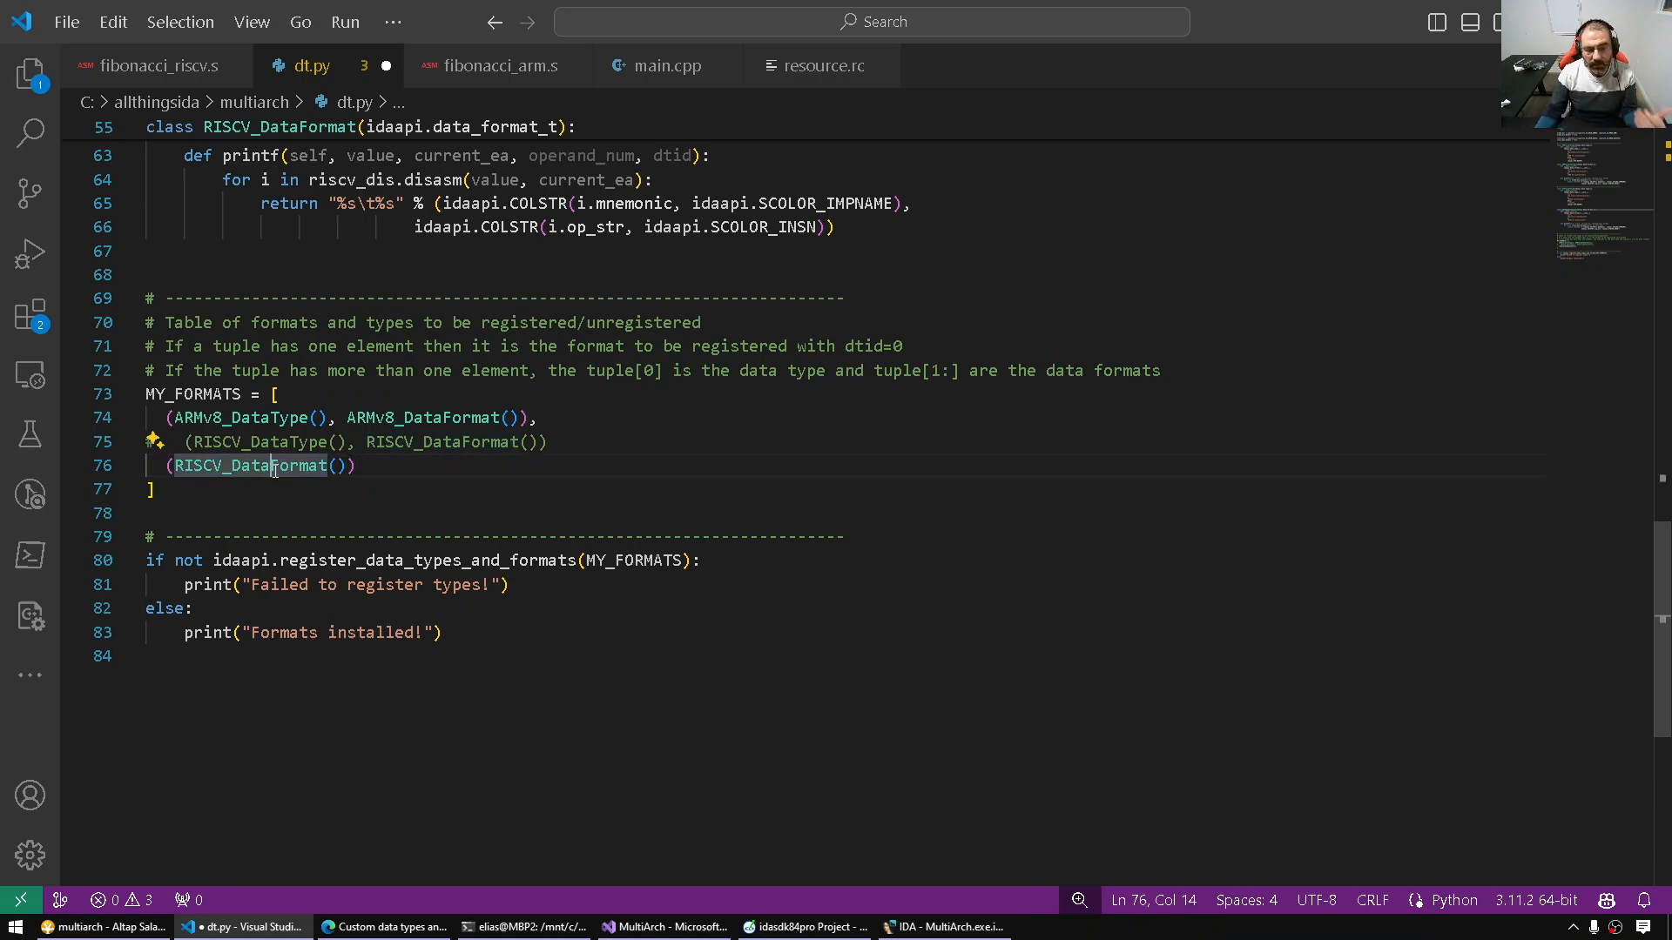
double_click(255, 467)
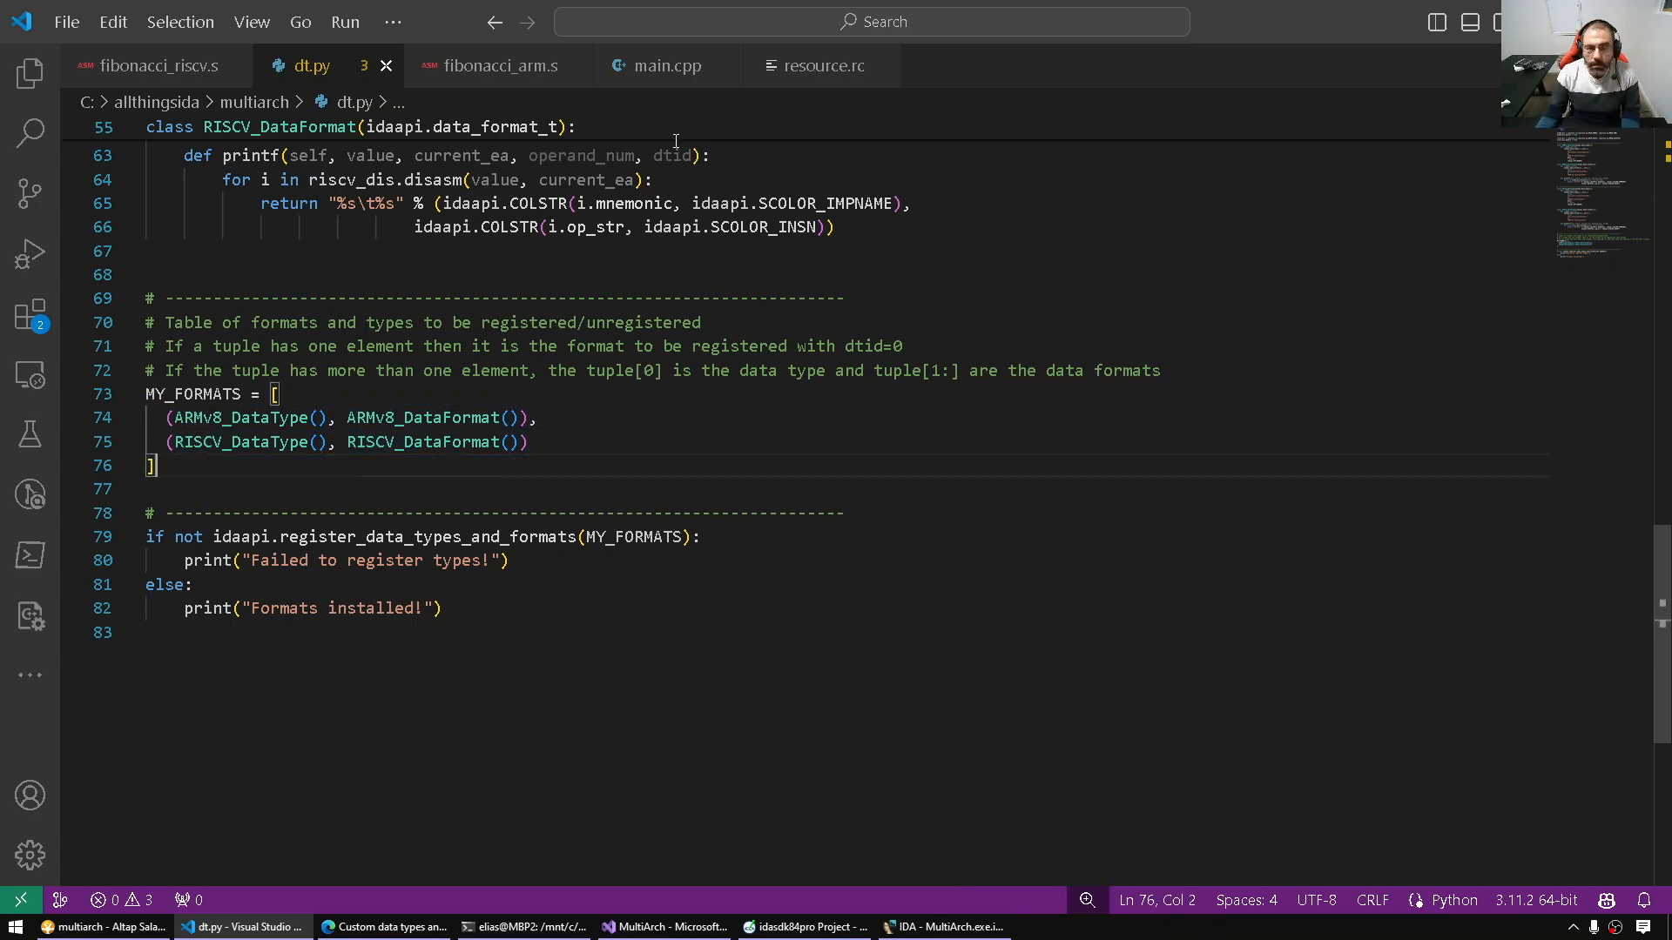
Step: Compare fibonacci_arm.s with main.cpp and settle inside get_arm_shellcode's resource loading
click(669, 64)
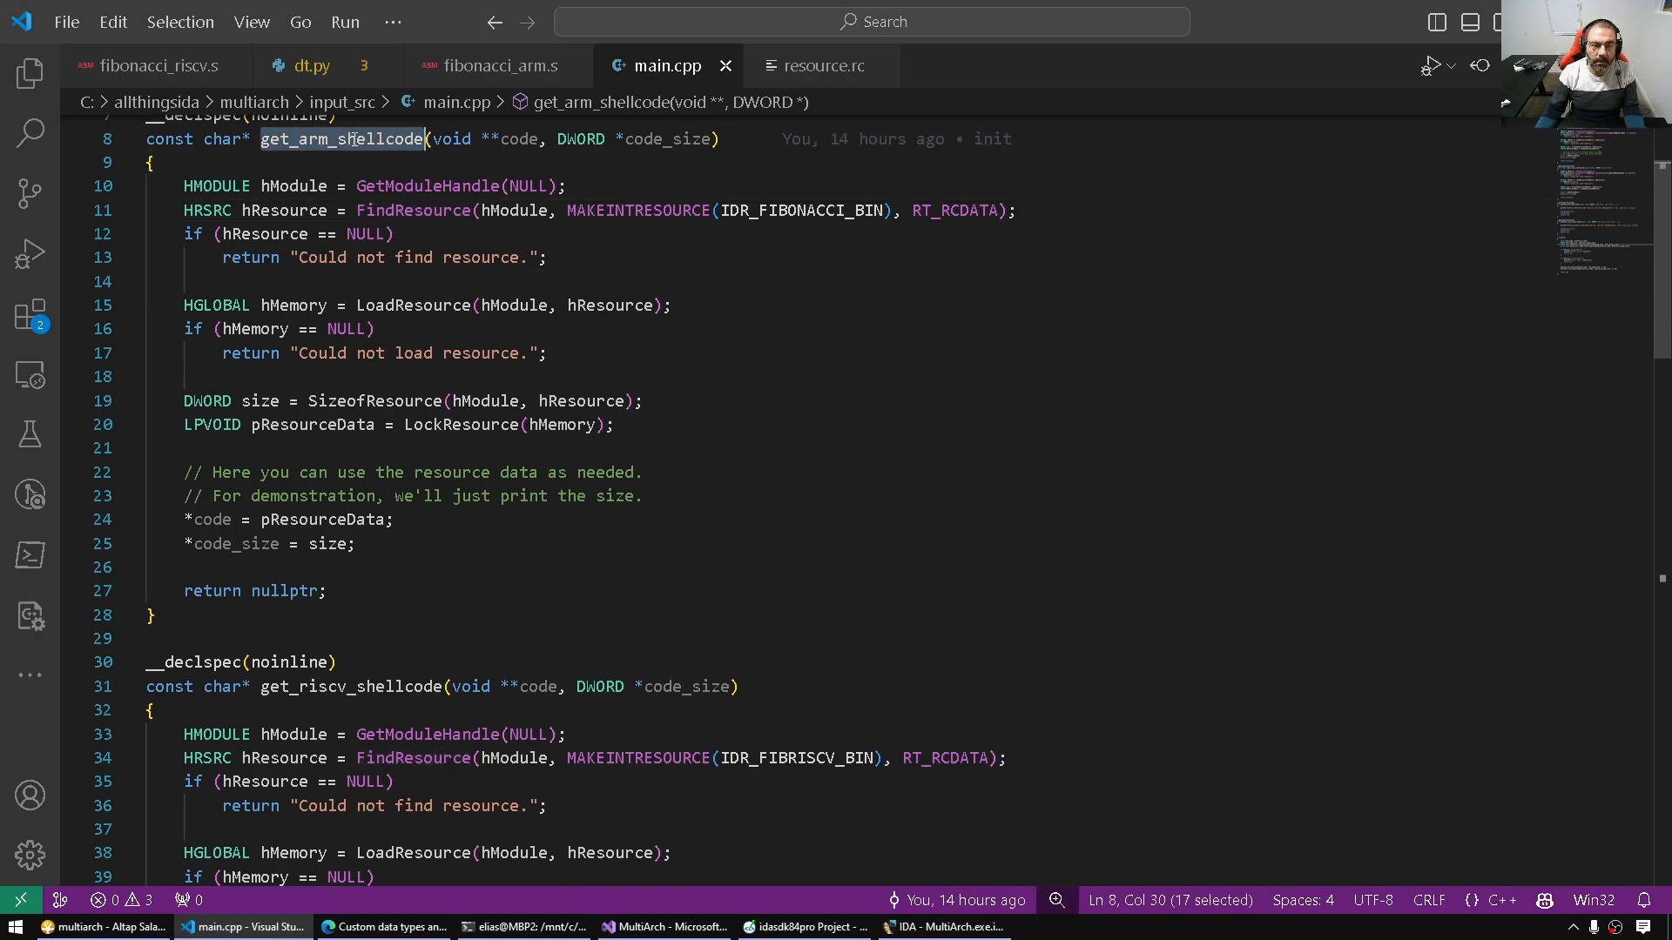
click(491, 64)
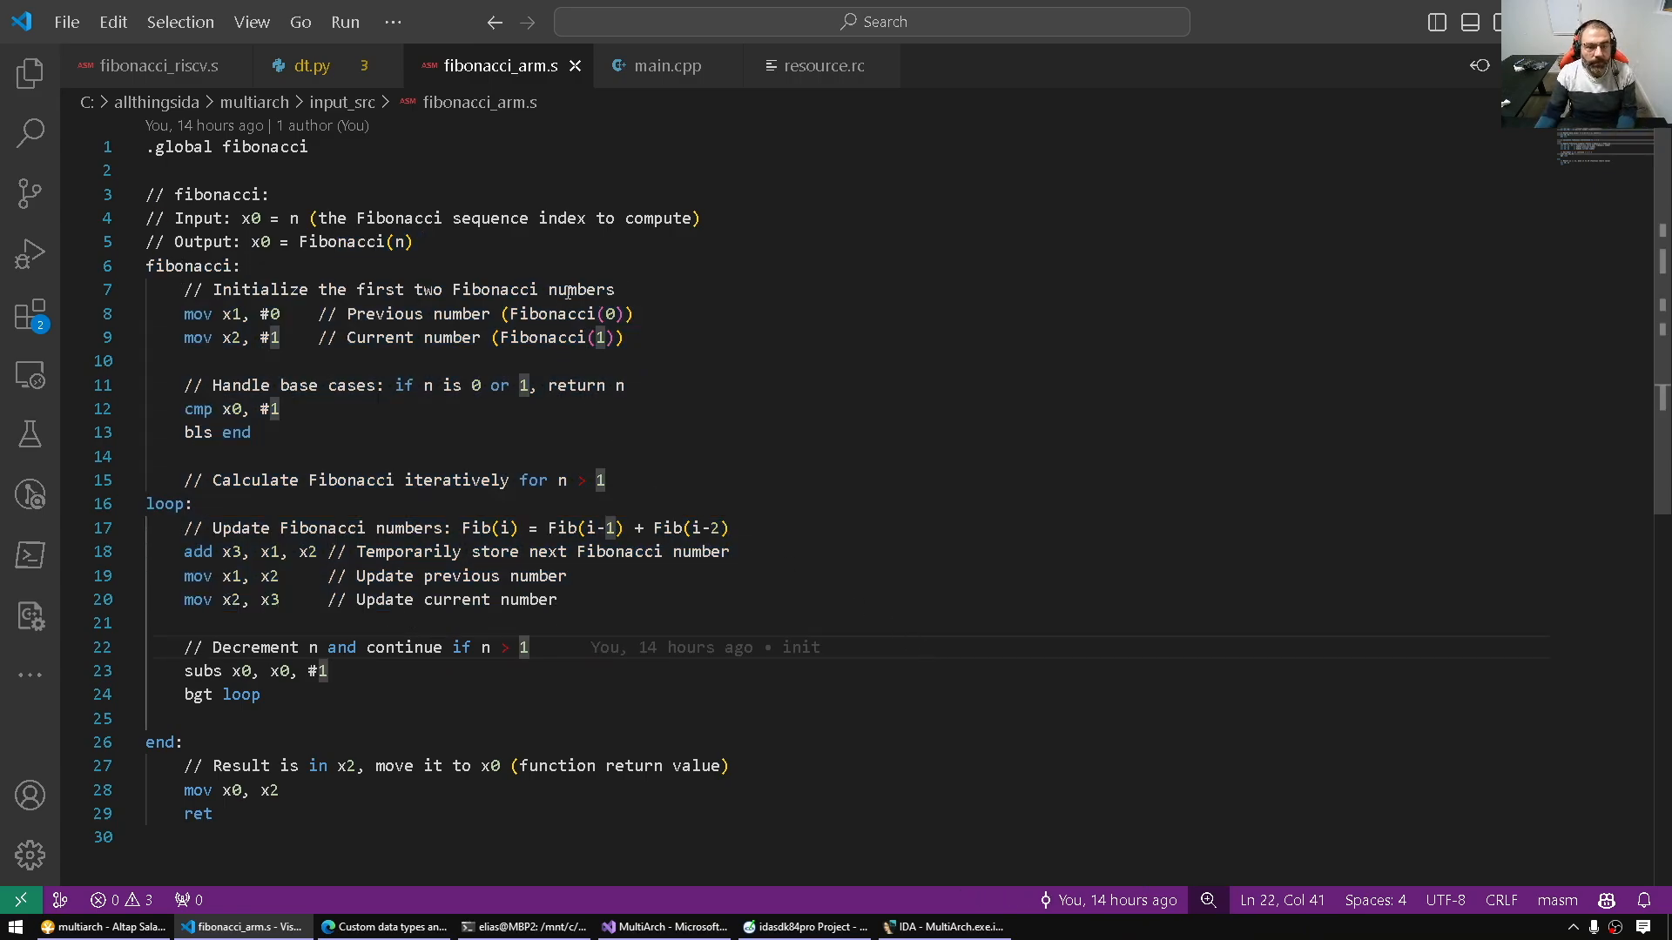
click(149, 64)
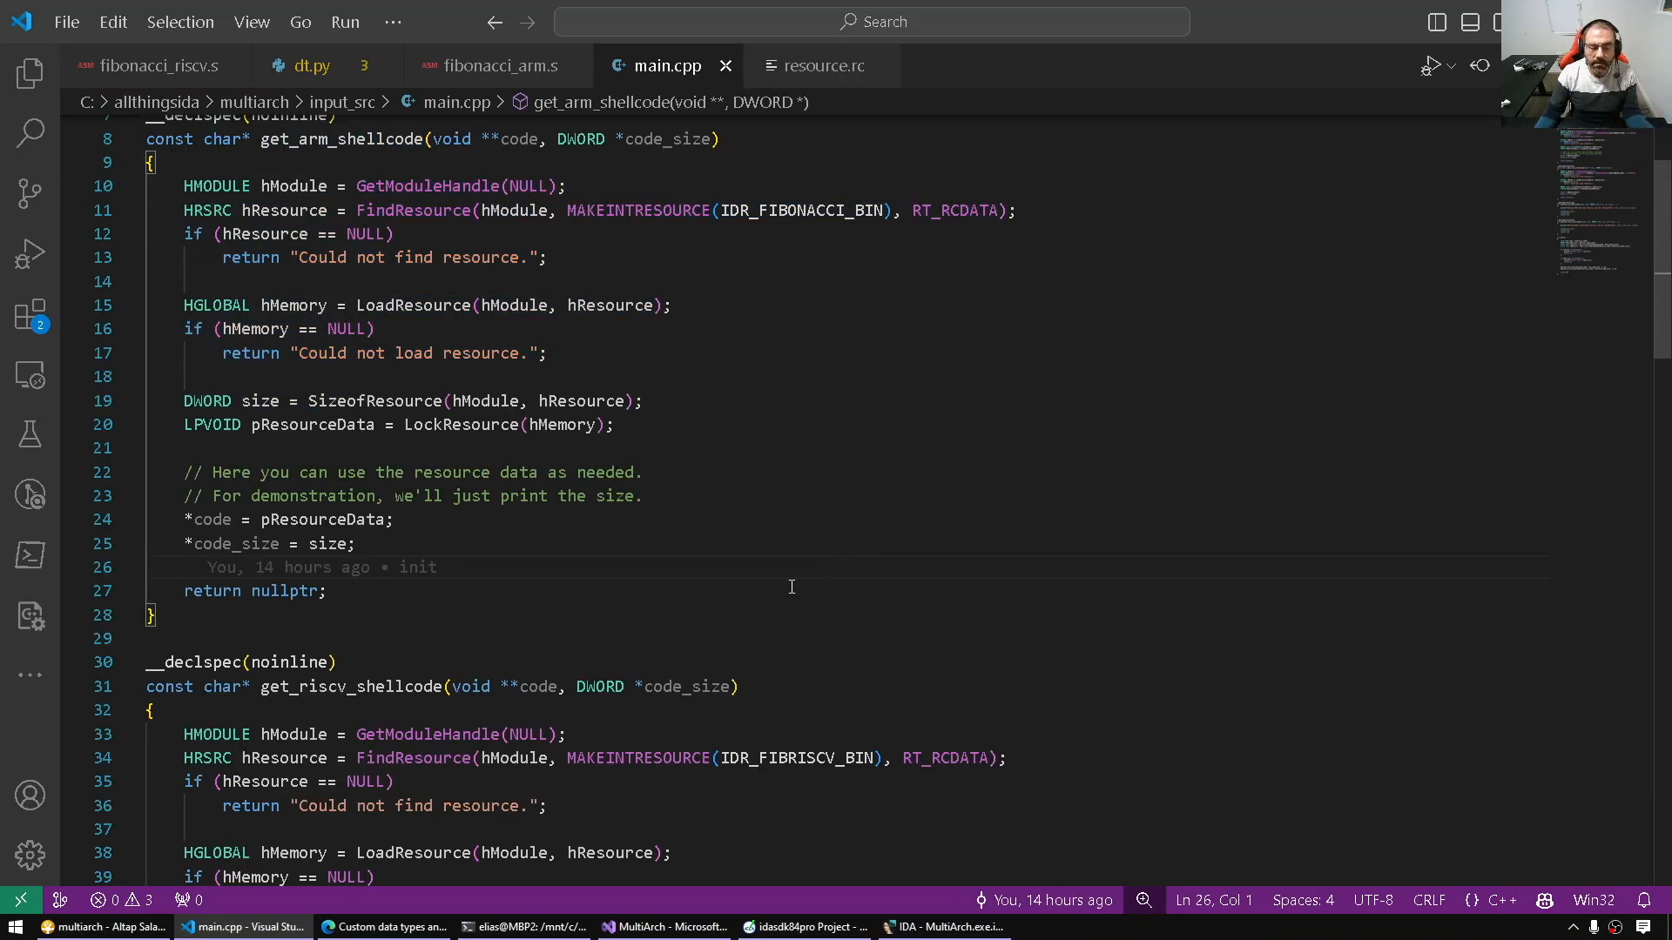
mouse_move(674, 516)
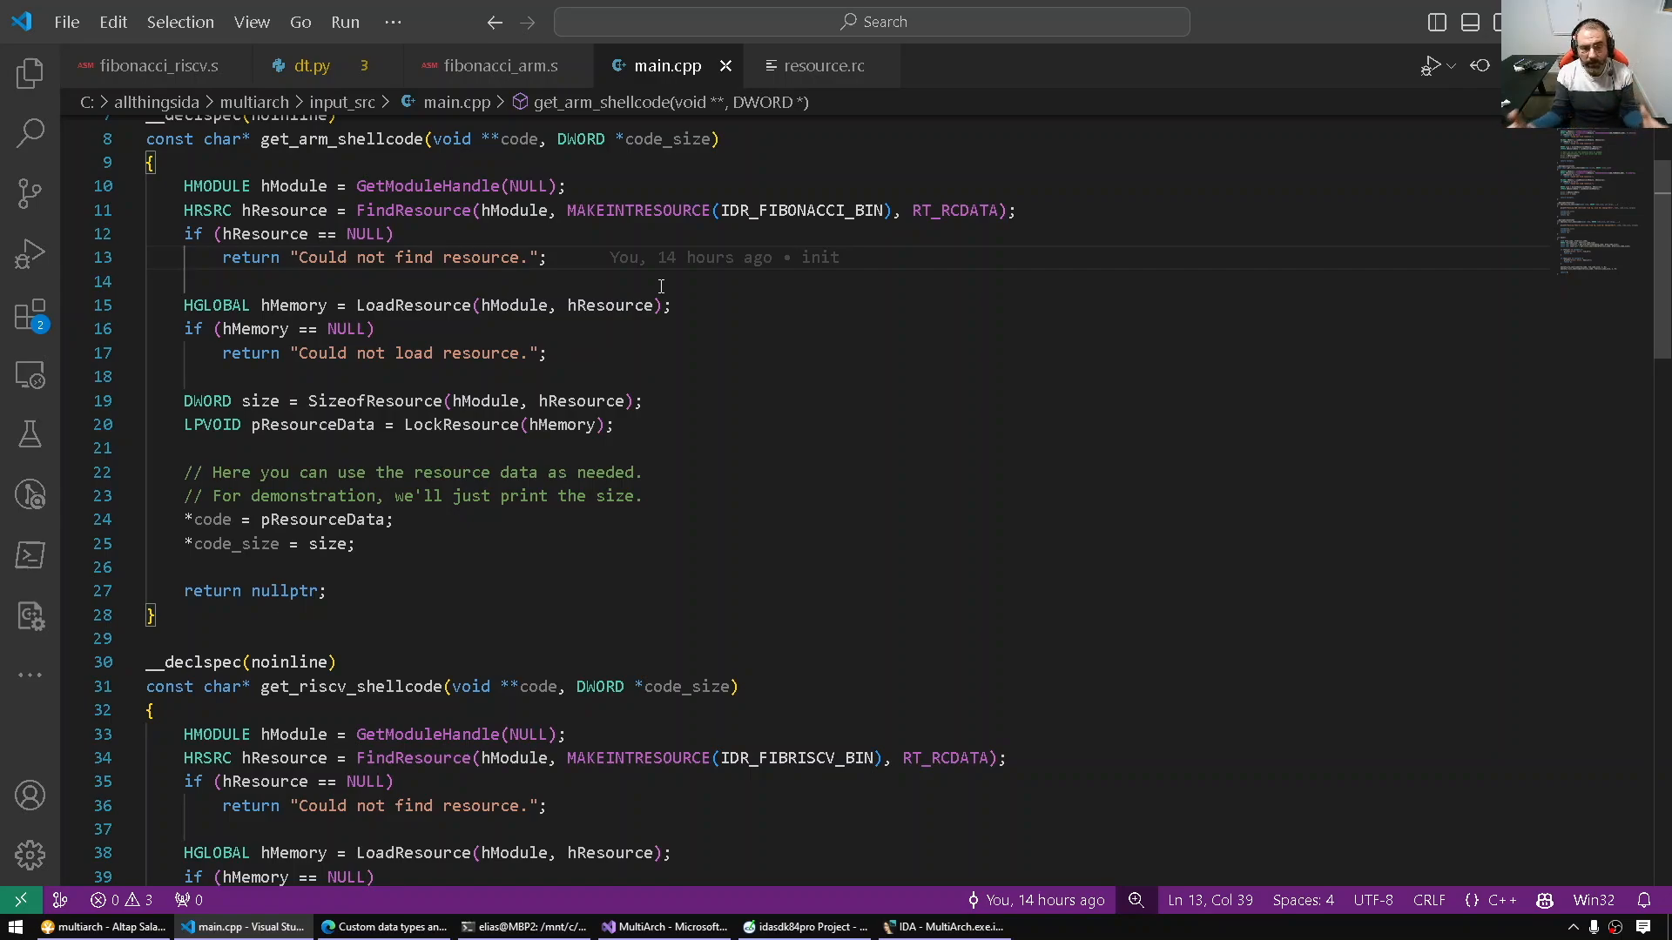
click(512, 258)
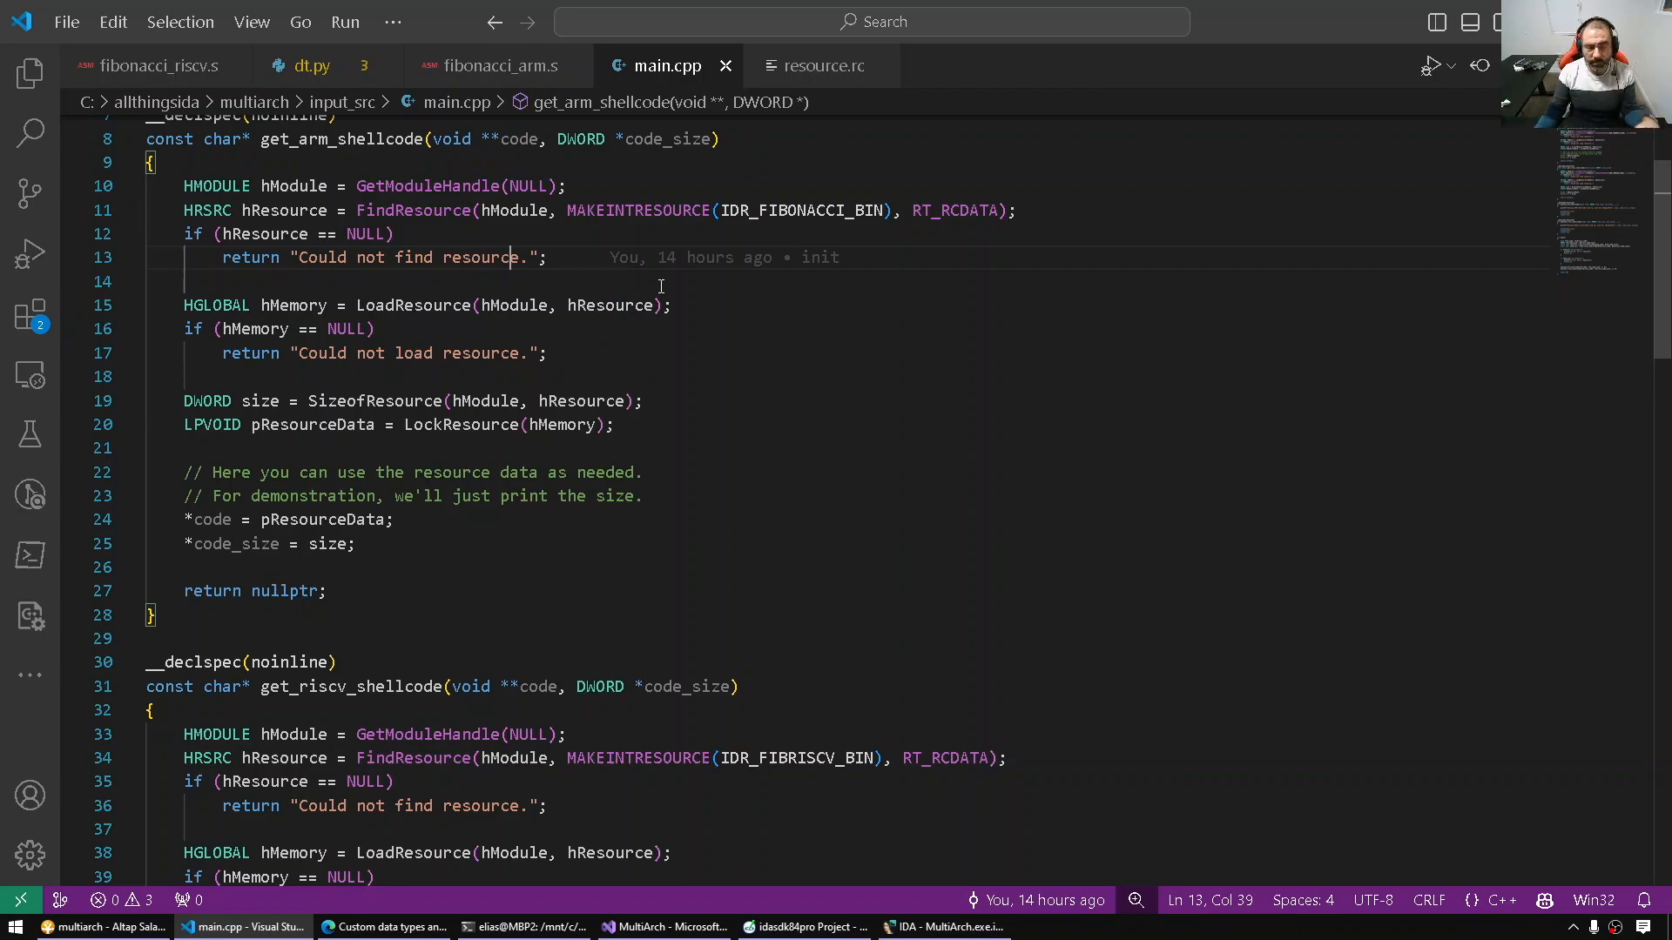
scroll(down, 3)
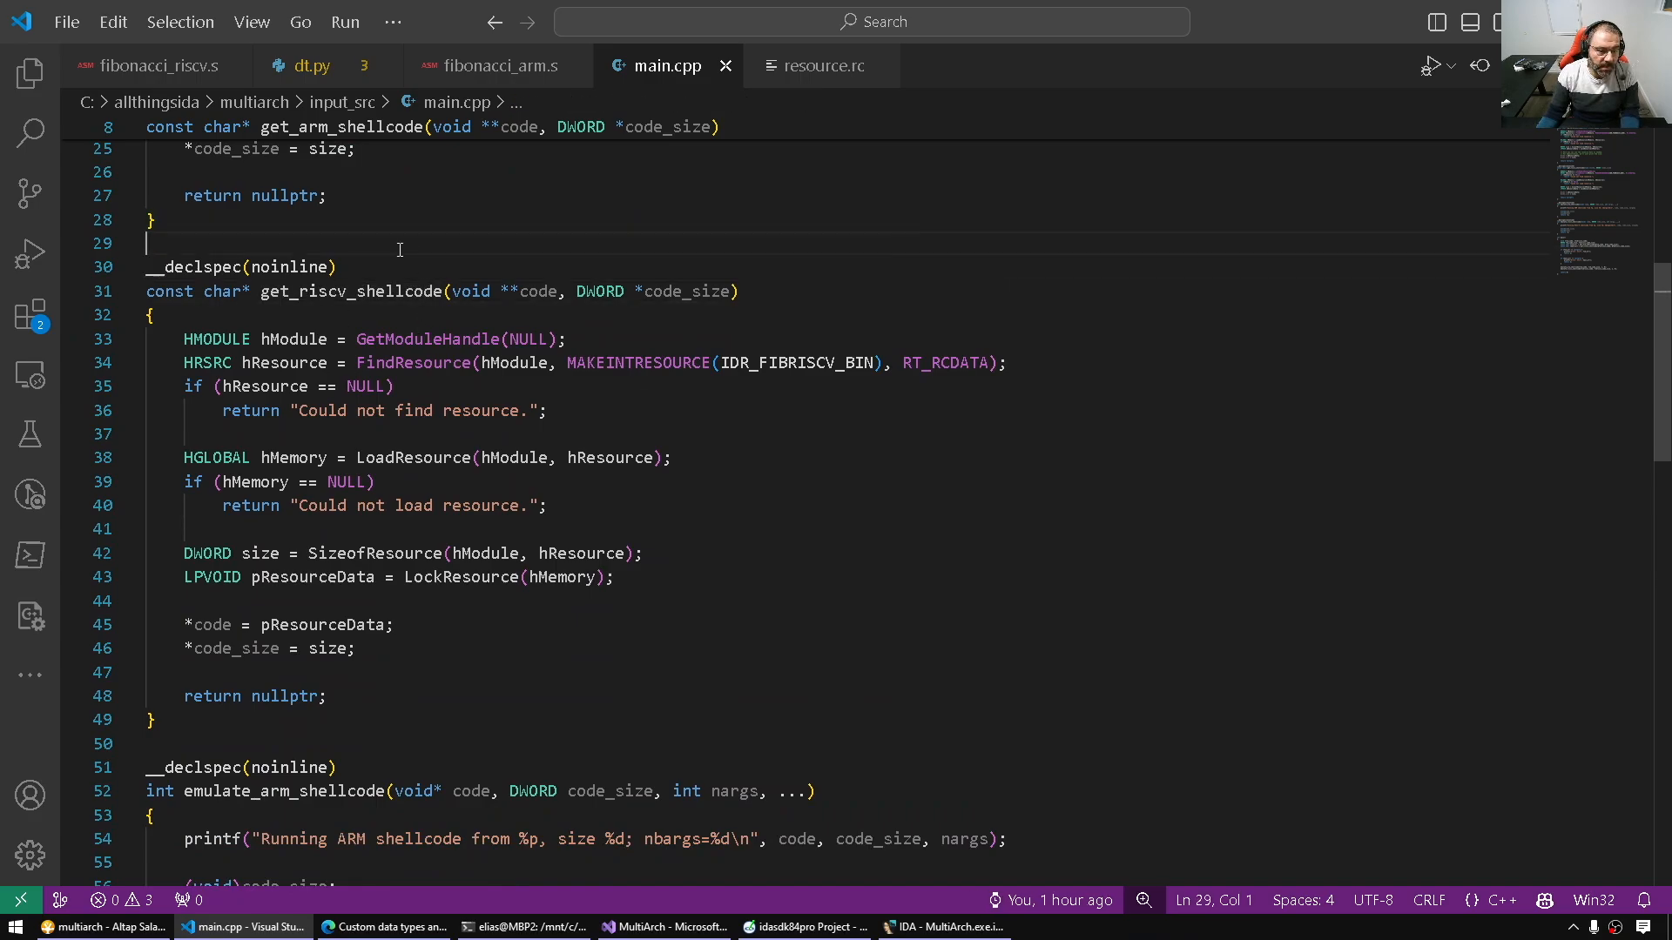
double_click(352, 158)
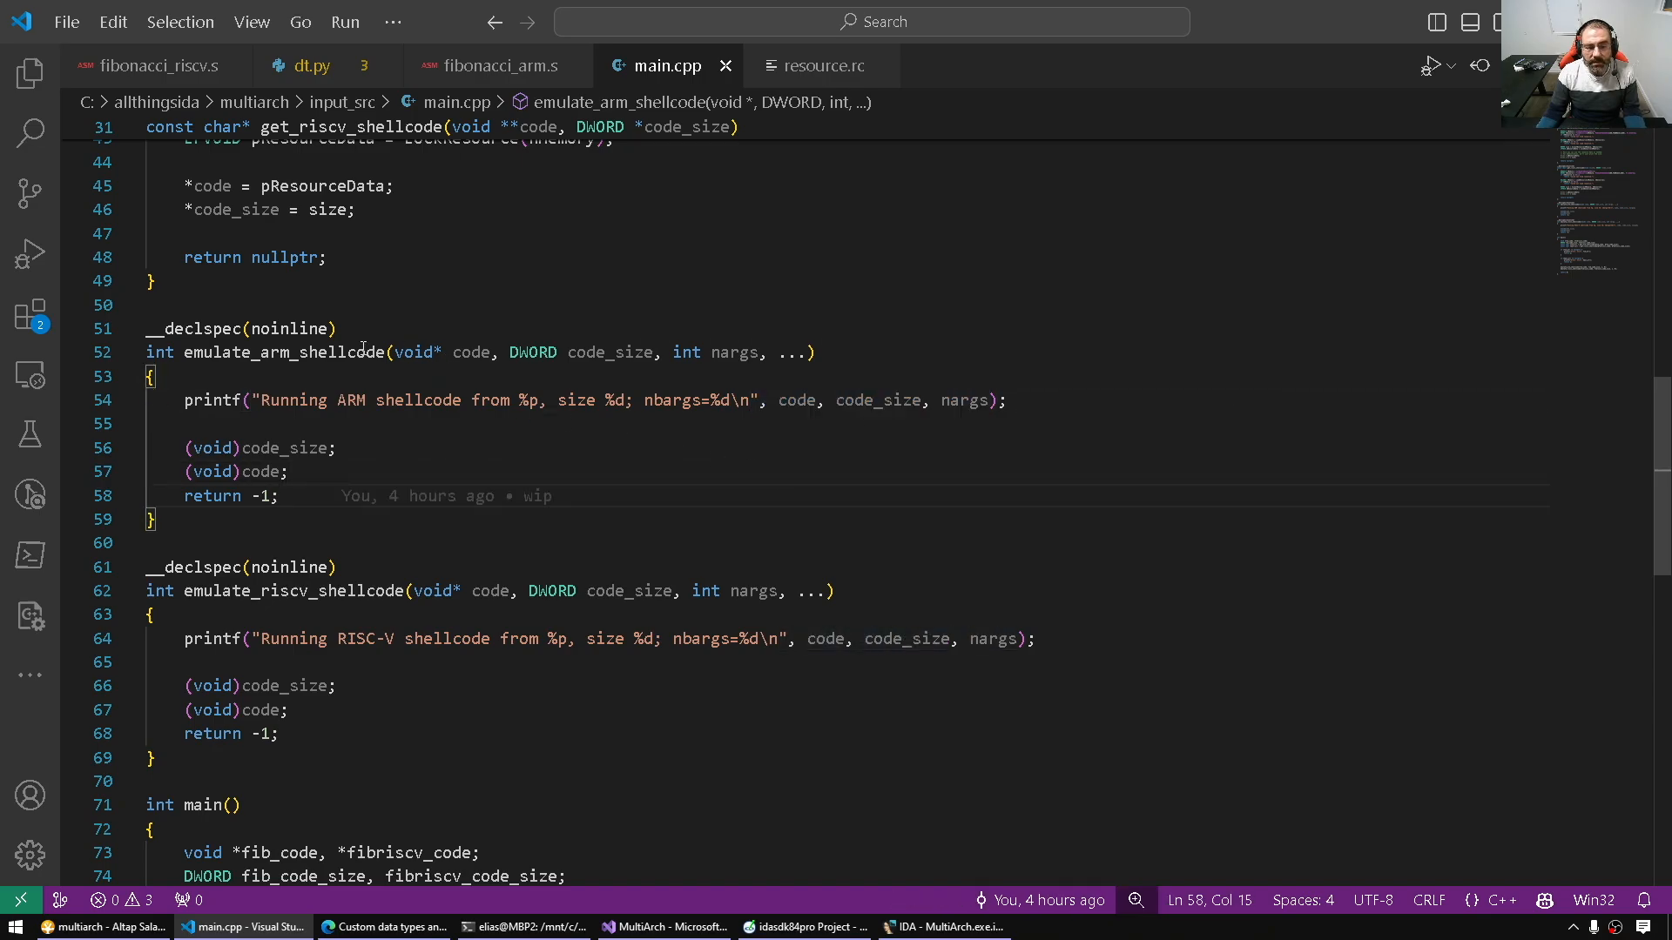
scroll(down, 3)
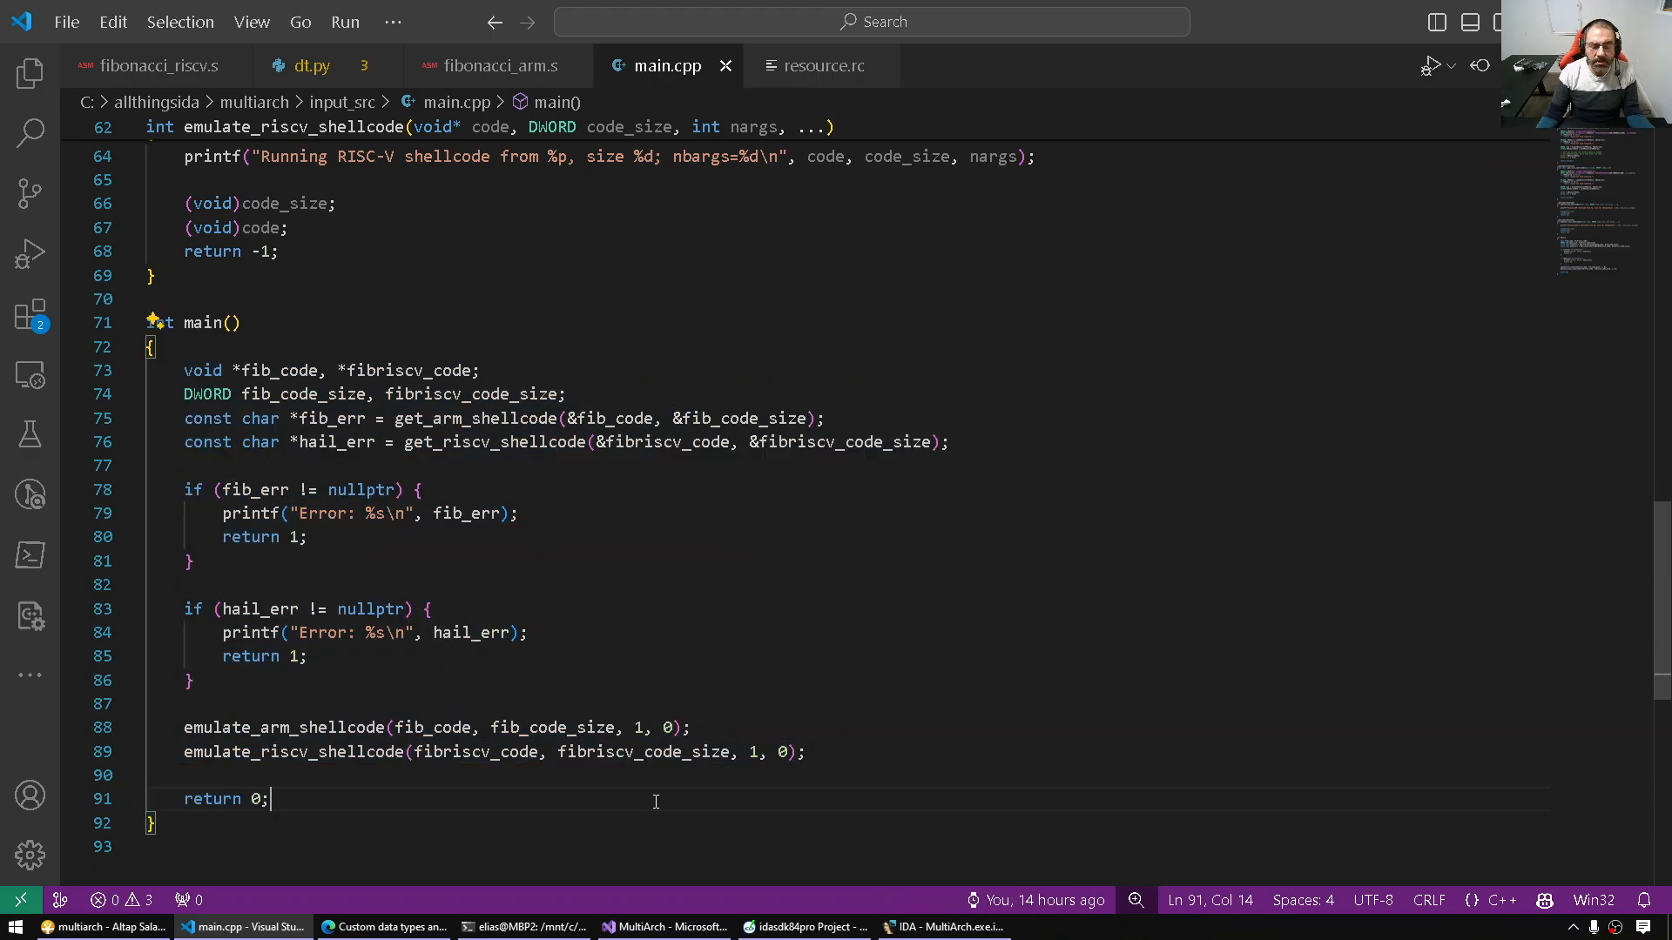
click(430, 609)
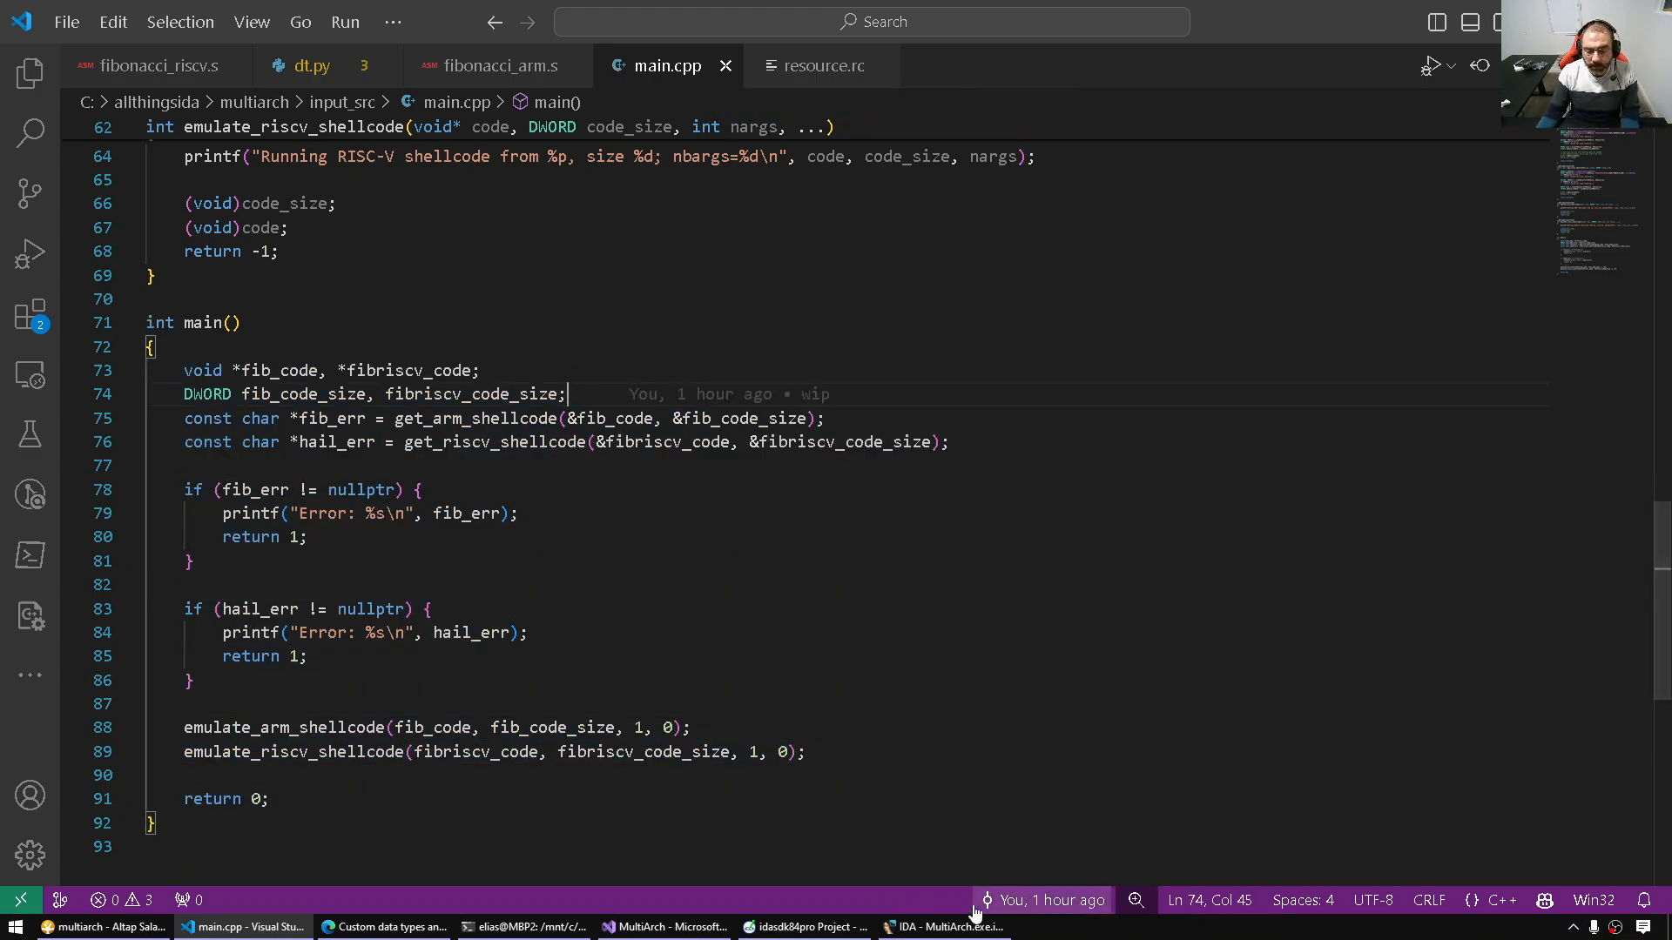
click(942, 926)
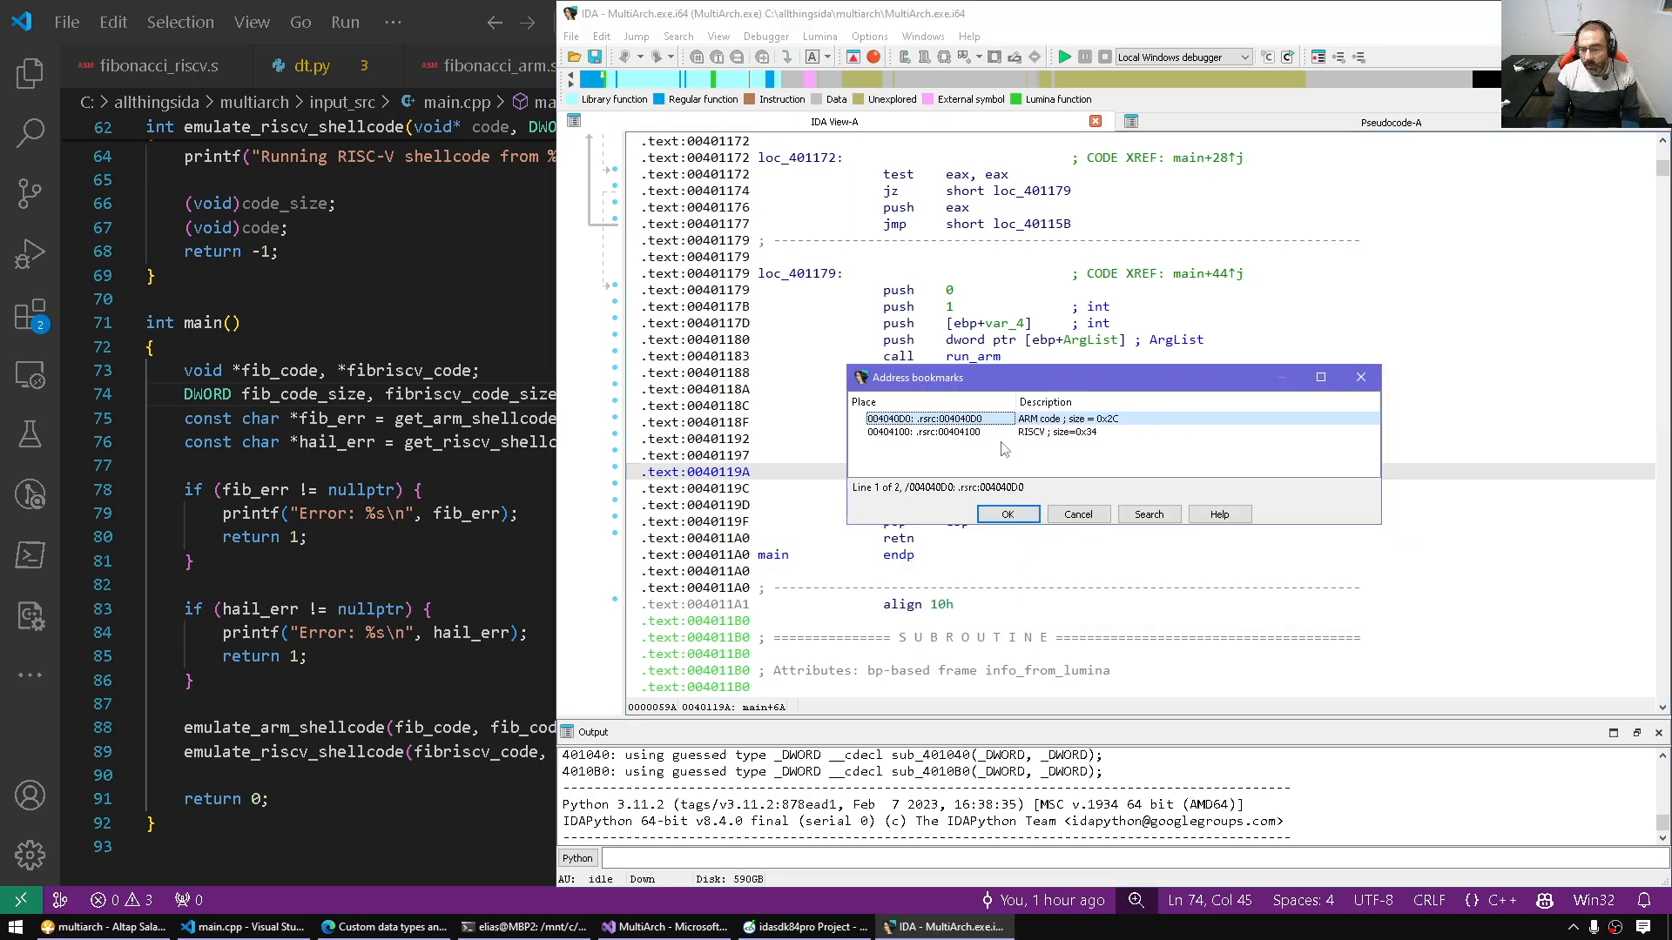
Step: Dismiss IDA's bookmarks list of the .rsrc ARM and RISC-V code locations
click(1005, 513)
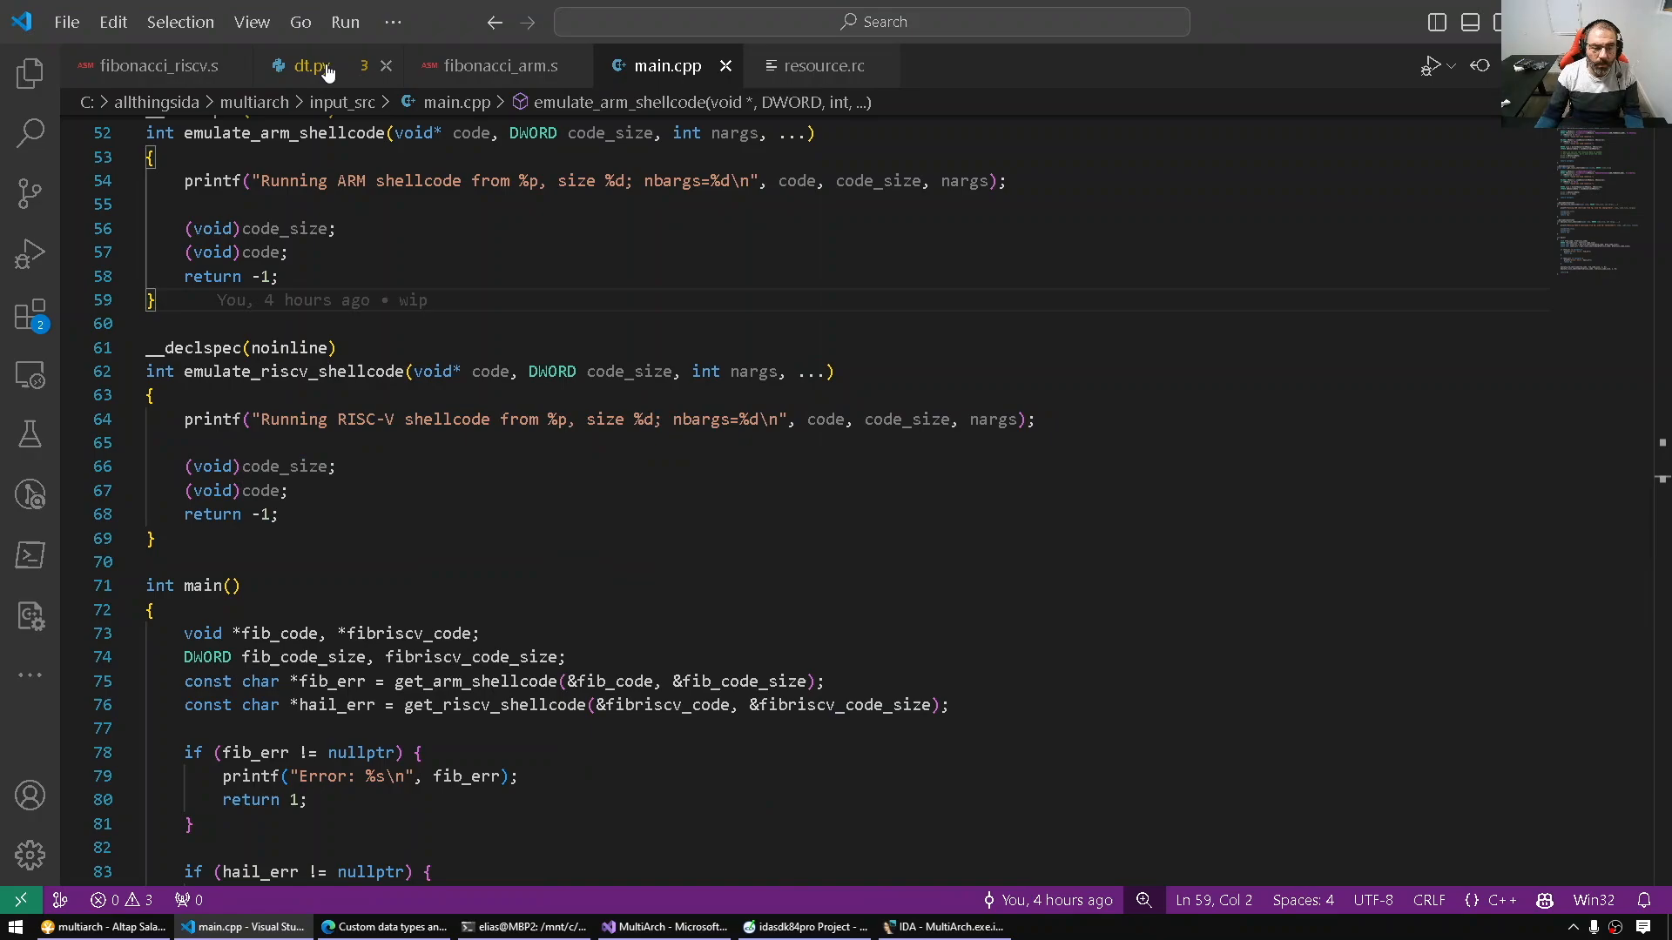
Step: Show dt.py in Visual Studio Code at the ARMv8_DataType class
click(306, 65)
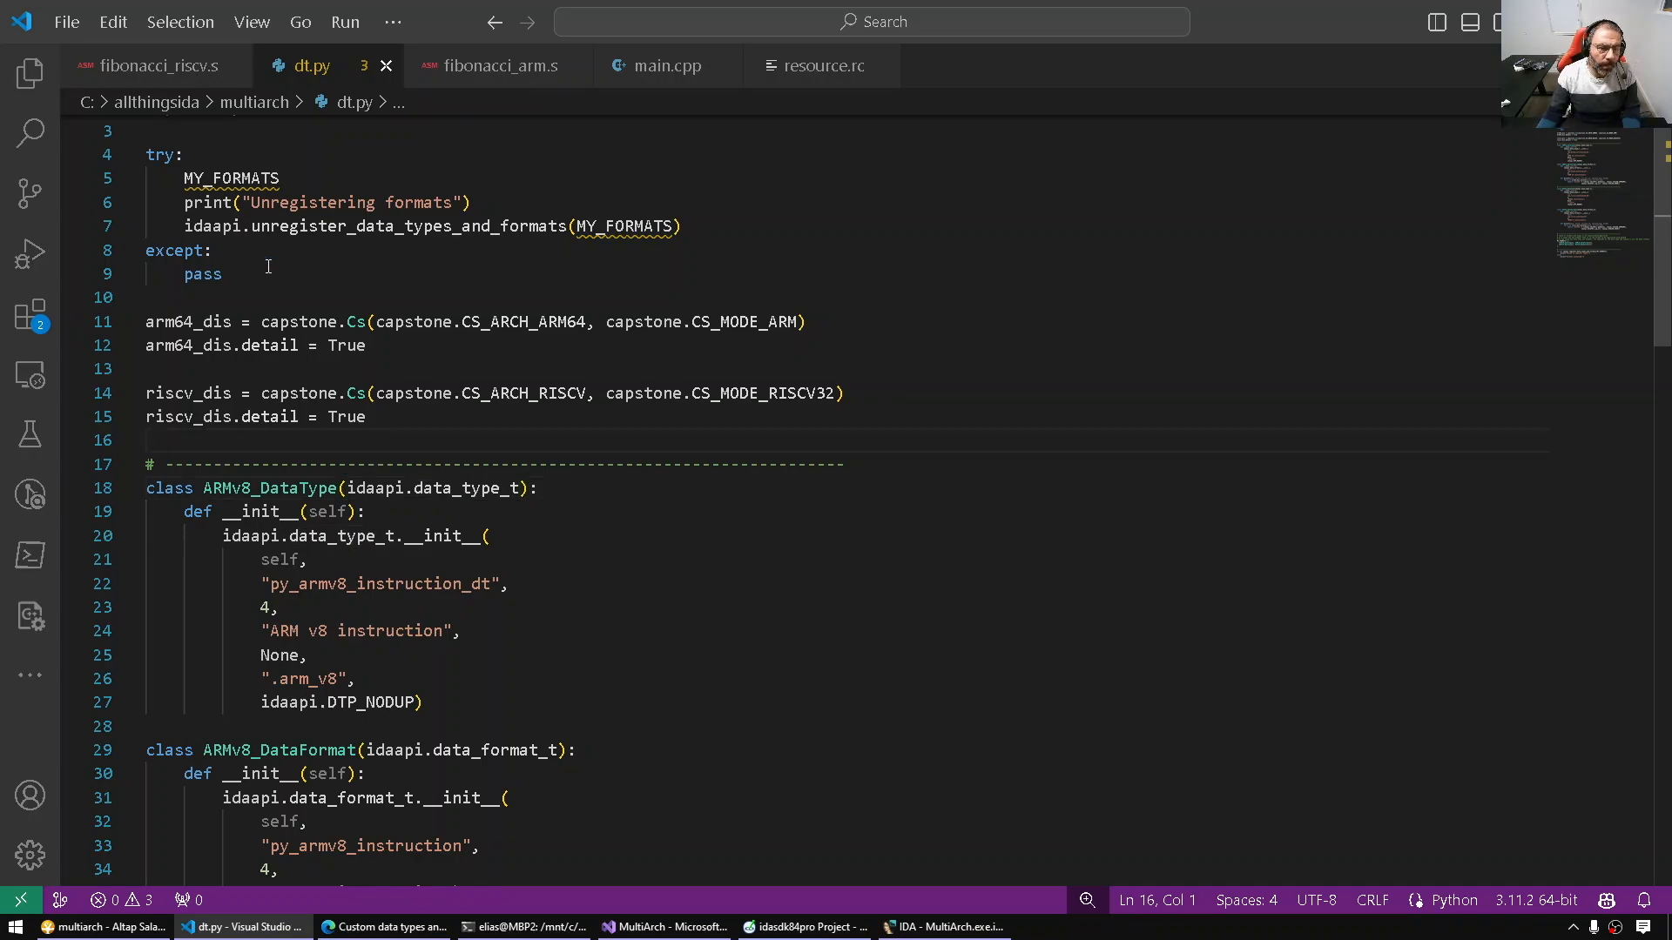
scroll(up, 3)
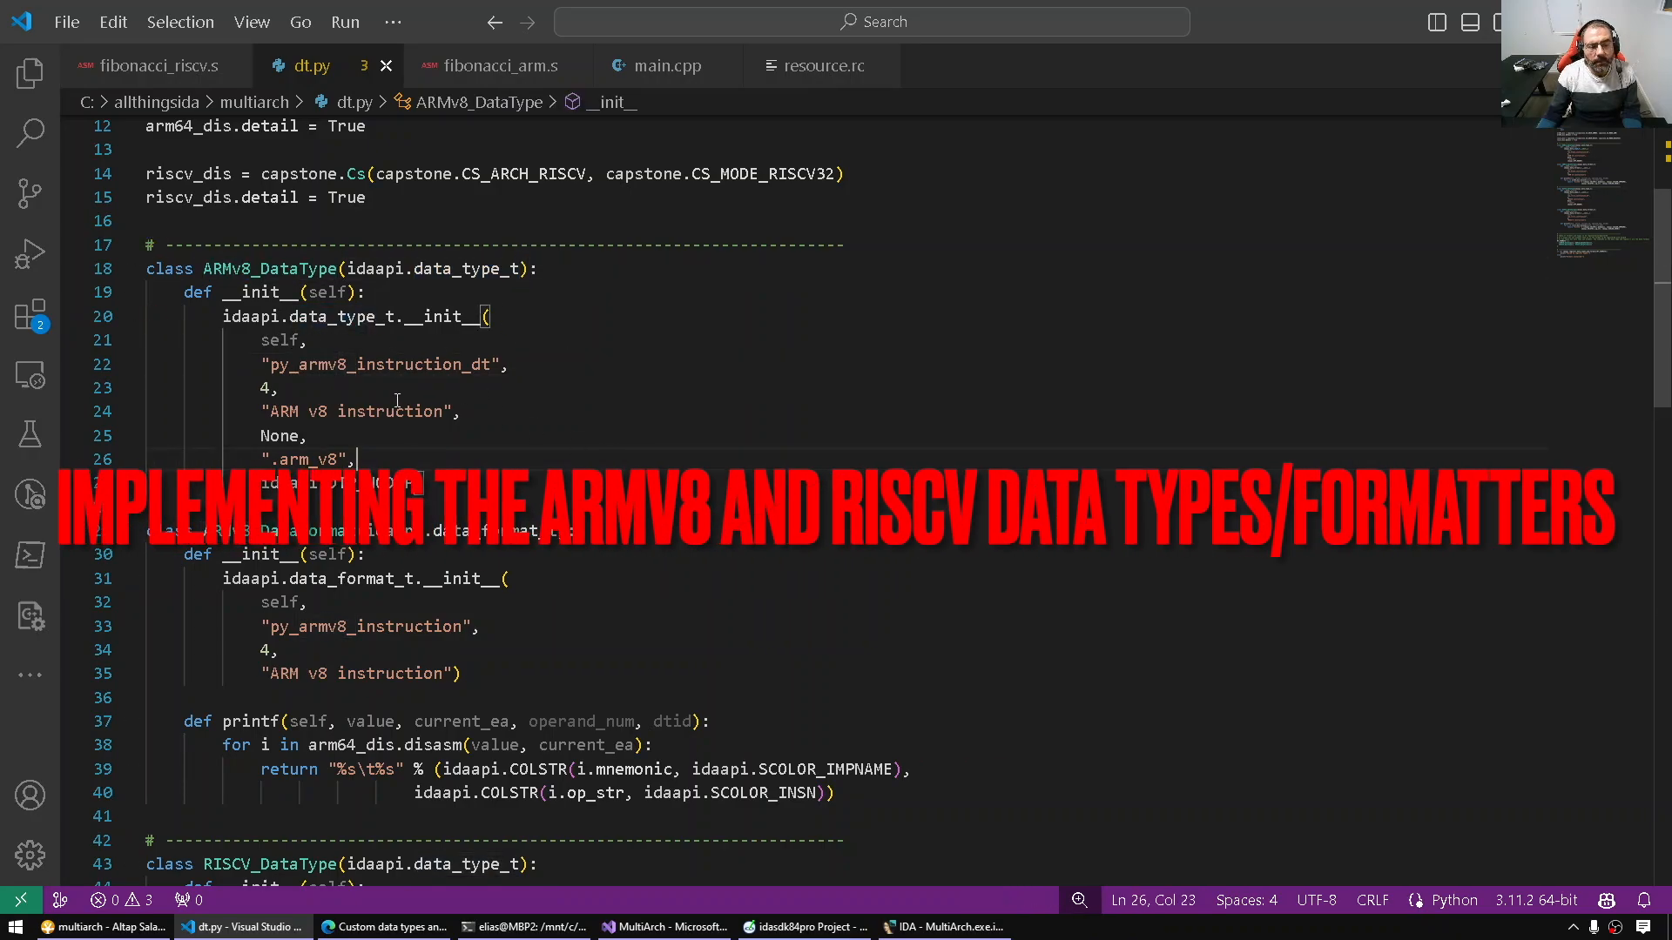
double_click(378, 364)
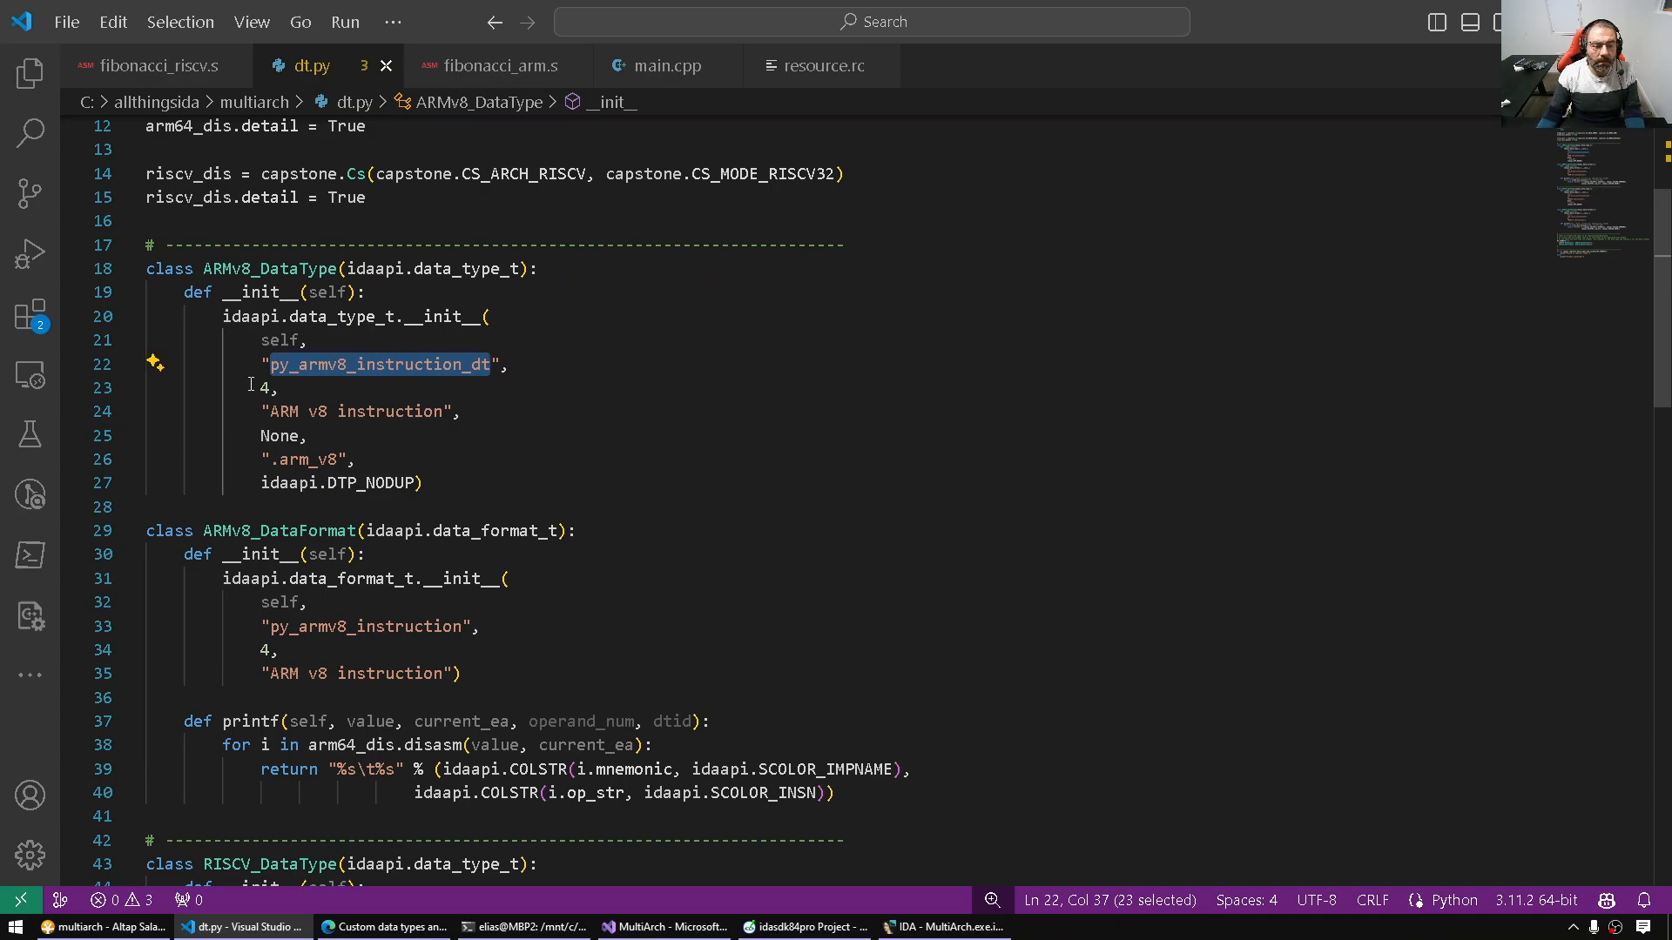
click(437, 386)
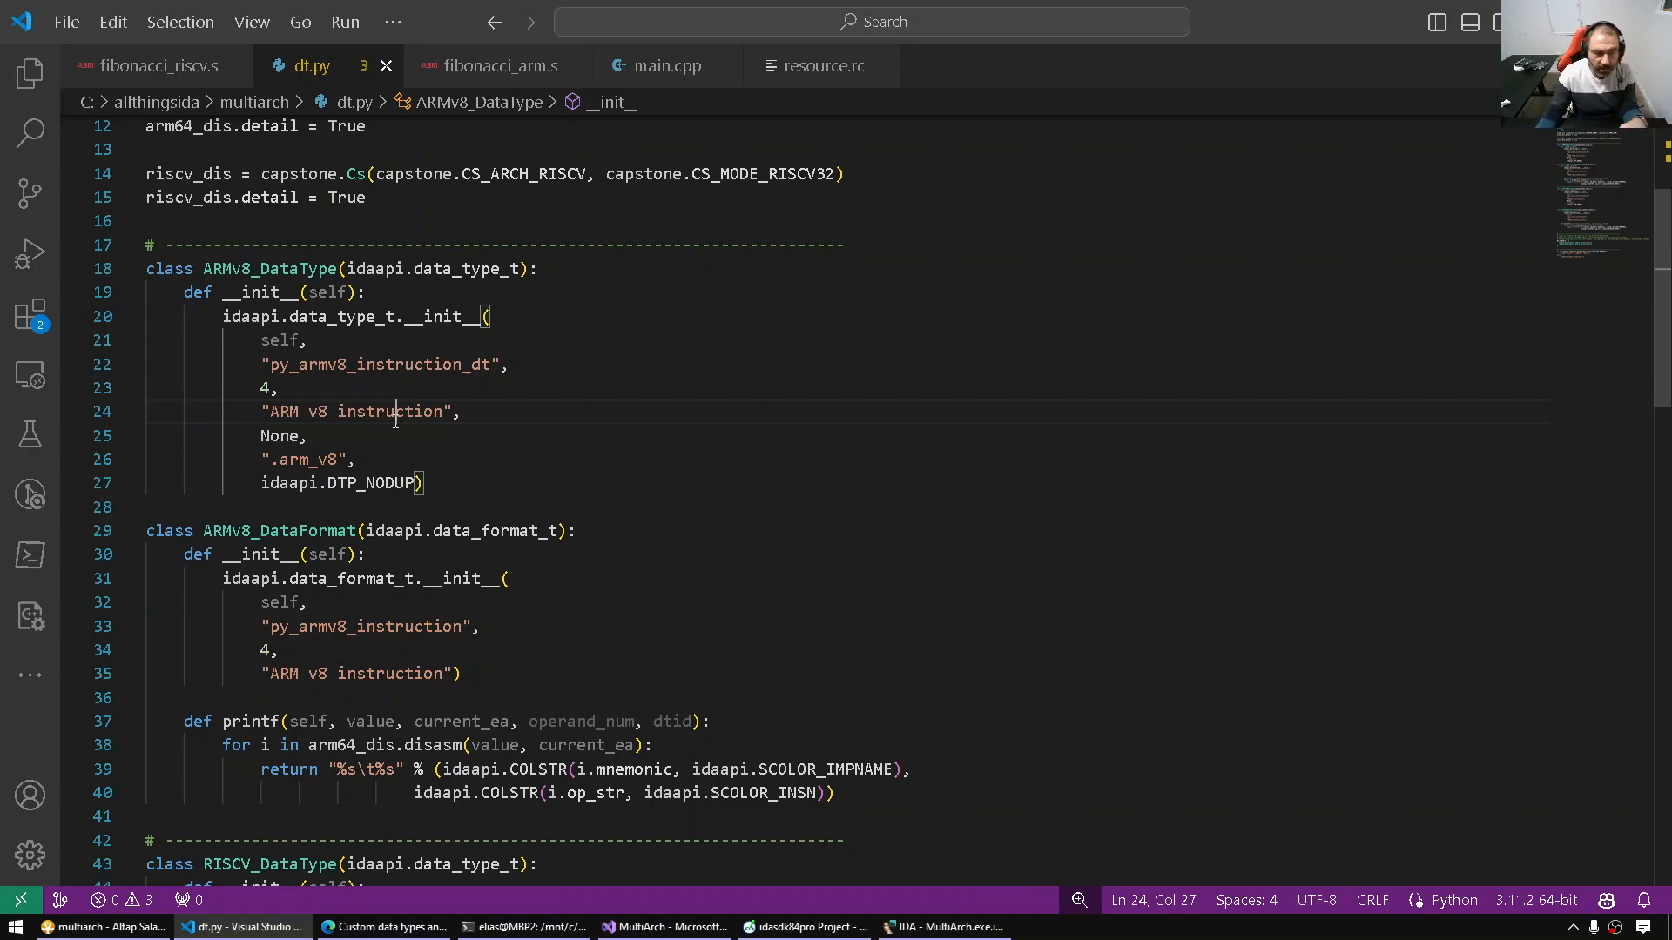
click(356, 411)
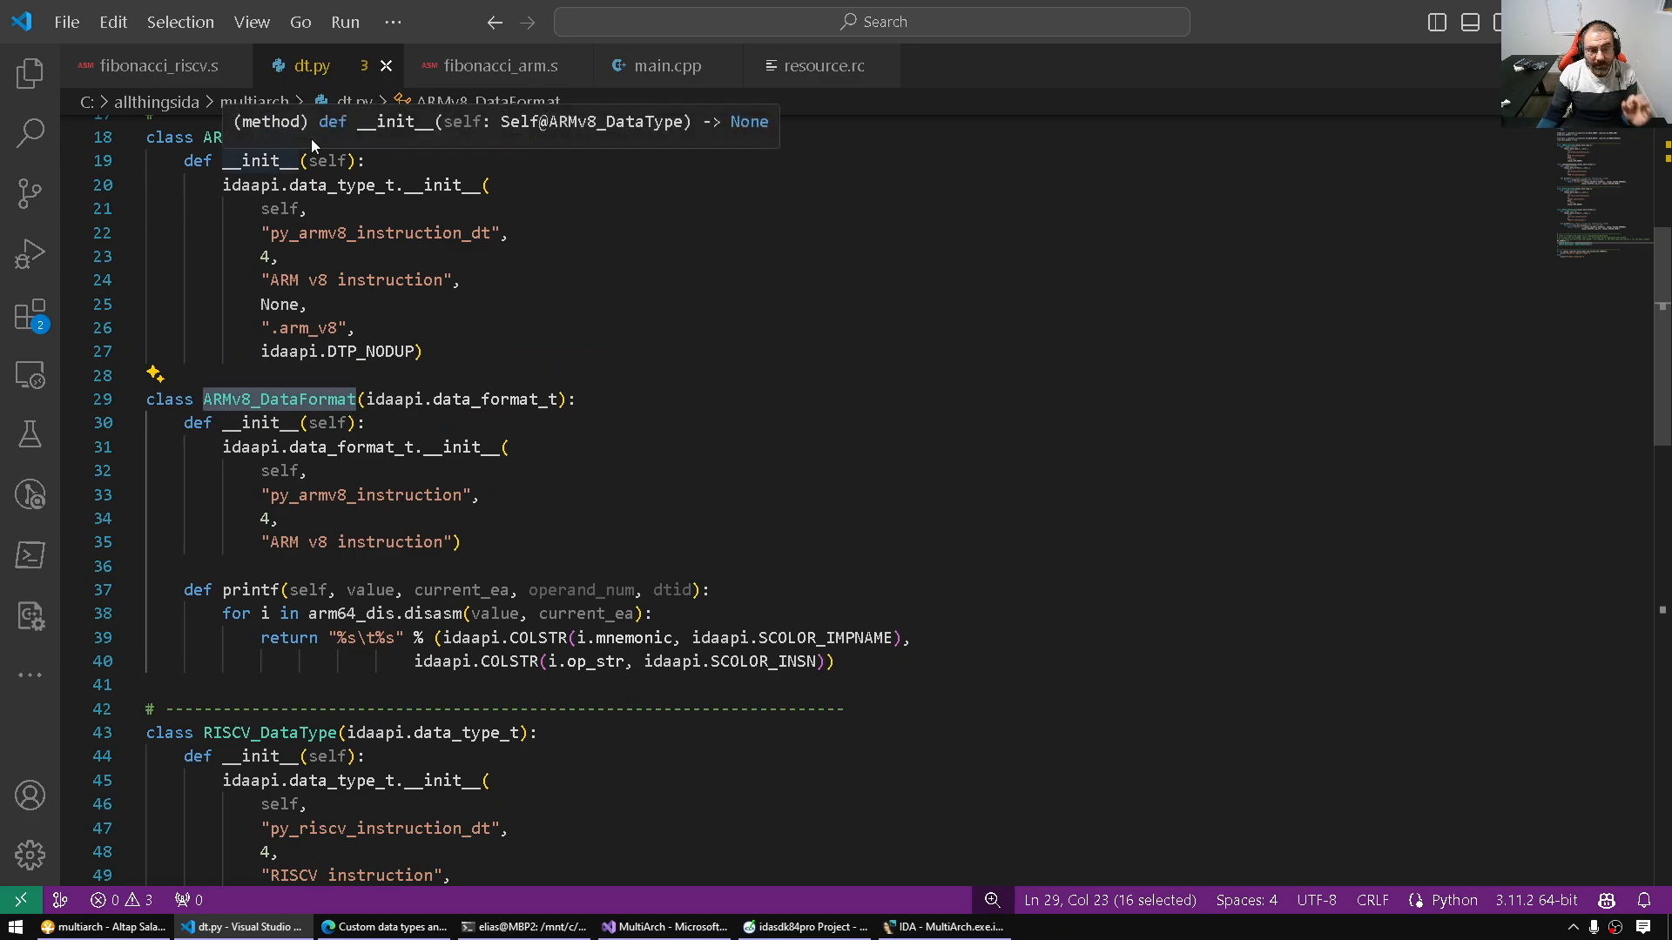
click(326, 279)
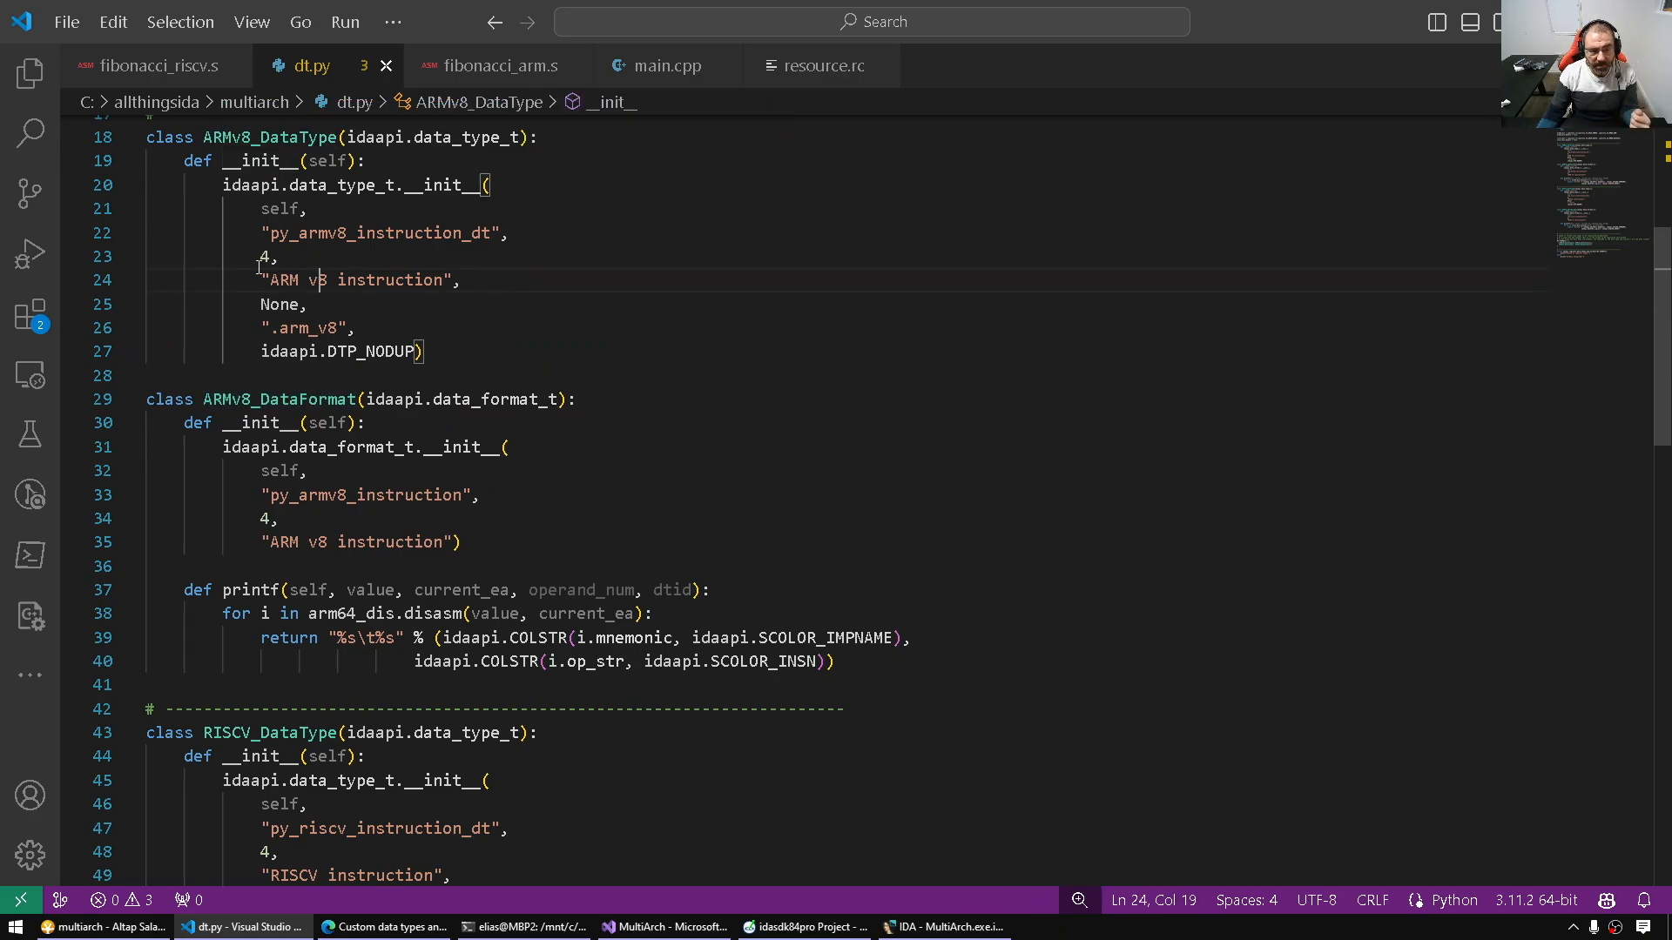
double_click(261, 258)
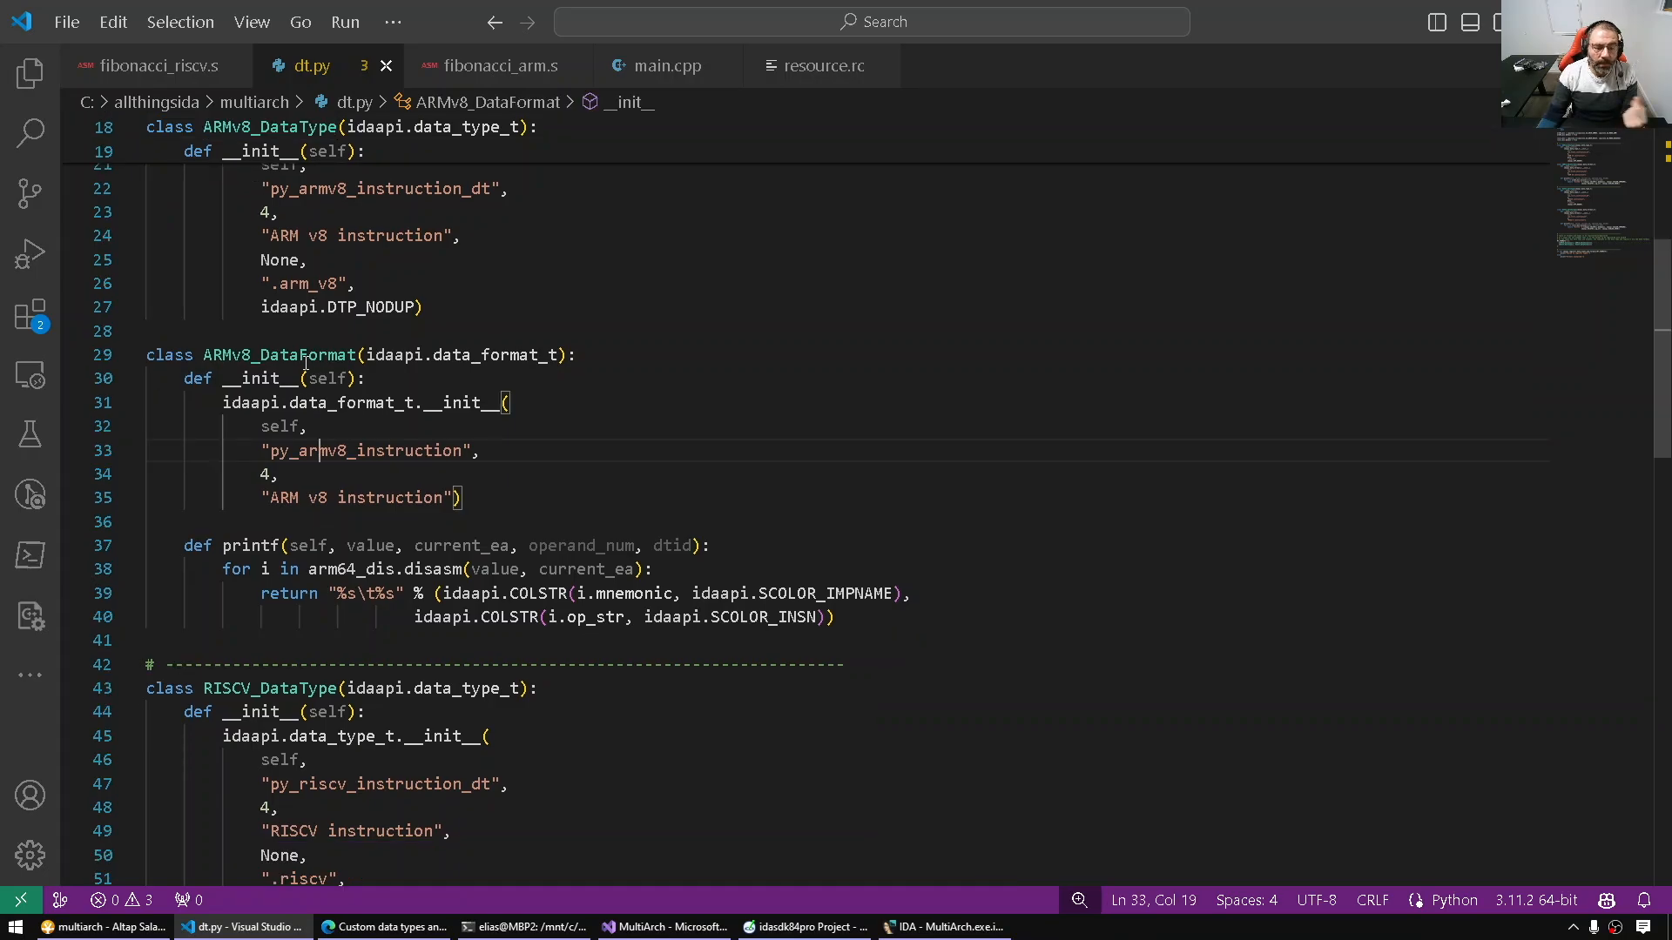
double_click(278, 355)
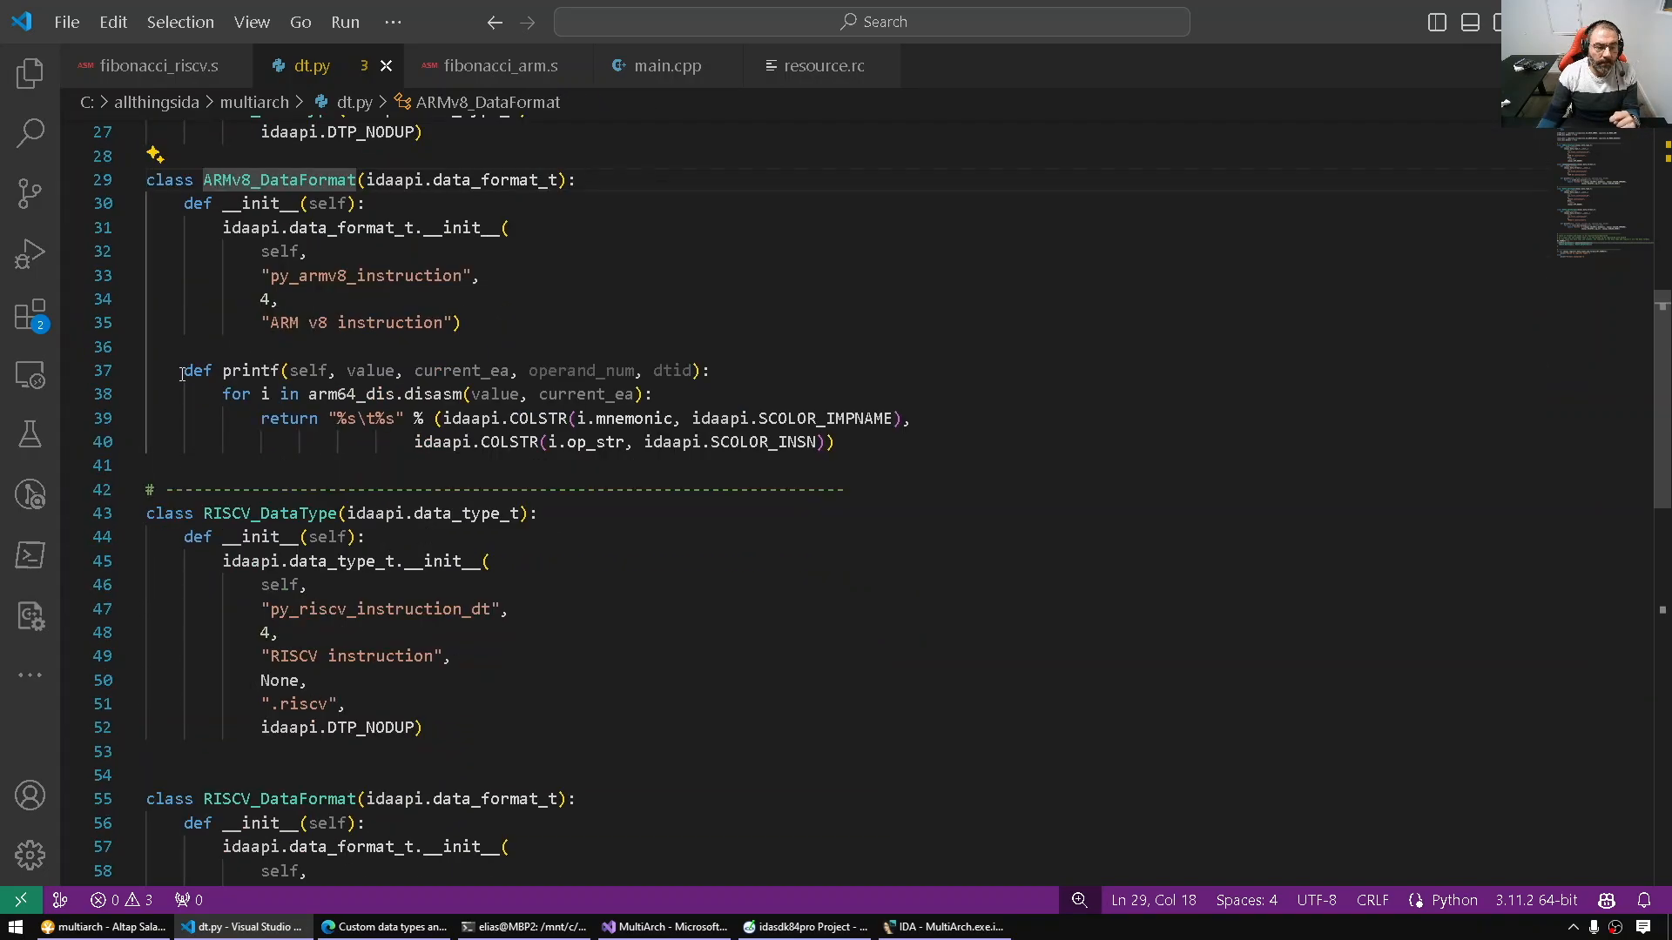
triple_click(427, 369)
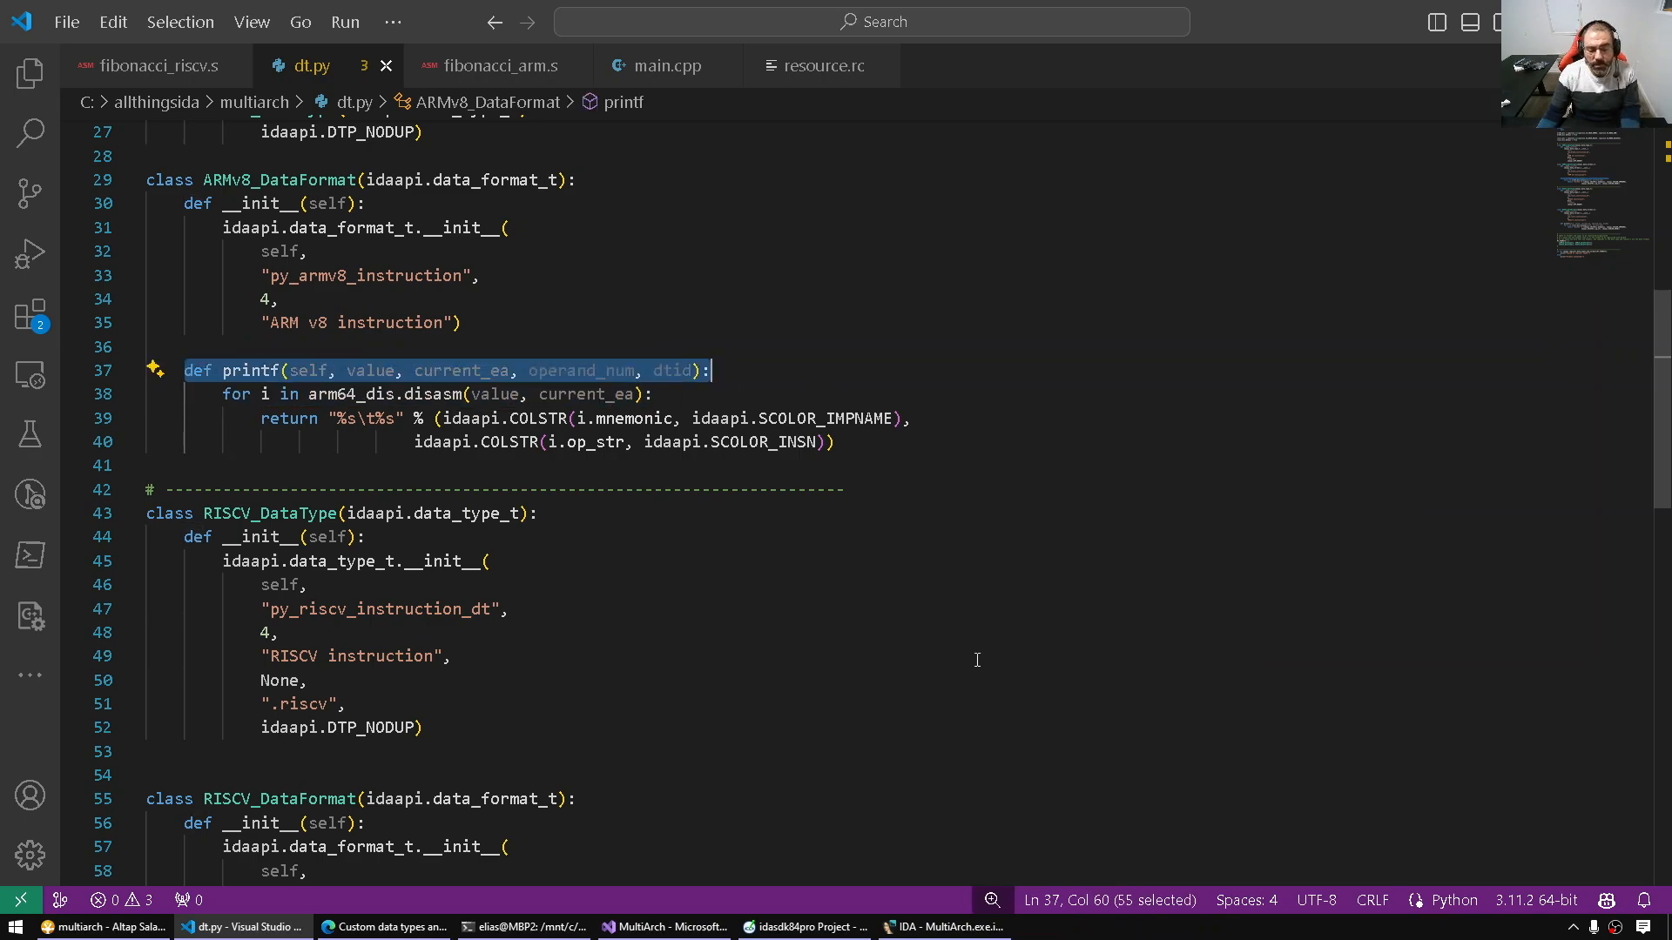
click(804, 926)
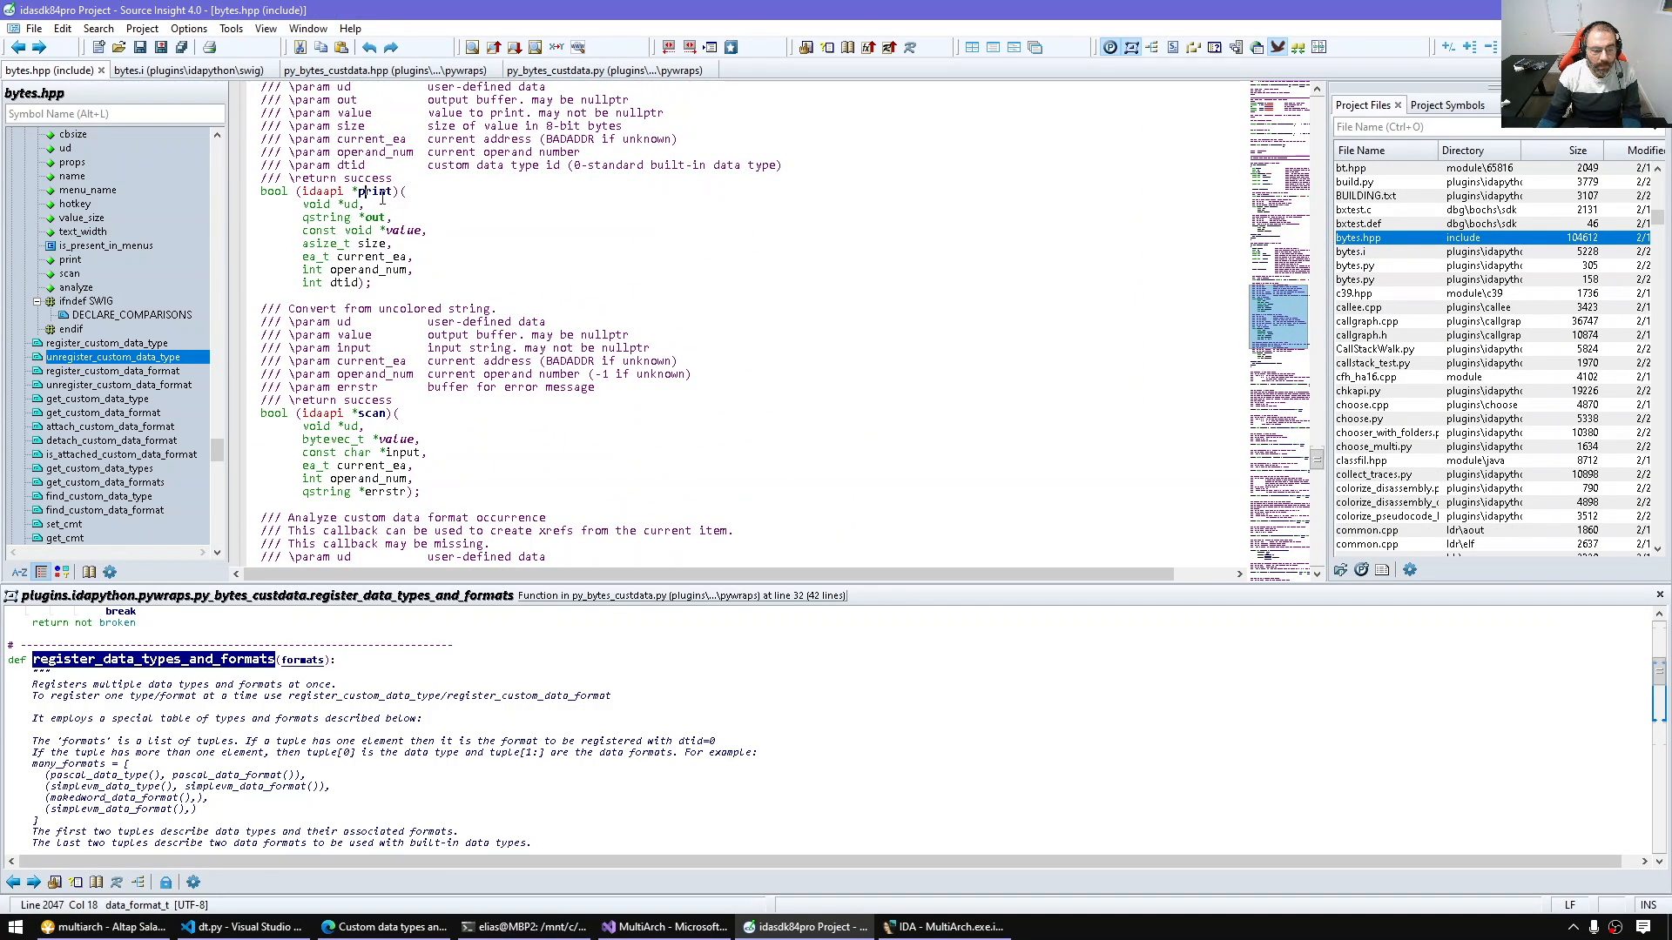
click(244, 927)
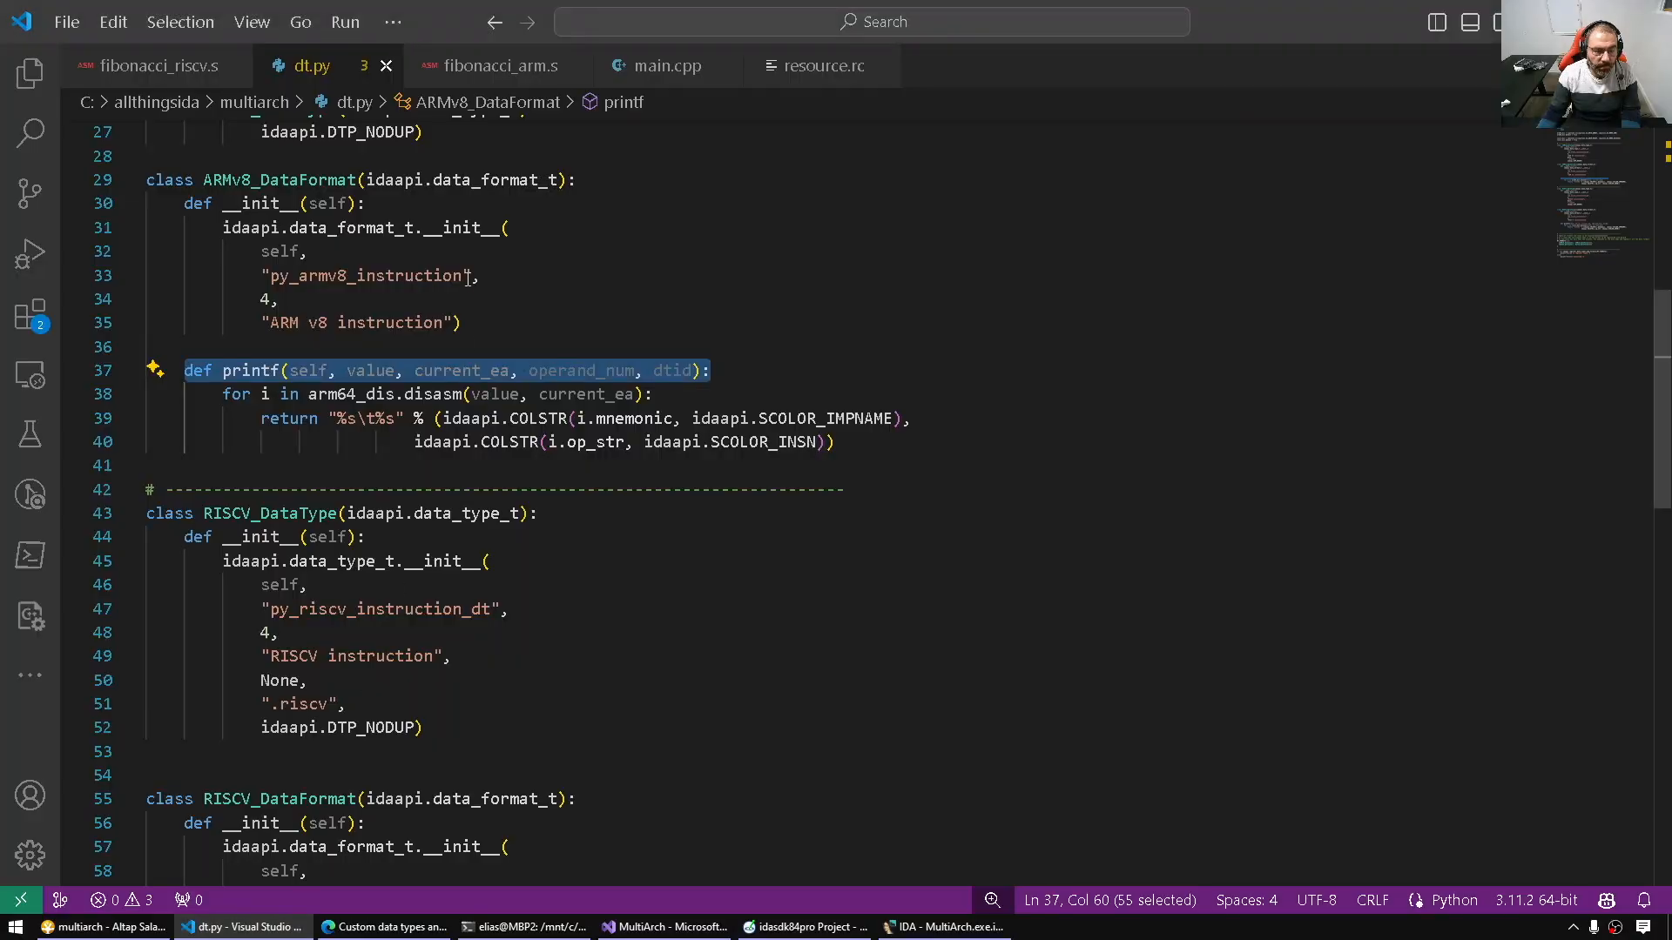
click(479, 277)
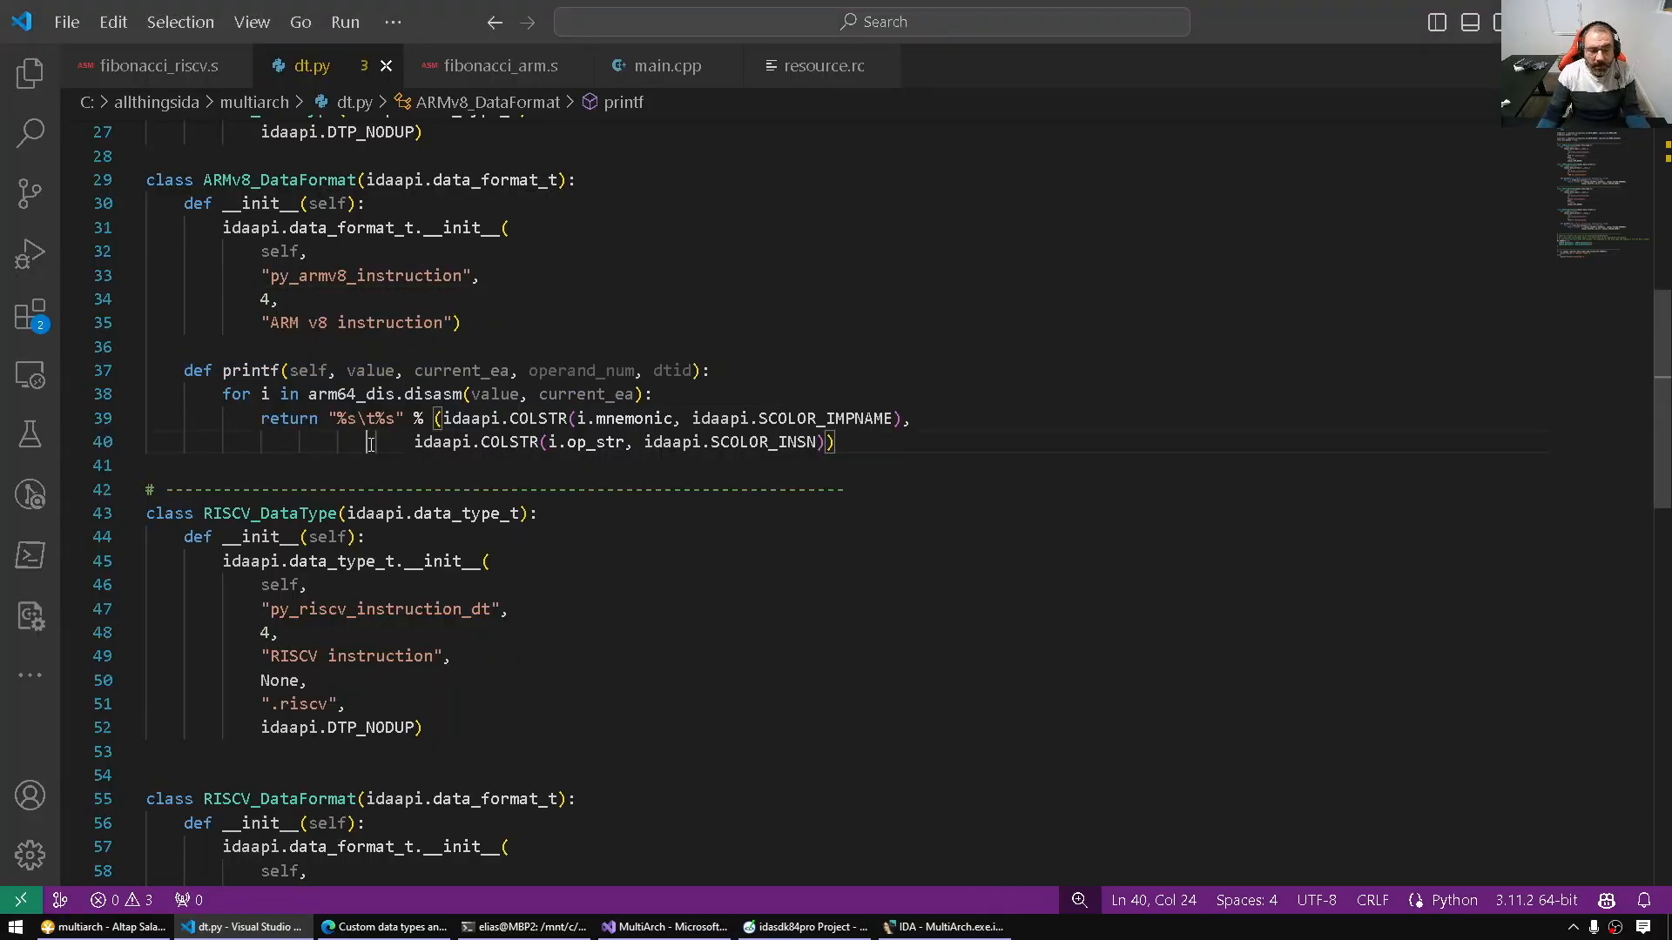
double_click(352, 393)
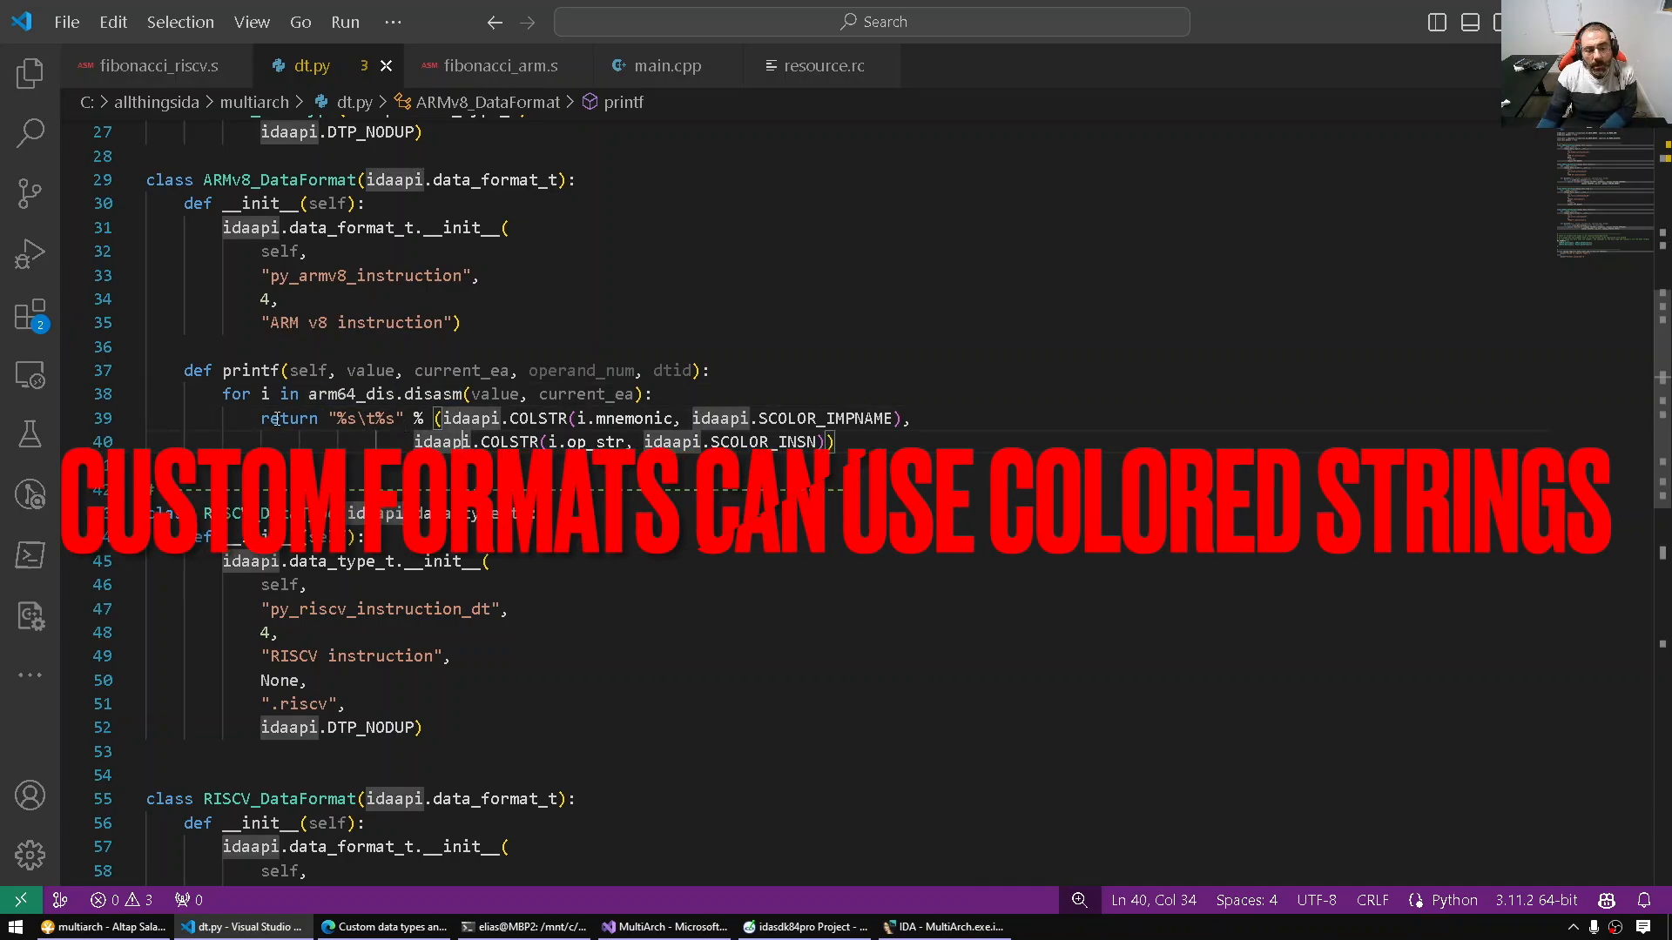
double_click(538, 418)
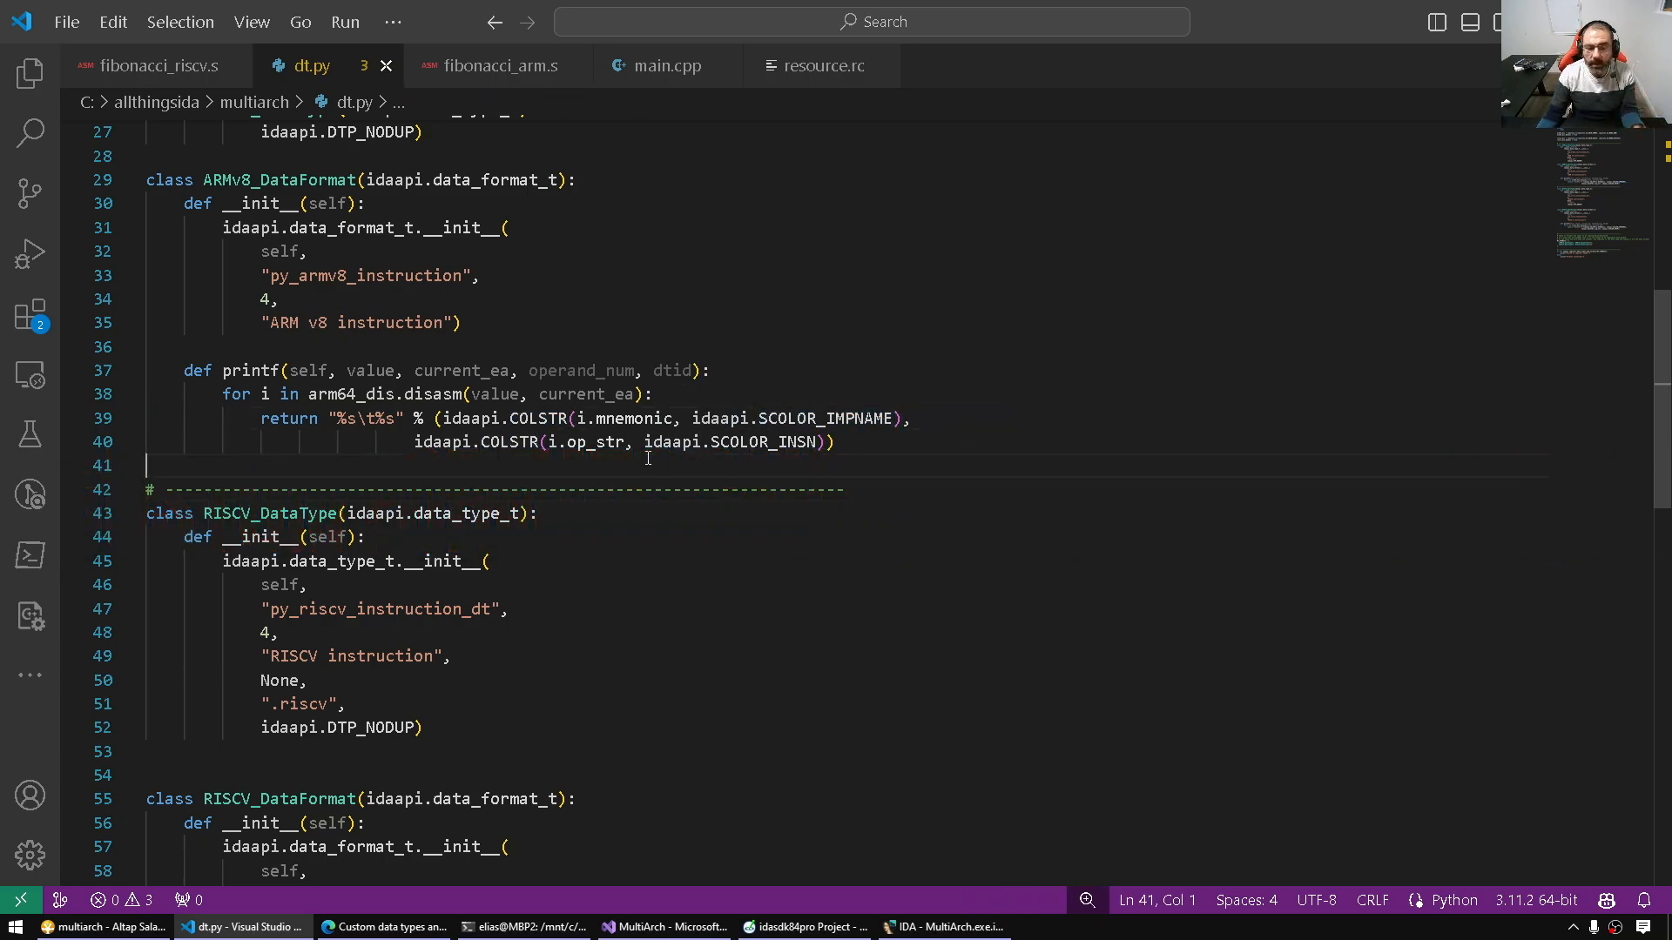
double_click(762, 440)
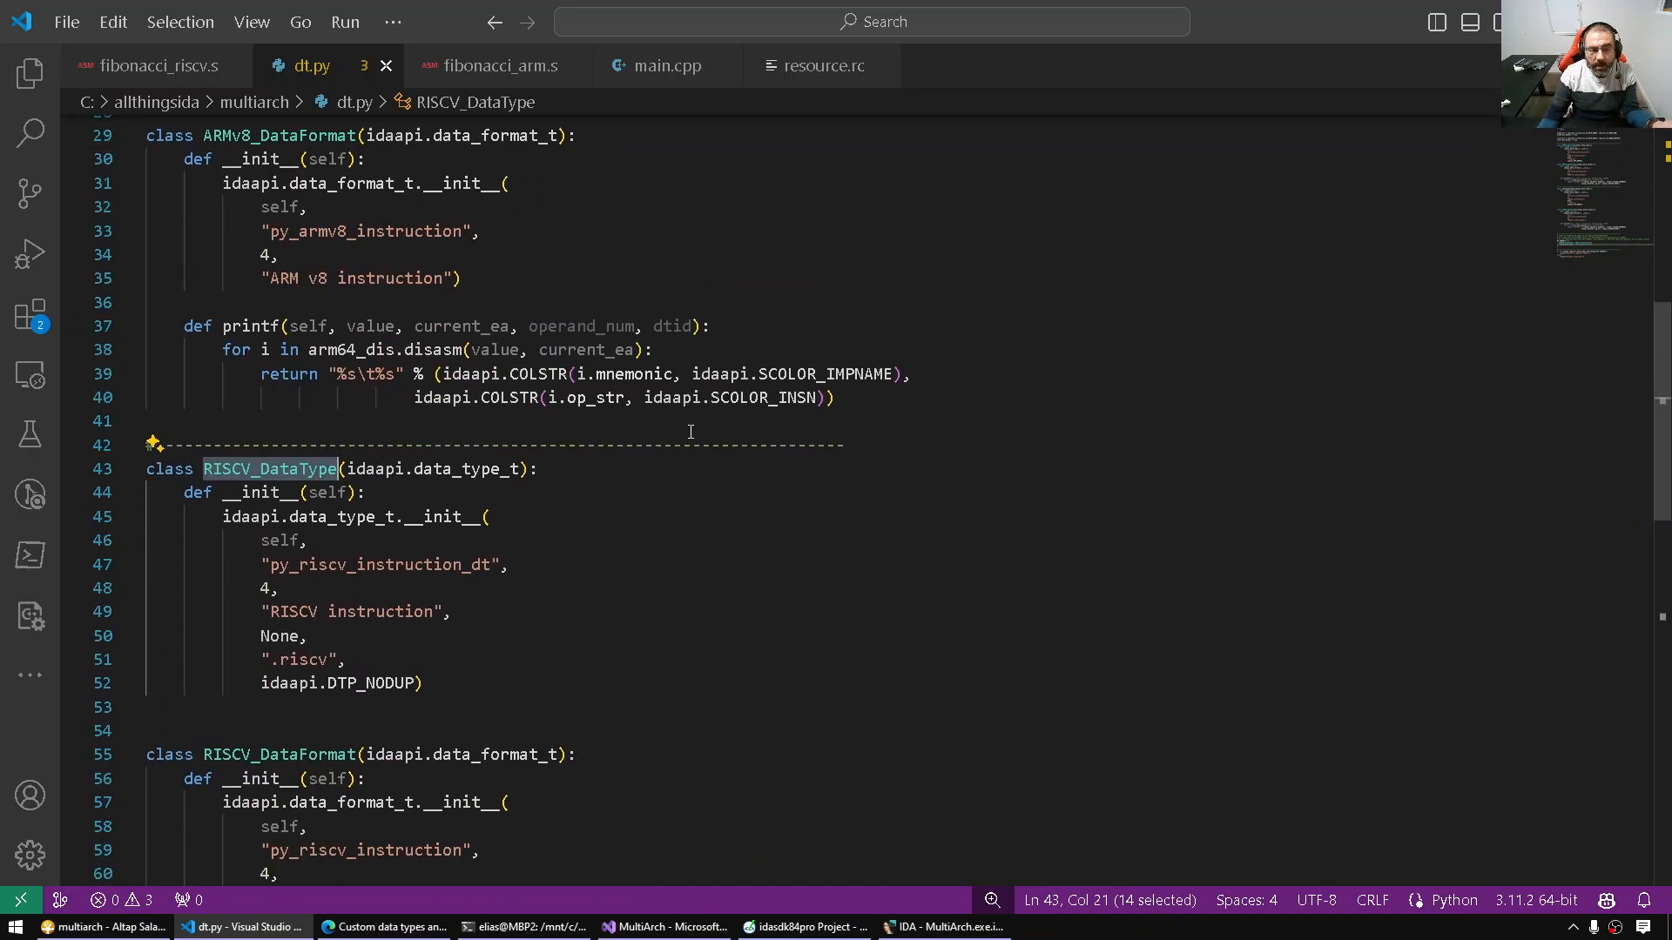
scroll(down, 3)
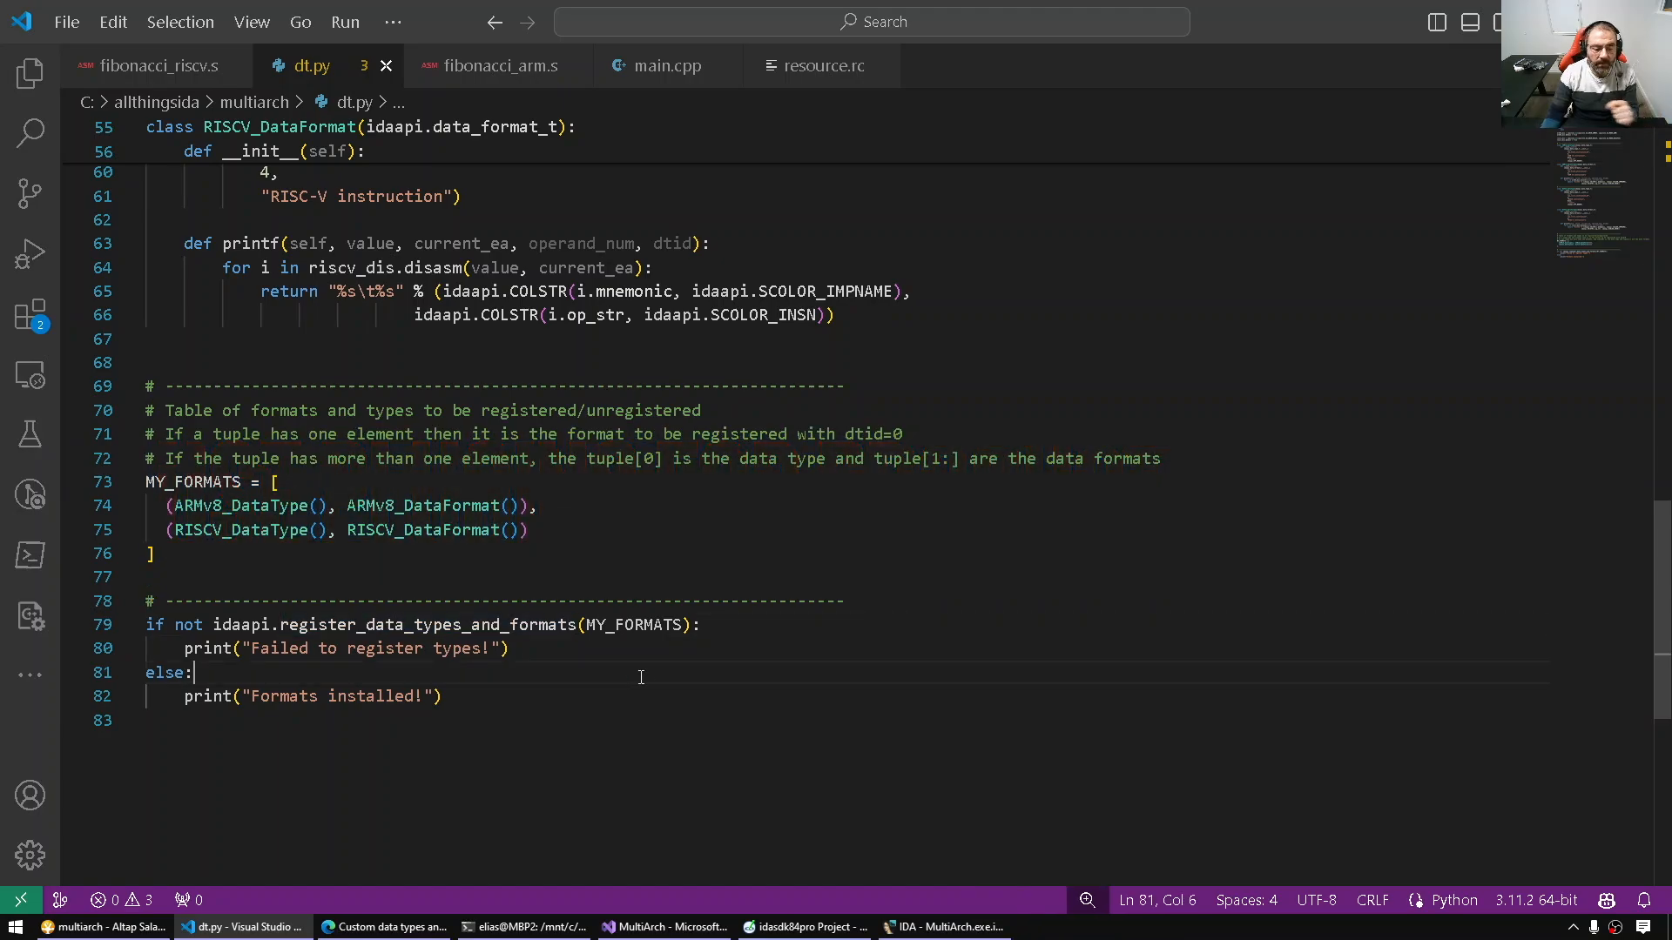
click(149, 719)
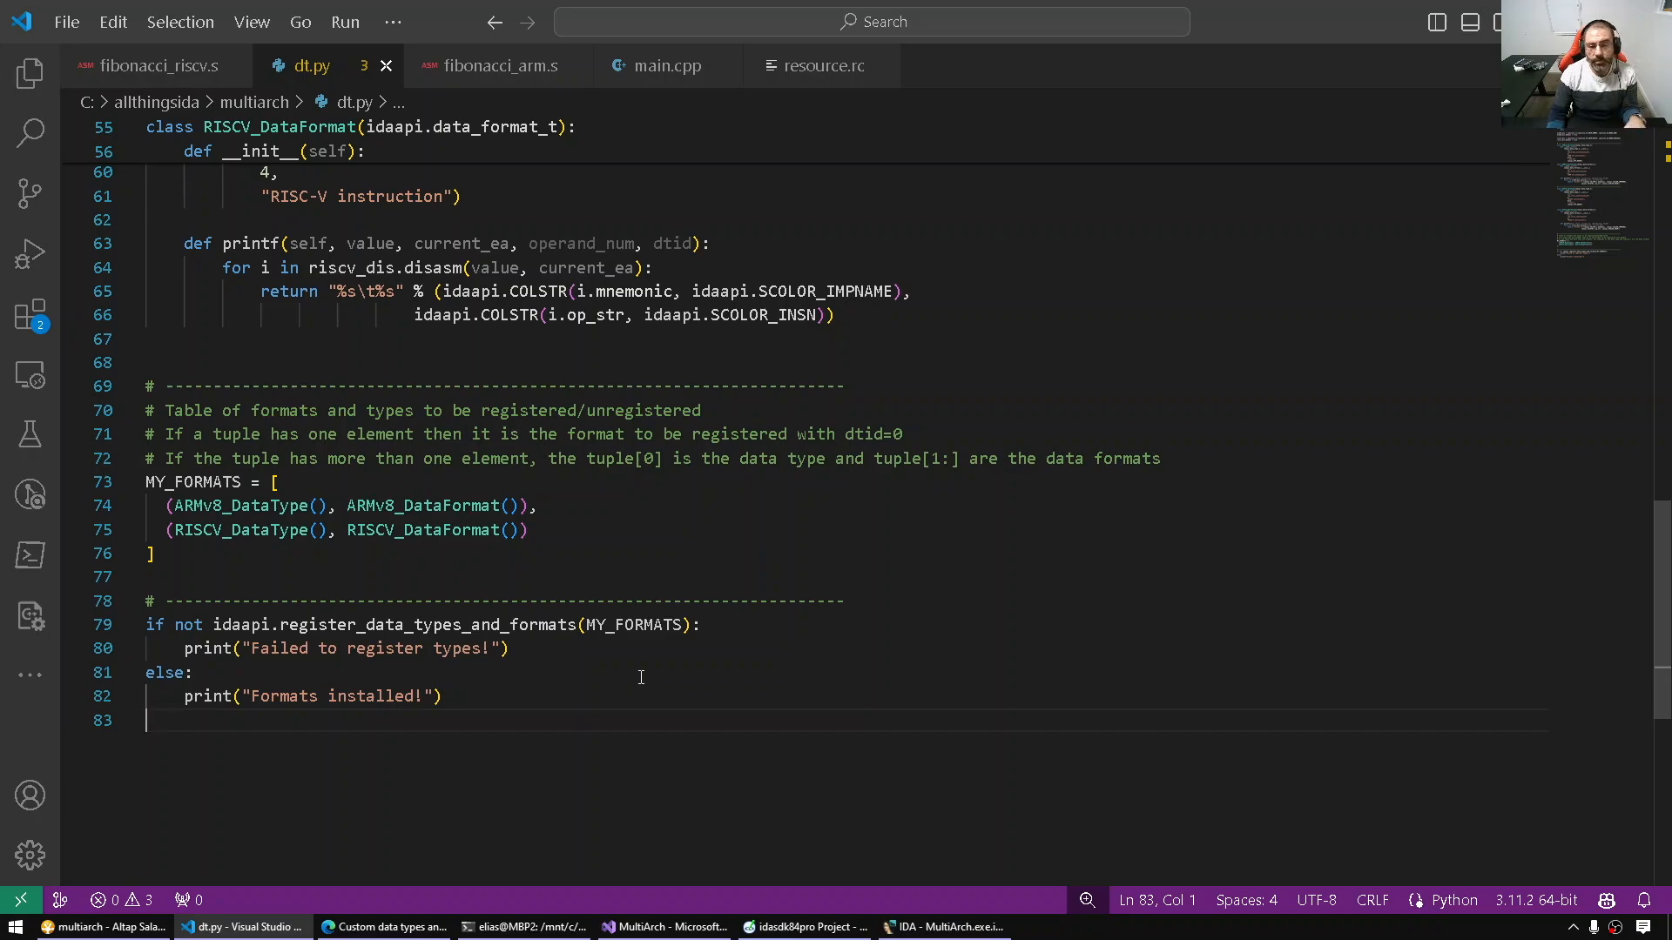
drag(146, 625, 440, 696)
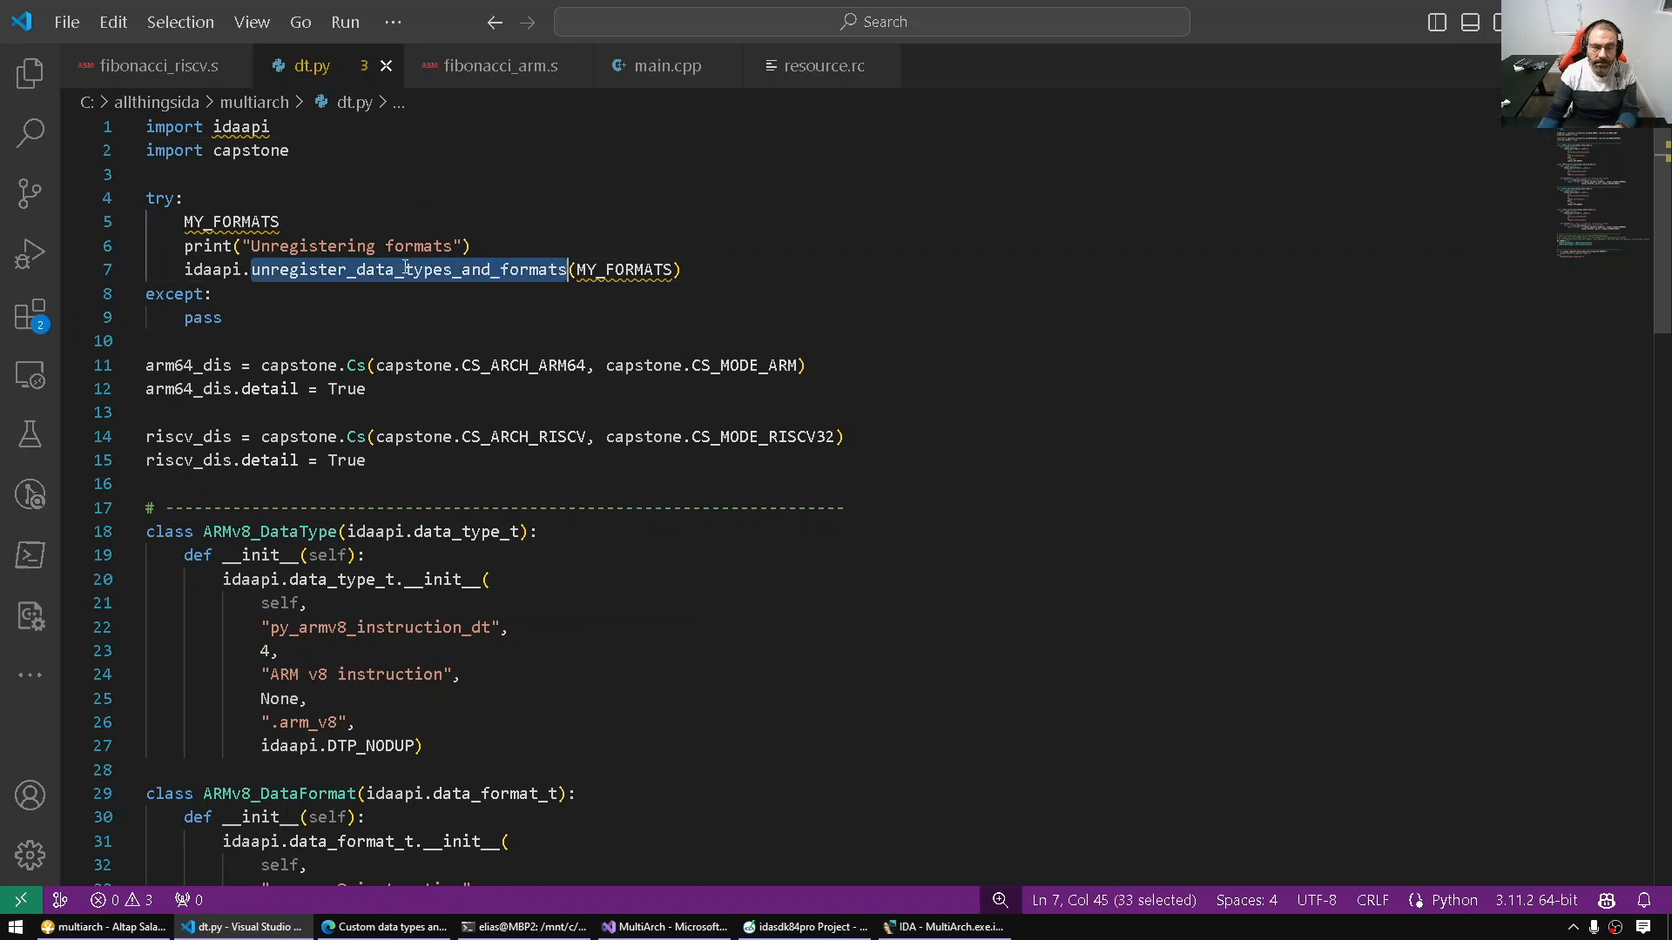
drag(402, 268, 147, 174)
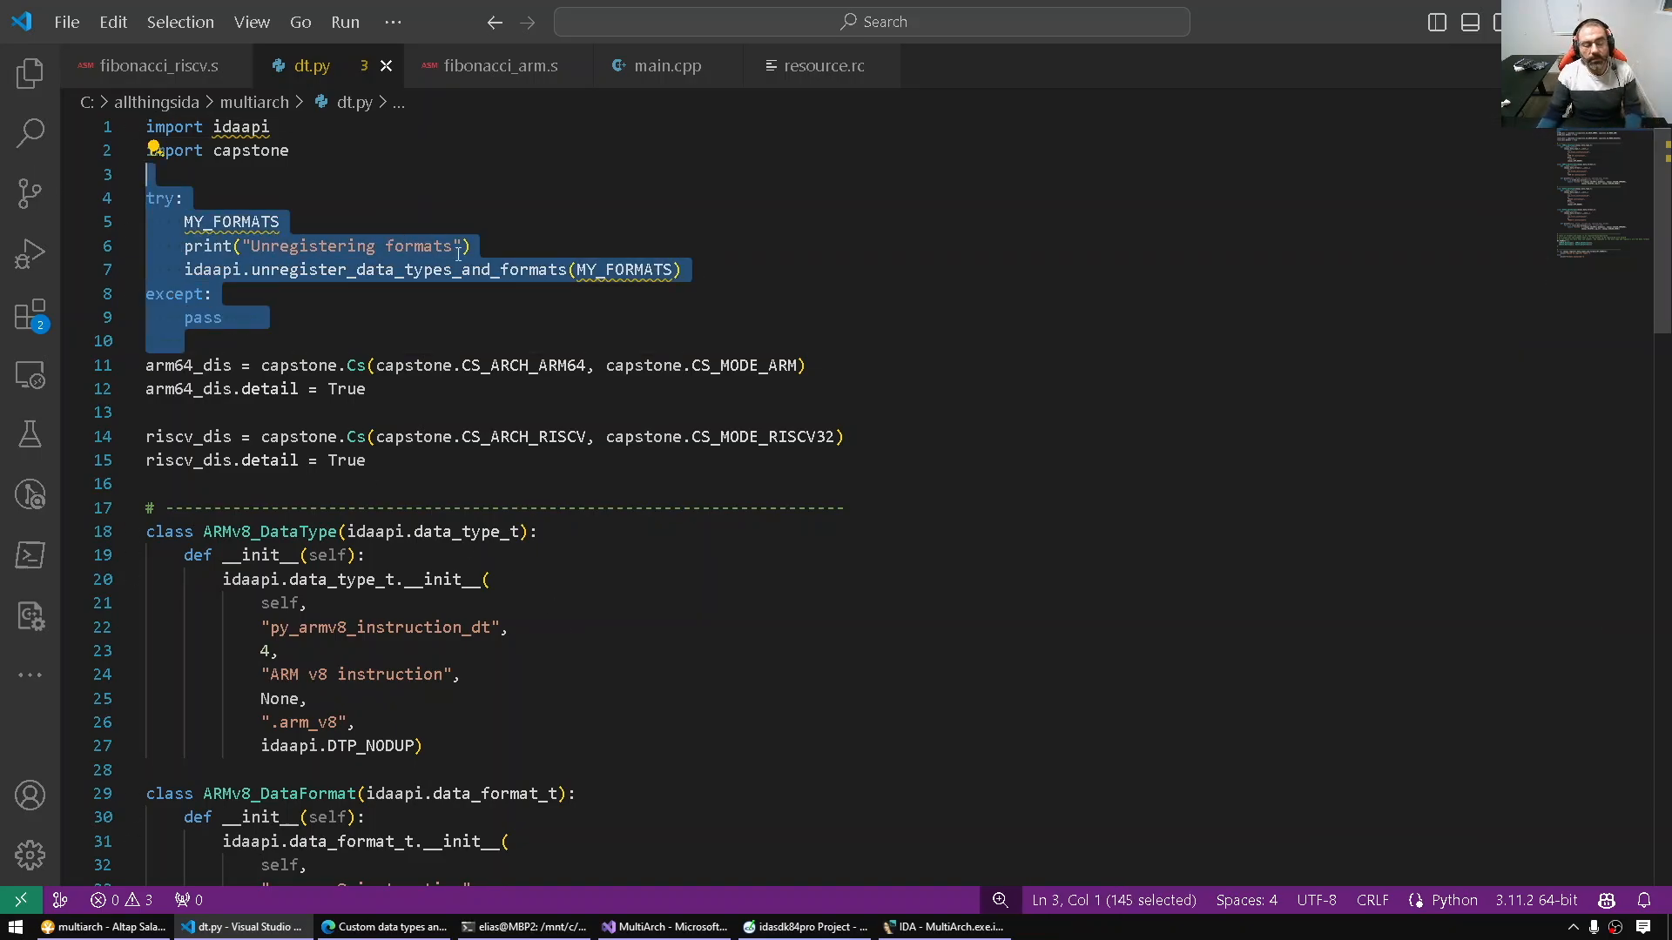
click(221, 317)
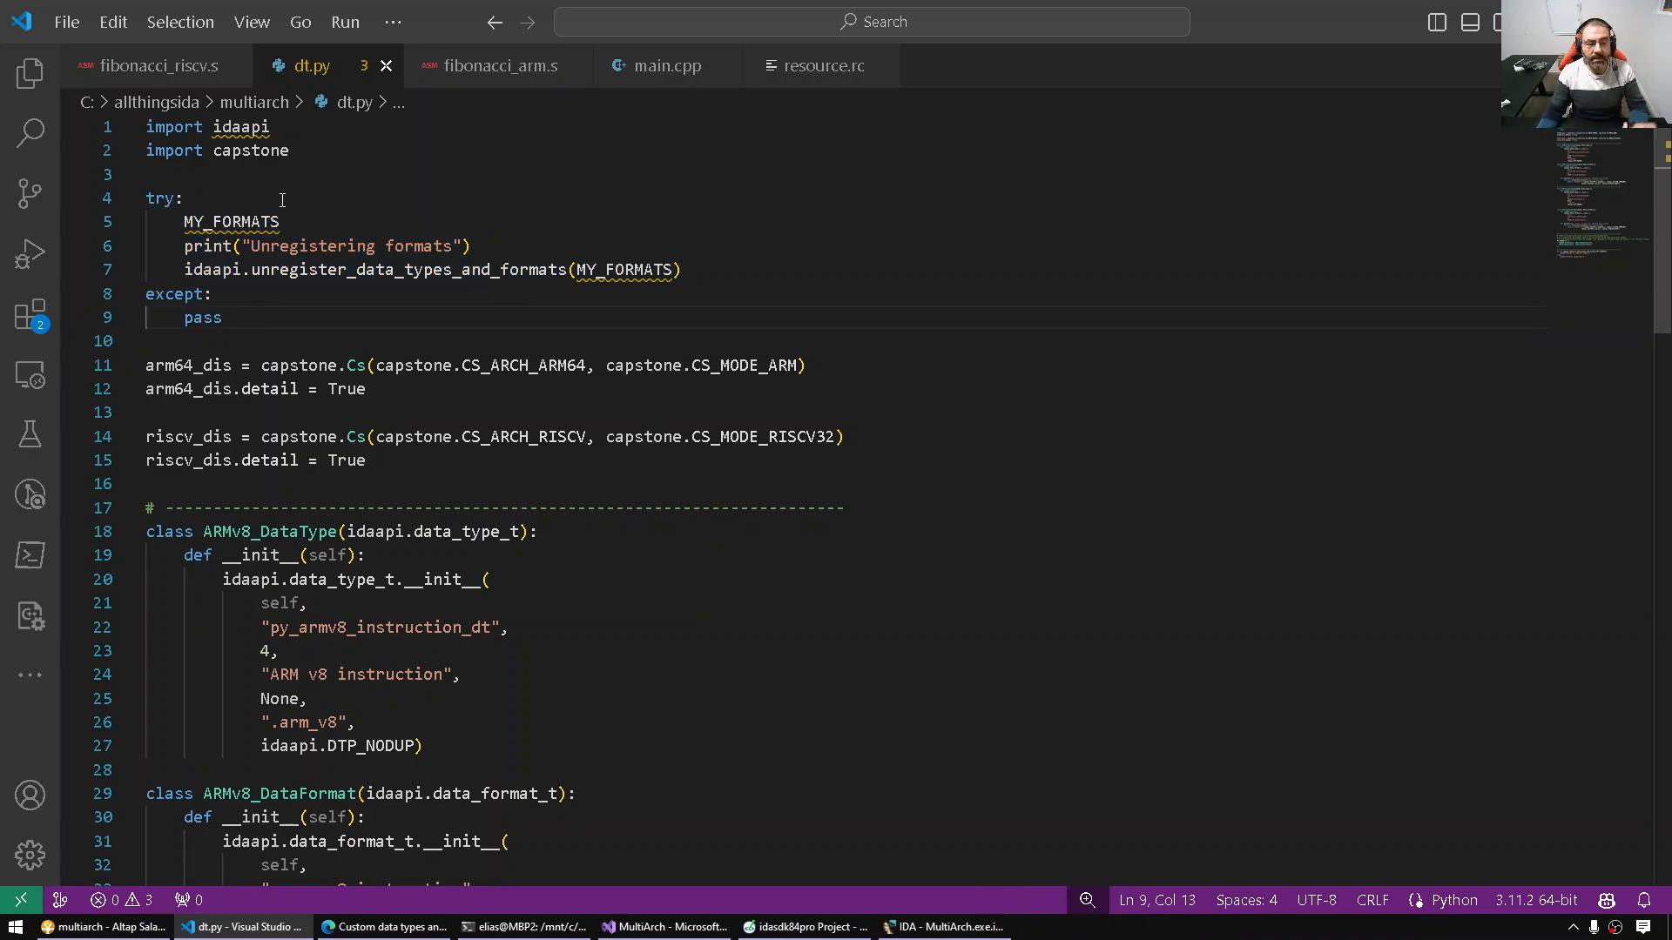
double_click(408, 268)
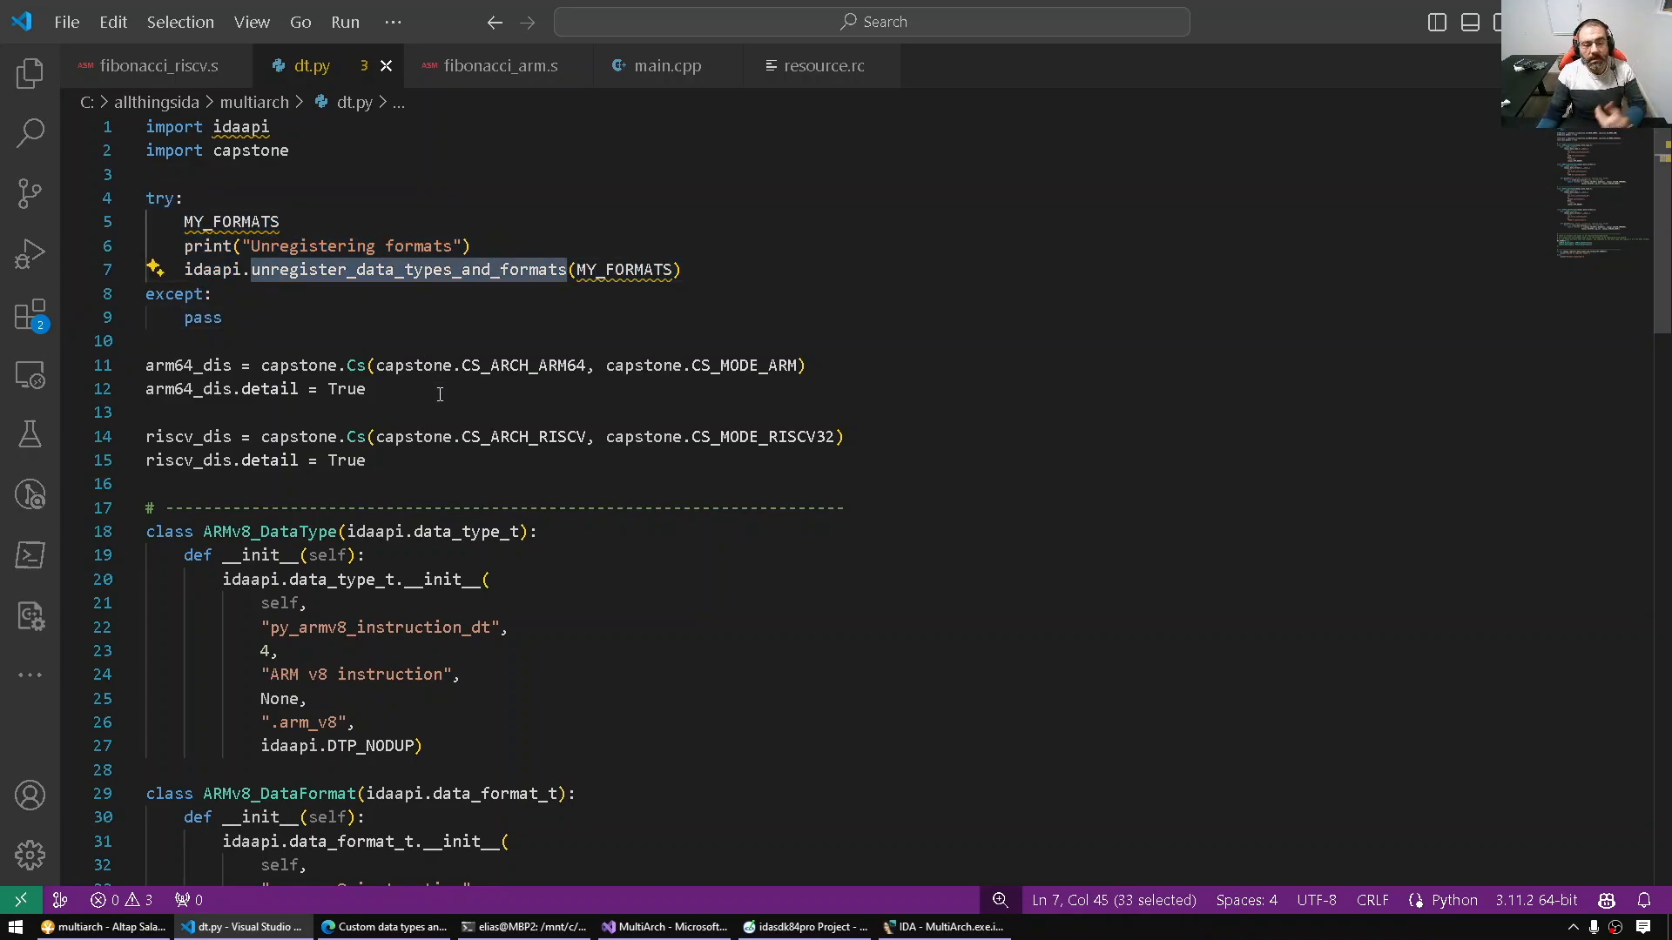
click(149, 174)
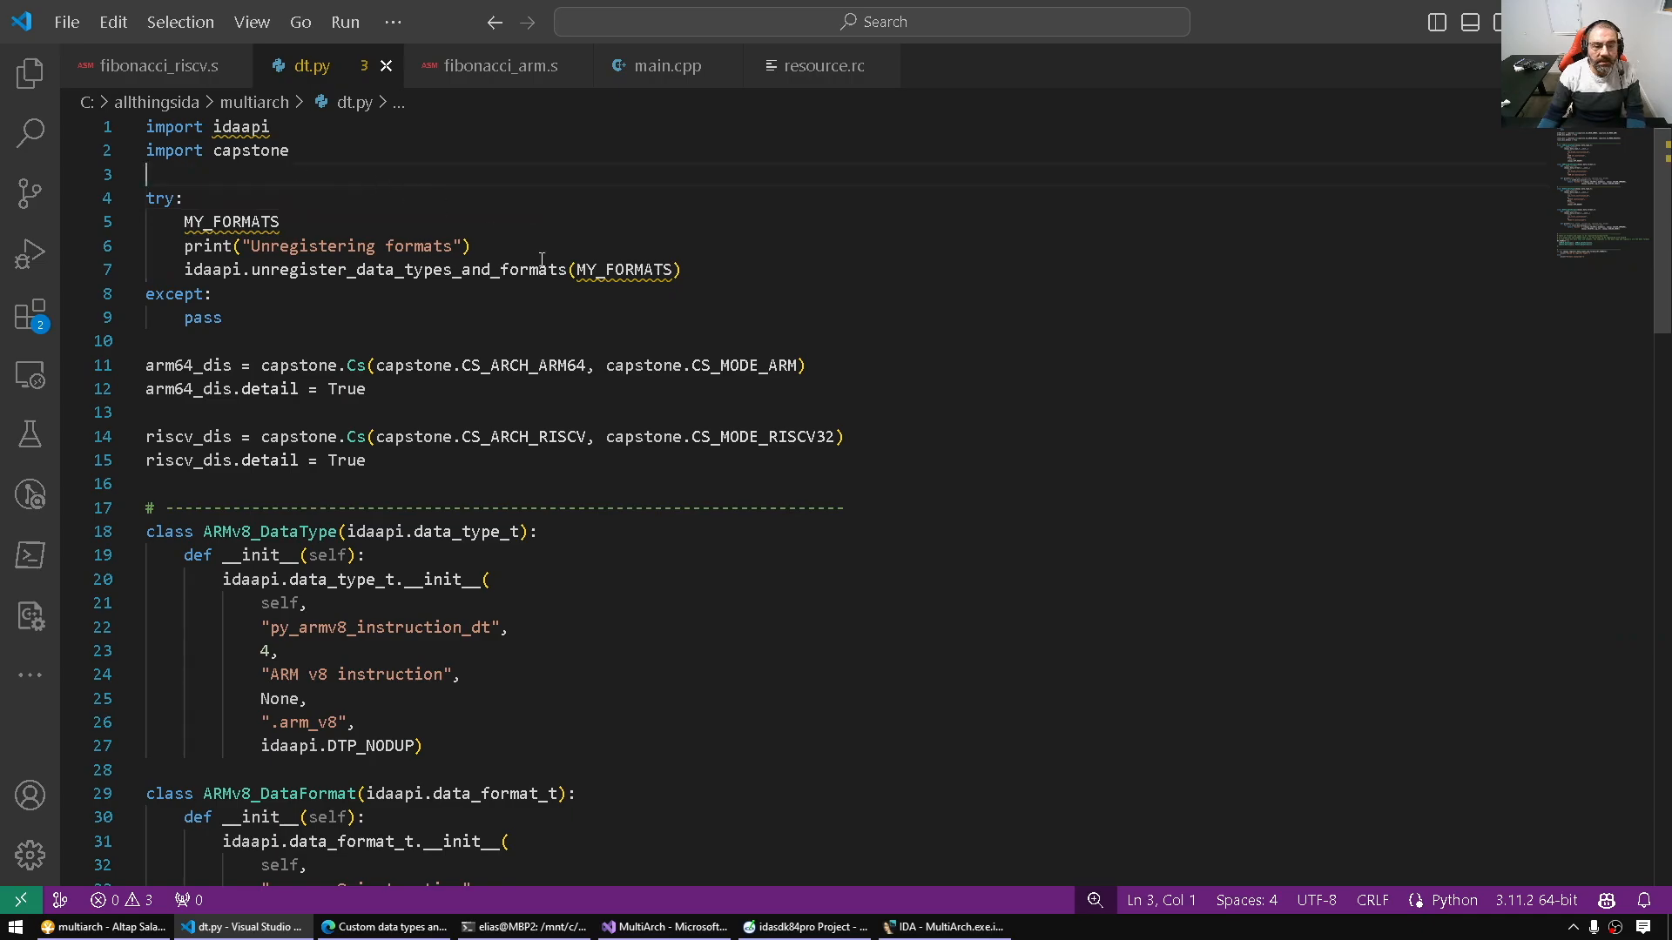
scroll(down, 3)
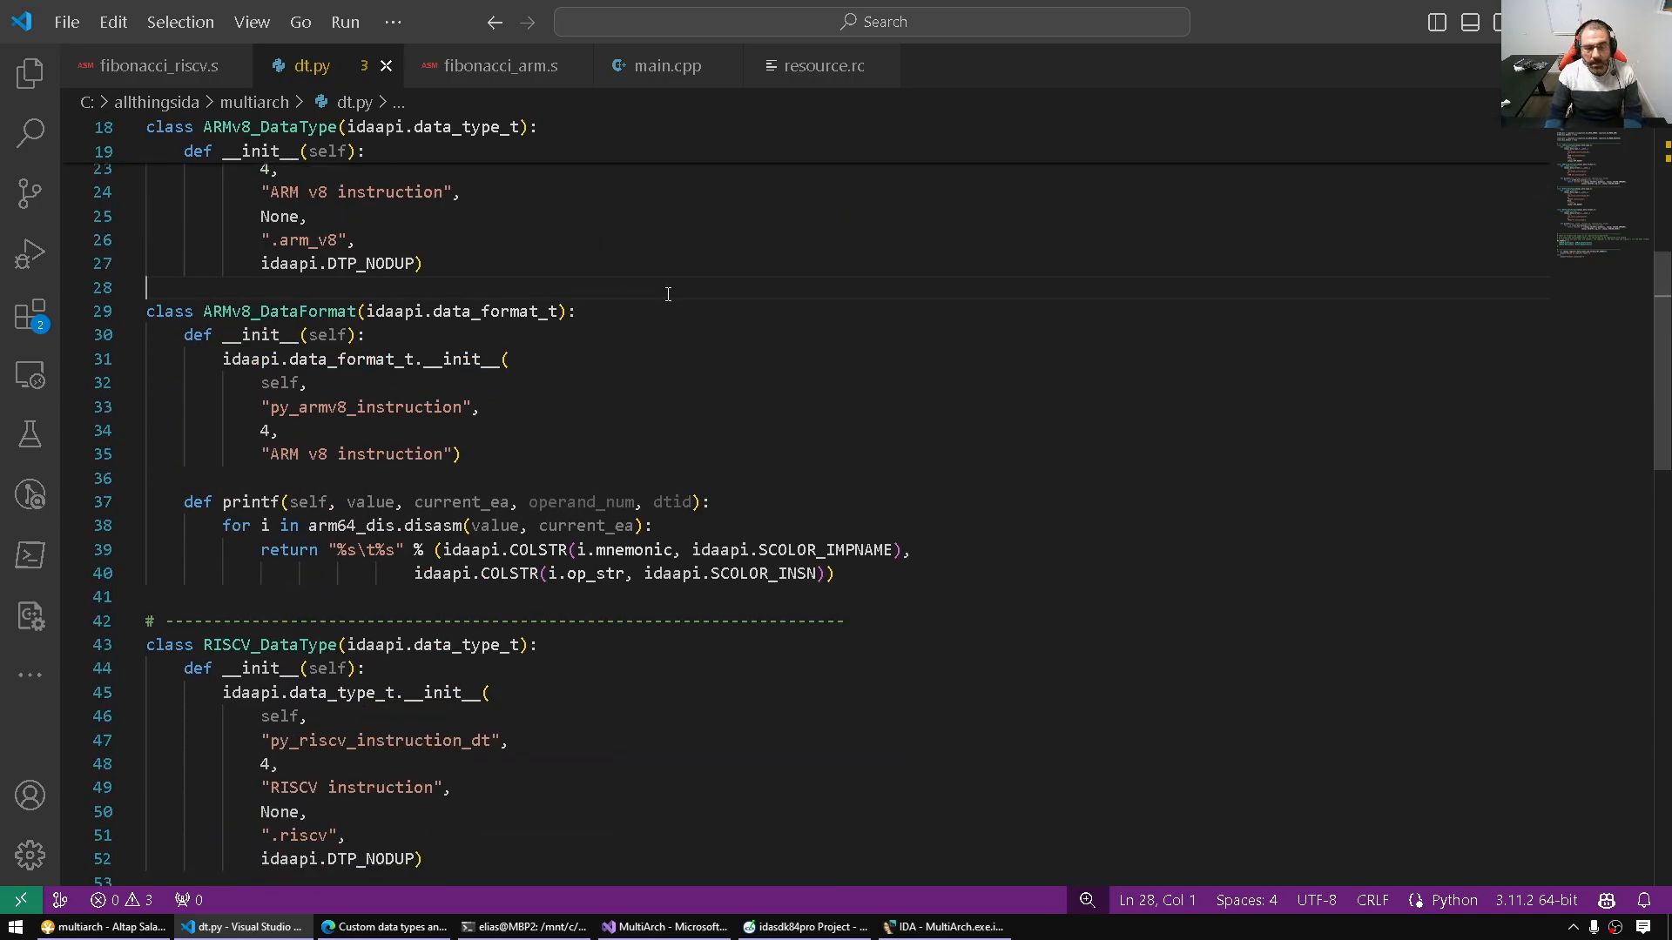
click(942, 926)
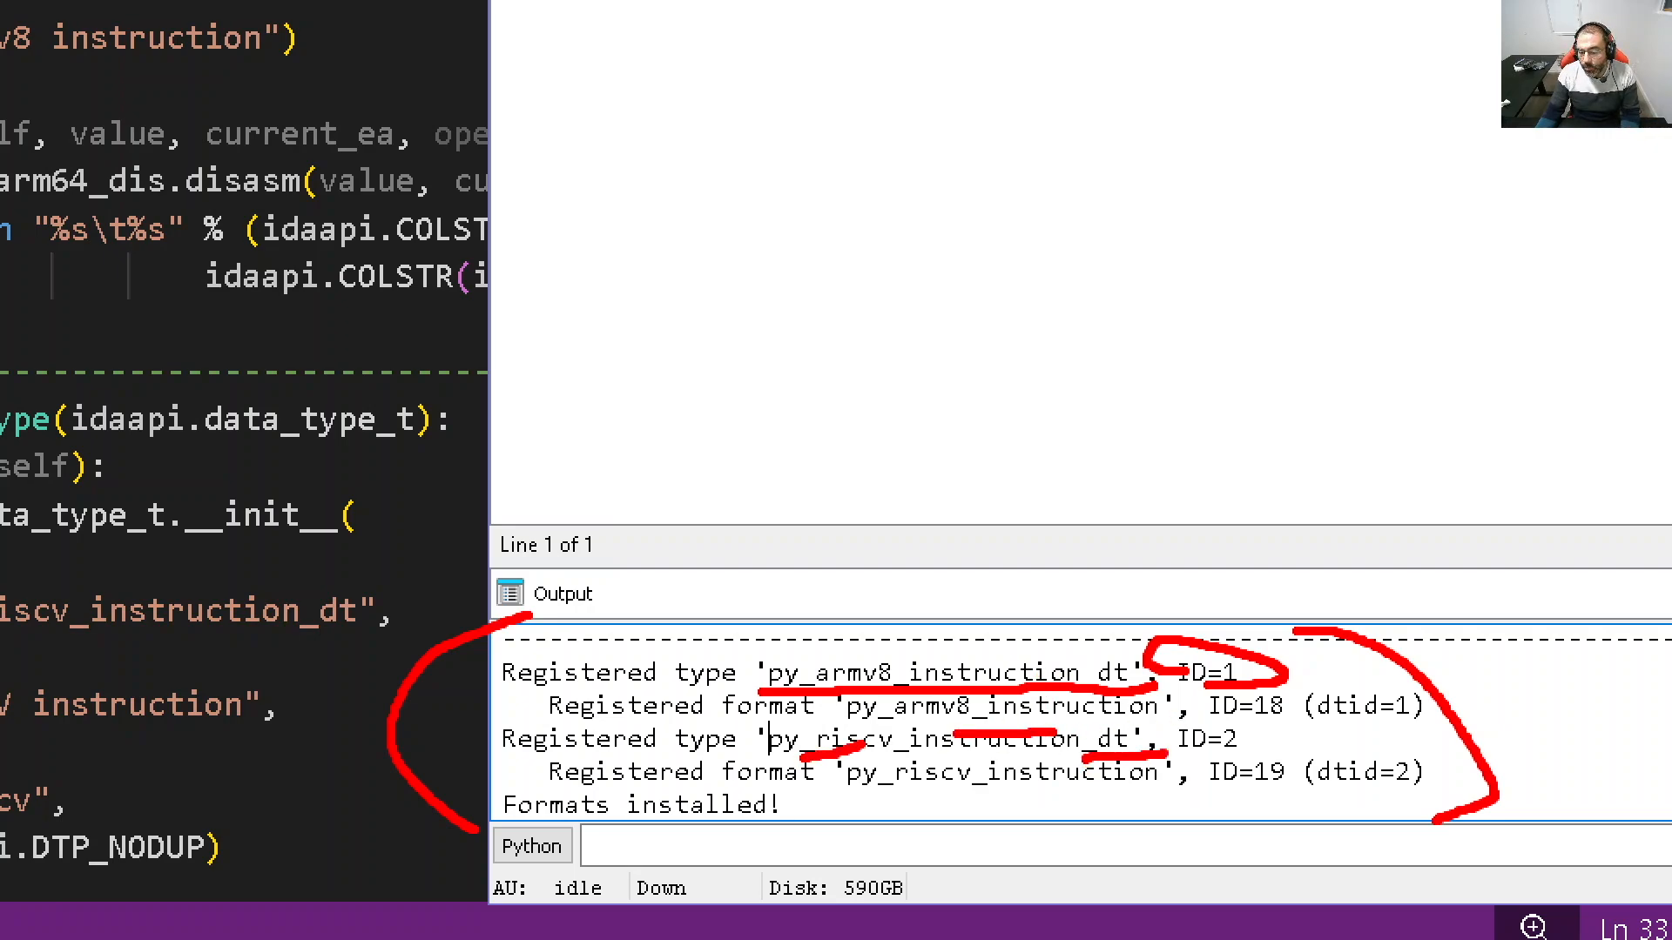
Step: Select text in the mark description prompt over IDA's bookmarks list
drag(911, 801, 1184, 806)
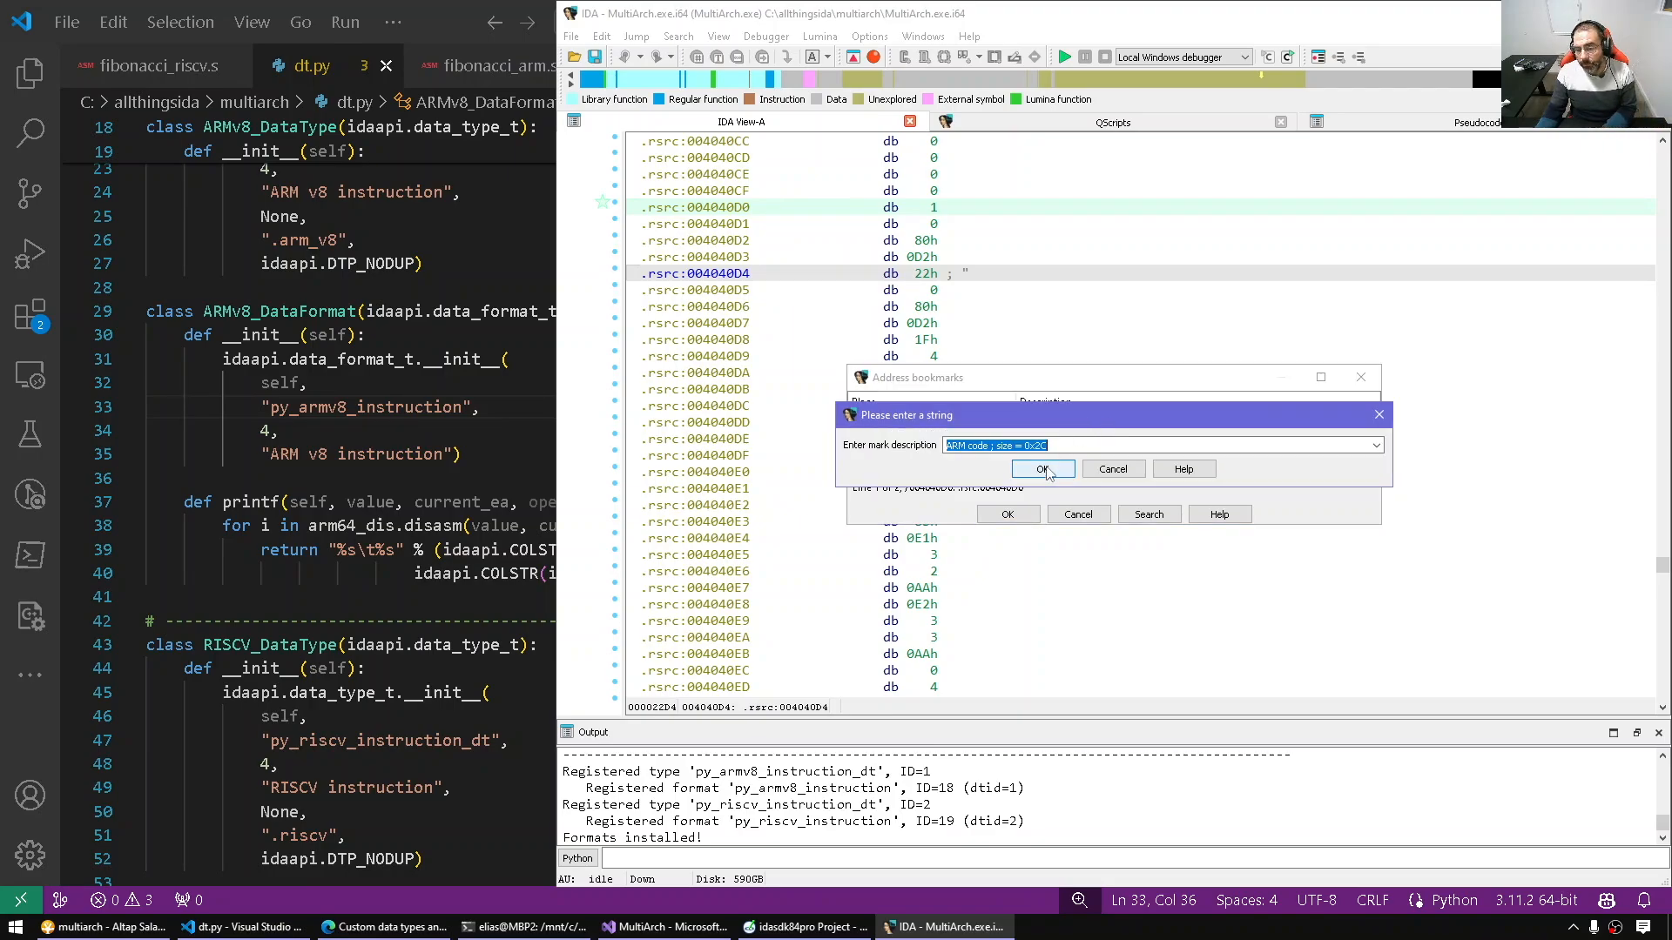
Step: Confirm the 'ARM code ; size = 0x2C' bookmark description and jump to it at 004040D0
click(1042, 468)
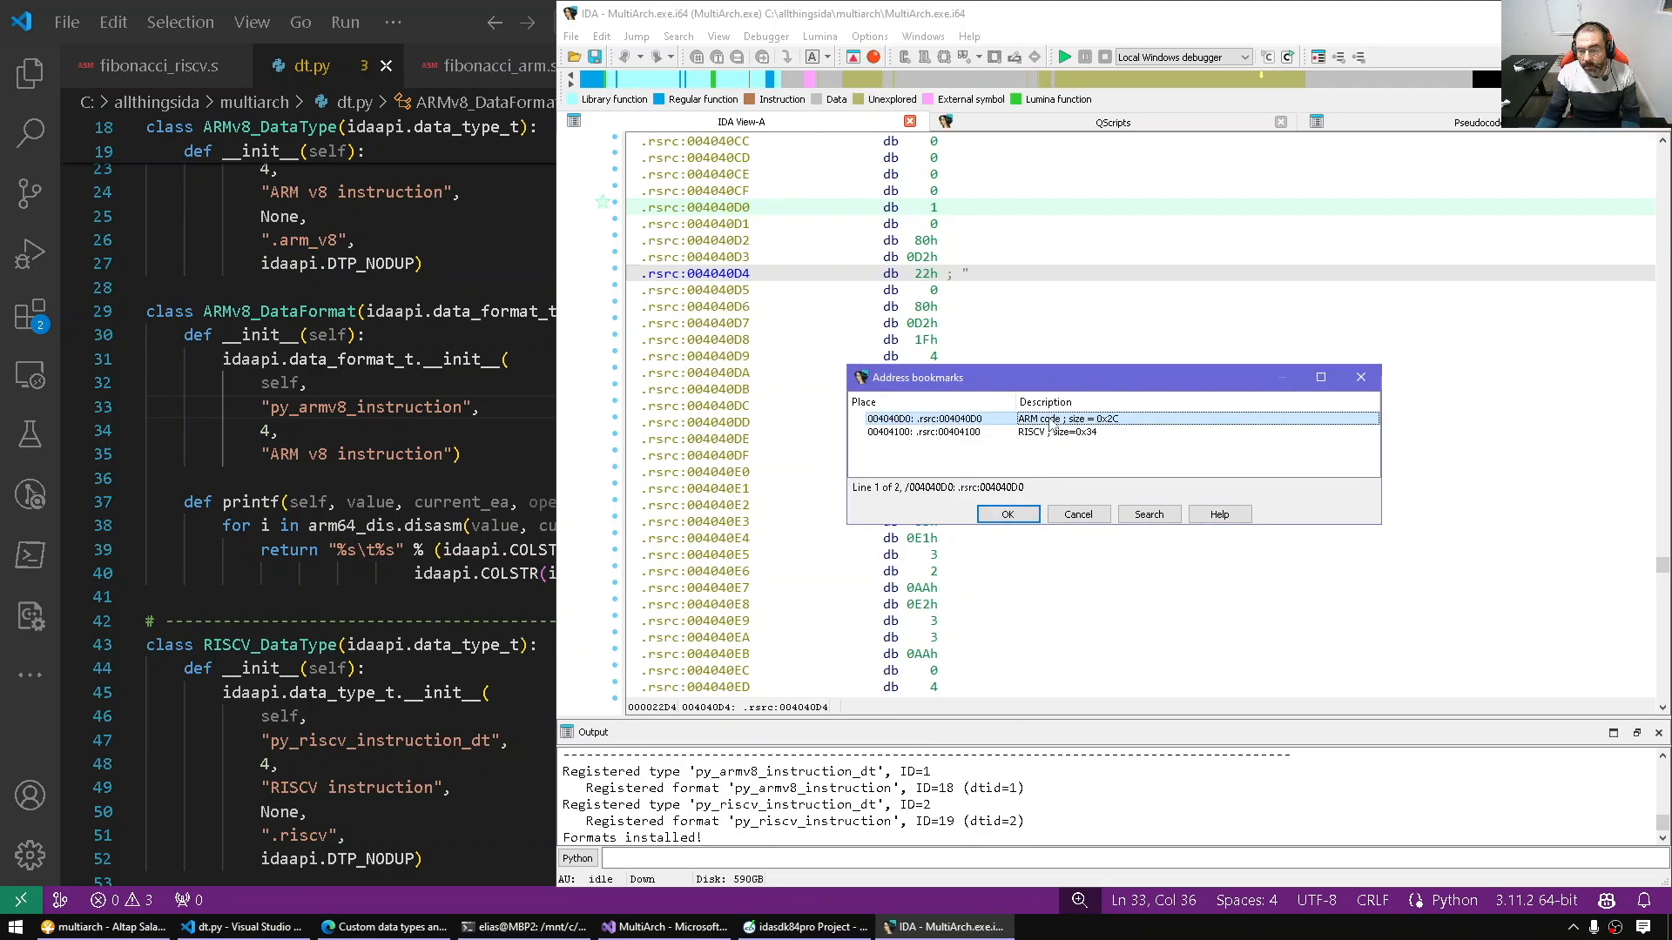
click(1006, 513)
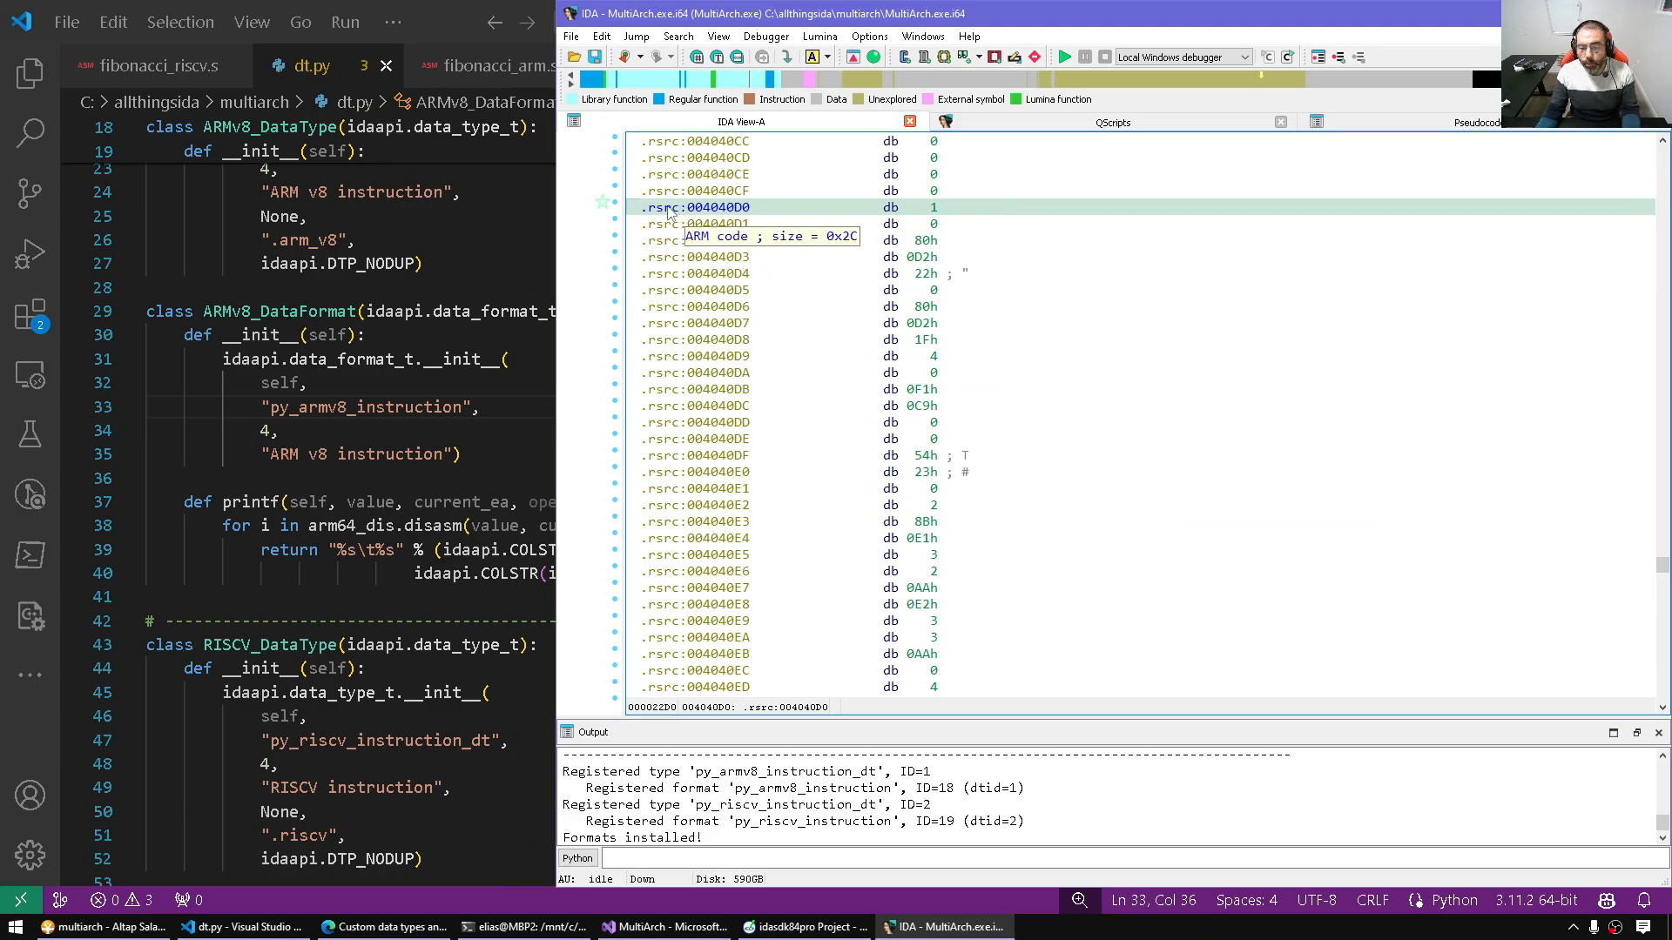
mouse_move(938, 220)
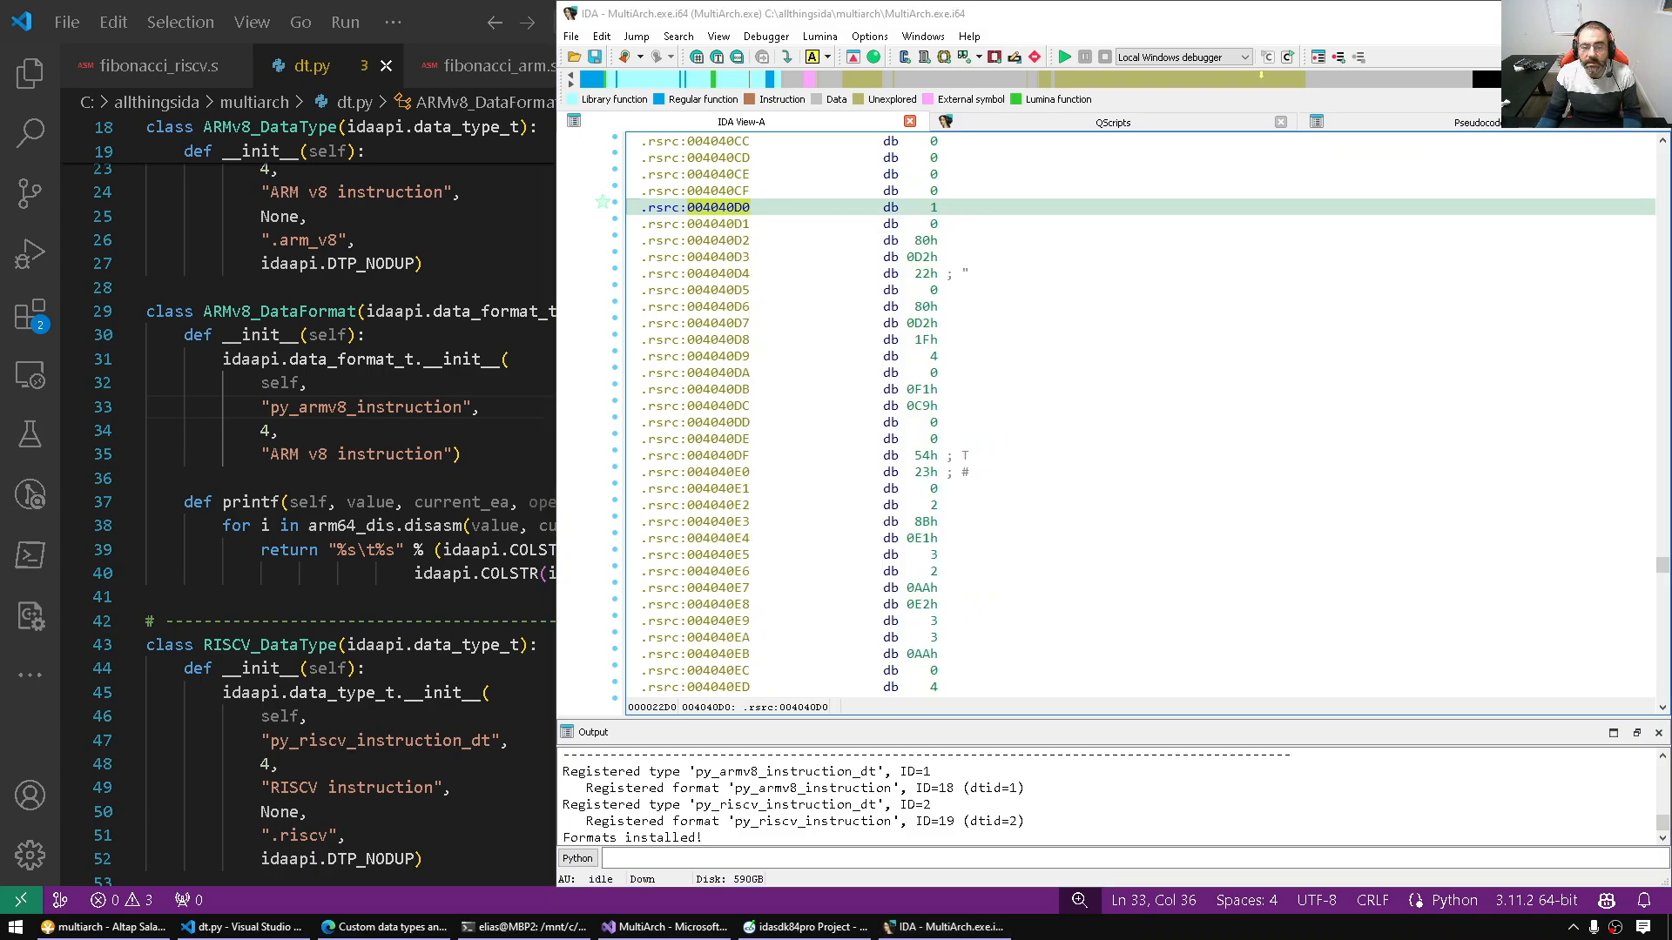
Step: Render the bytes at 004040D0 as the ARM v8 instruction 'mov x1, #0' via the context menu
right_click(712, 207)
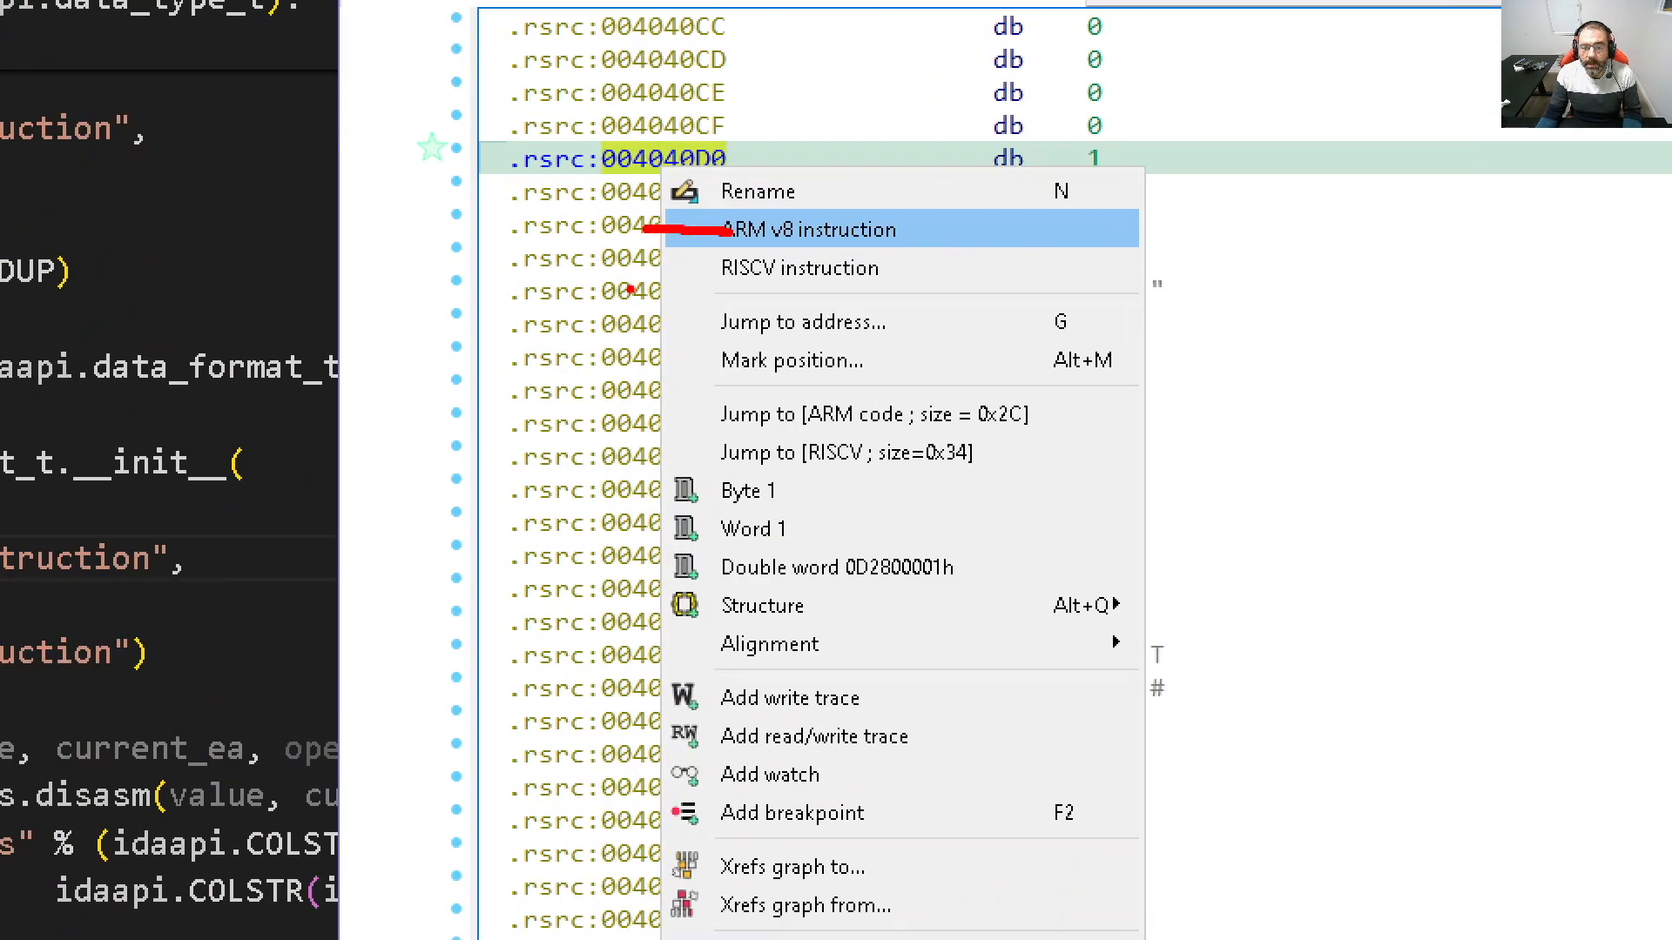
click(808, 230)
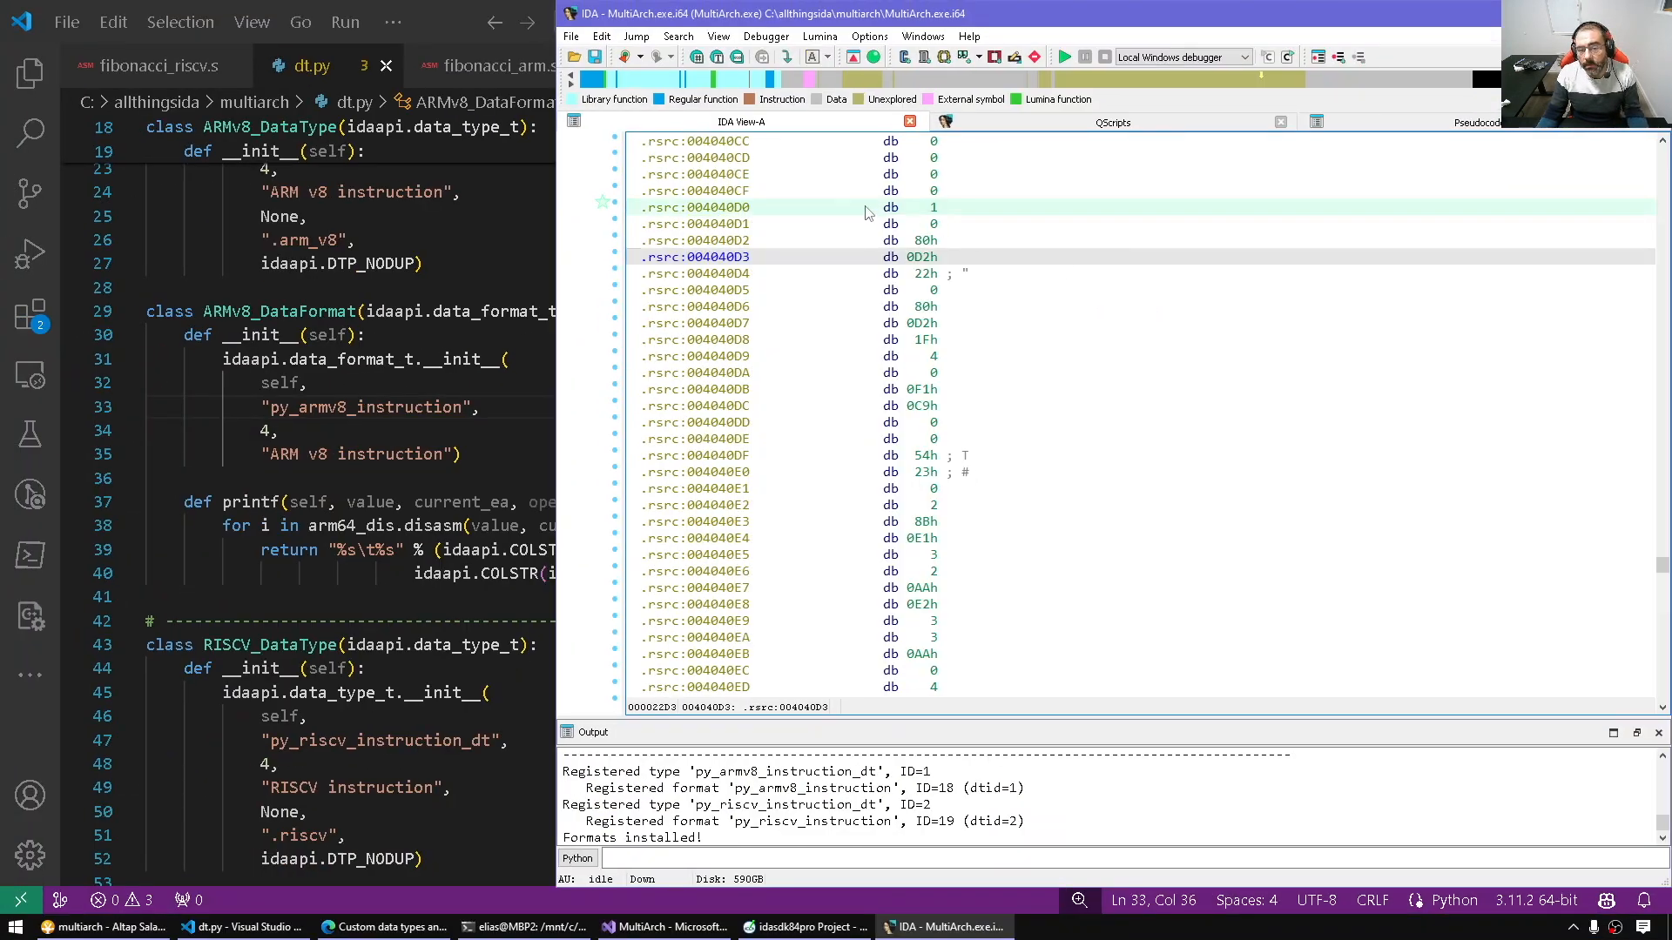
right_click(702, 208)
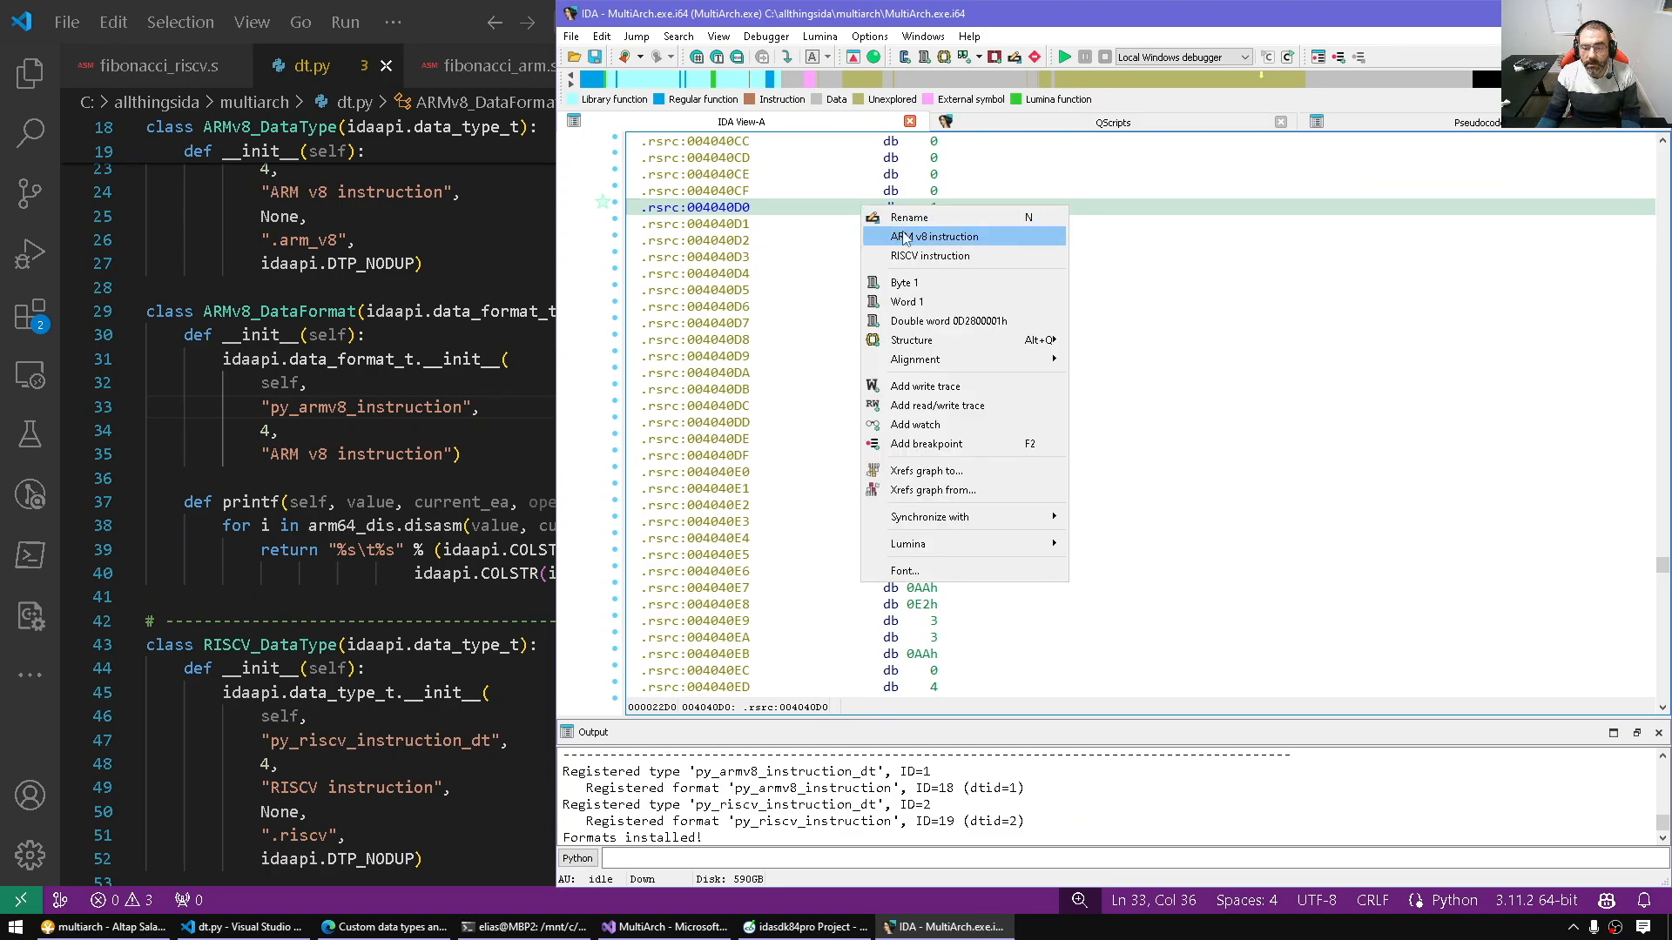
click(933, 235)
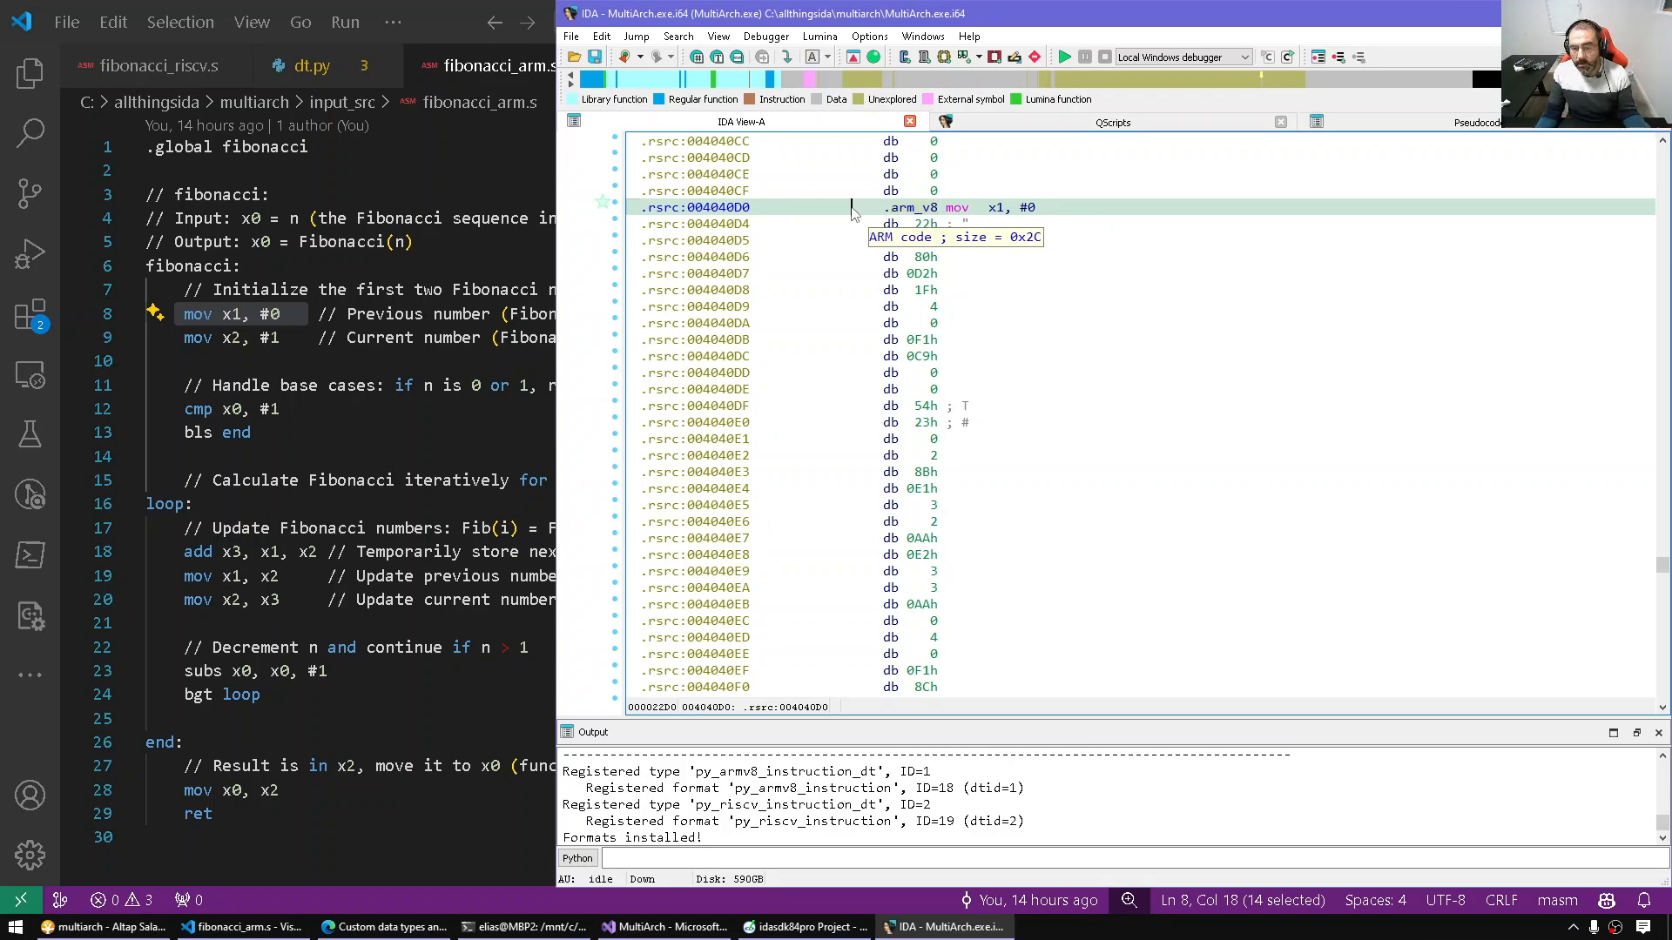
click(696, 273)
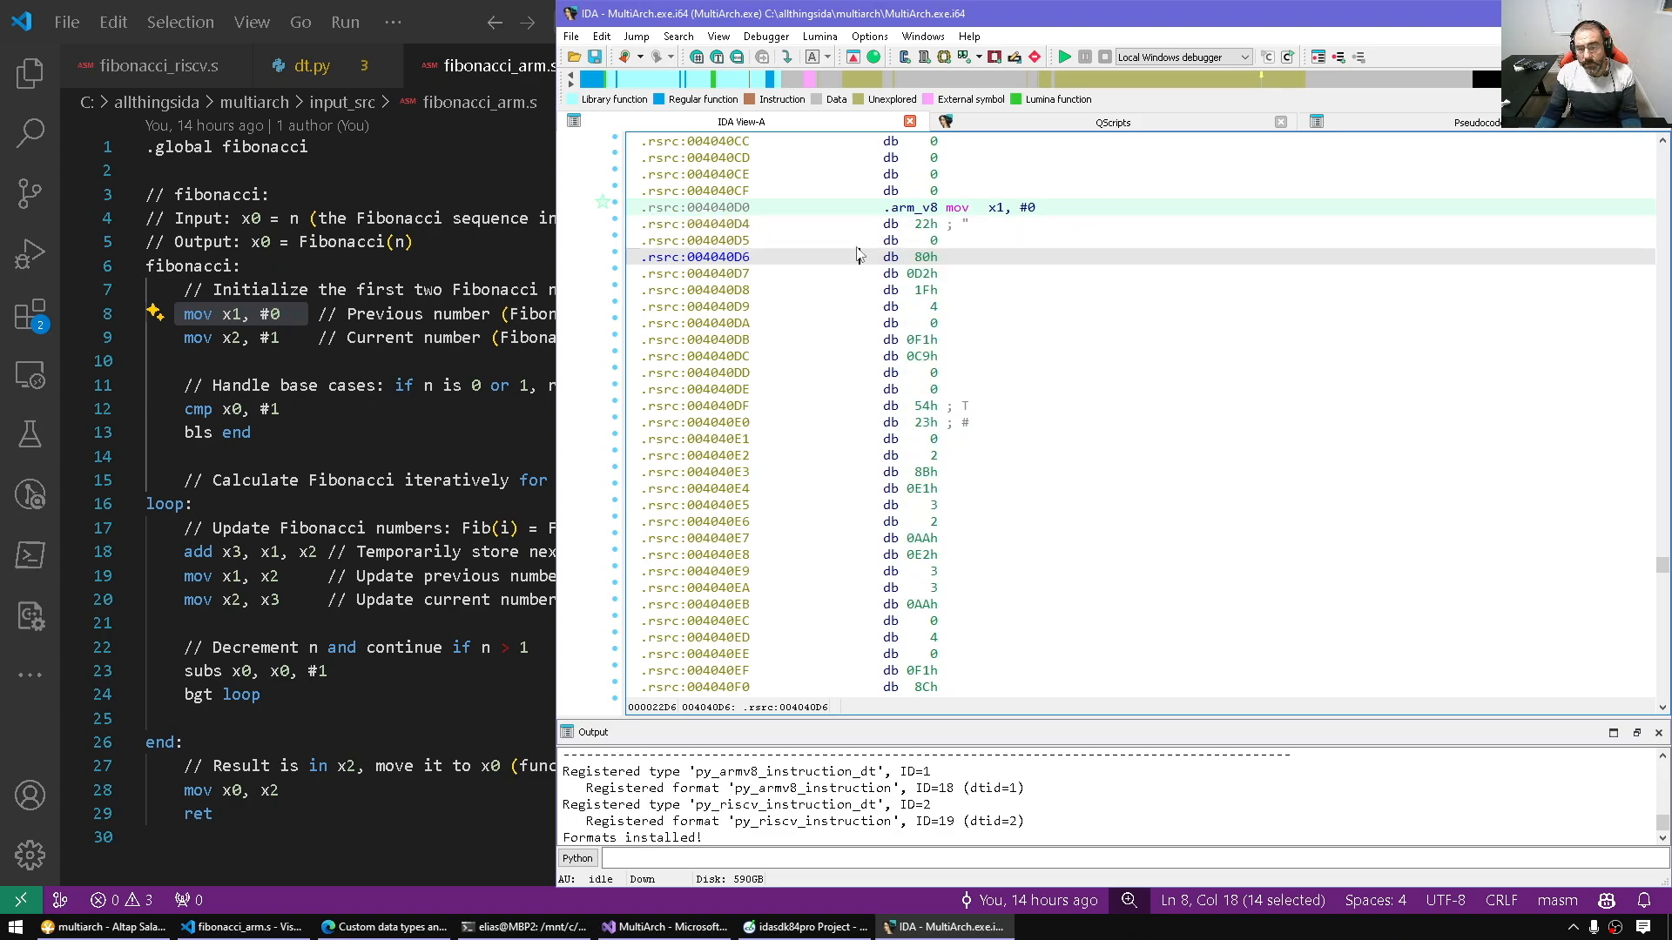
Step: Convert the ARM bytes into 0x2c/4 separate ARMv8 instructions, not one array
click(698, 208)
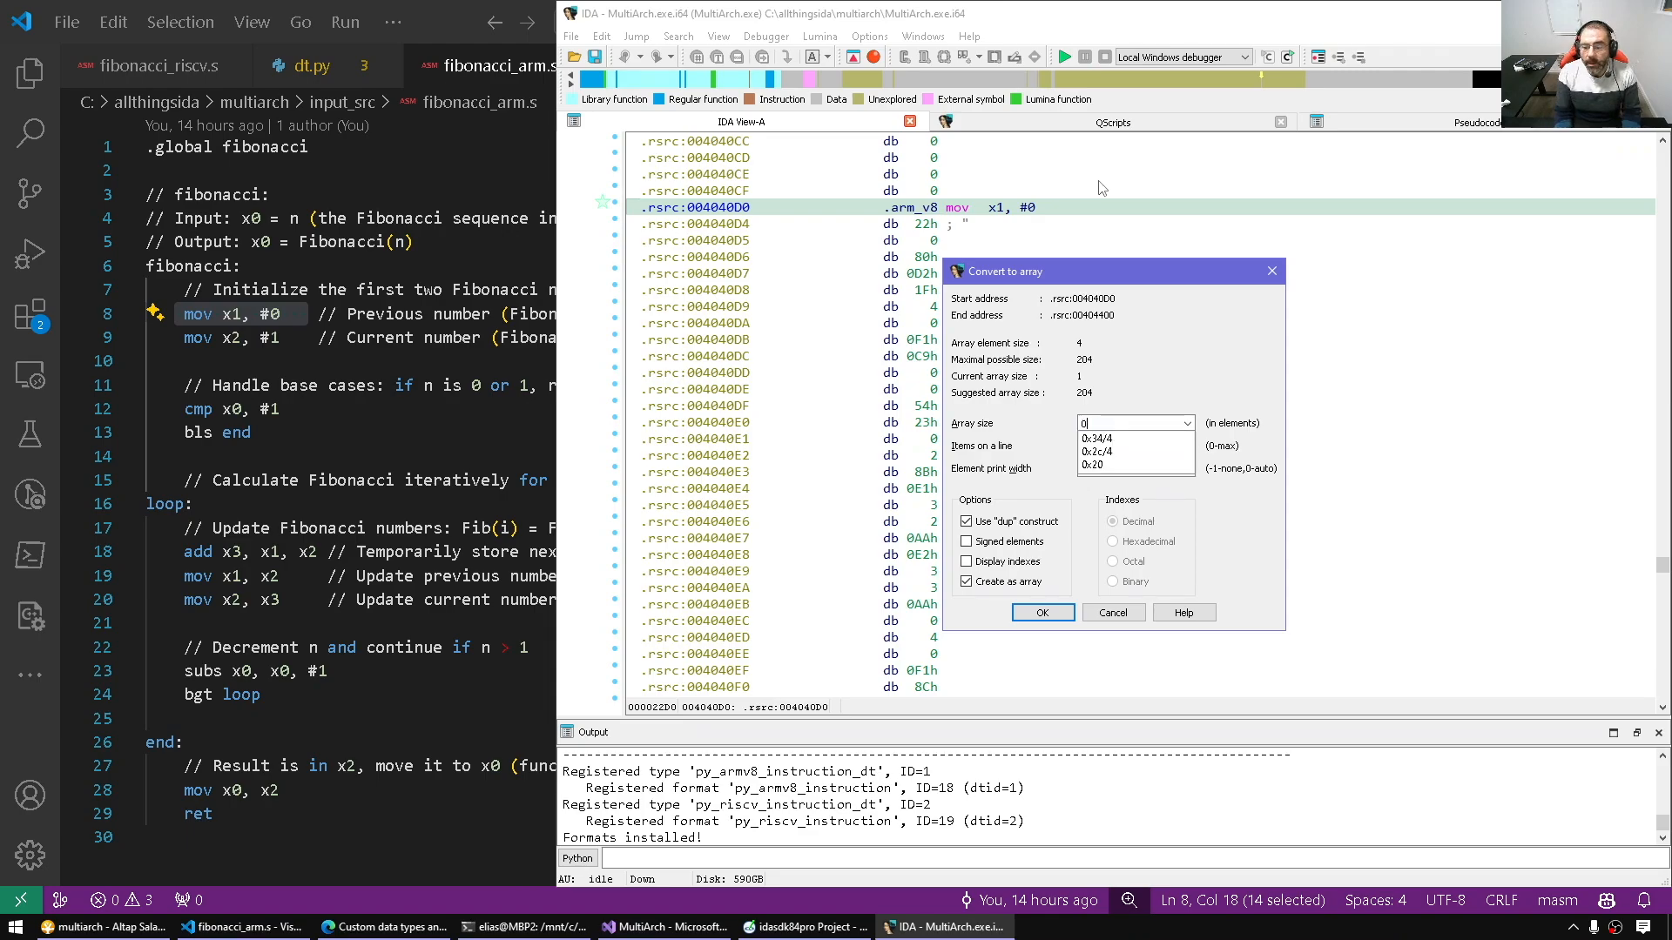
click(1099, 451)
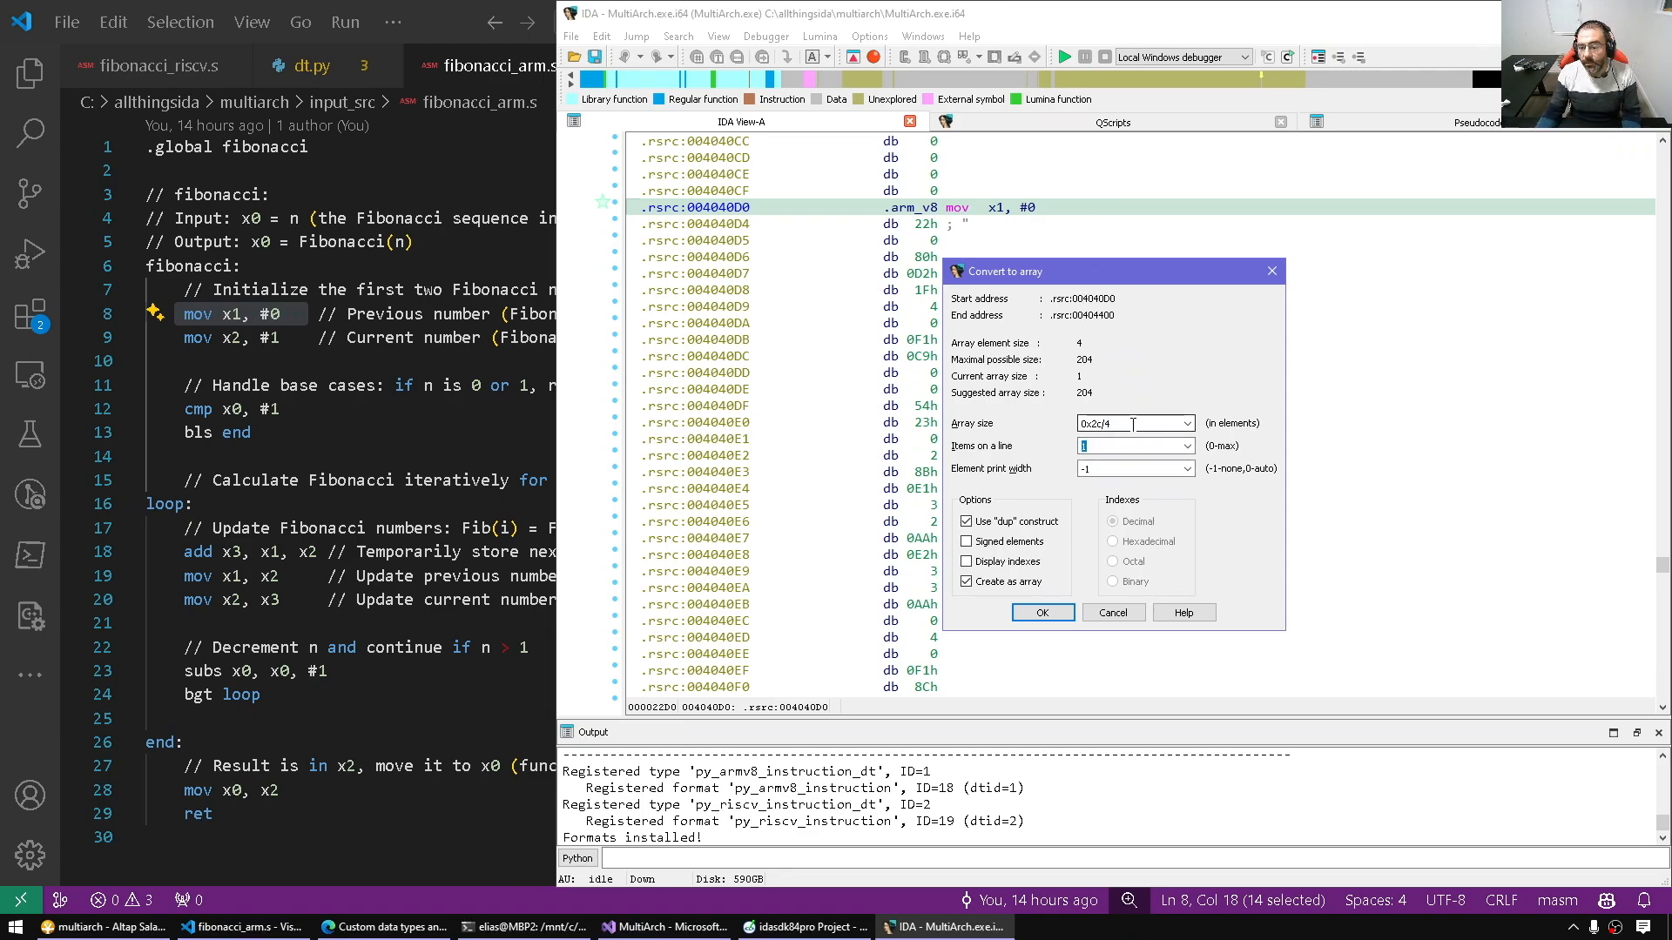
click(967, 582)
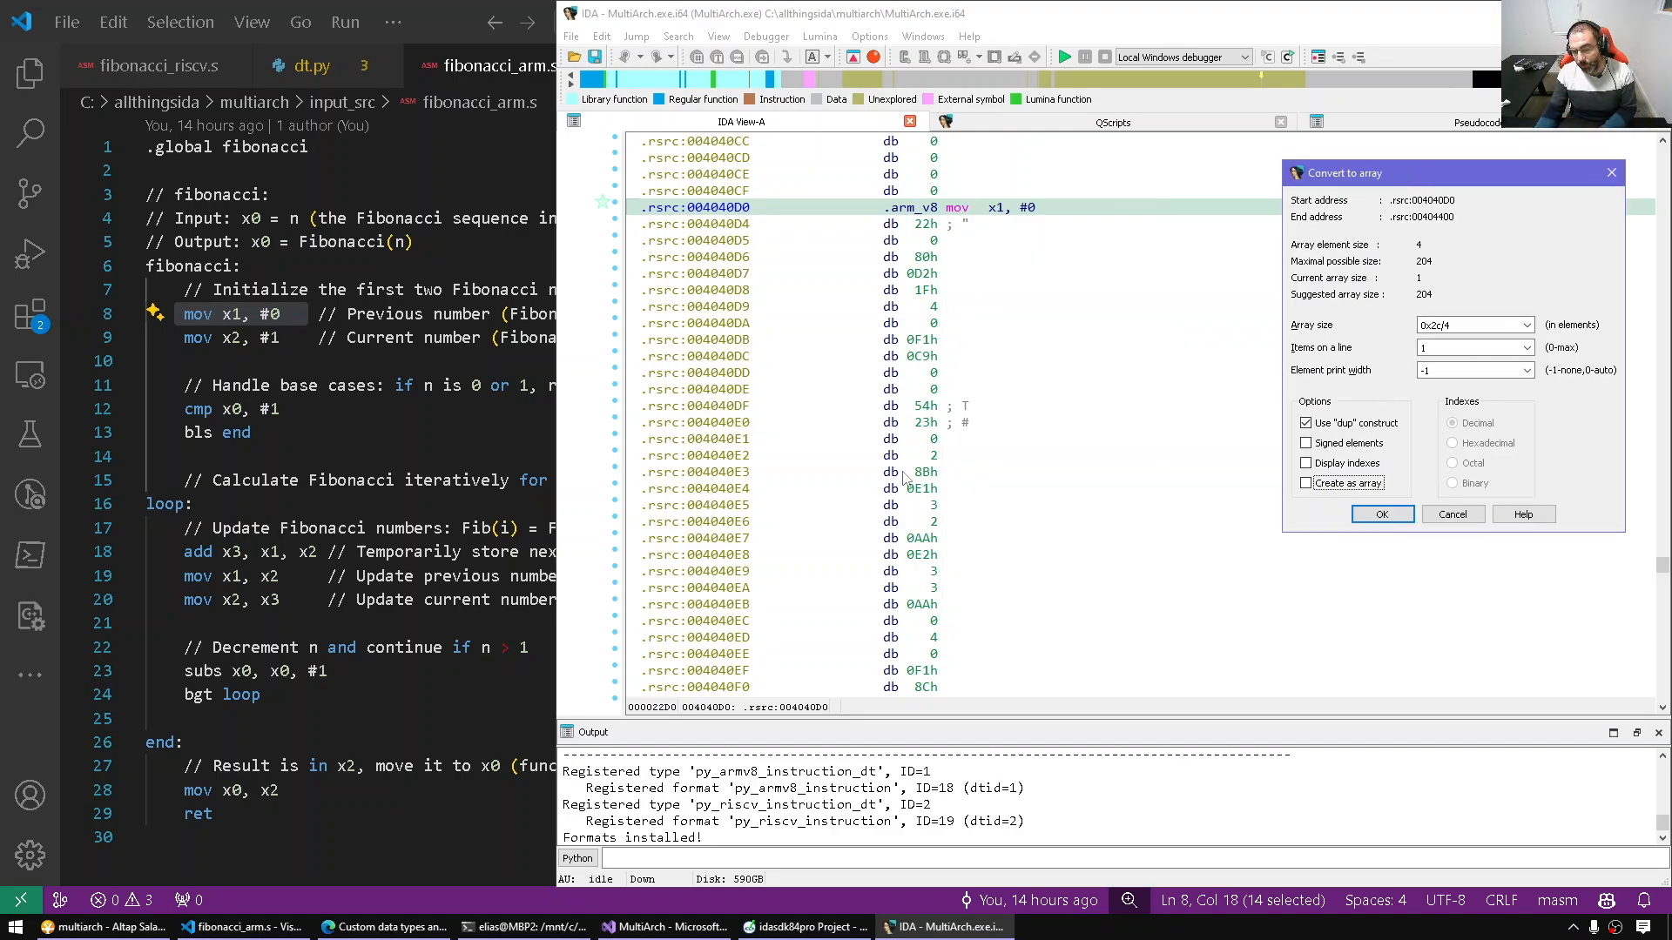
click(1380, 514)
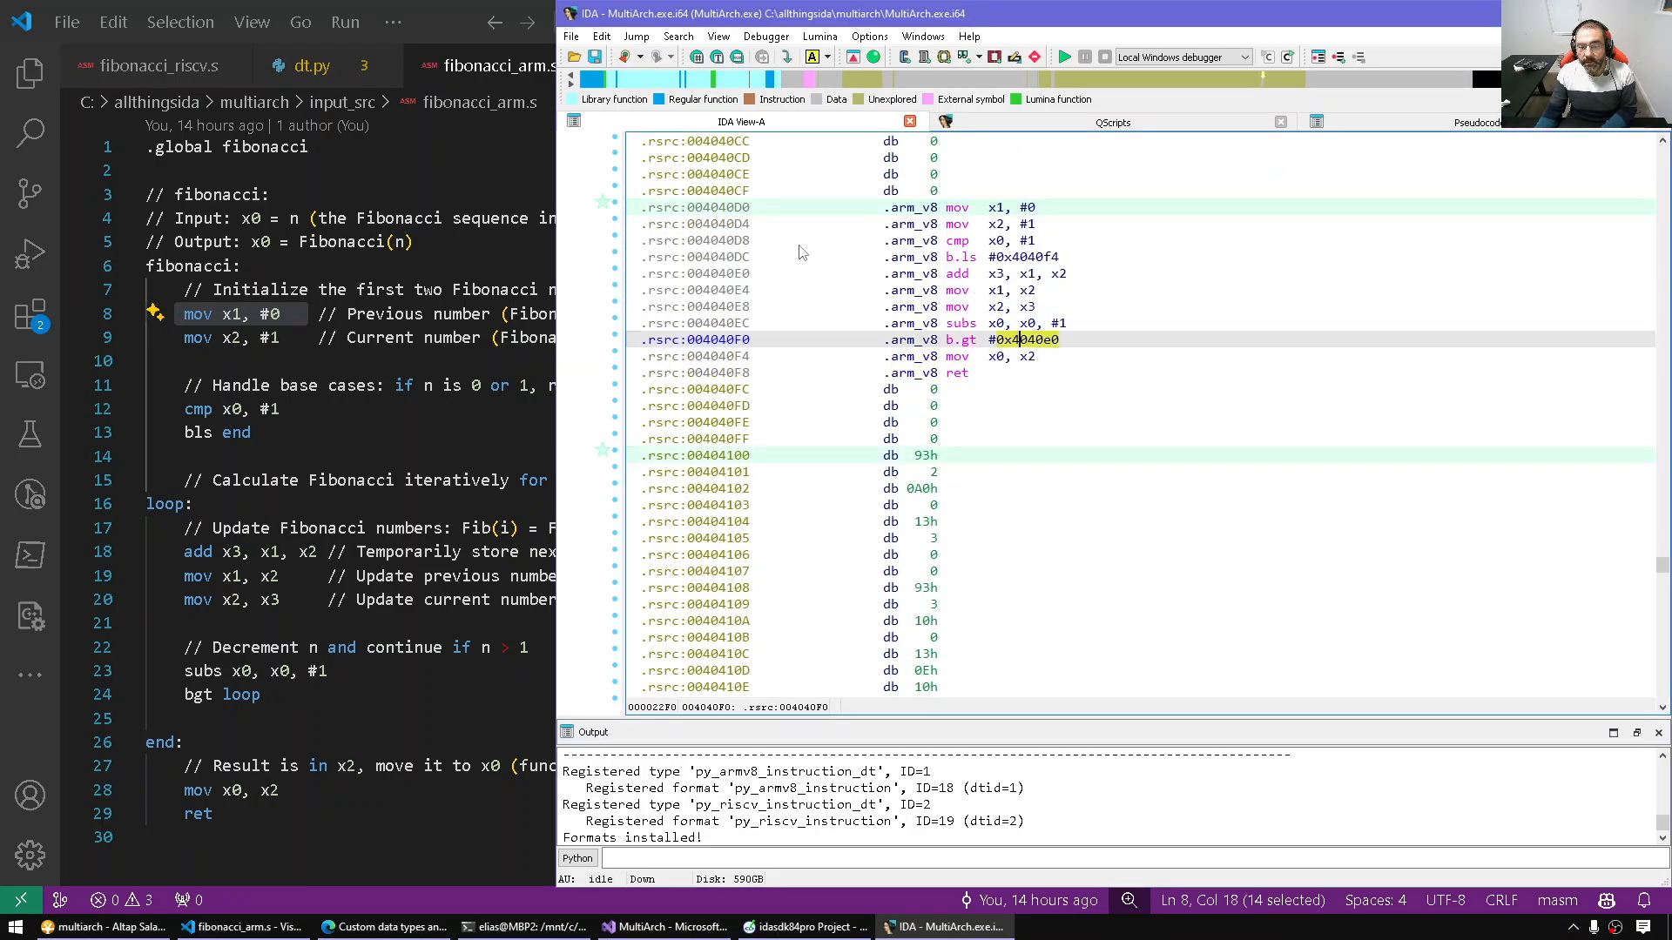
Step: Highlight uses of register x2 and add a 'test' comment on the b.ls line
click(698, 240)
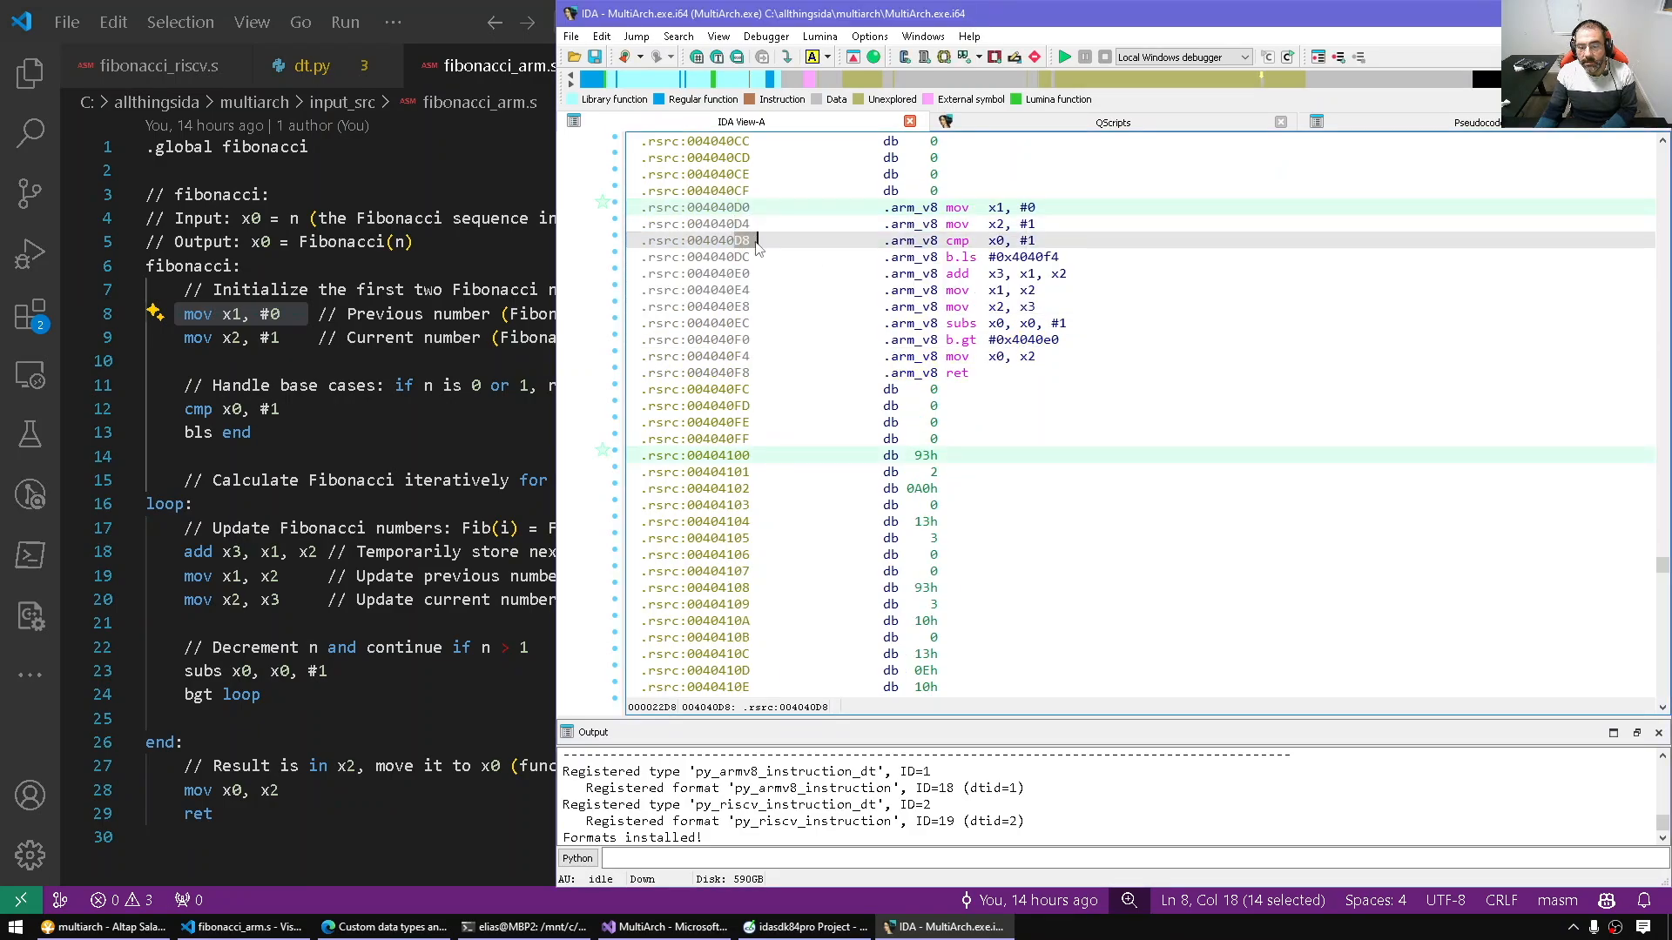
click(957, 322)
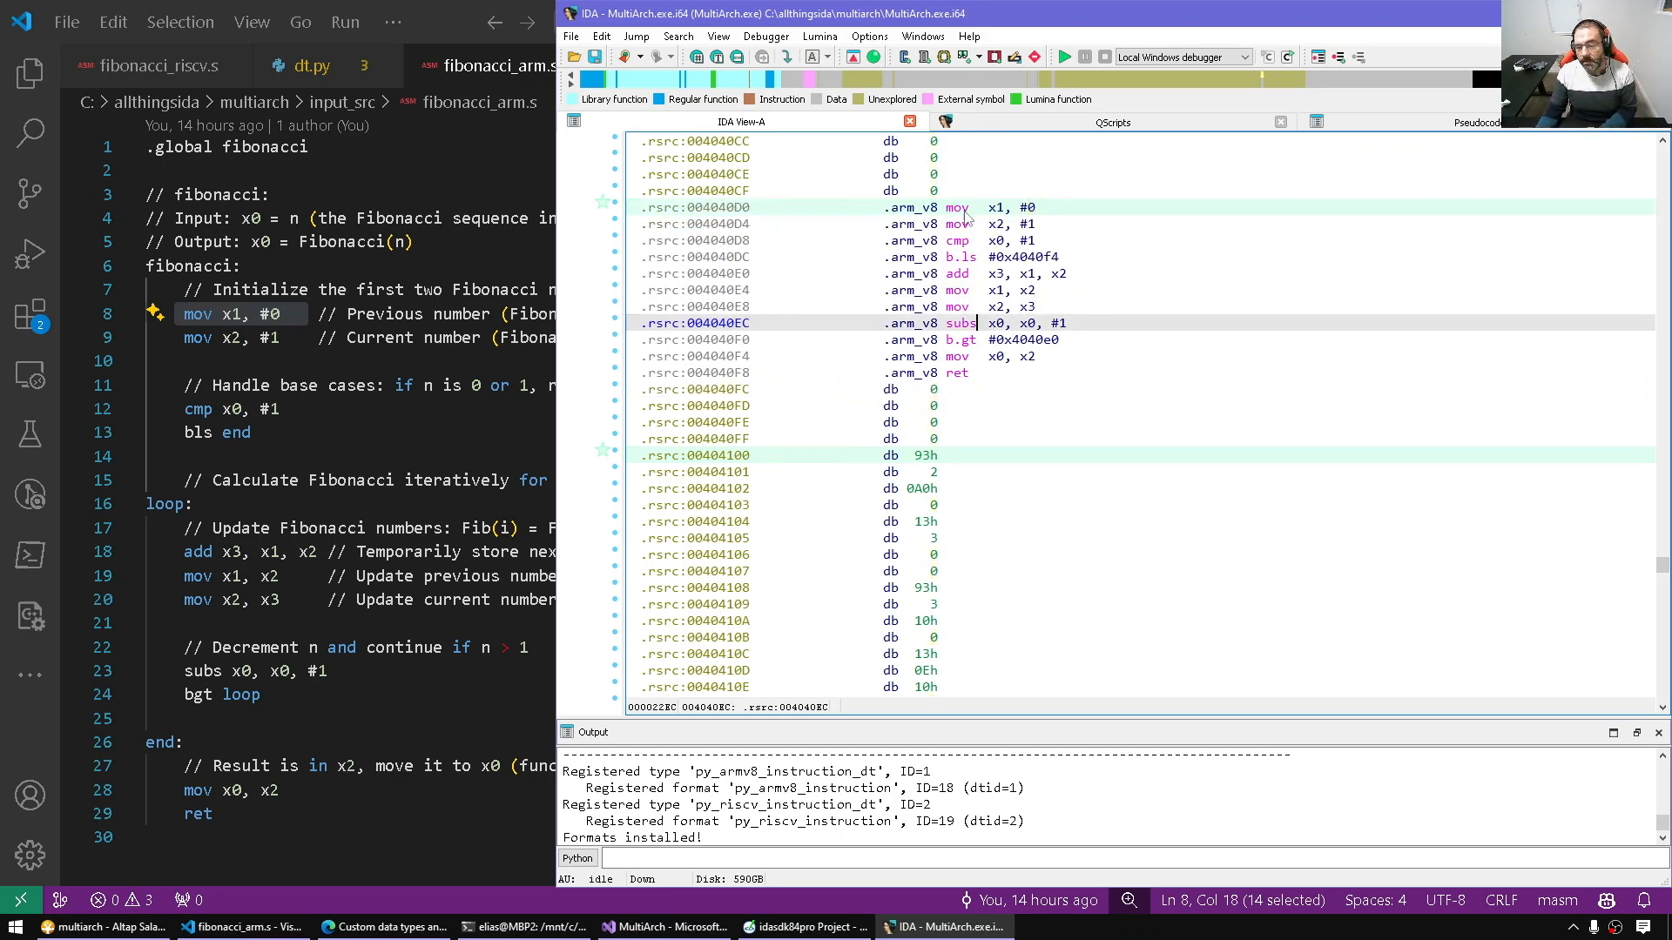
click(747, 240)
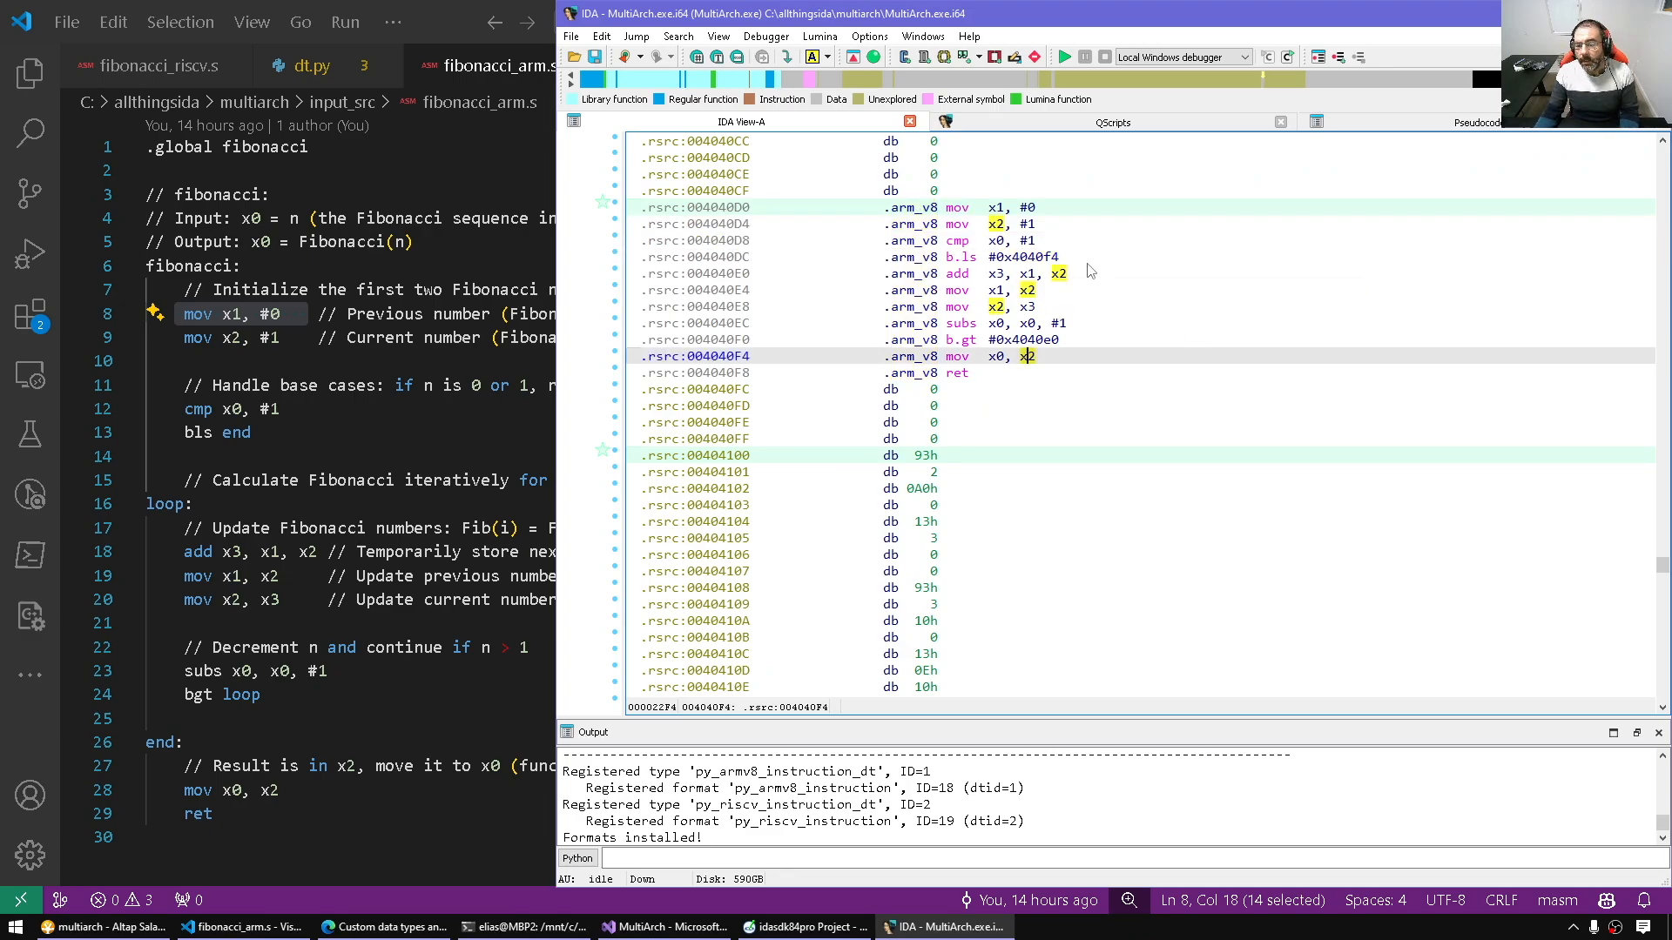
text(tes)
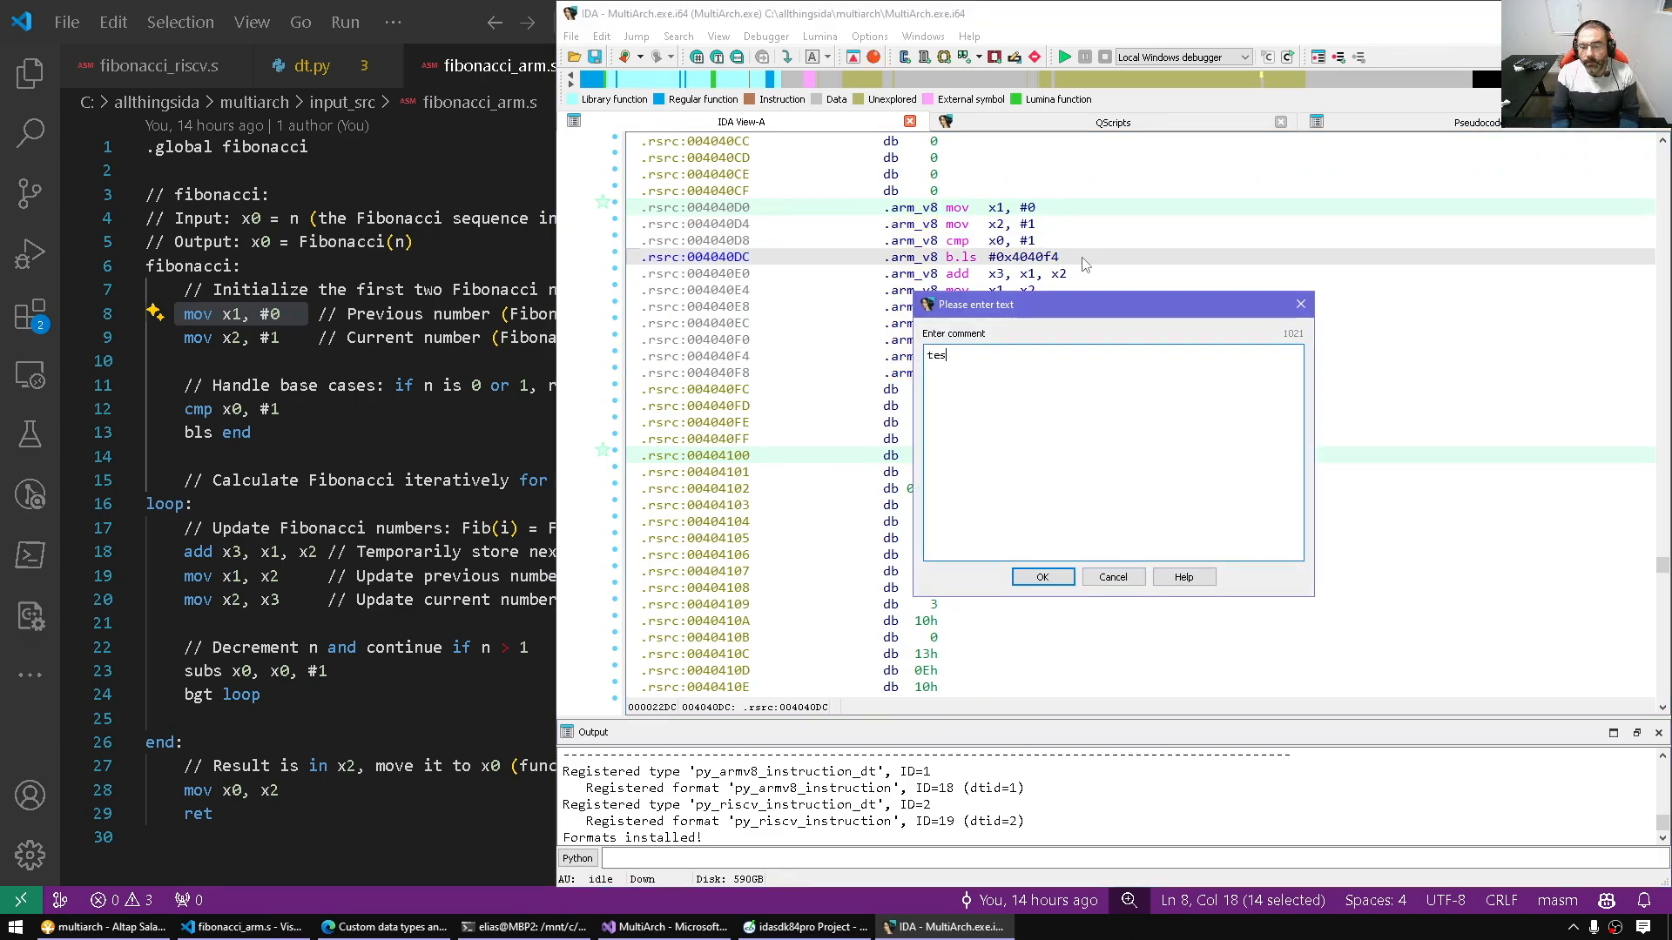
click(1041, 576)
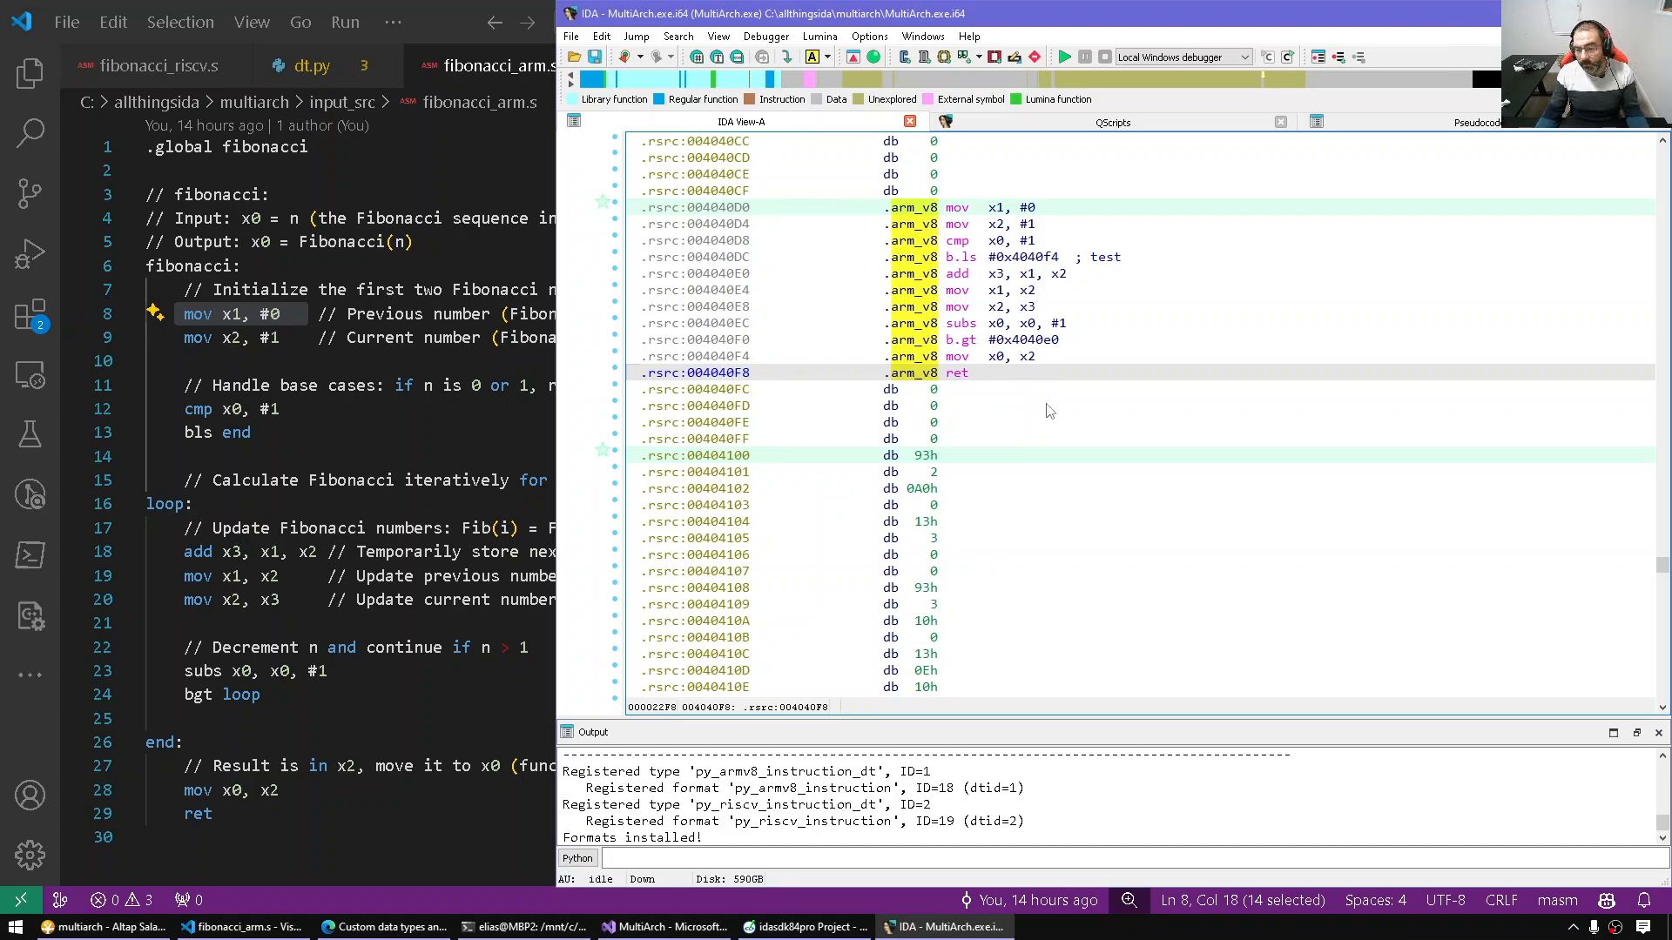
click(698, 173)
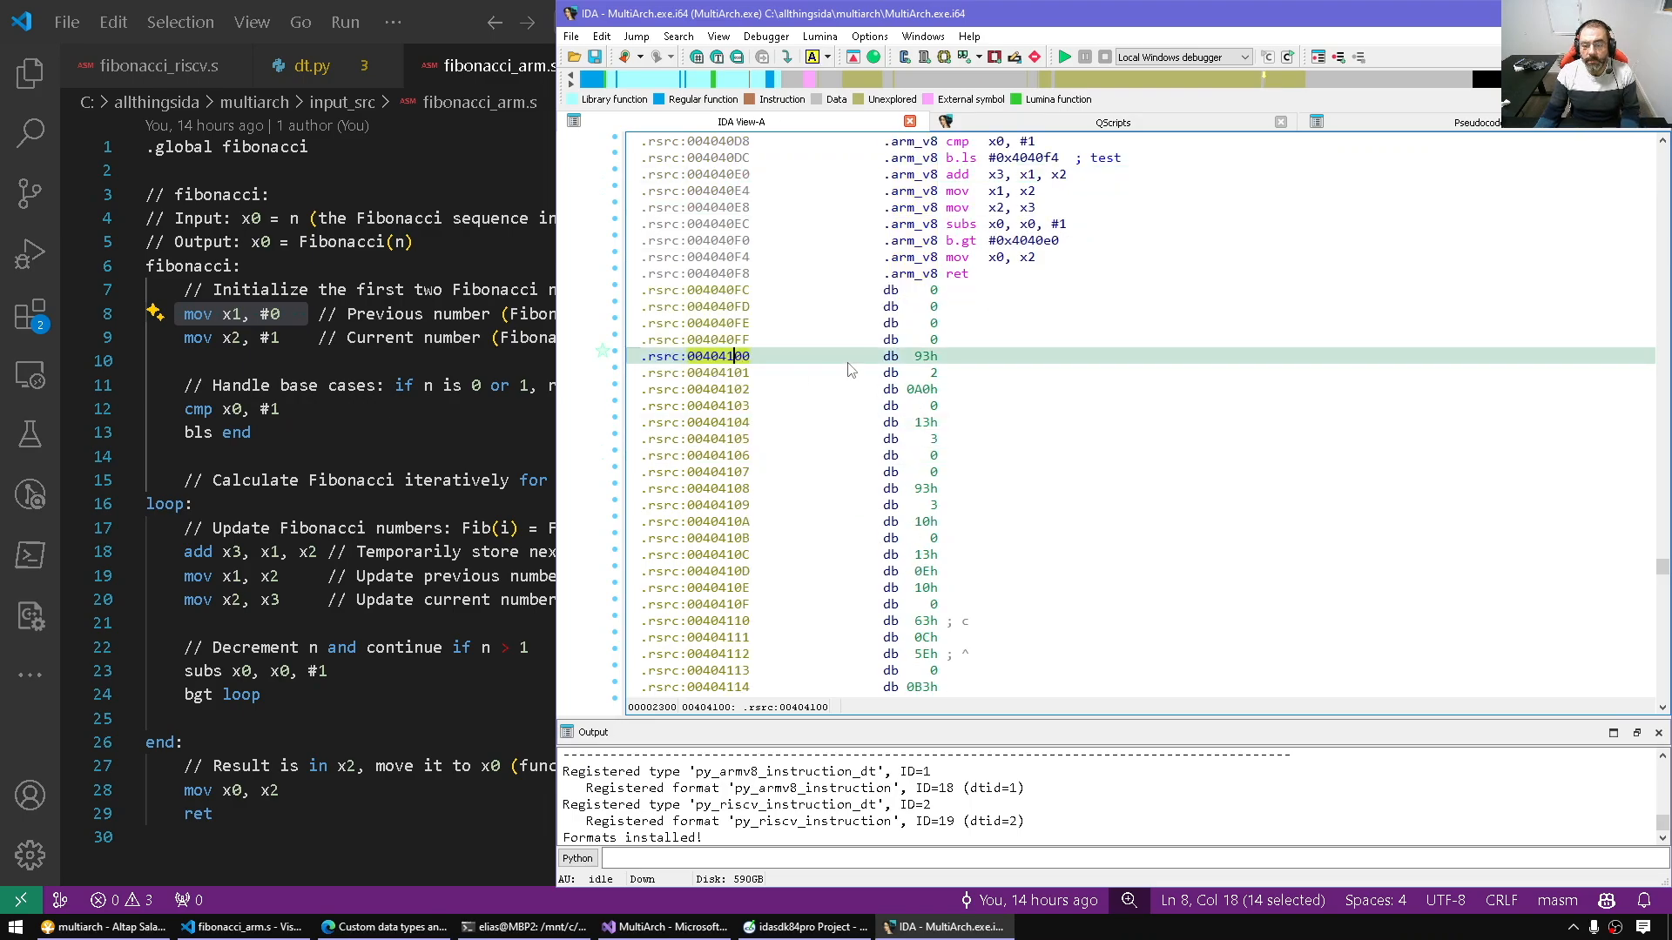
Step: Display 00404100 as a RISC-V instruction and extend it to 0x34/4 instructions through ecall
right_click(747, 355)
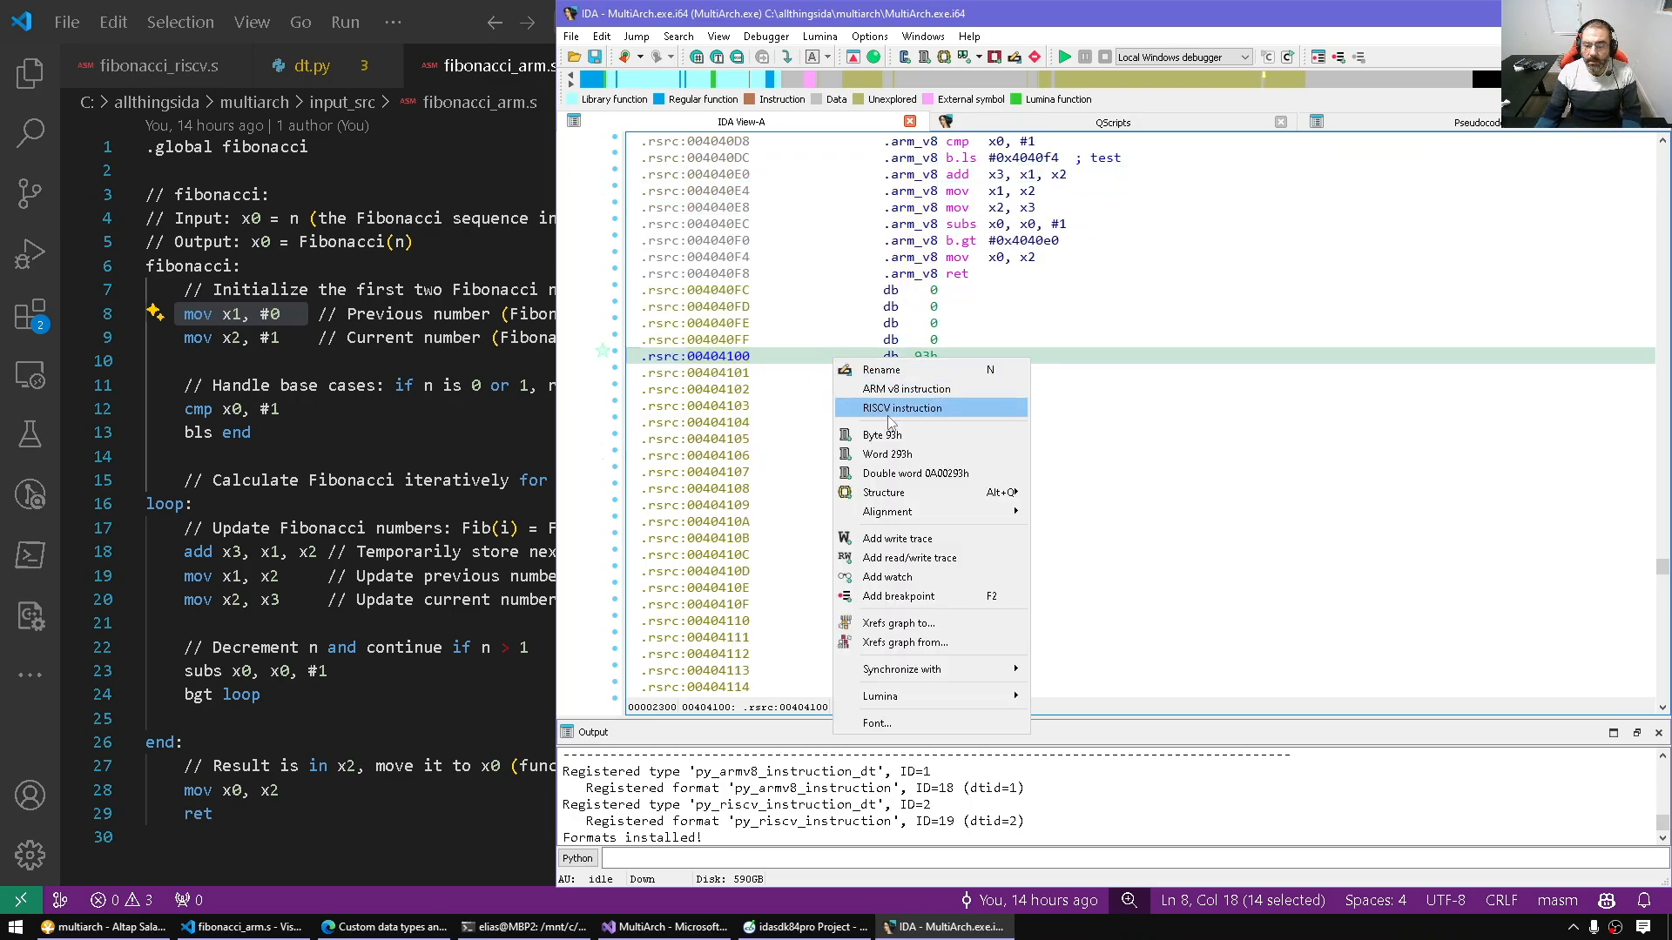
click(900, 408)
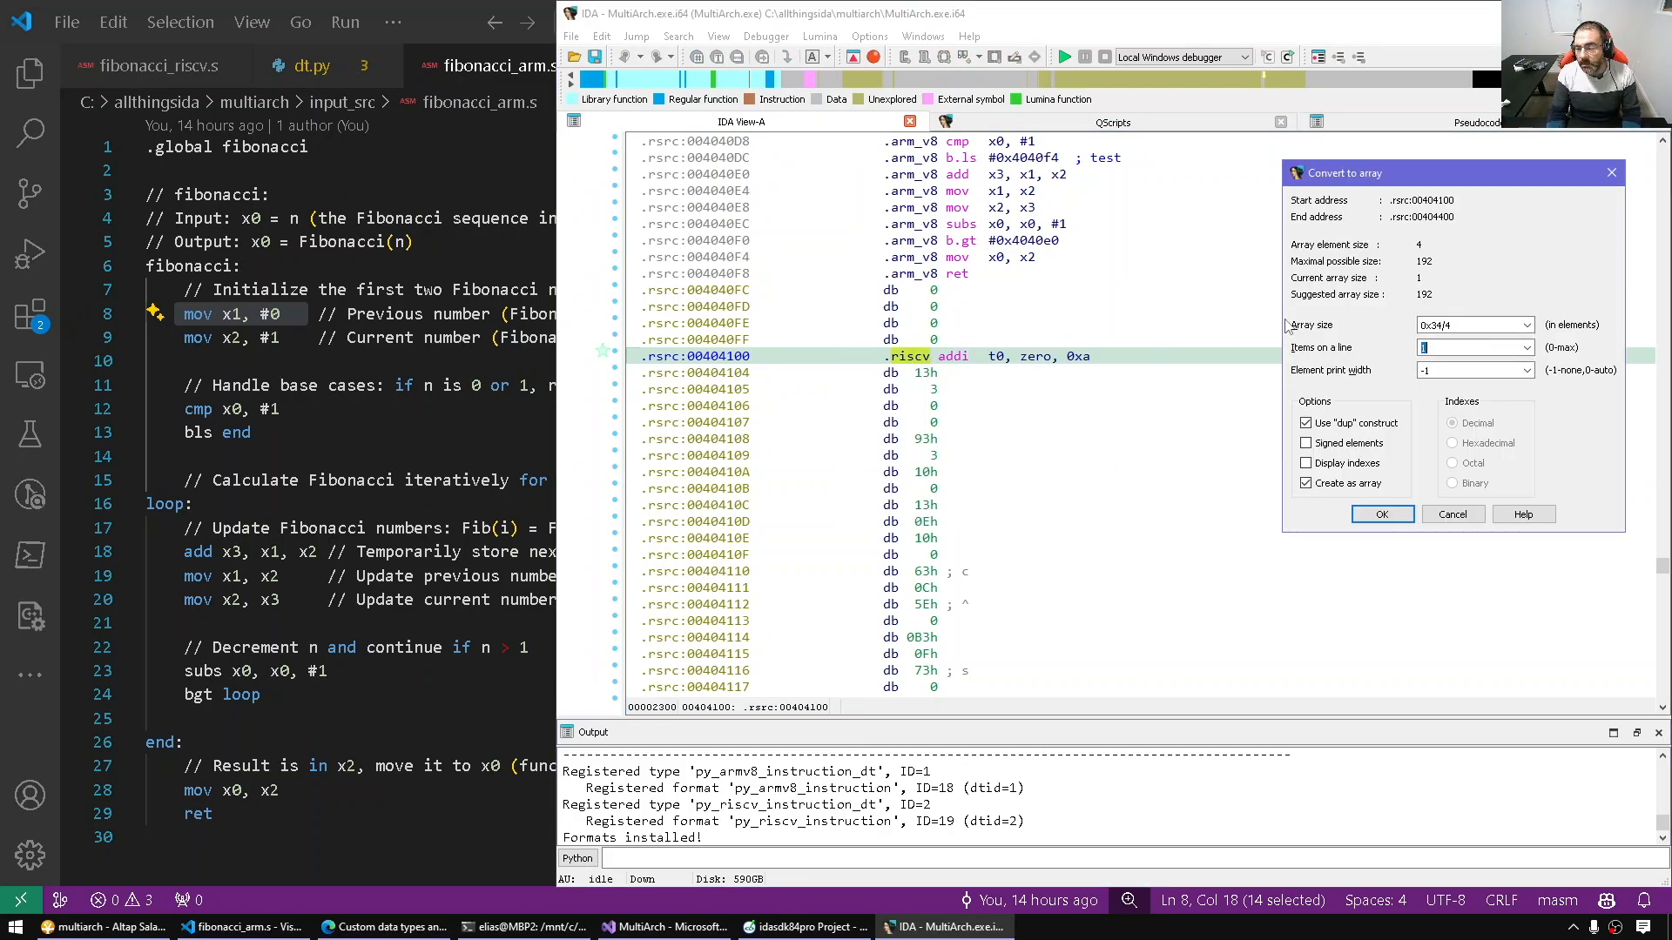
click(1306, 482)
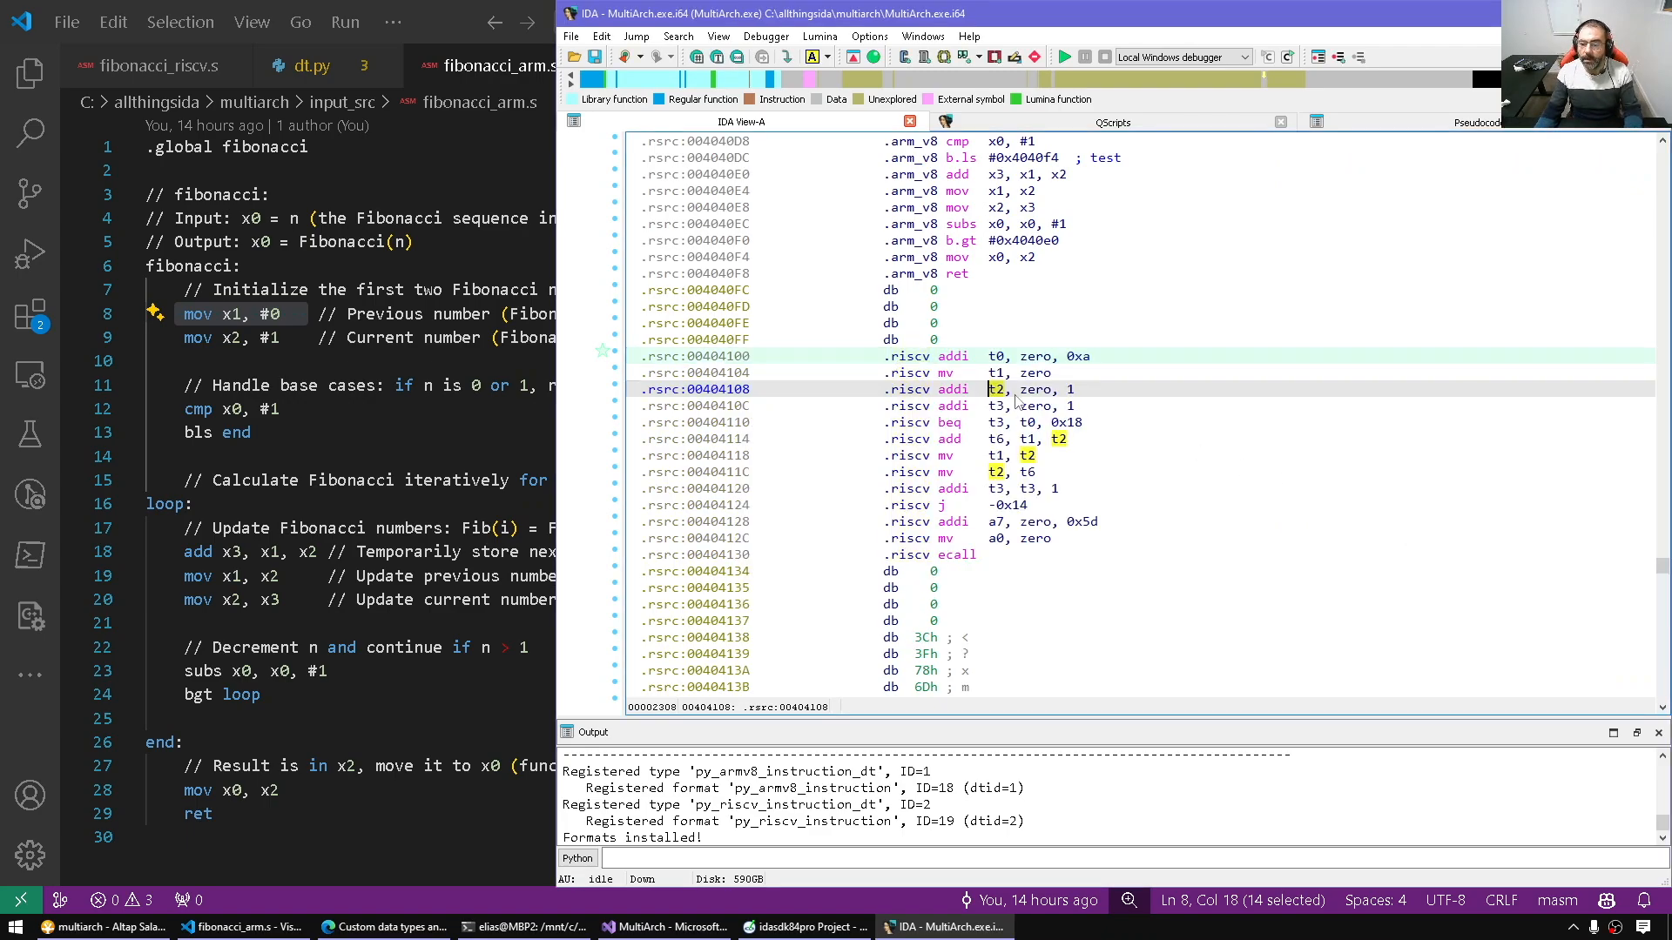
click(747, 356)
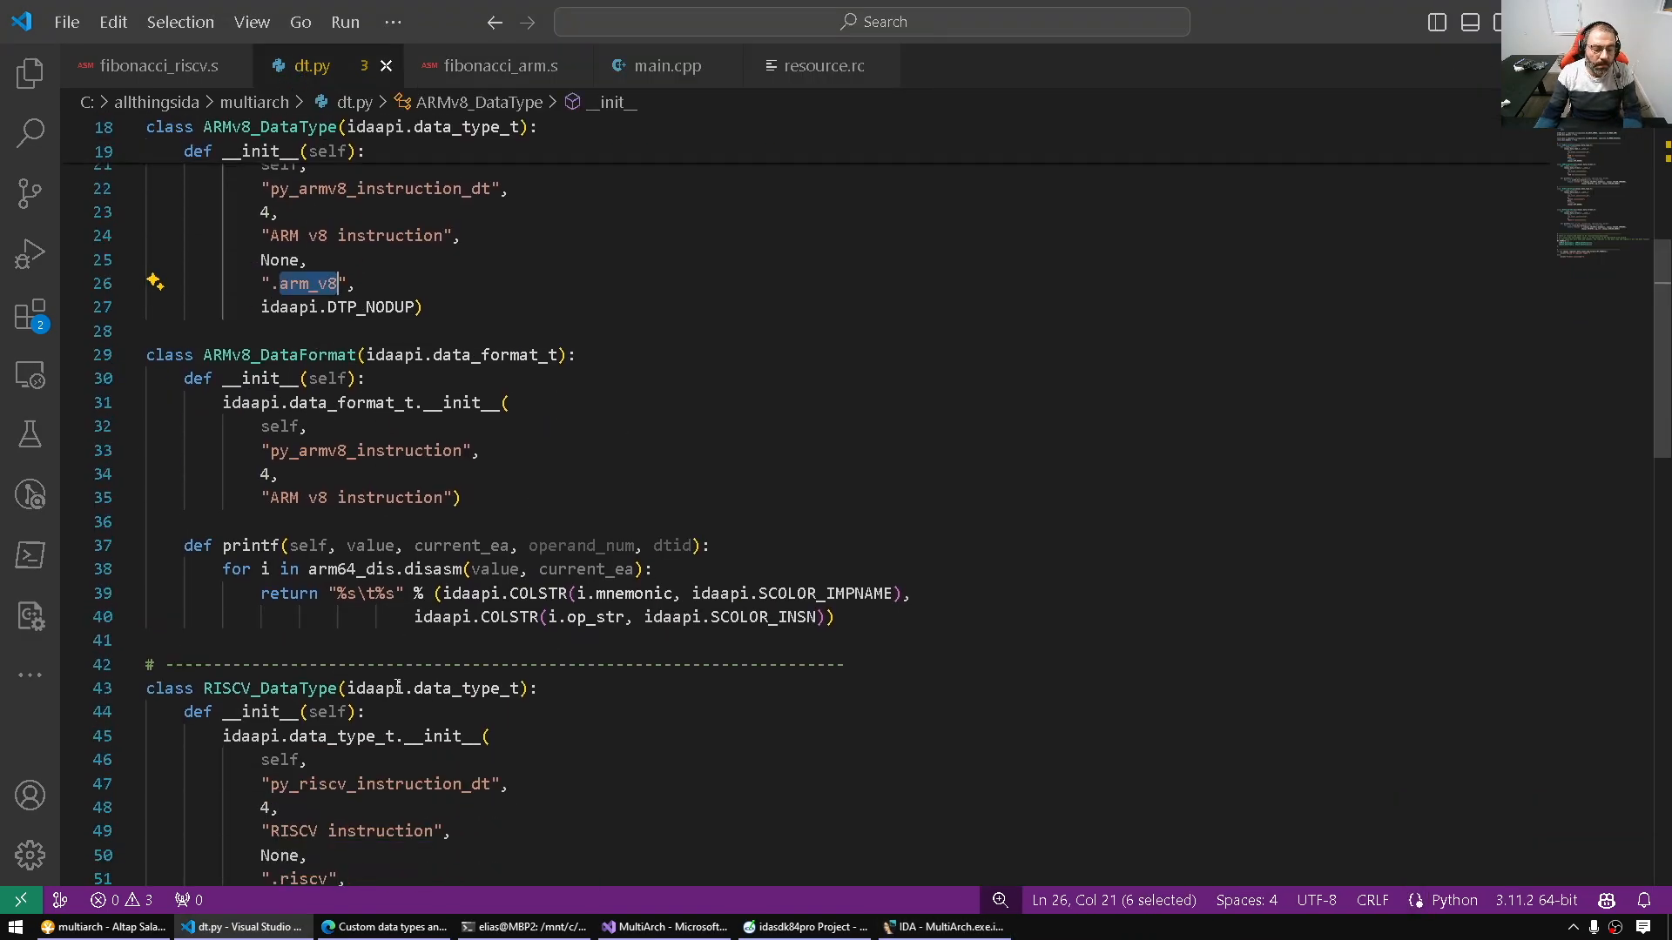
click(942, 924)
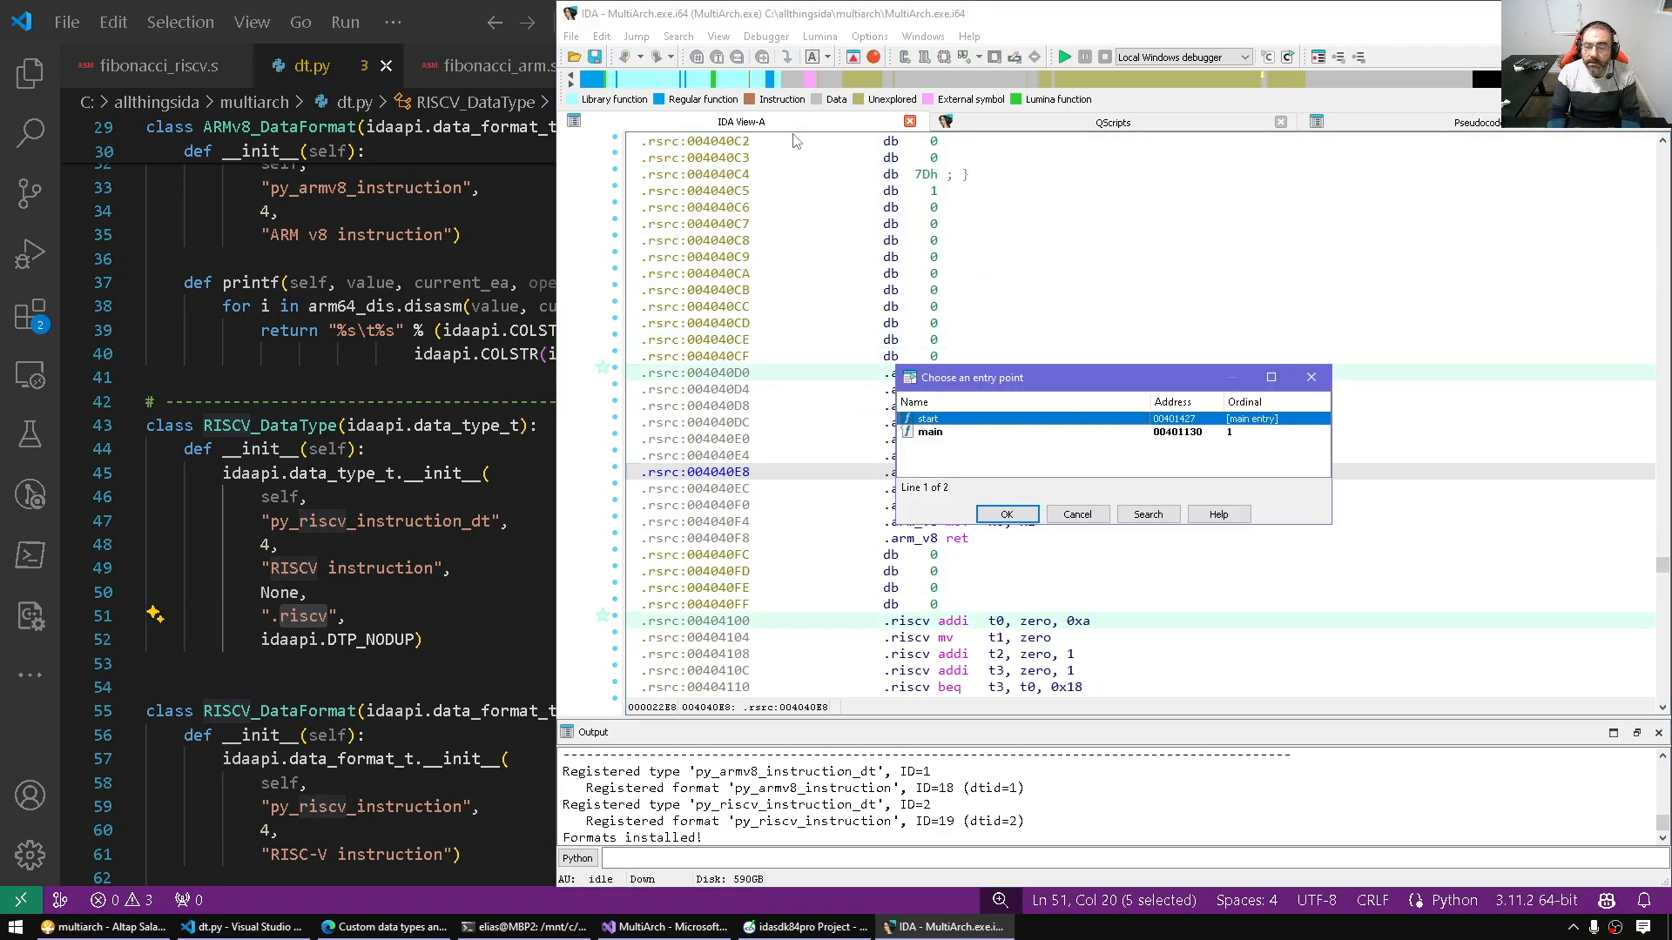
Step: Jump to the main entry point and decompile it into pseudocode
click(1005, 514)
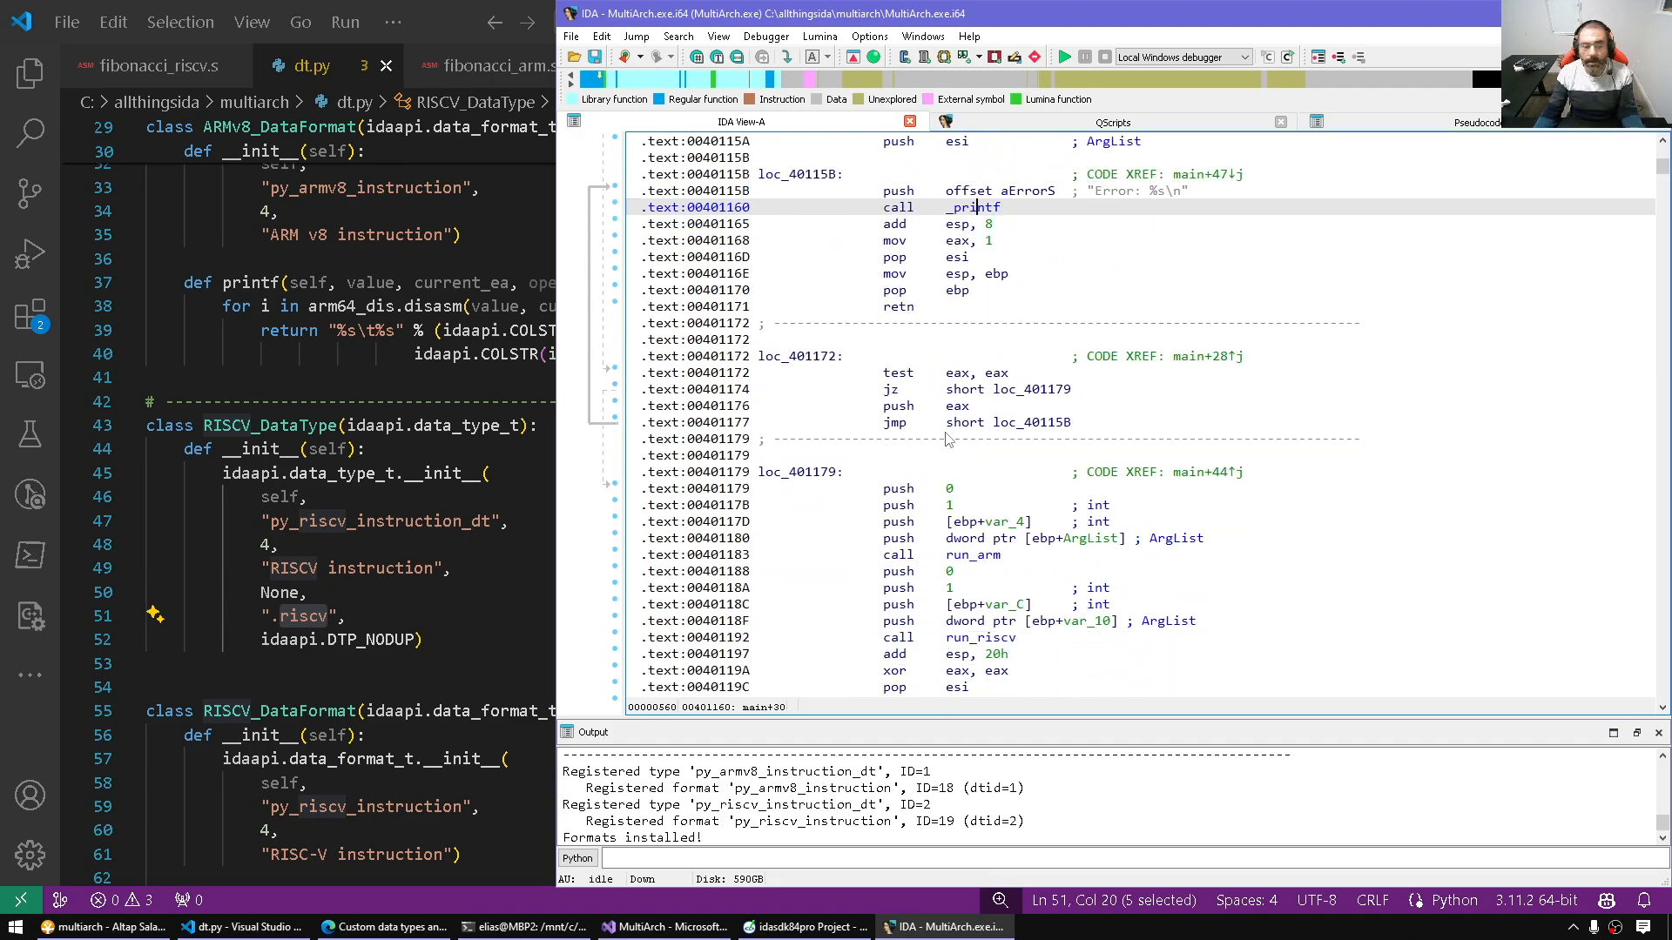
key(F5)
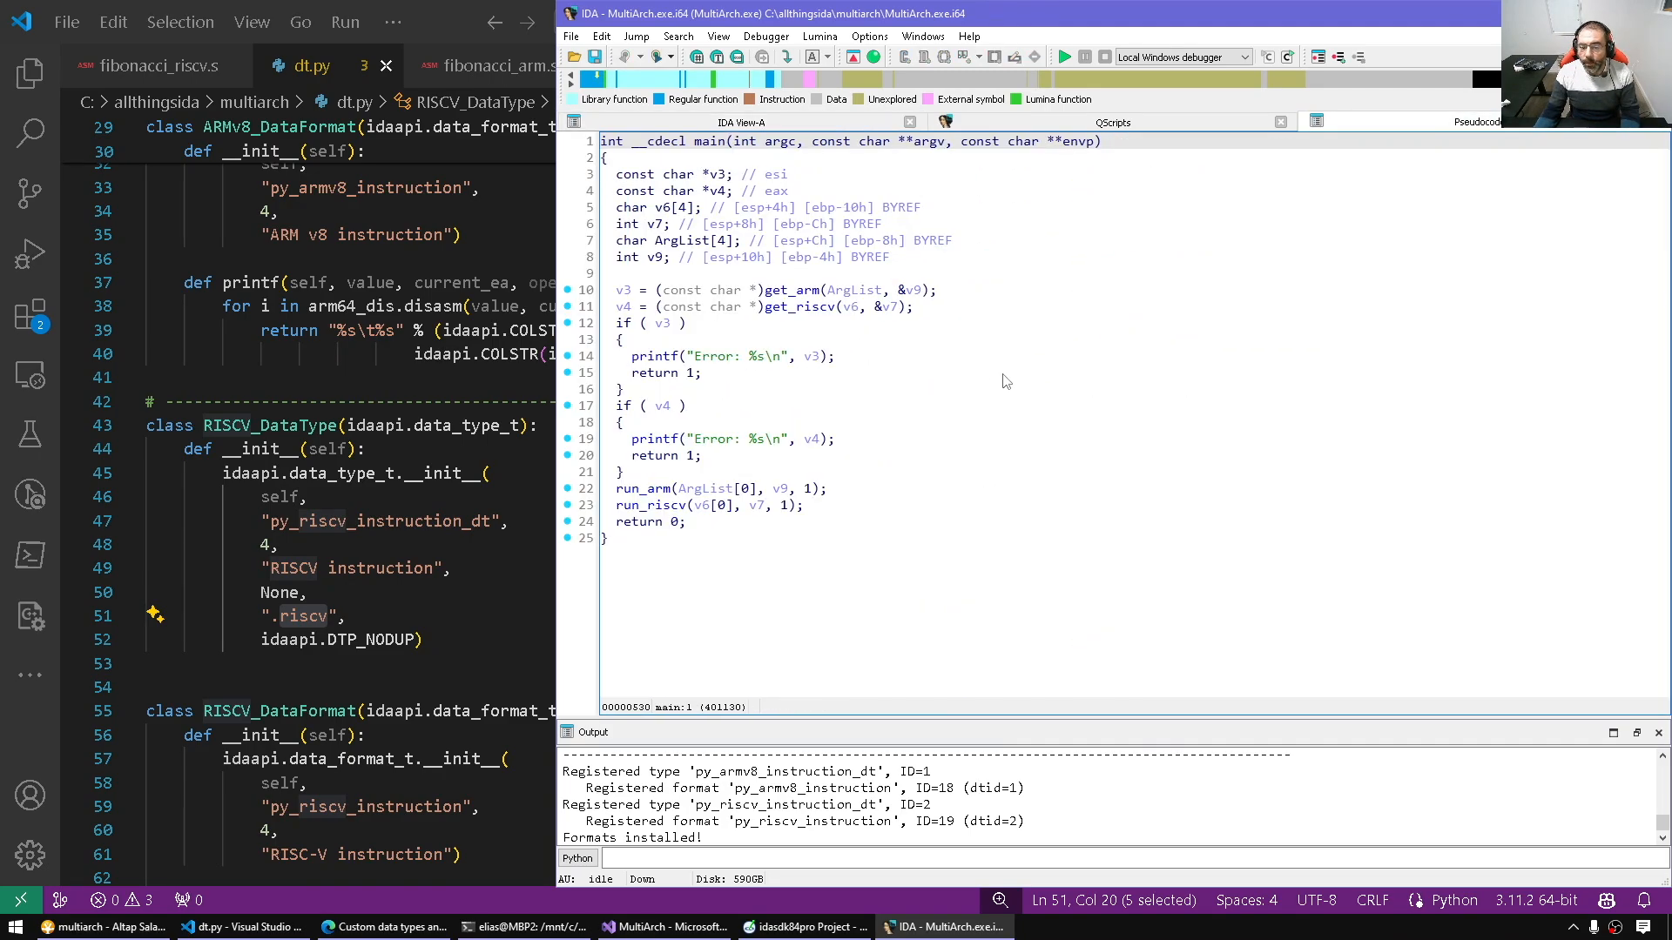